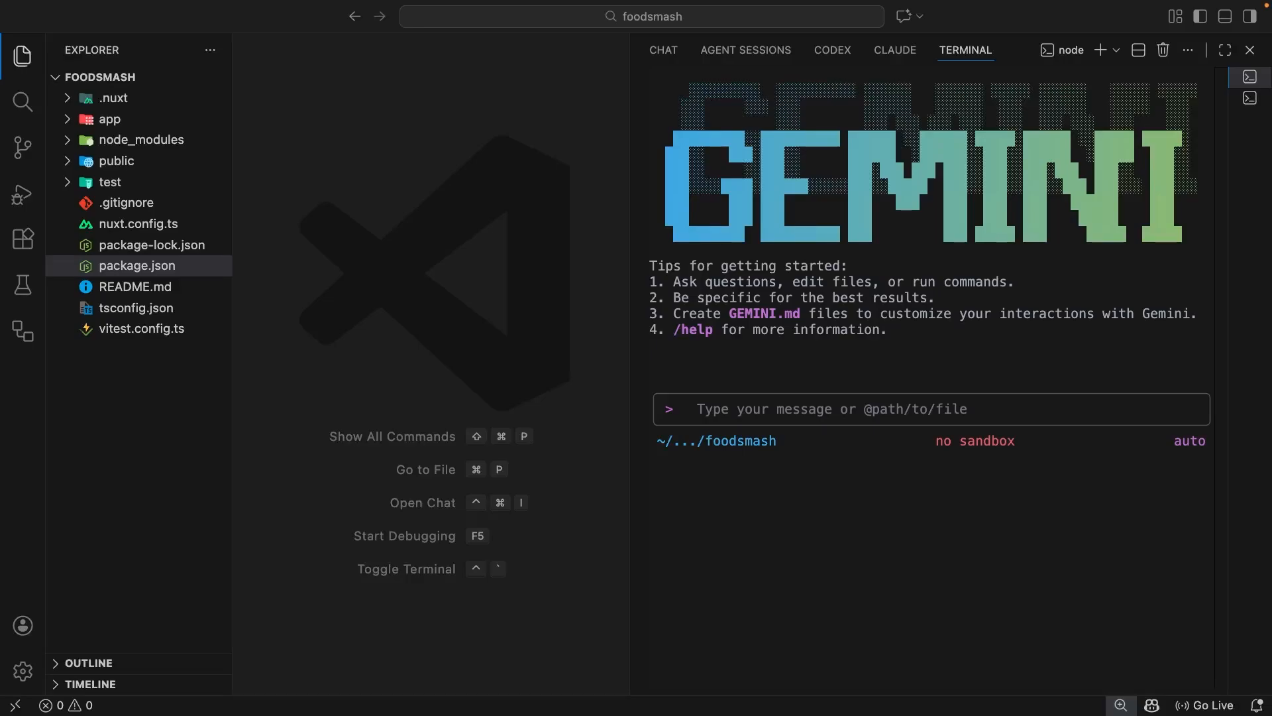
mouse_move(906, 518)
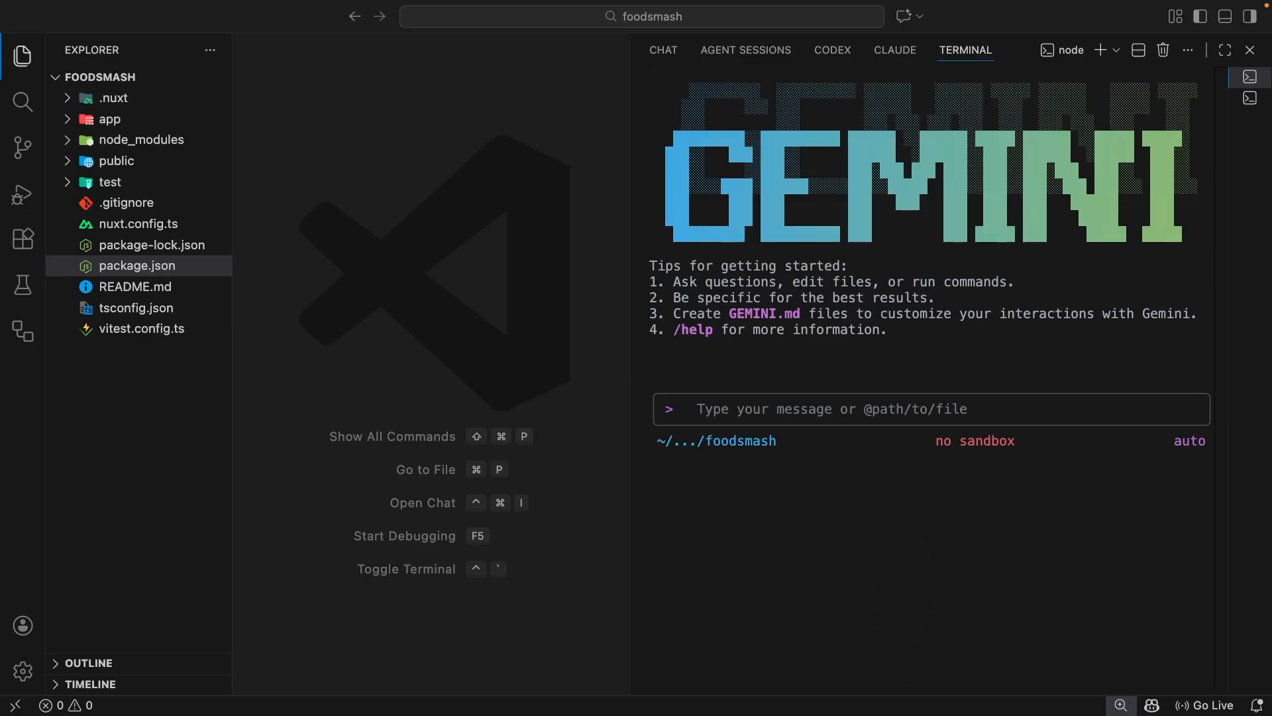
mouse_move(463, 270)
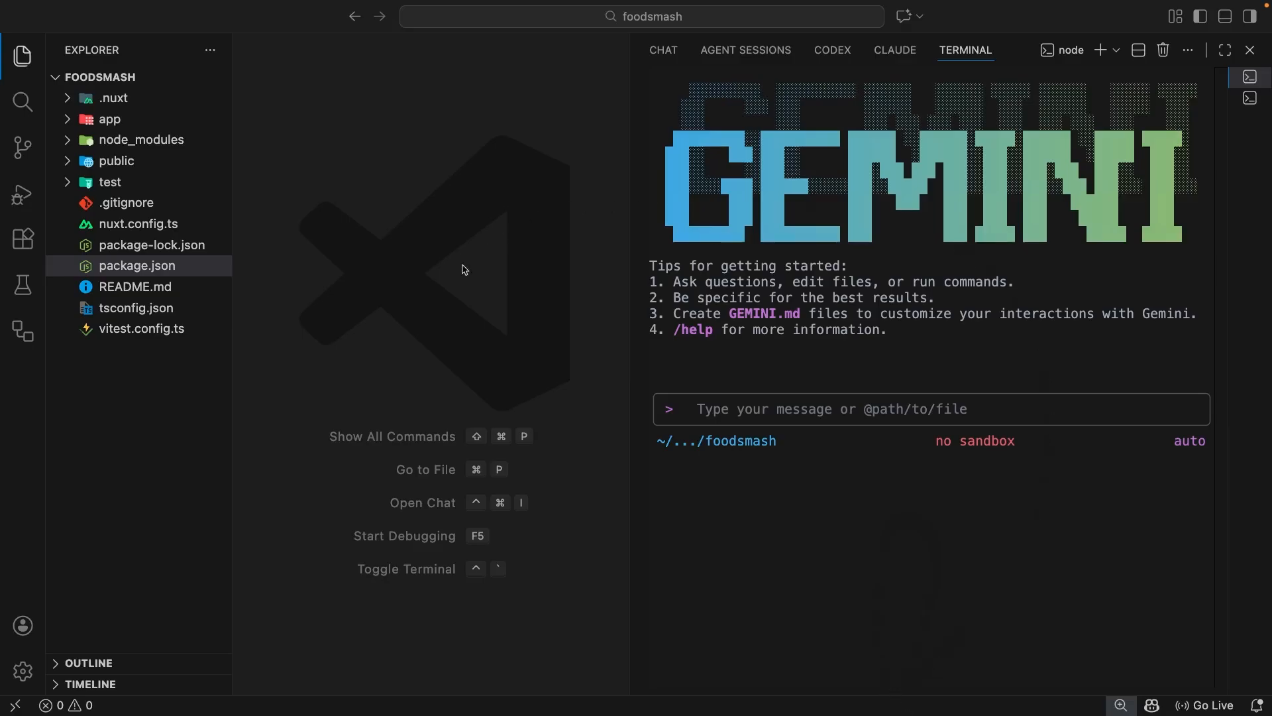
mouse_move(331, 374)
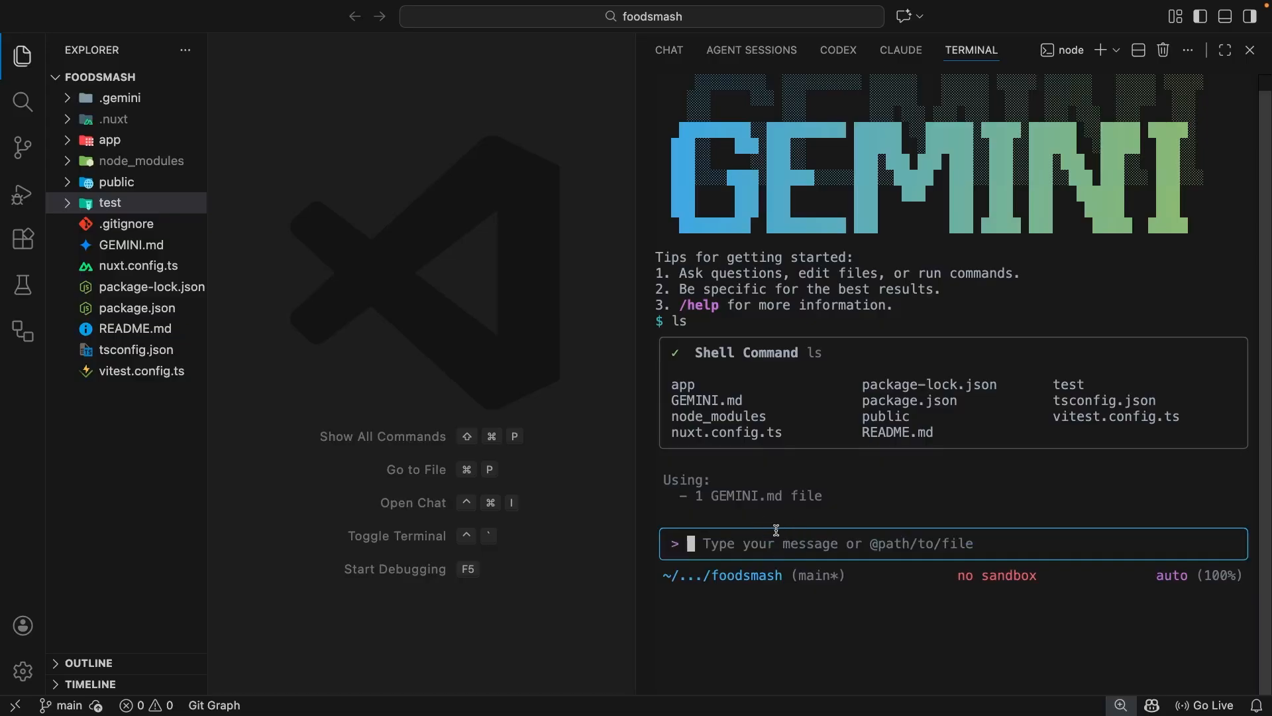
- Enter shell mode with ! and begin typing an npm command at the prompt
type("!")
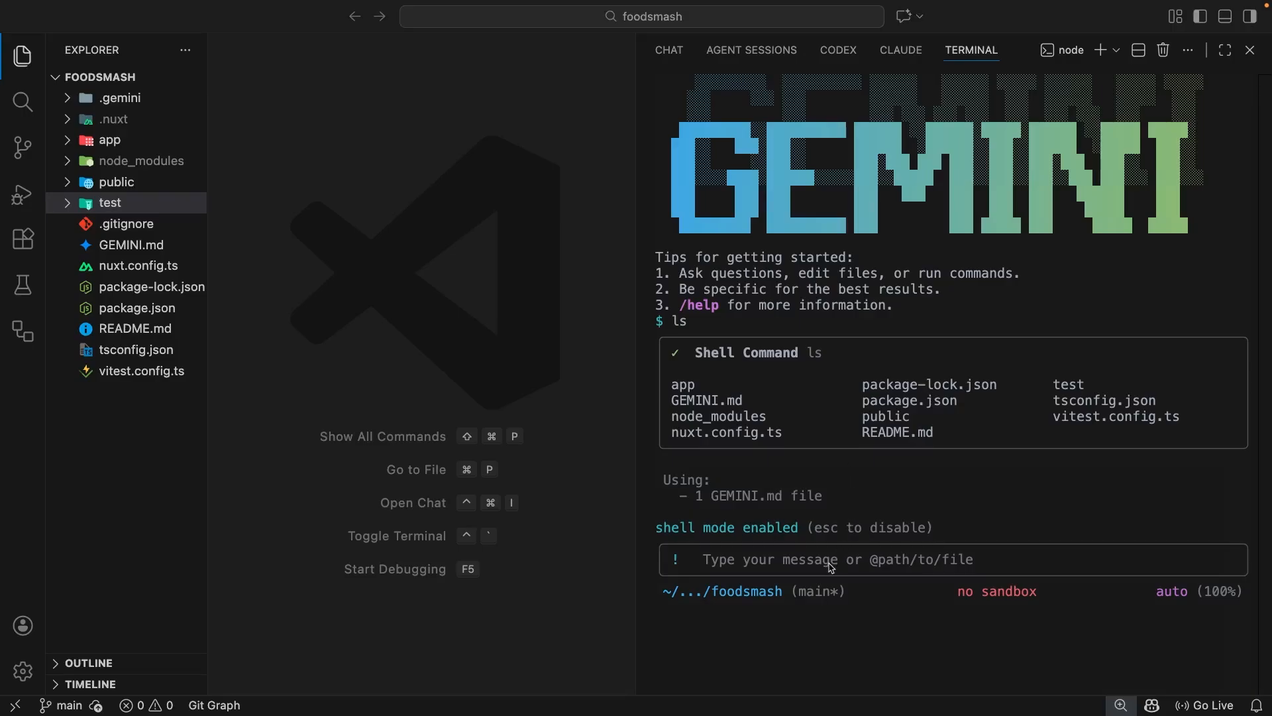
left_click(832, 559)
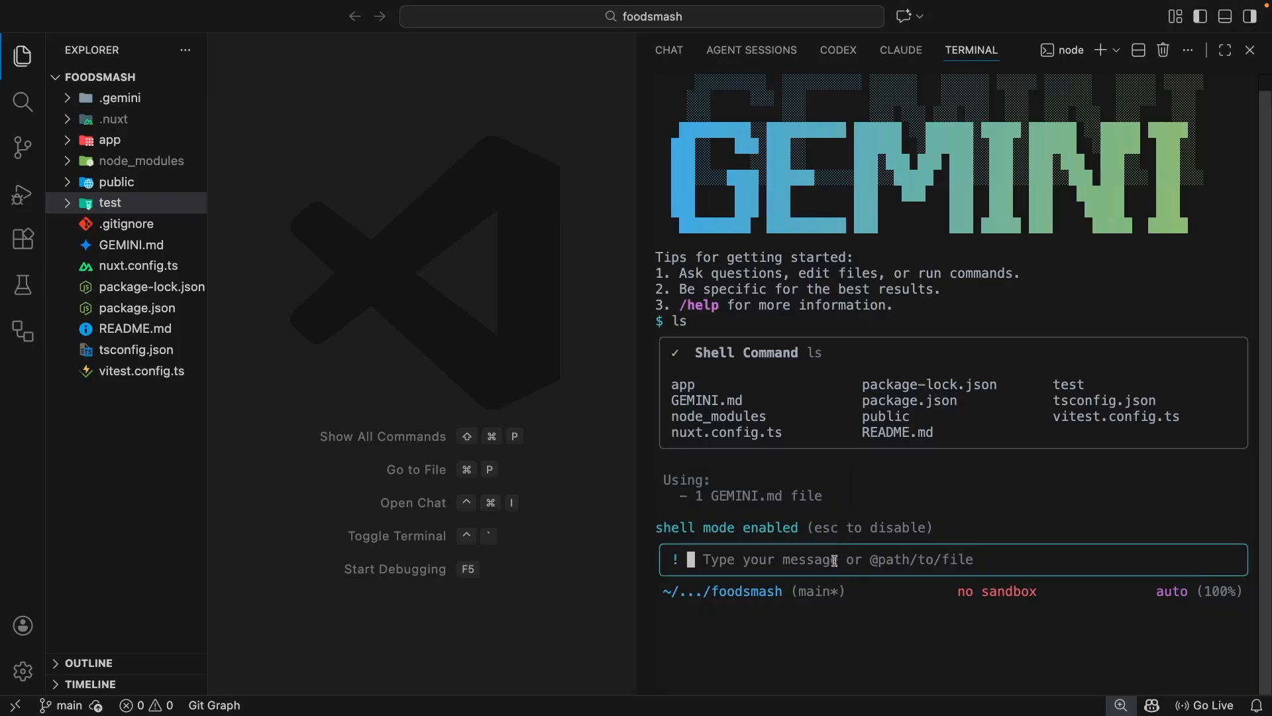
type("npm r")
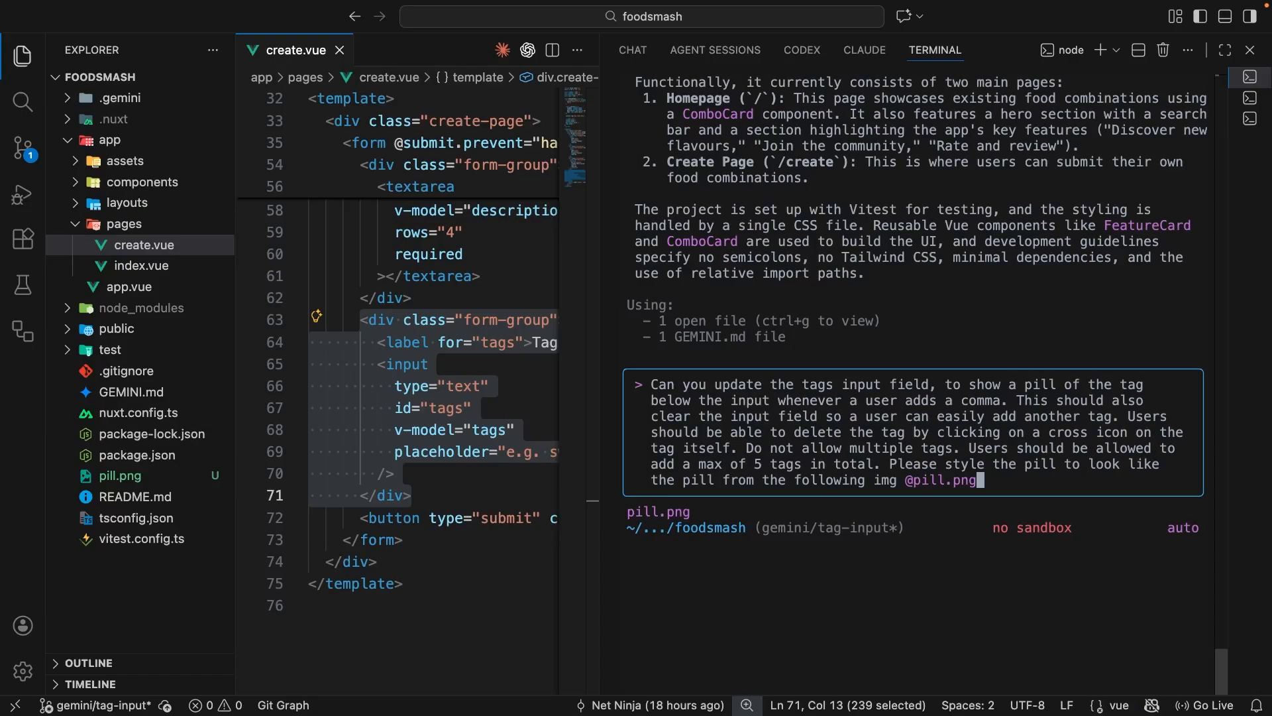
mouse_move(1082, 467)
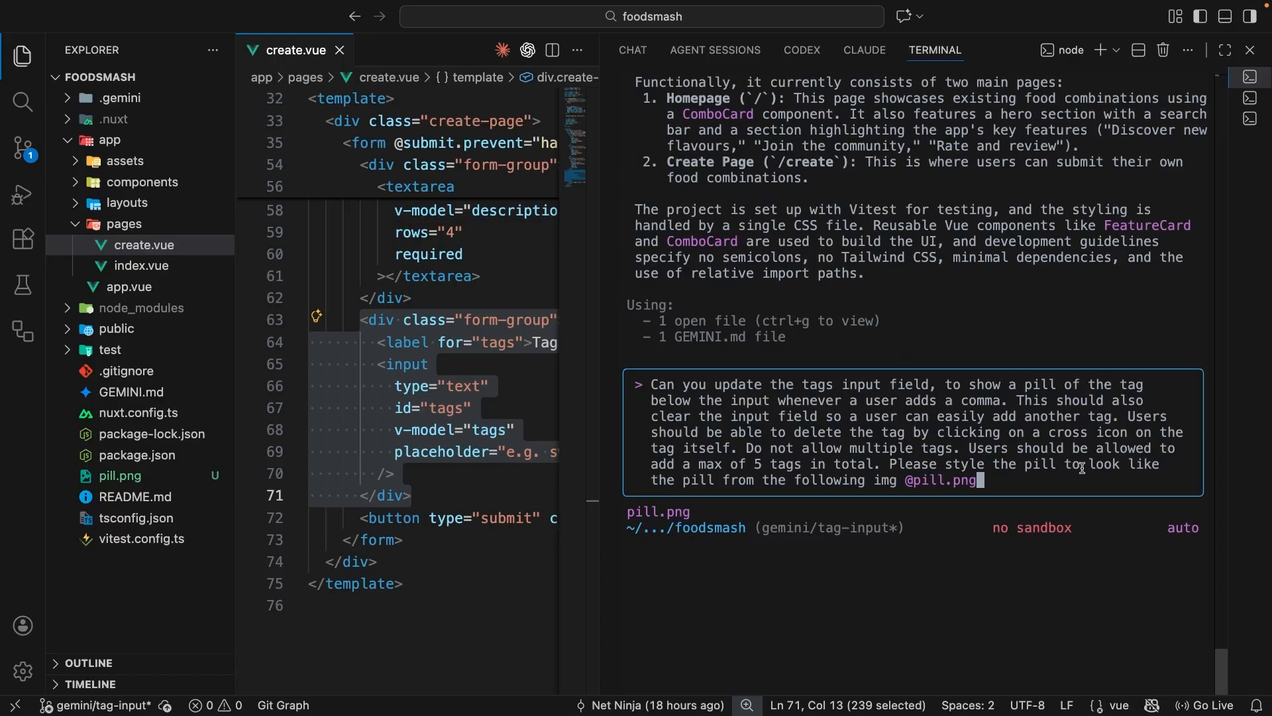
key("Return")
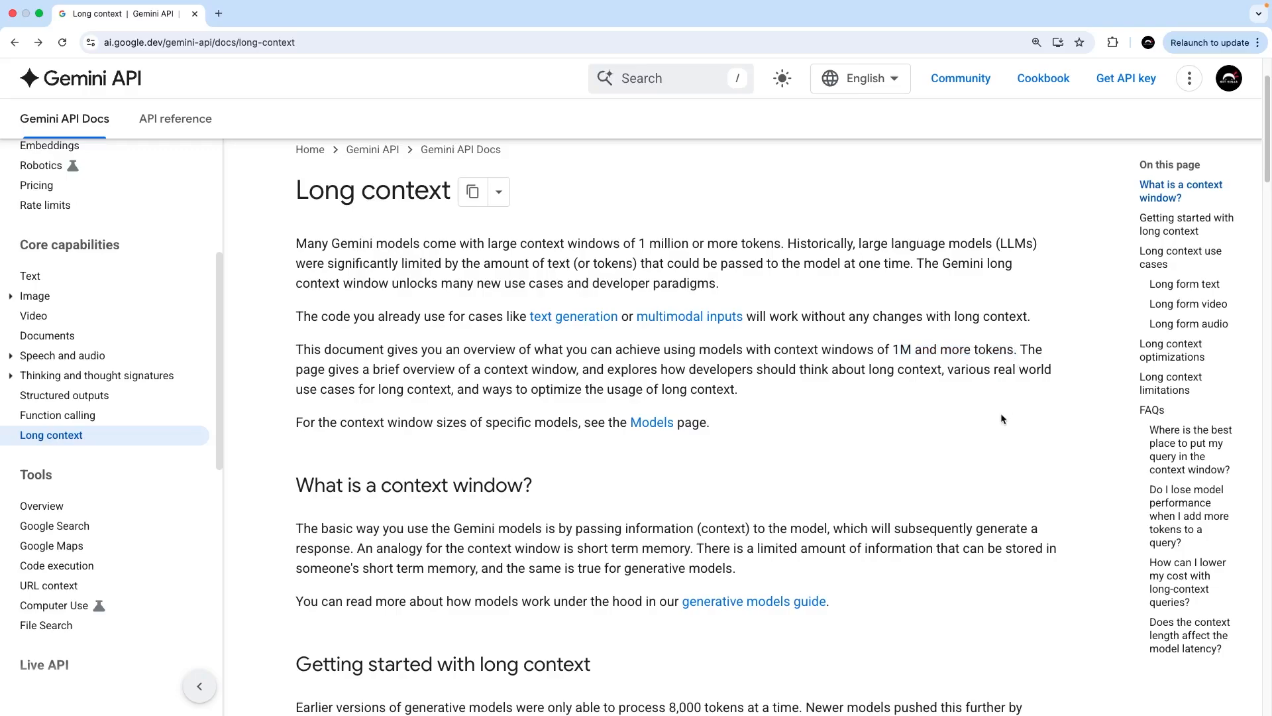
scroll("down", 3)
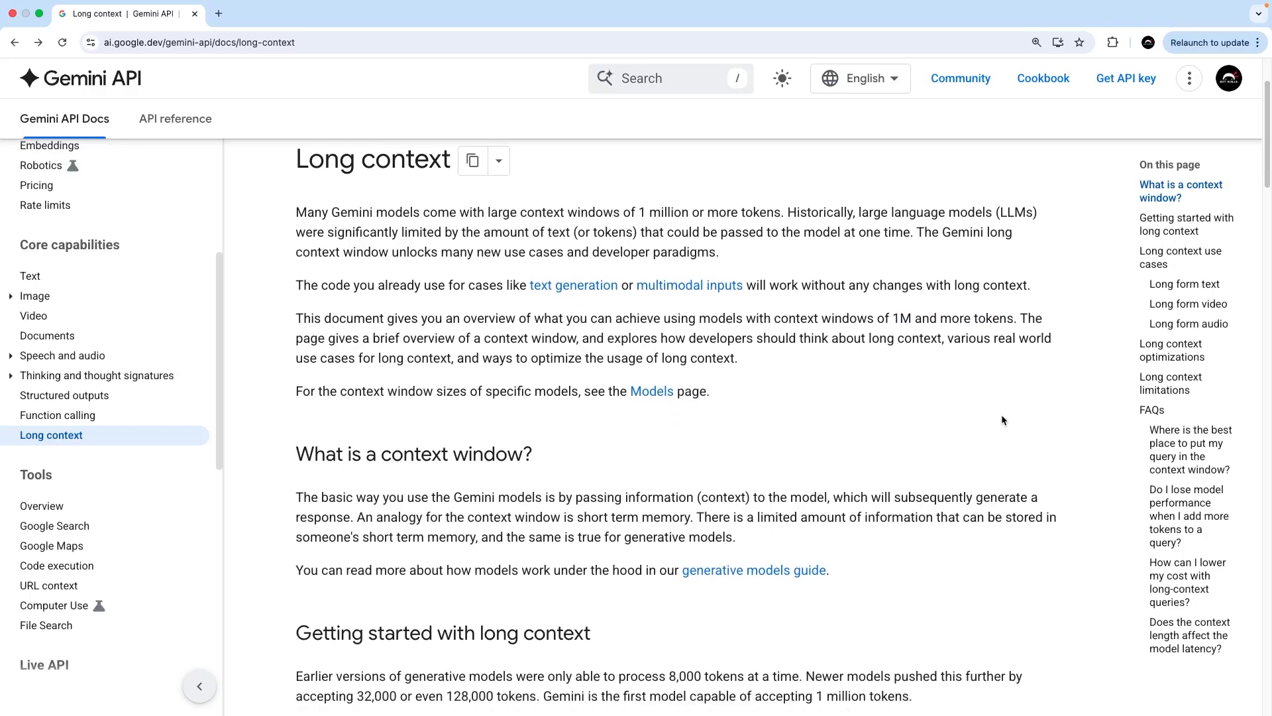
scroll("down", 3)
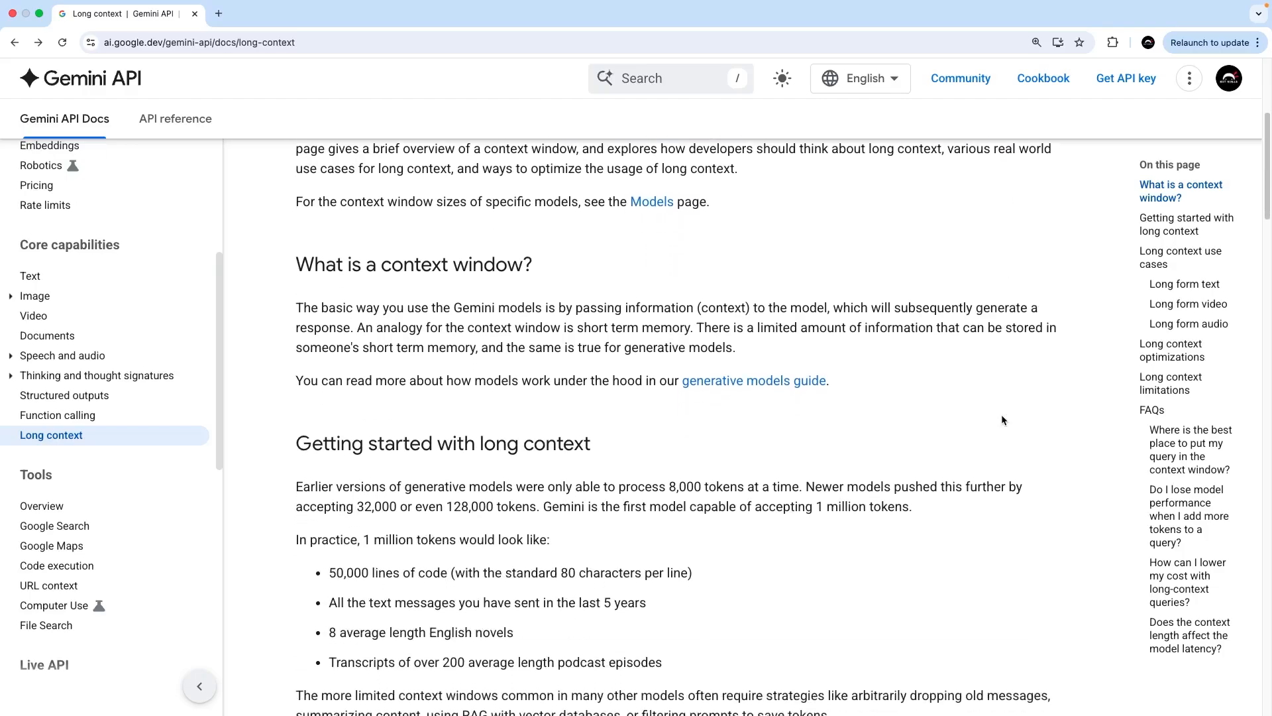
scroll("down", 3)
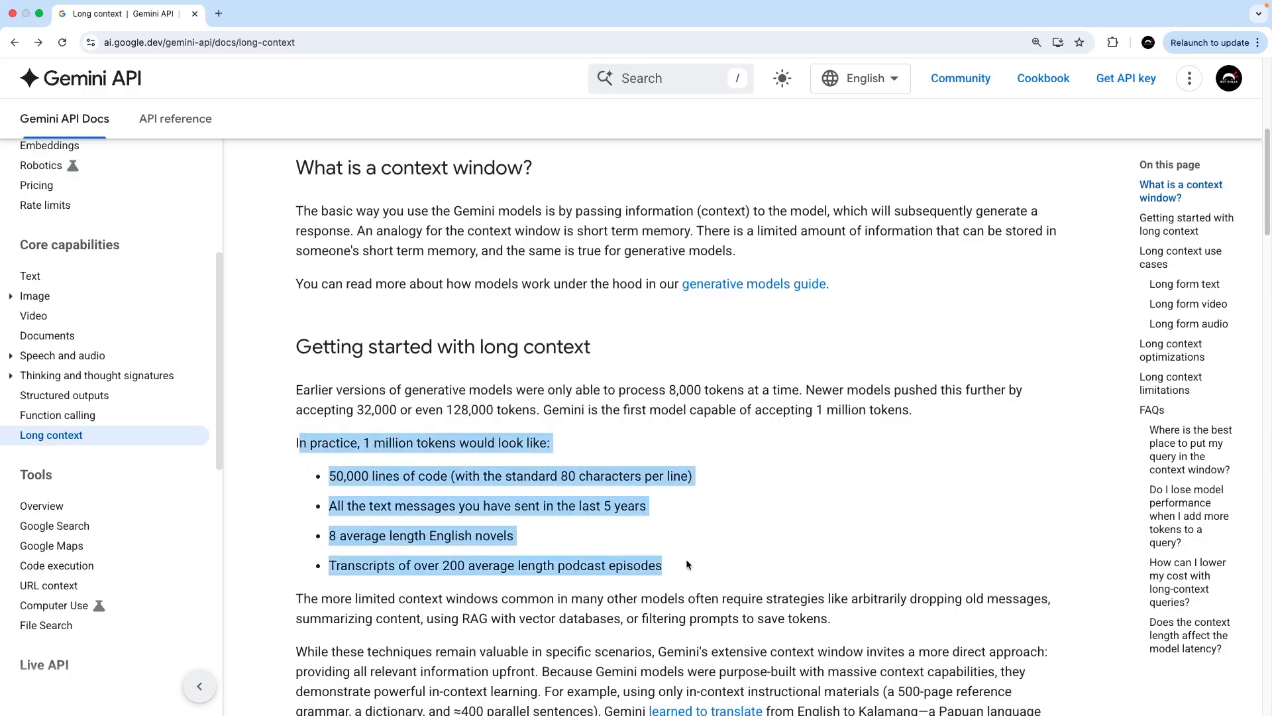
left_click(899, 463)
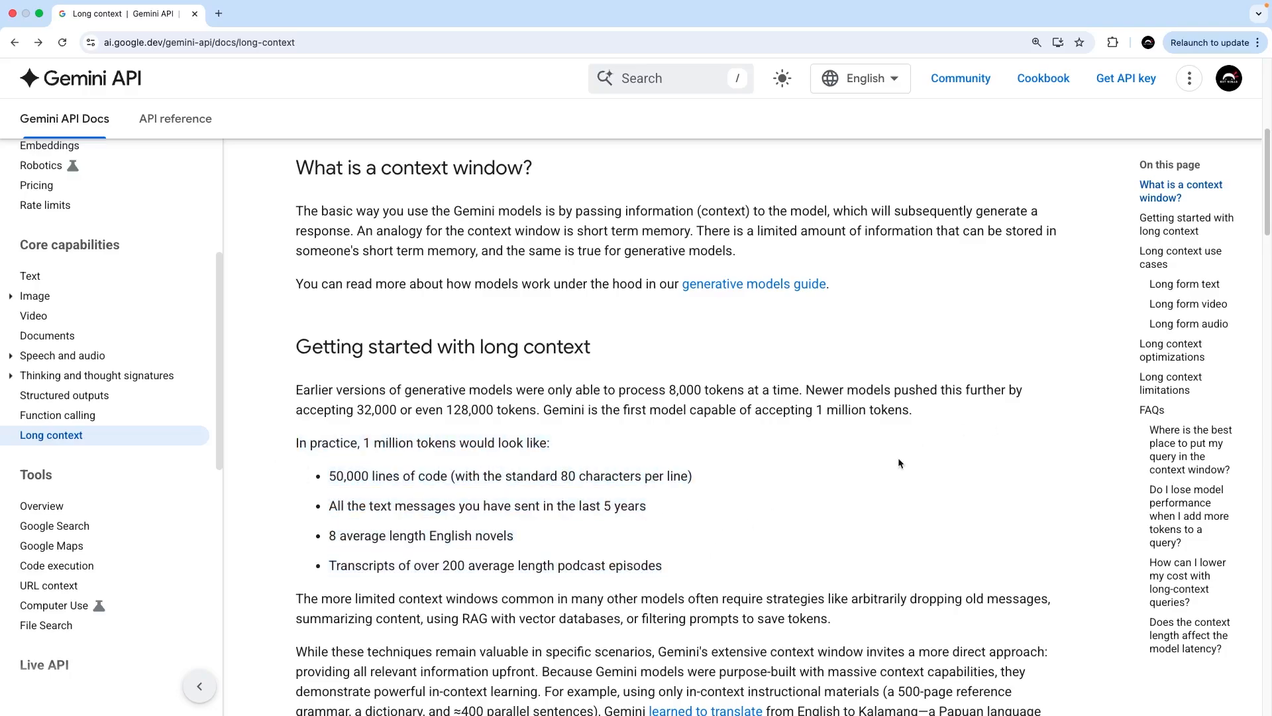
scroll("up", 3)
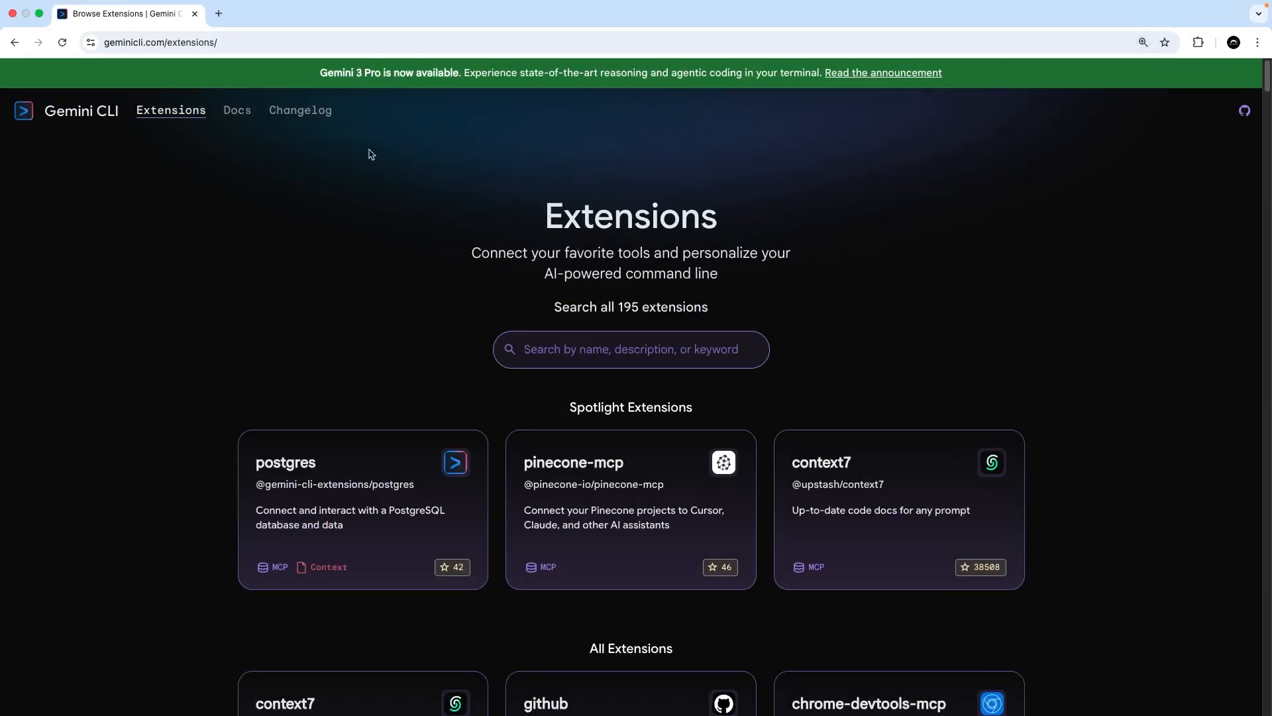
- Scroll through the Gemini 3 overview's reasoning and agentic capability sections
left_click(171, 110)
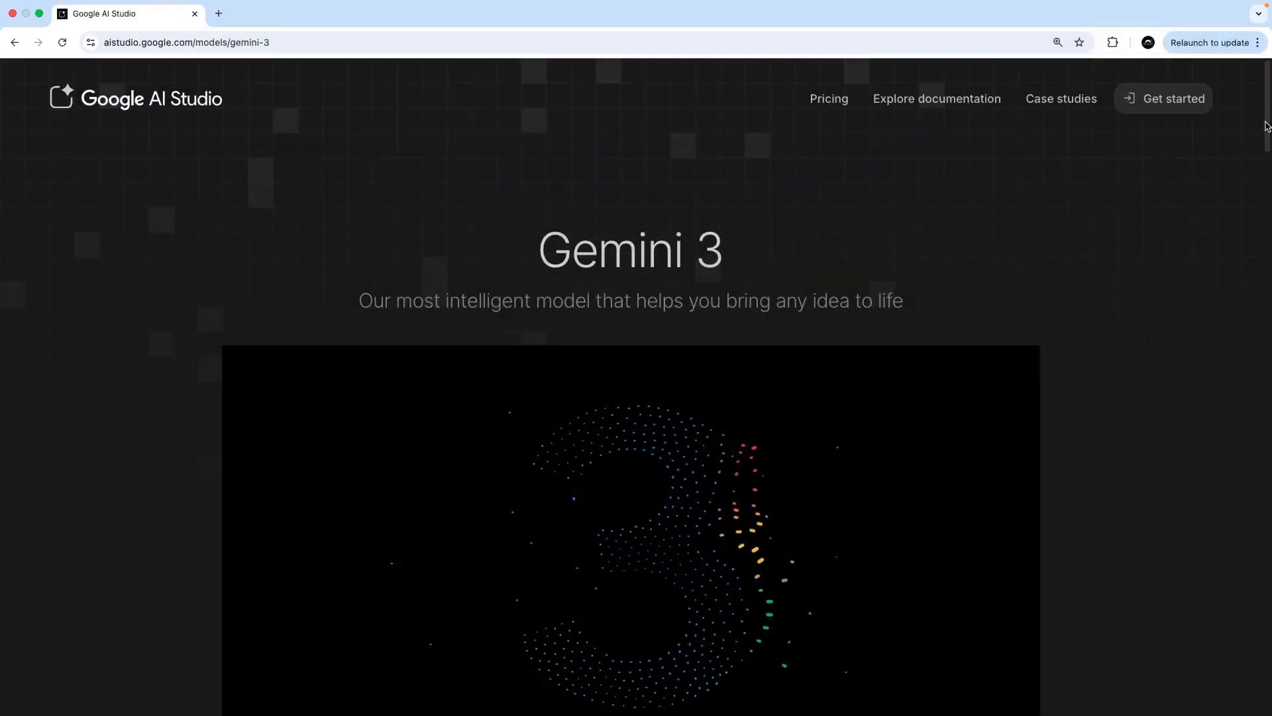
scroll("down", 3)
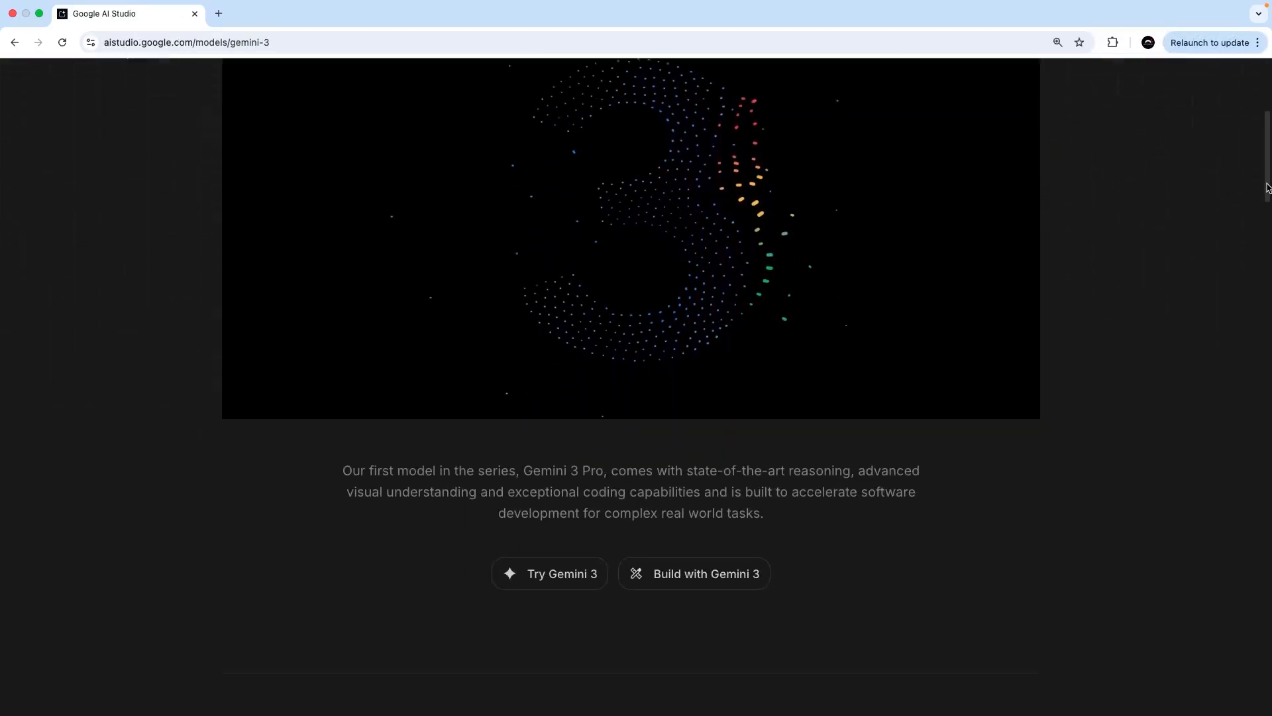
scroll("down", 3)
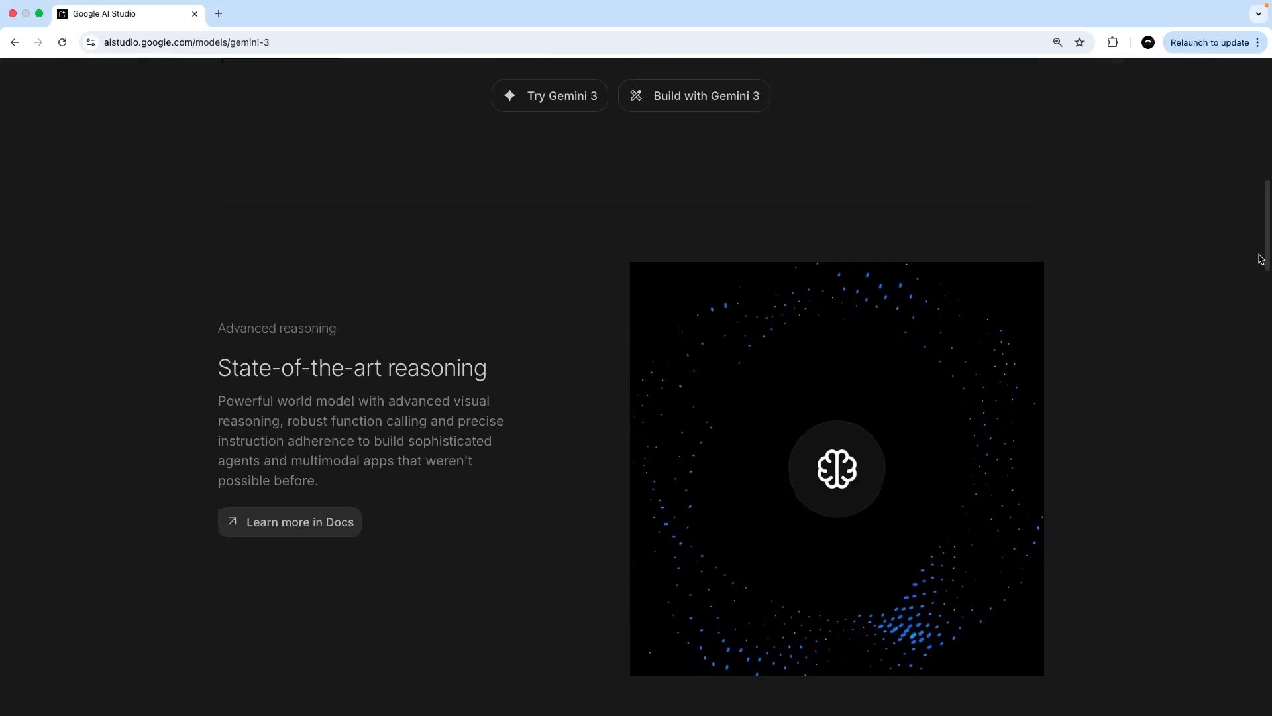
scroll("down", 3)
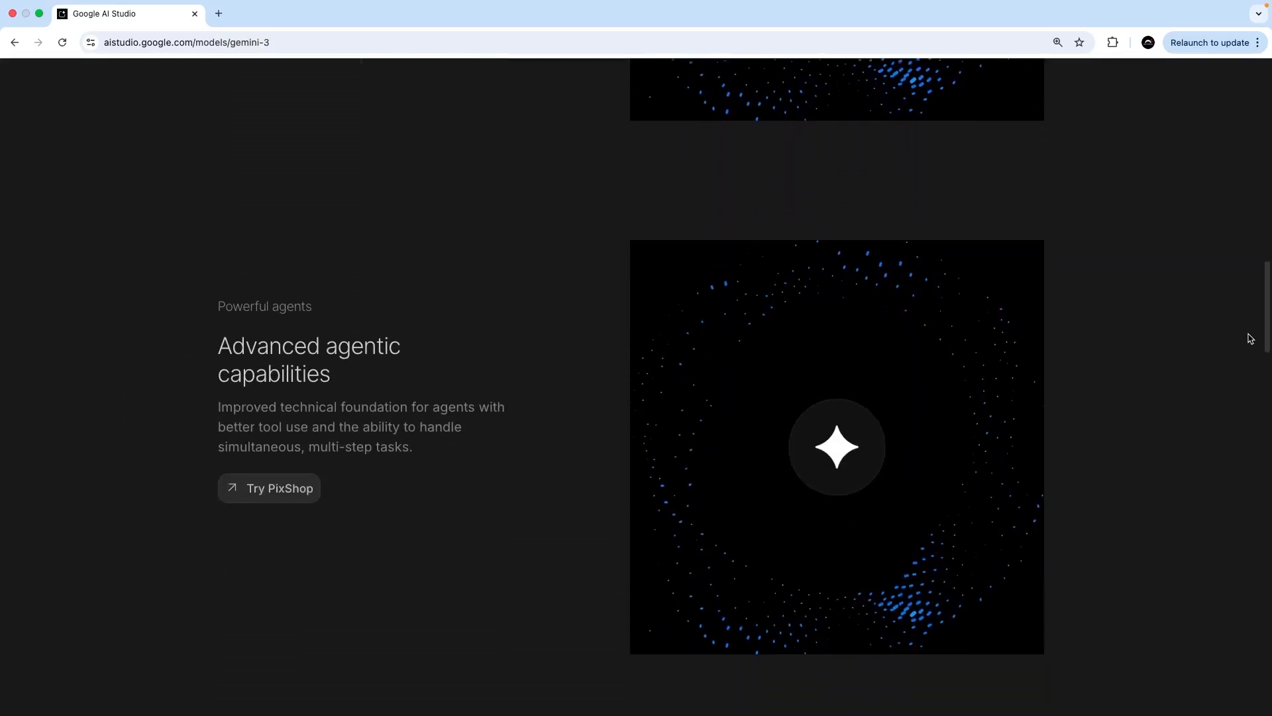
scroll("down", 3)
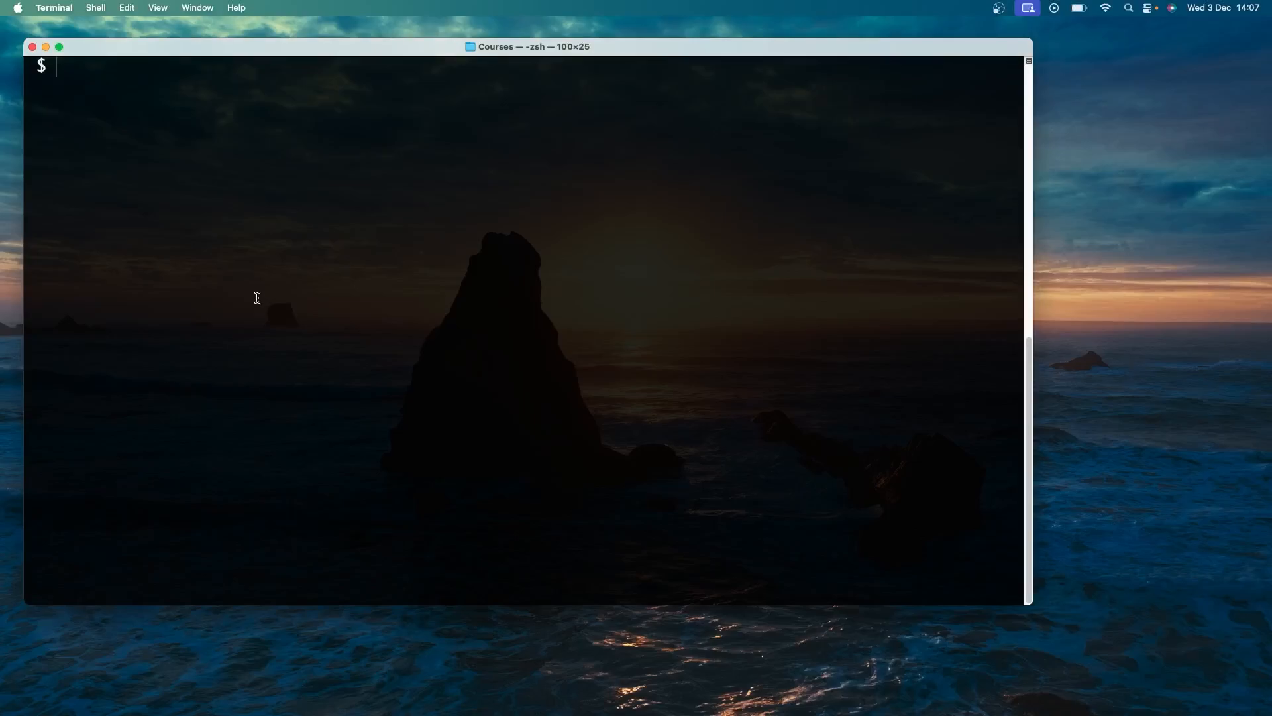
- Run 'brew install gemini-cli' to install the Gemini CLI via Homebrew
type("brew install gemini-cli")
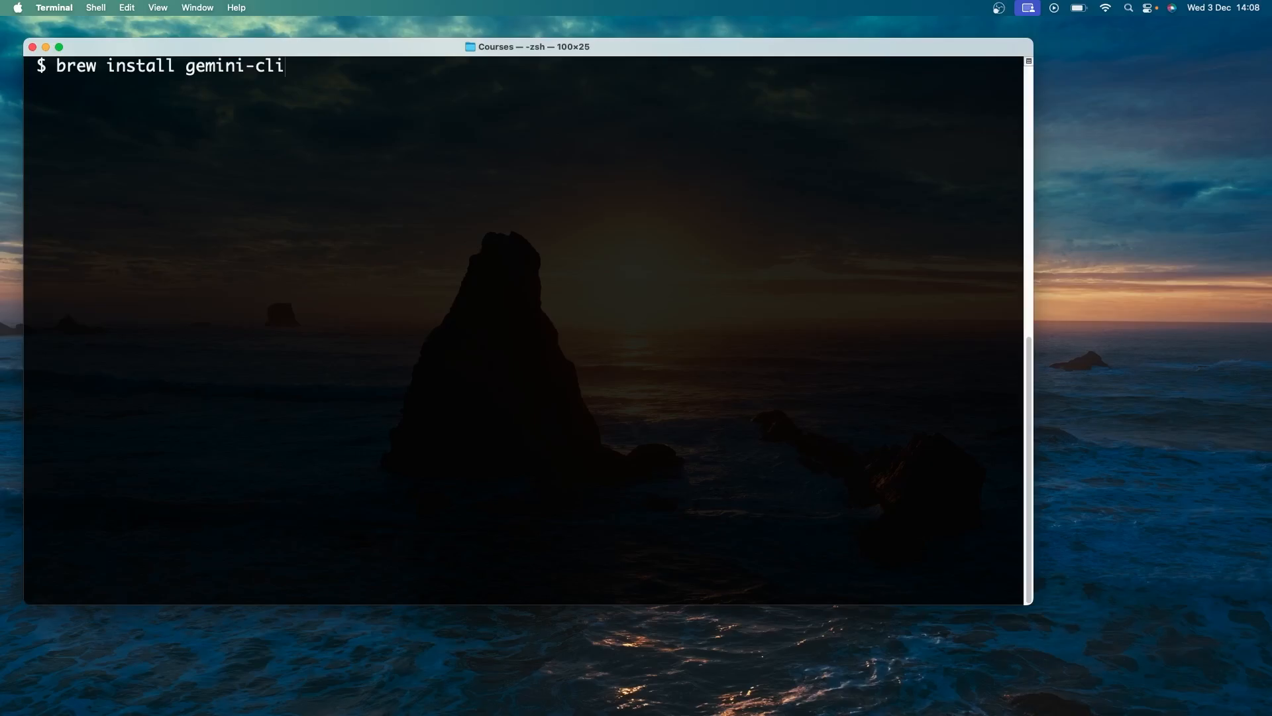
key("Return")
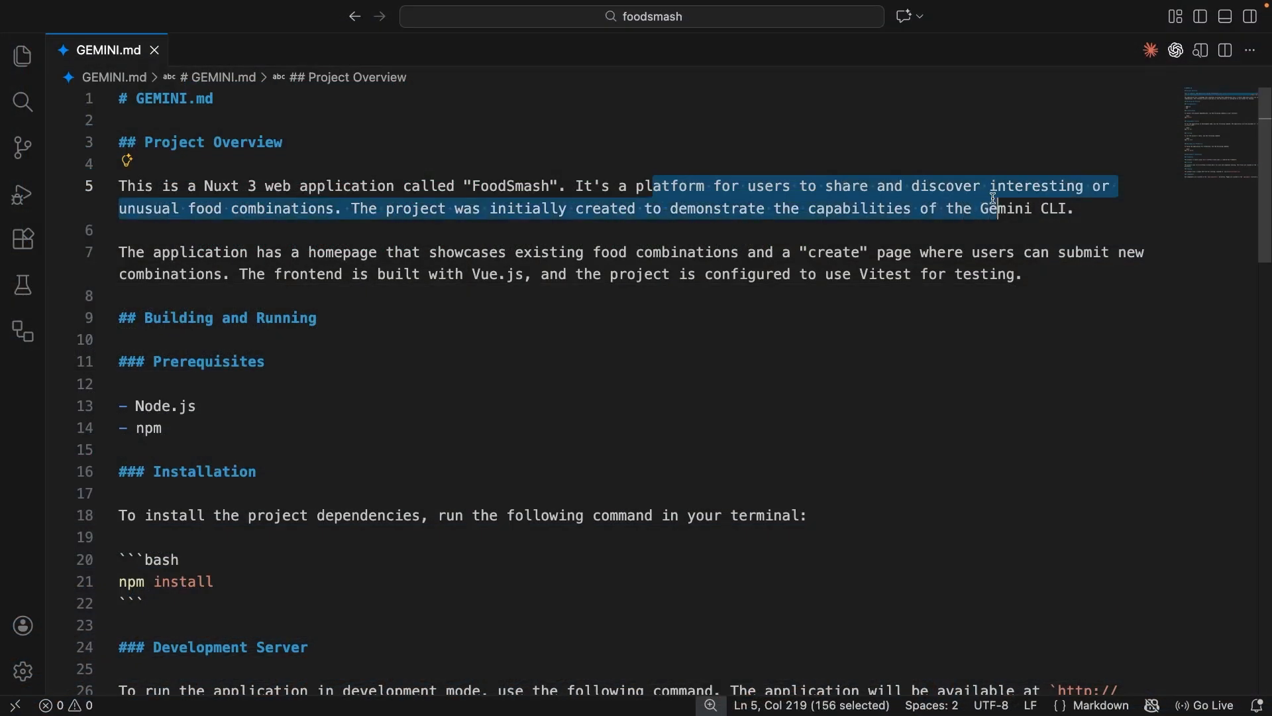
- Review GEMINI.md and reference app/pages/create.vue in the Gemini prompt
left_click(298, 208)
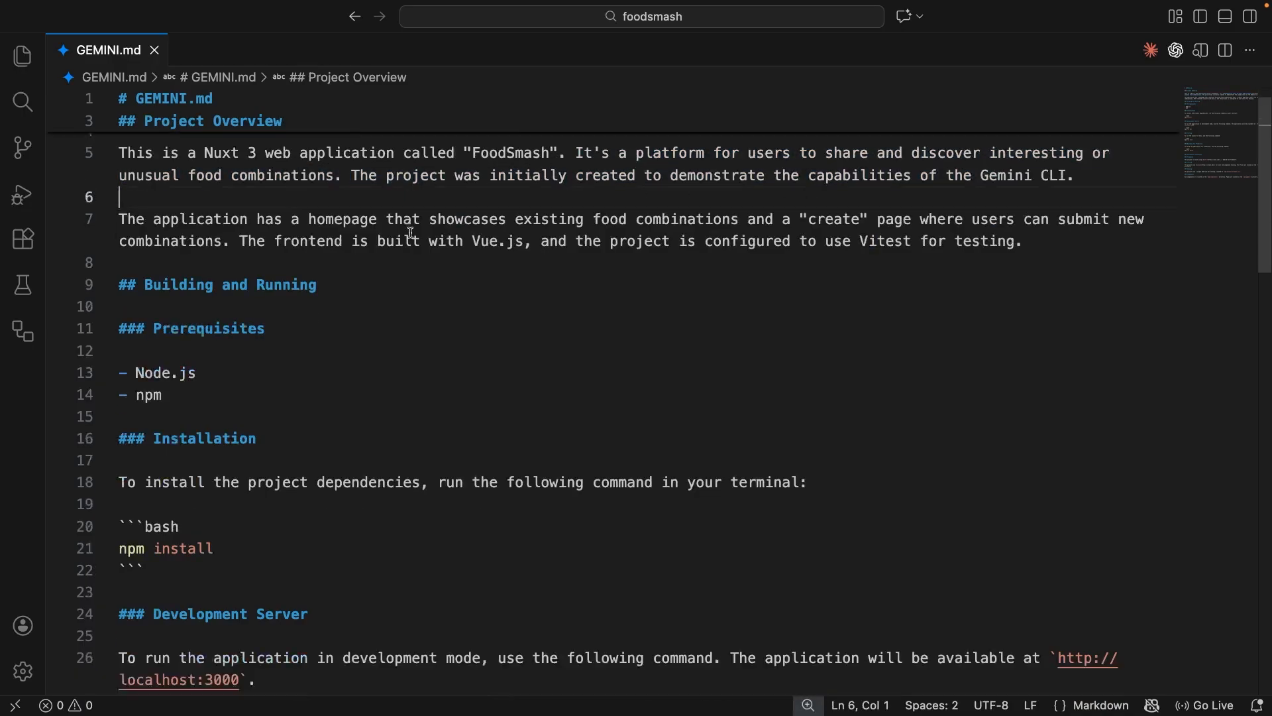
scroll("down", 3)
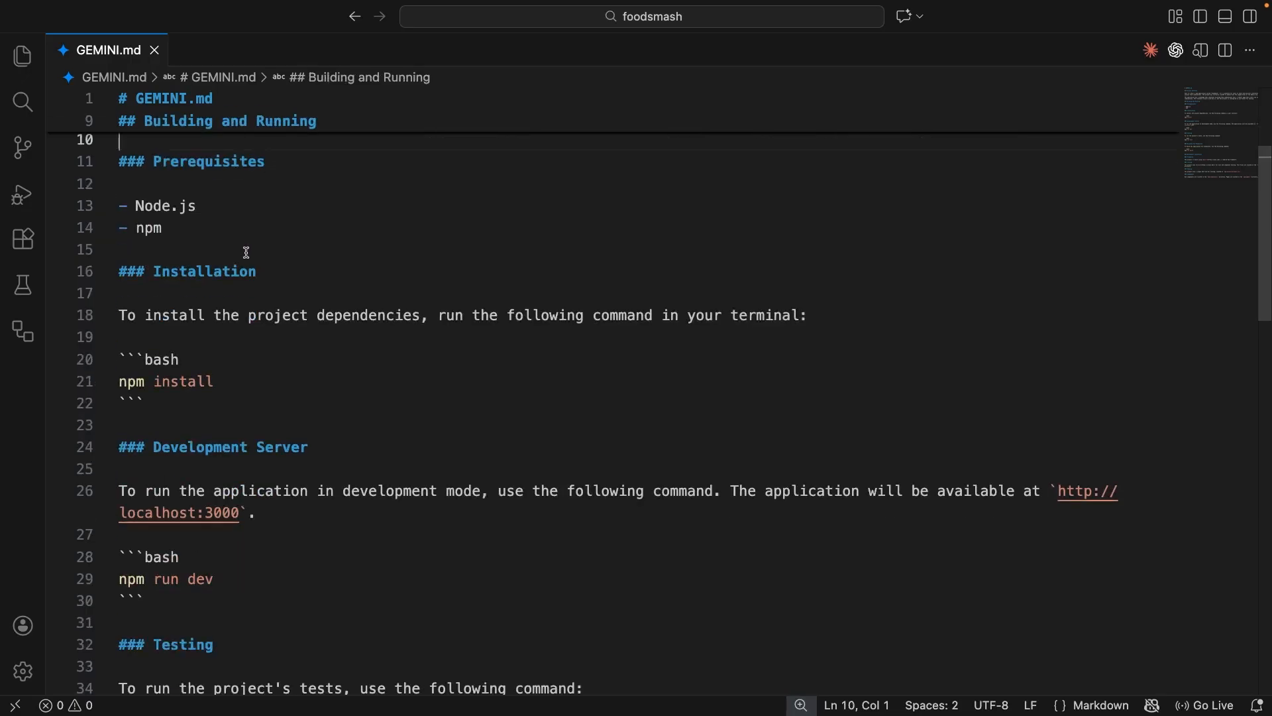
double_click(130, 382)
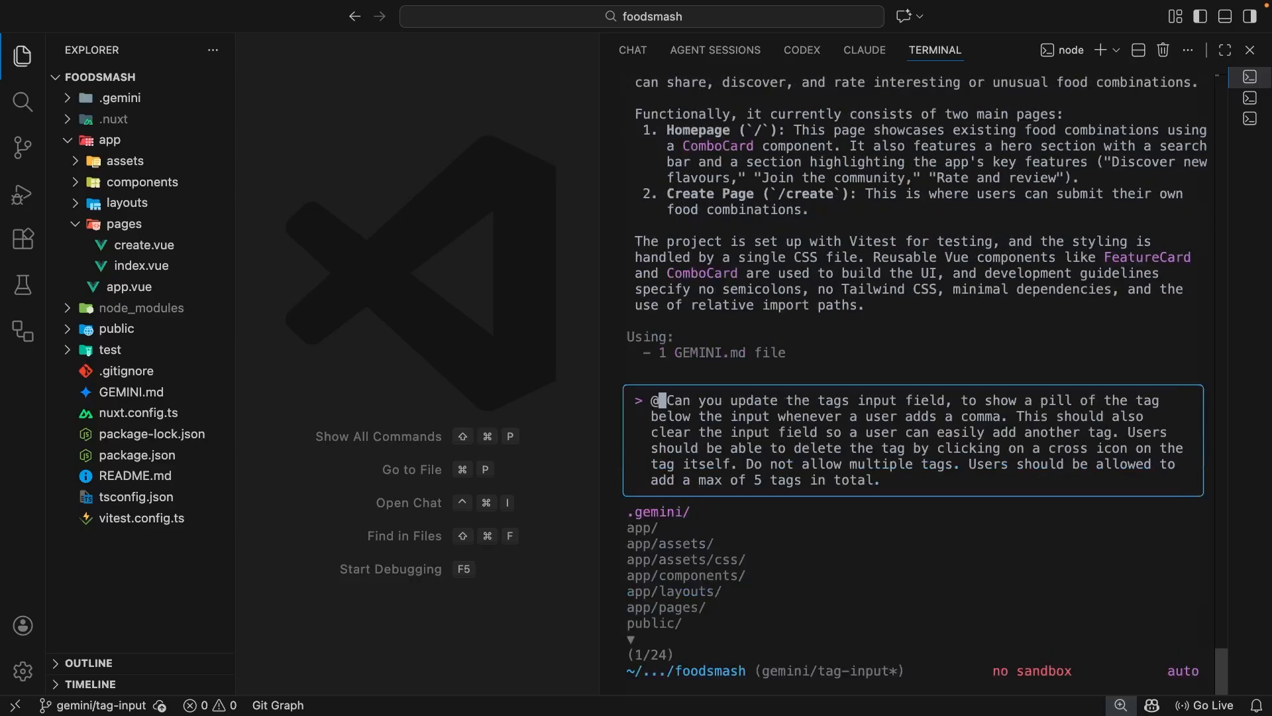
type("create.vue")
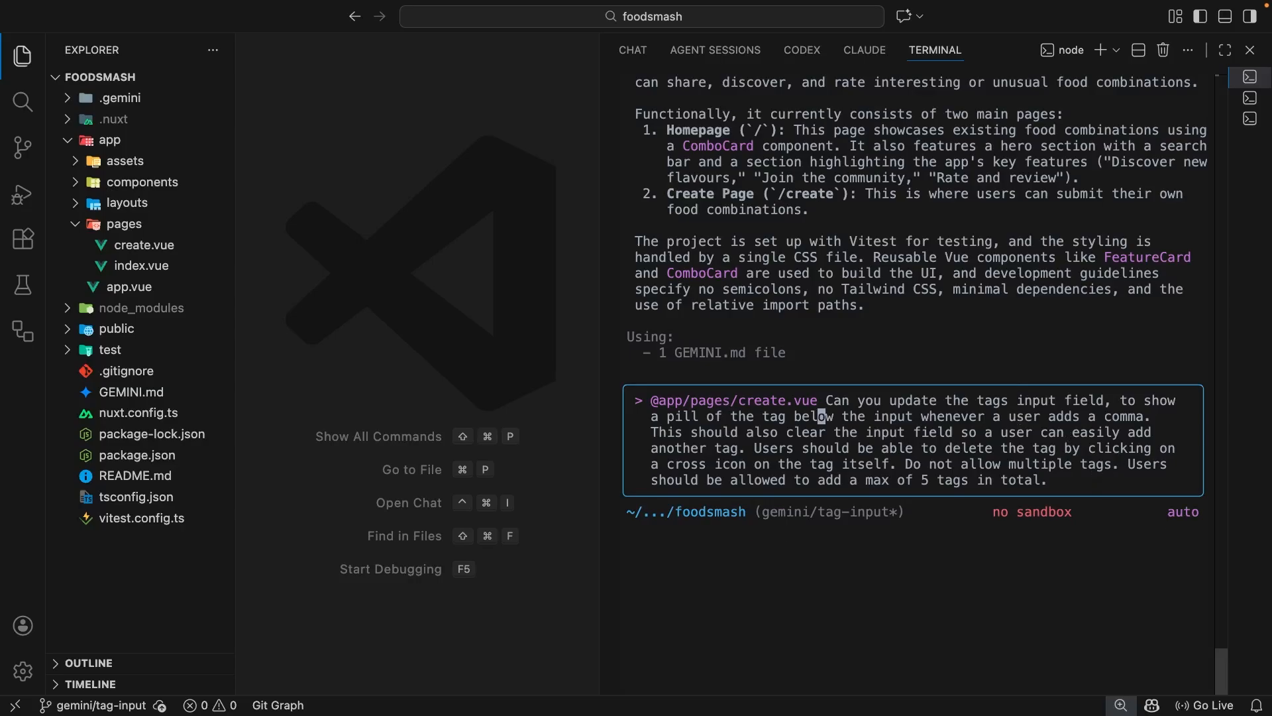
- Open .gemini/settings.json with the context7 MCP server configuration
left_click(159, 139)
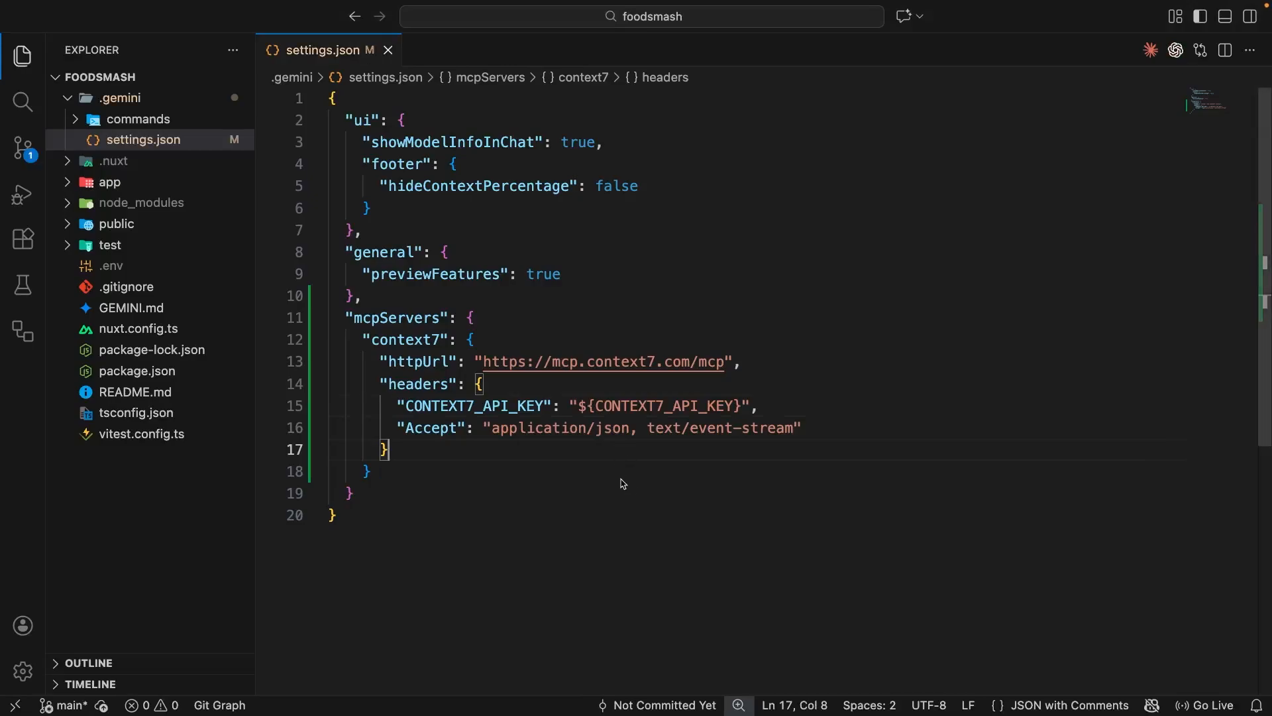
mouse_move(404, 304)
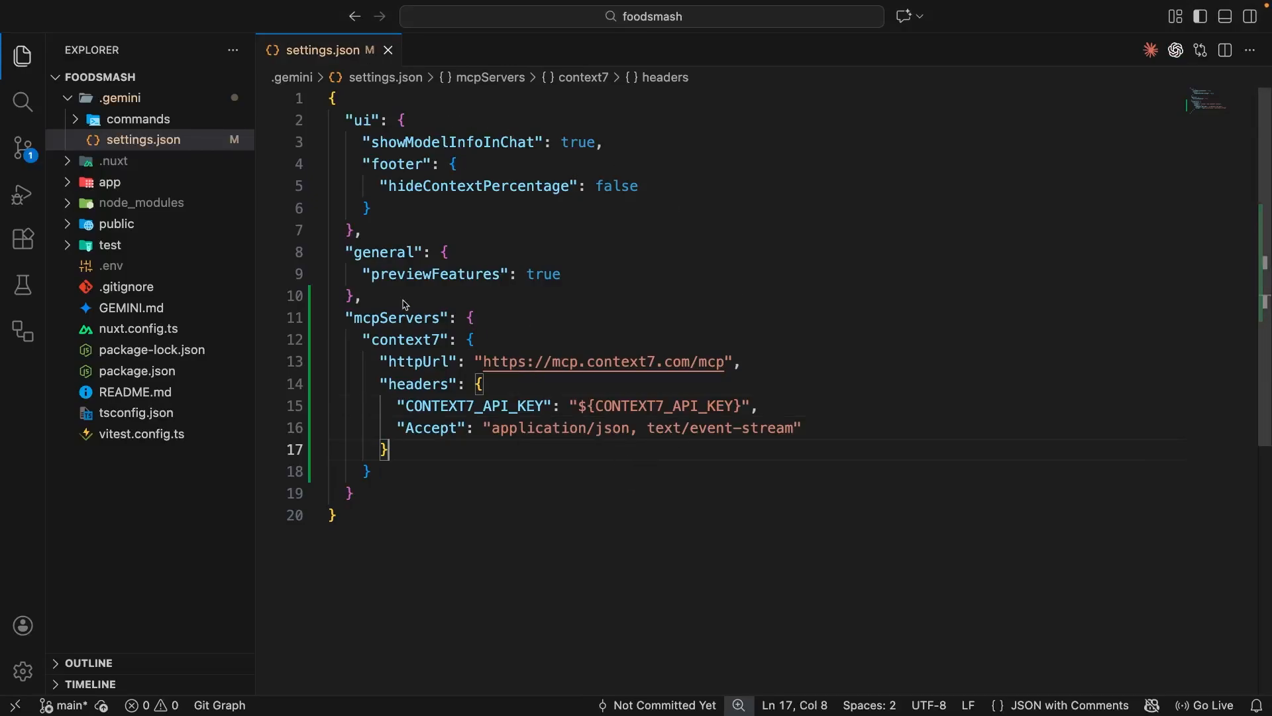
left_click(1228, 16)
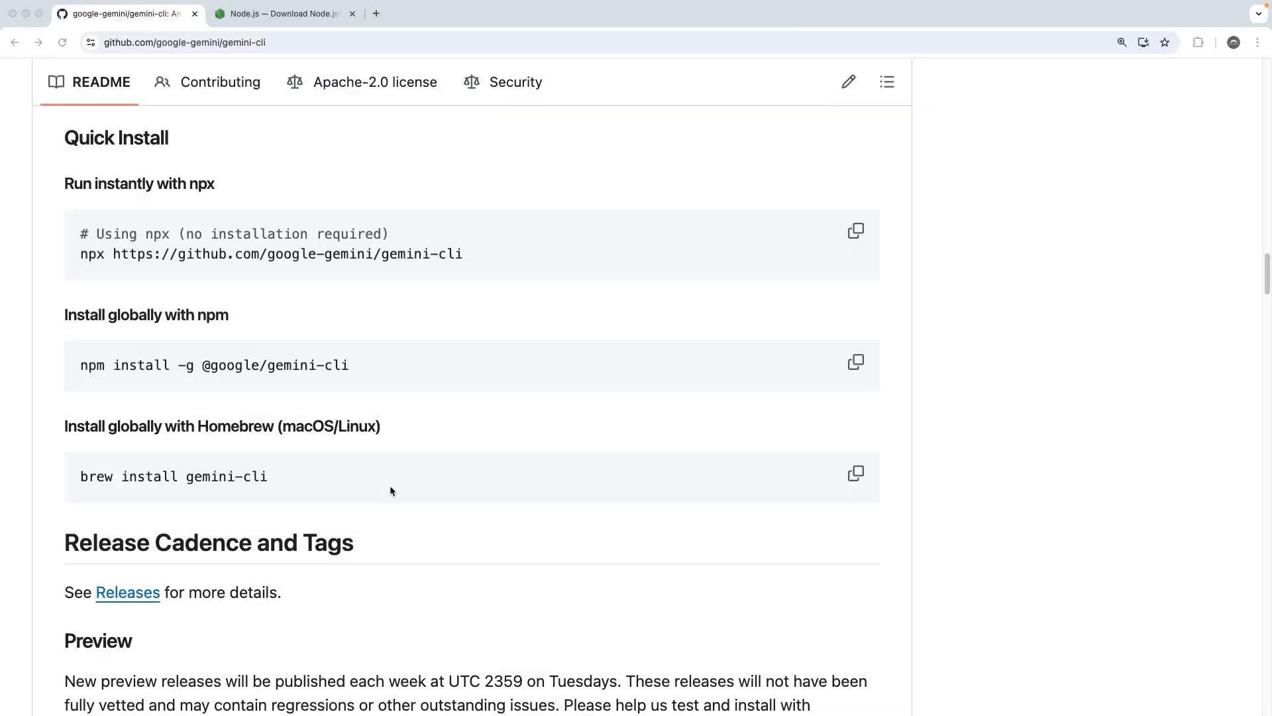
mouse_move(512, 507)
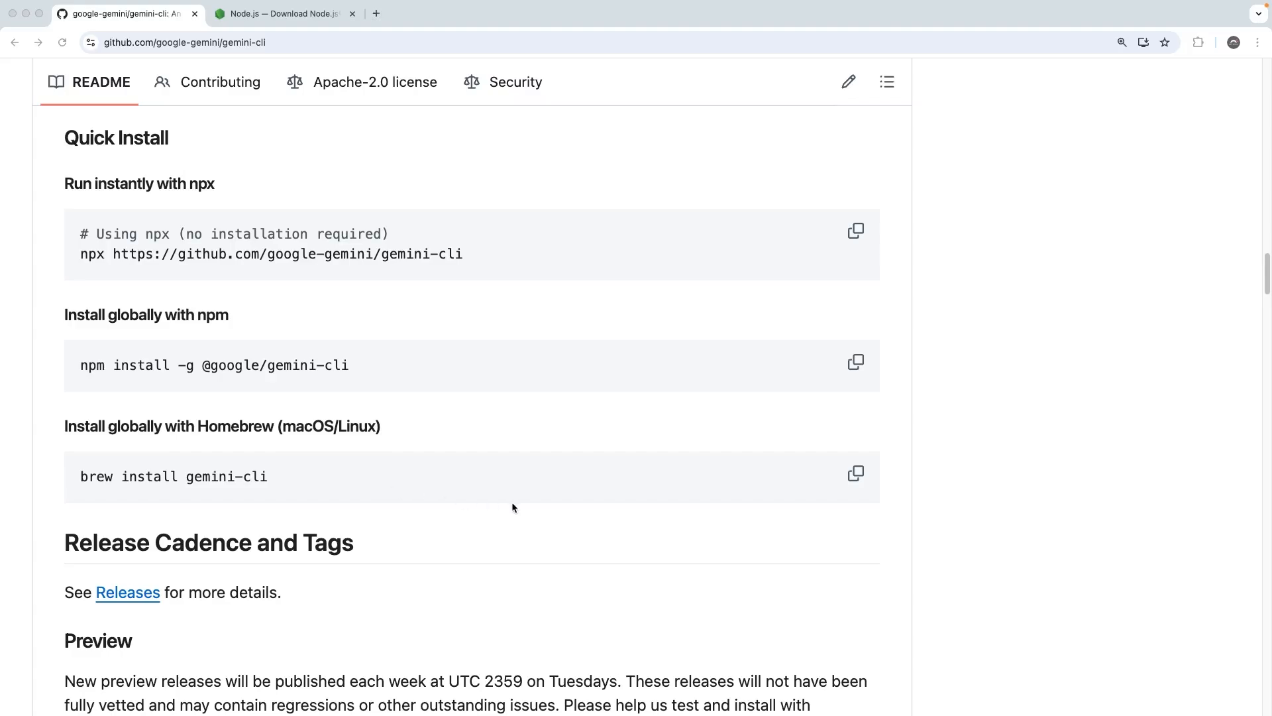
mouse_move(285, 488)
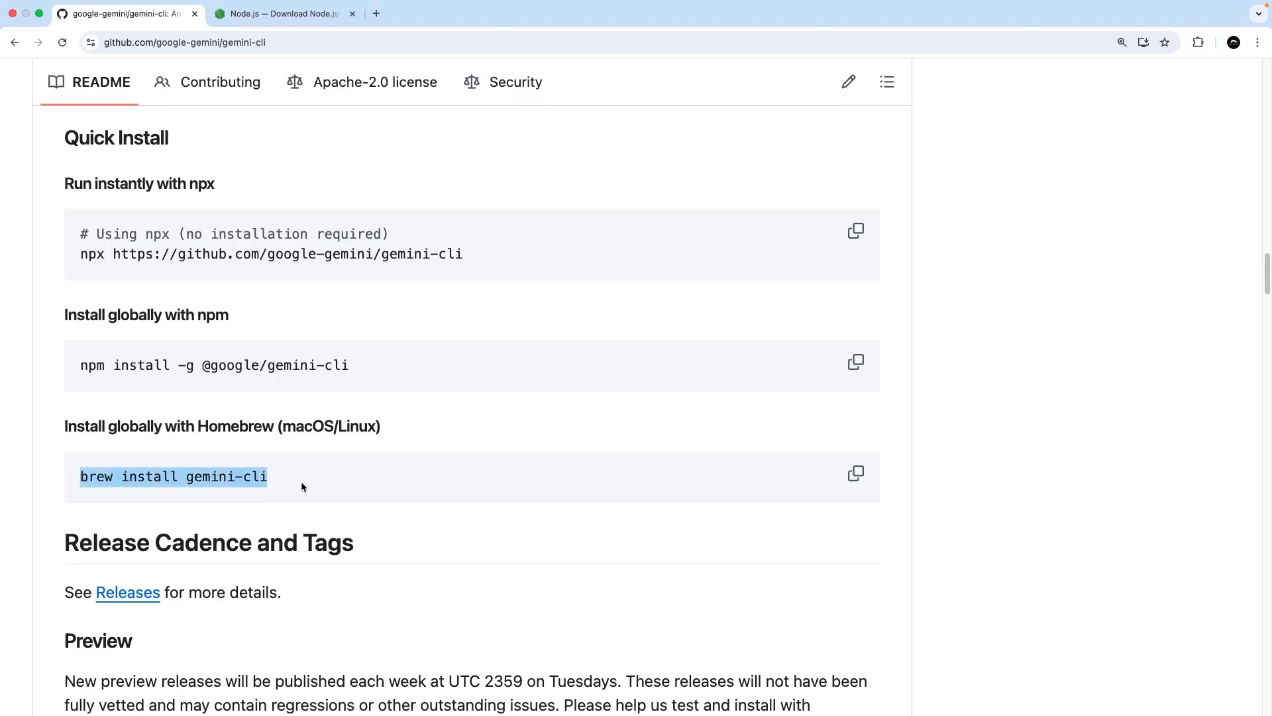
mouse_move(104, 415)
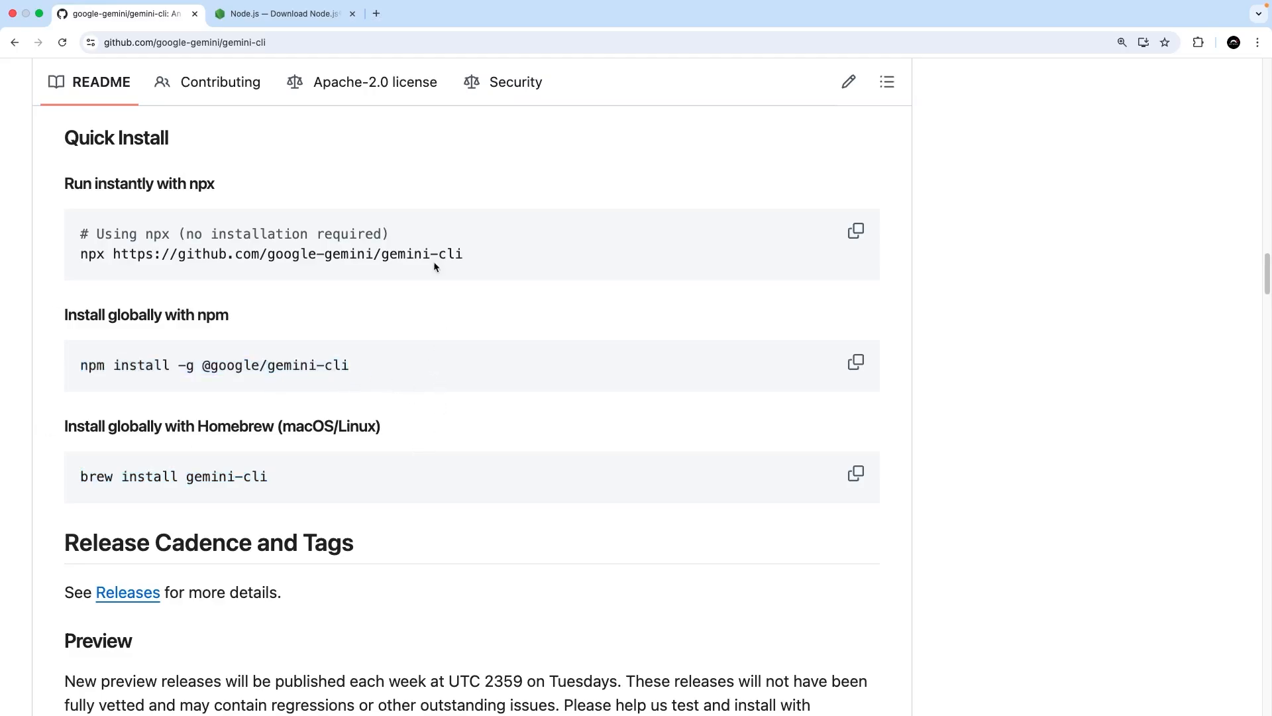
- View the Node.js download page, select its address, and switch to Terminal
left_click(283, 14)
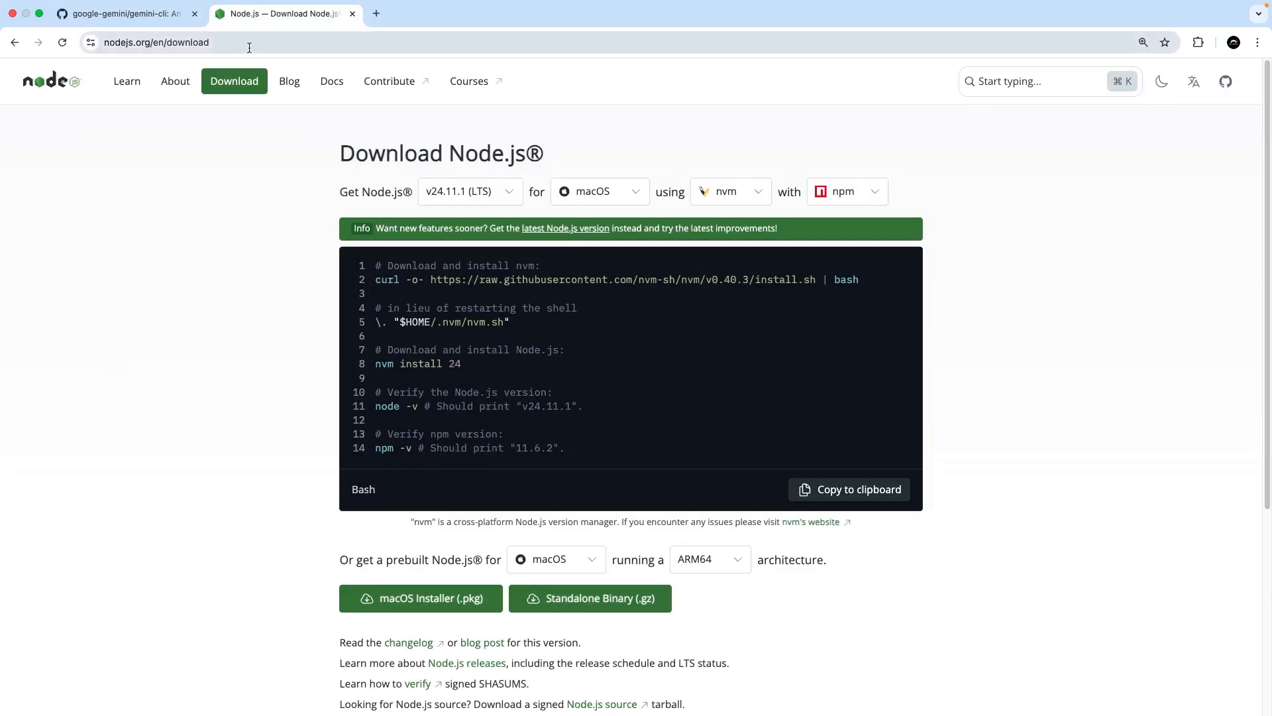
left_click(163, 43)
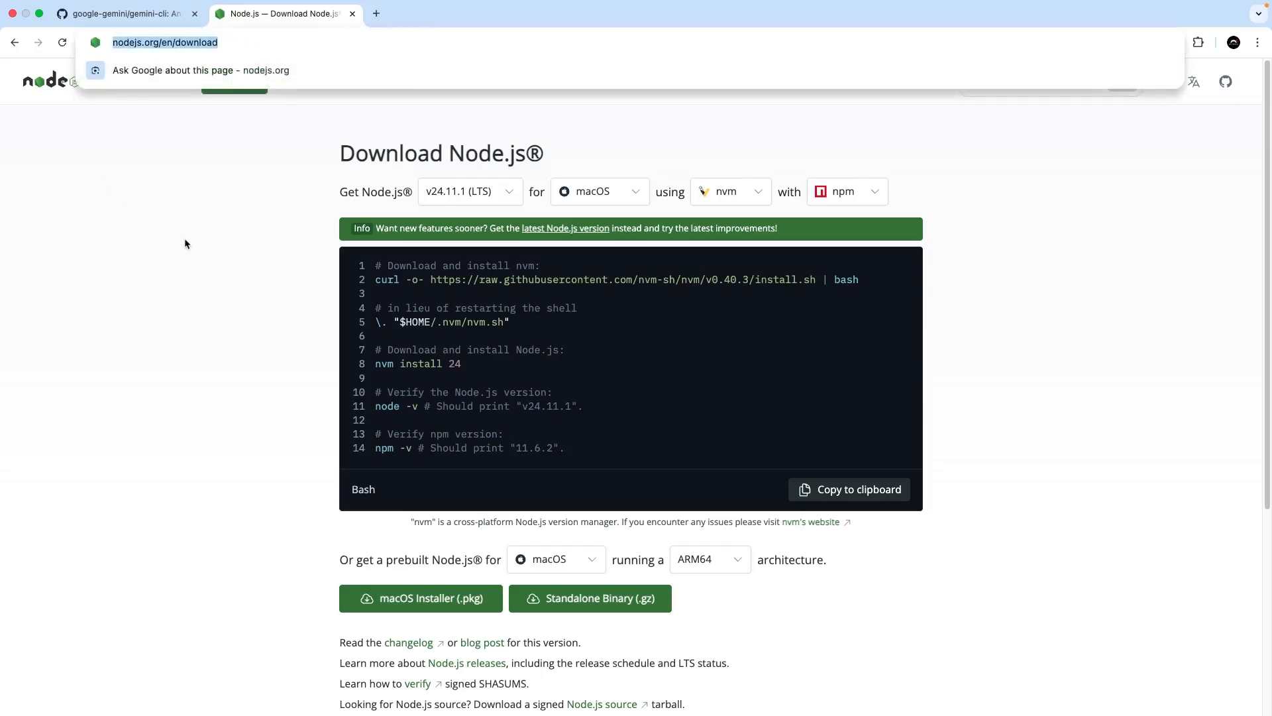
left_click(122, 14)
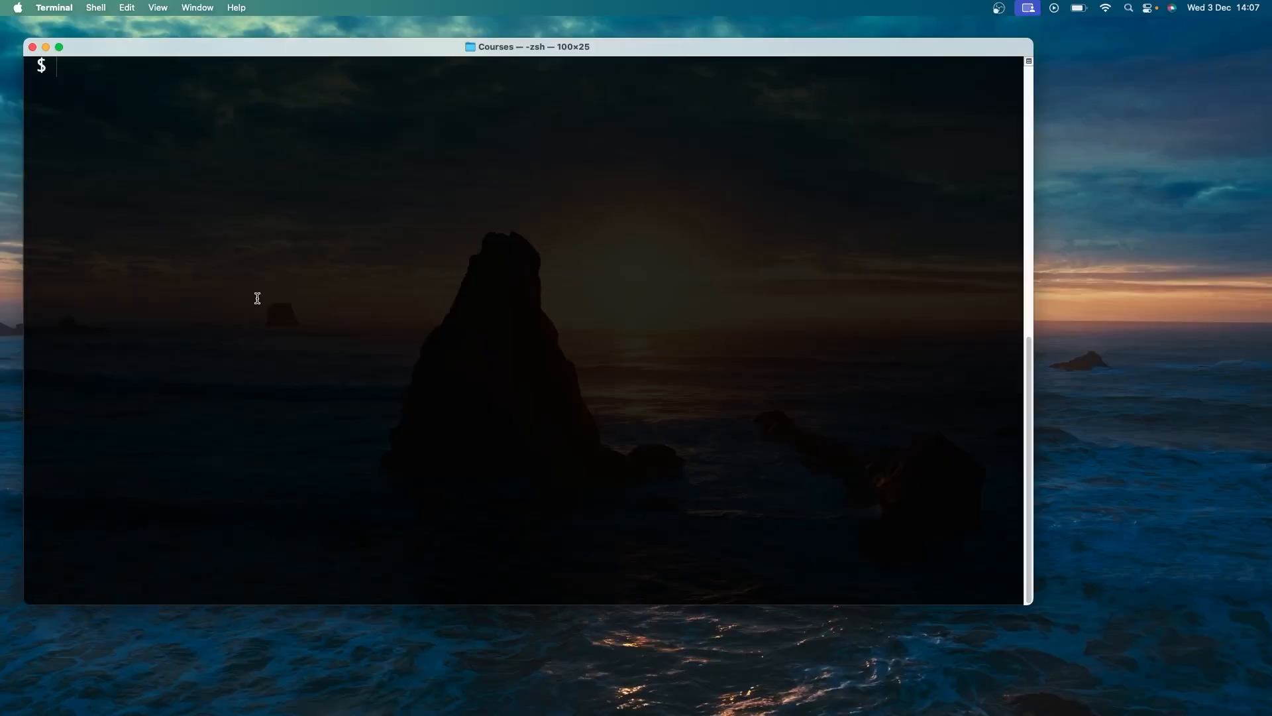
- Type and then clear 'brew install gemini-cli' without running it
type("brew install gemini-cli")
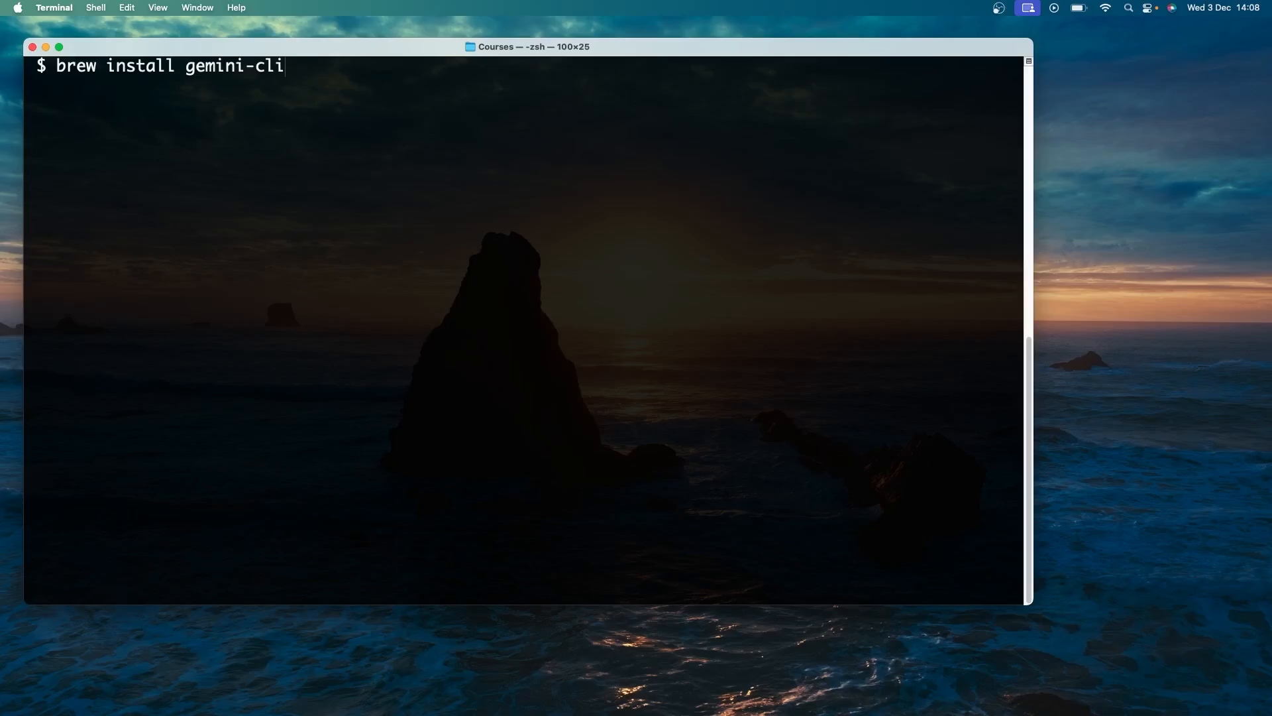
key("Backspace")
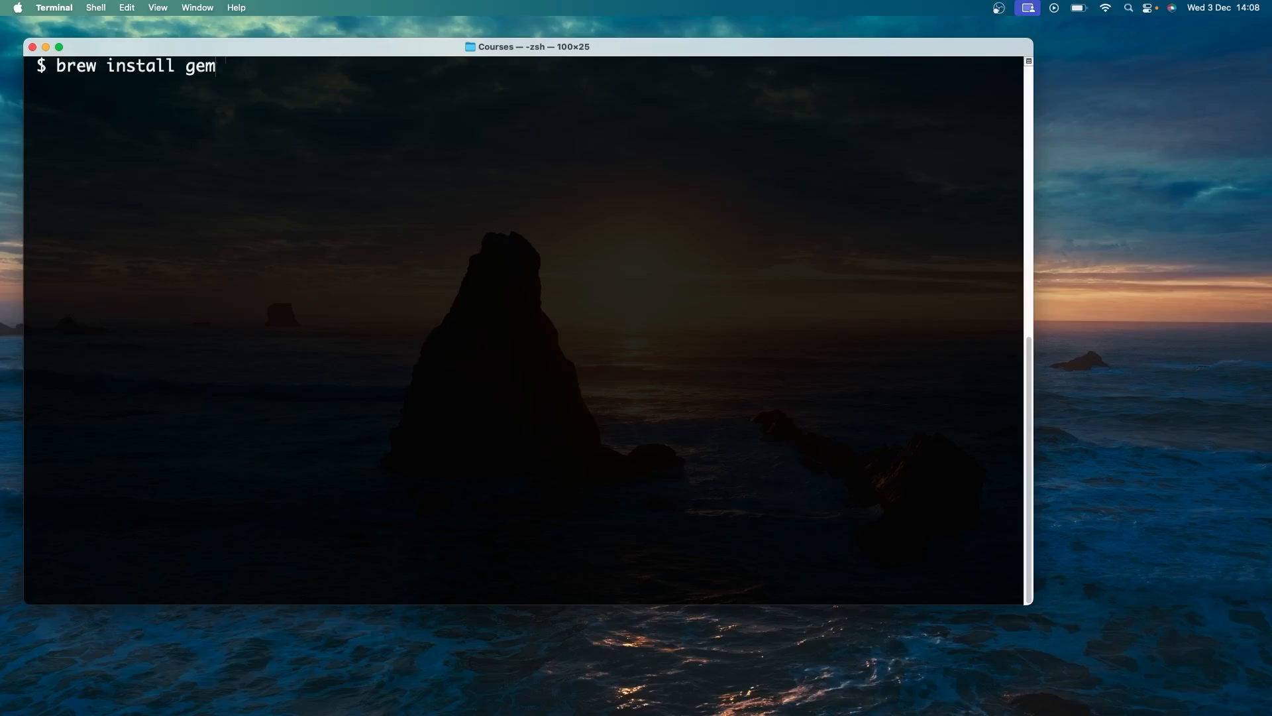
key("Backspace")
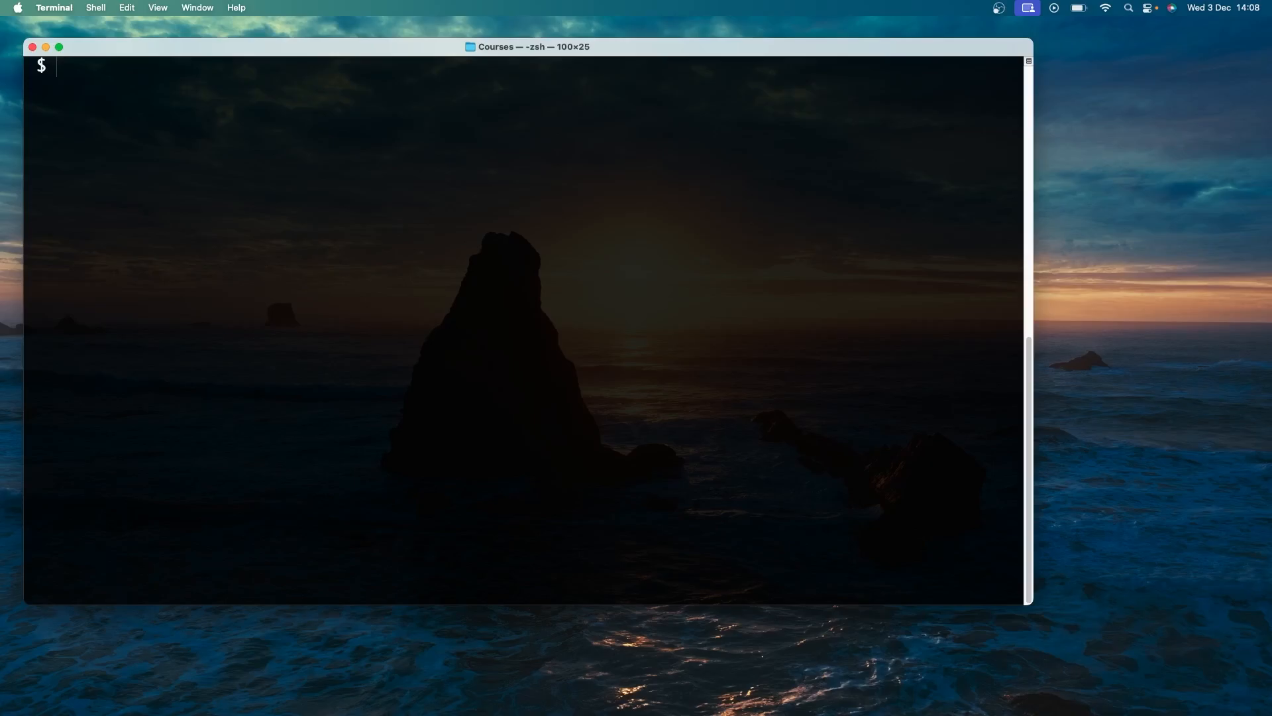
- Change into the foodsmash project directory with 'cd foodsmash'
type("cd")
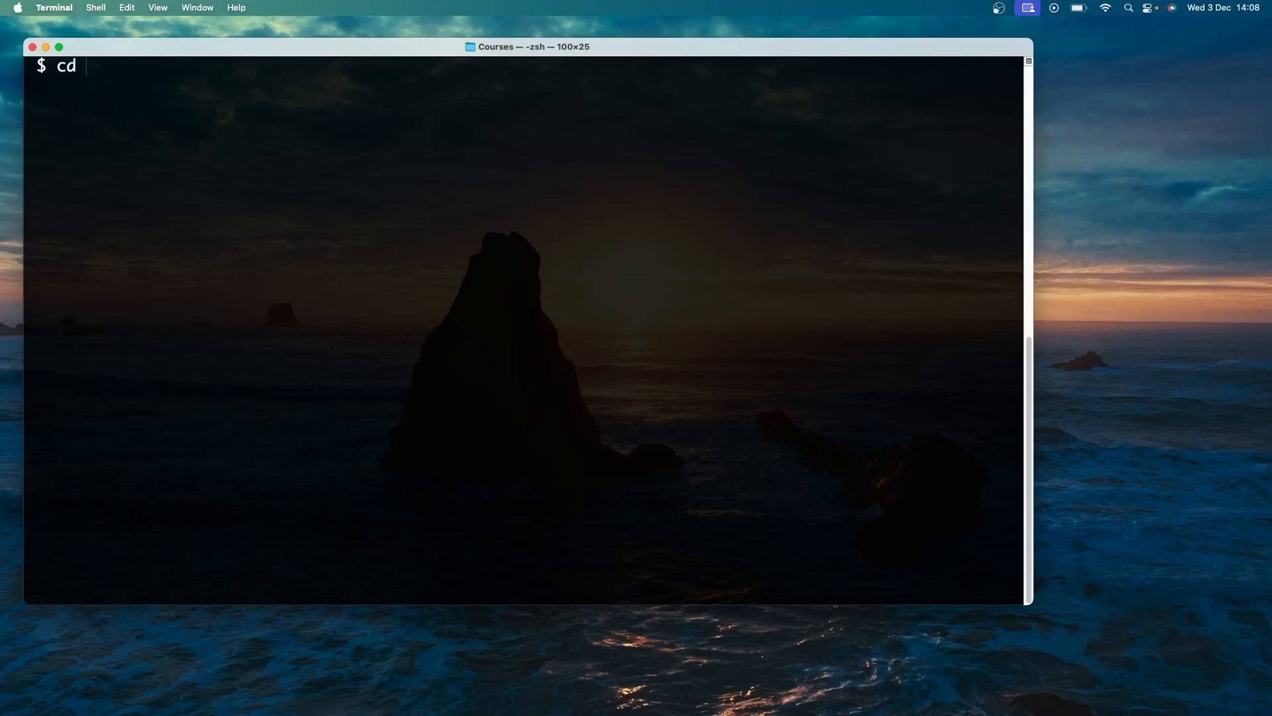
type("foo")
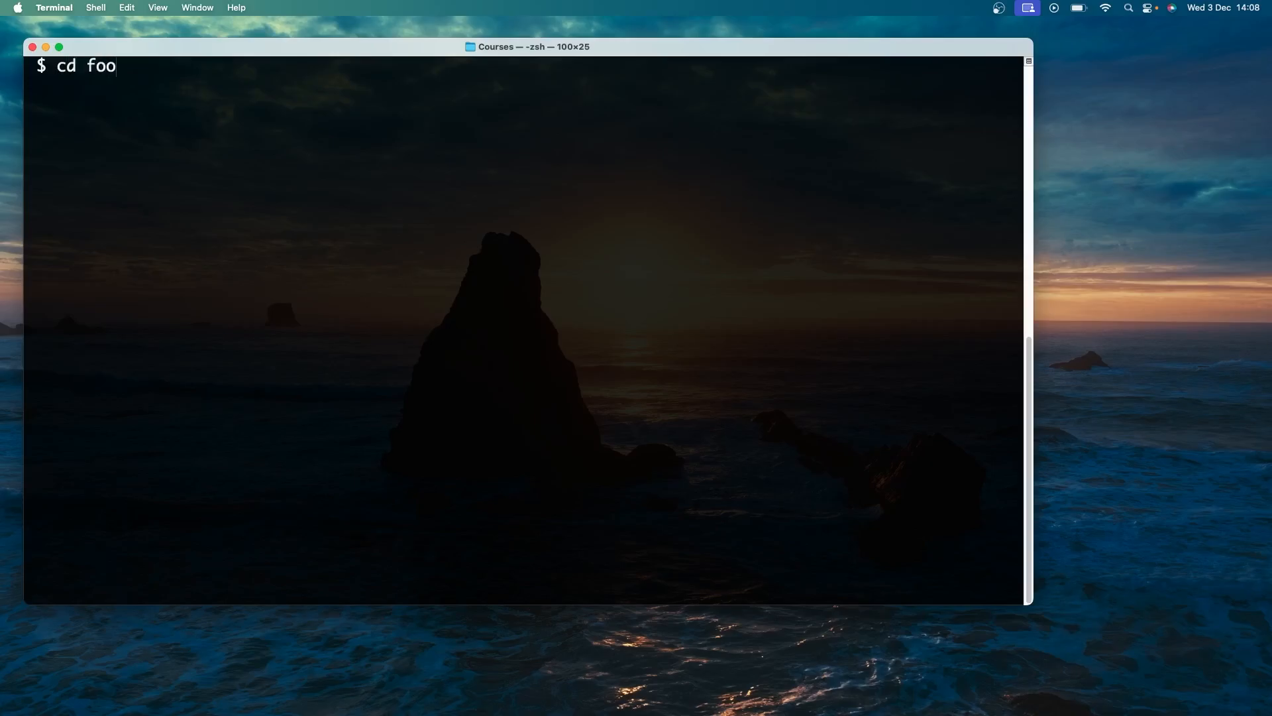
type("dsmash")
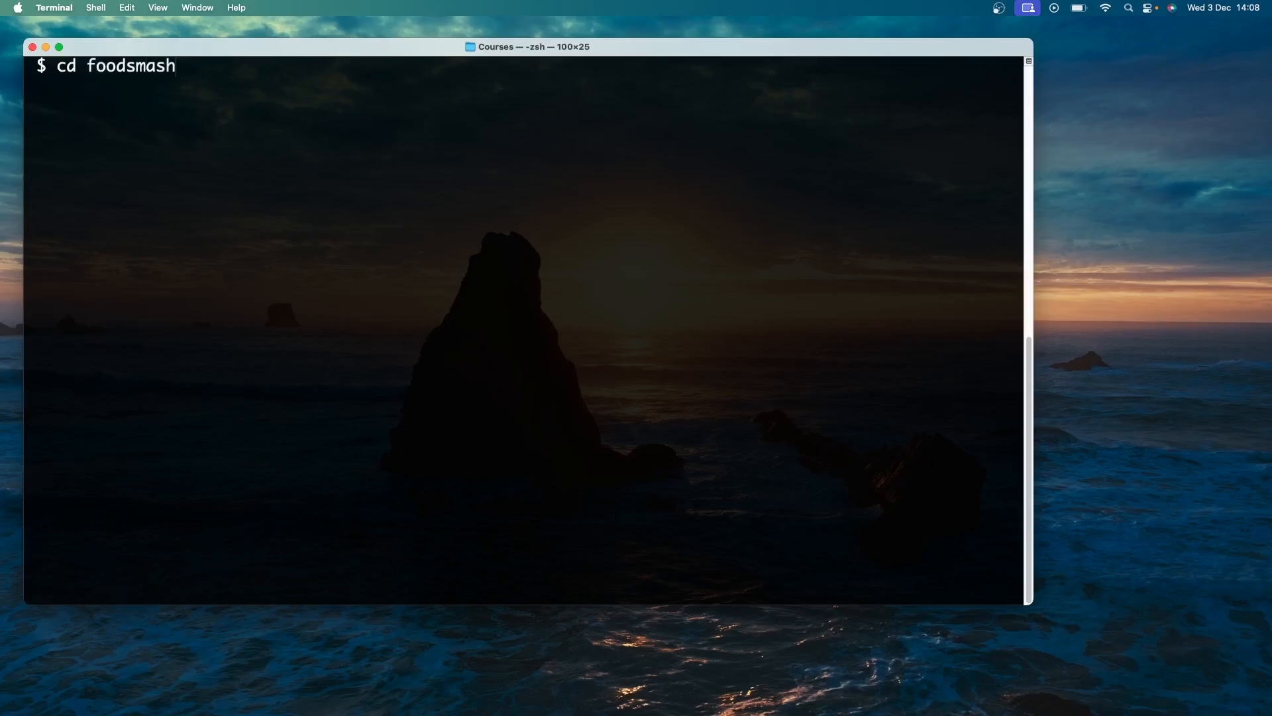
key("Return")
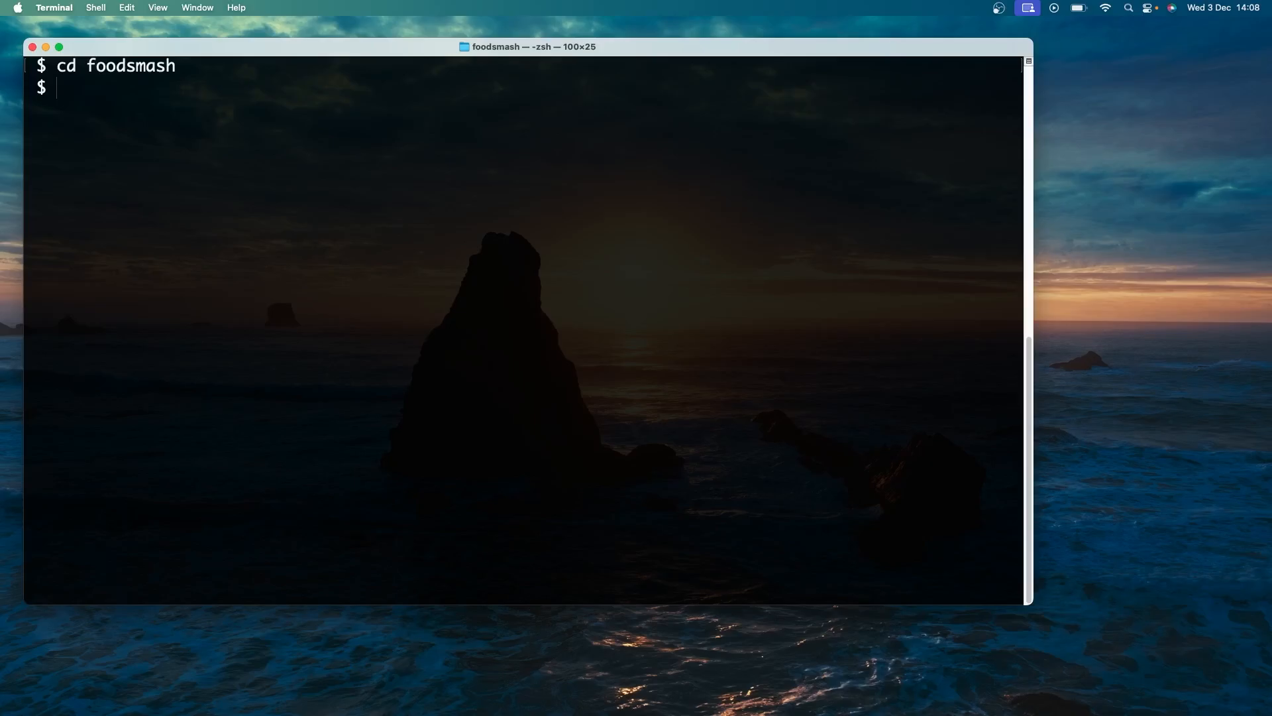
- Launch the Gemini CLI with 'gemini' inside the foodsmash folder
type("gemini")
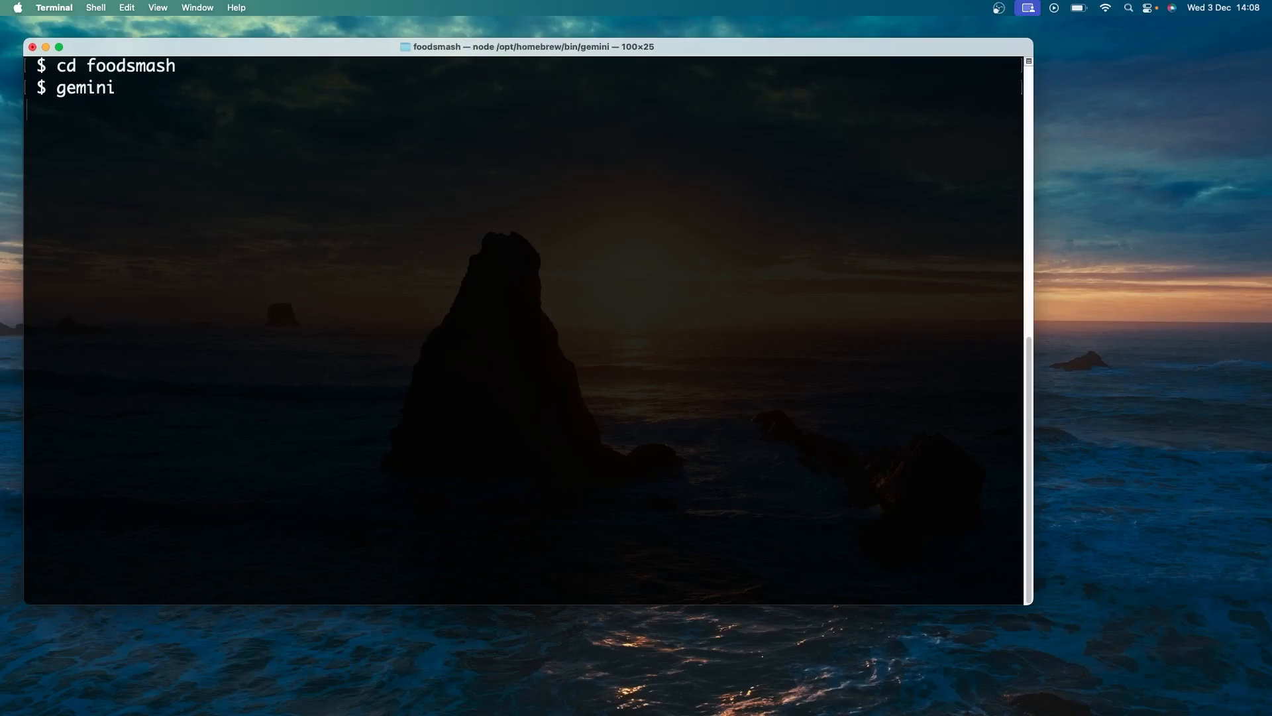
mouse_move(471, 317)
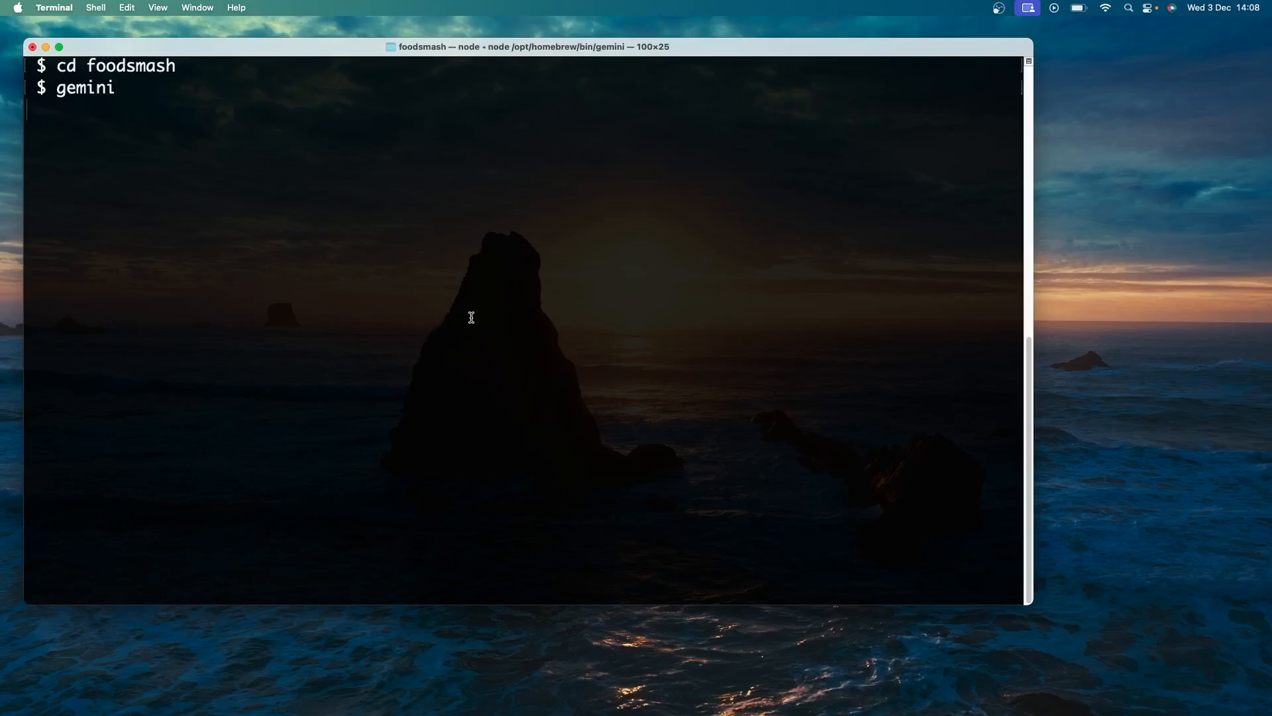
key("Return")
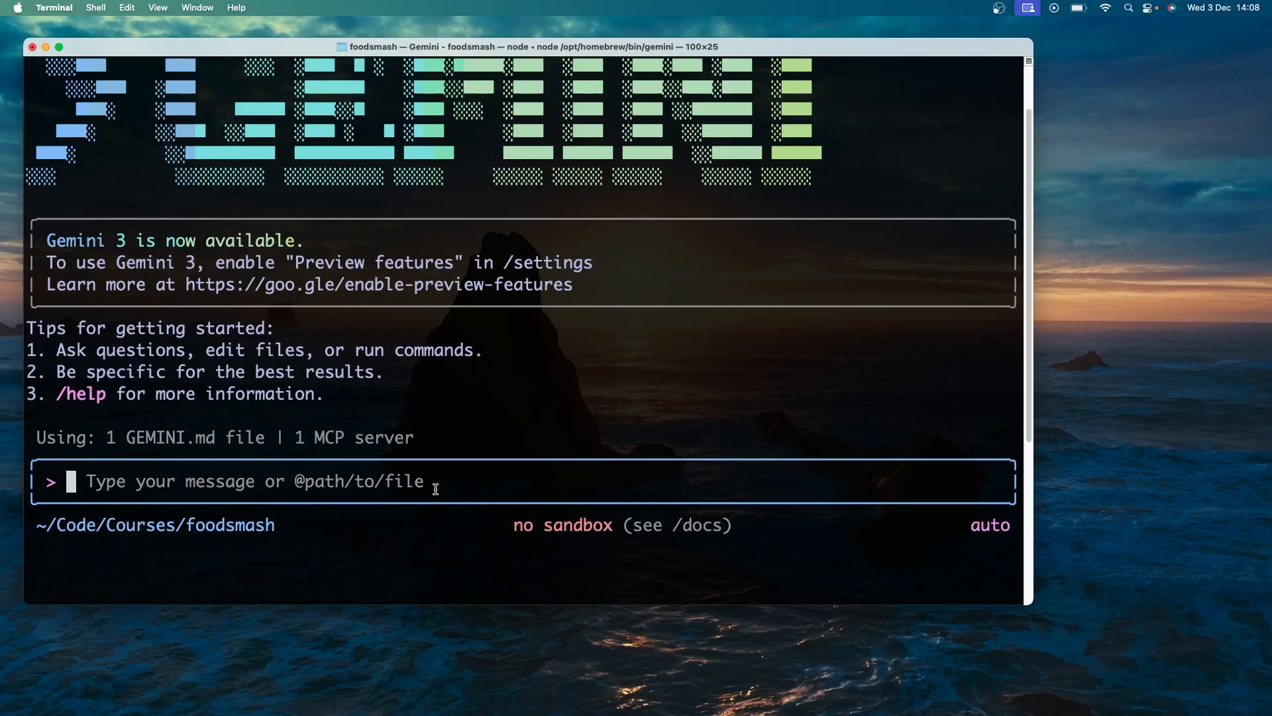
- Run /auth to bring up the Gemini CLI authentication options
type("/auth")
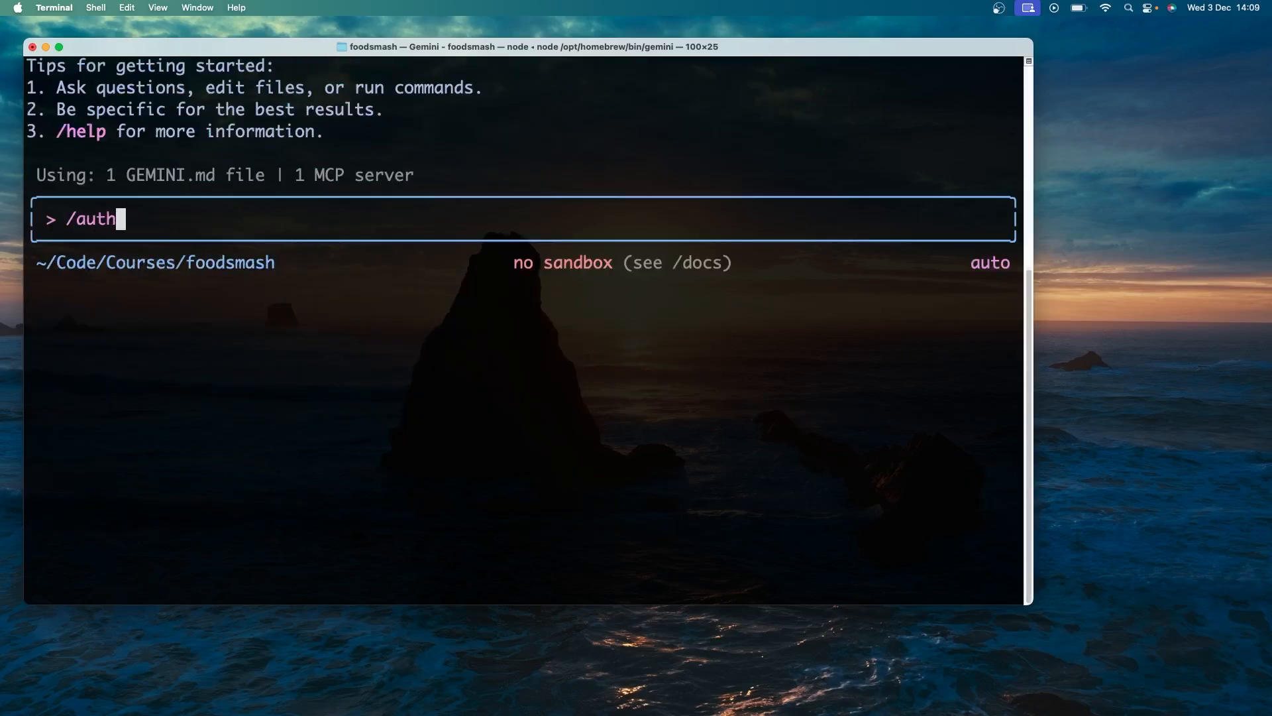
key("Return")
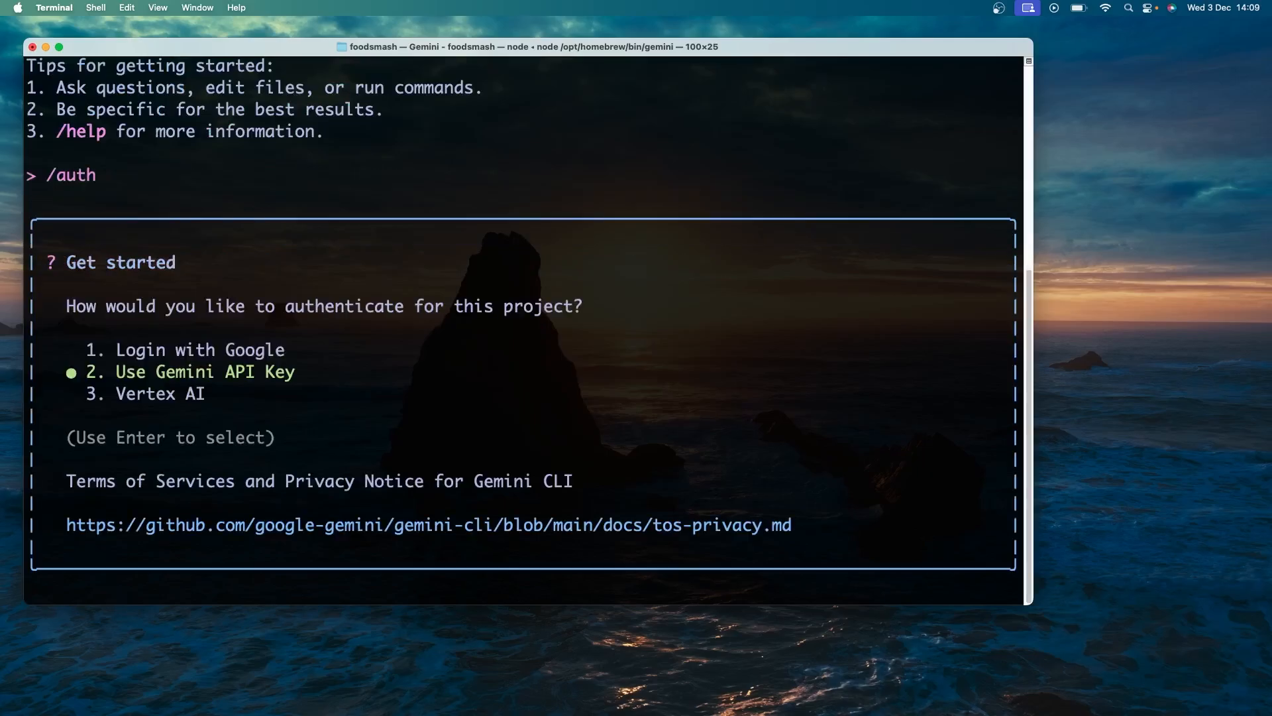
- Browse the auth options and confirm 'Login with Google'
key("up")
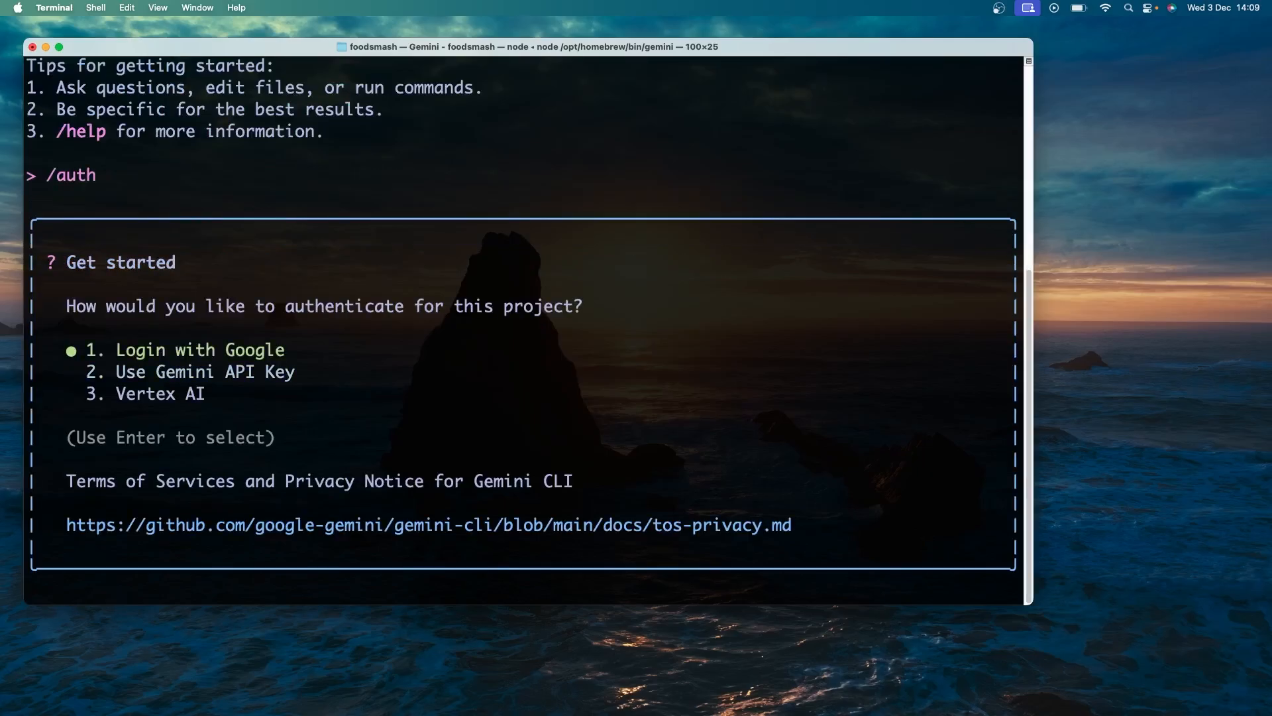
key("down")
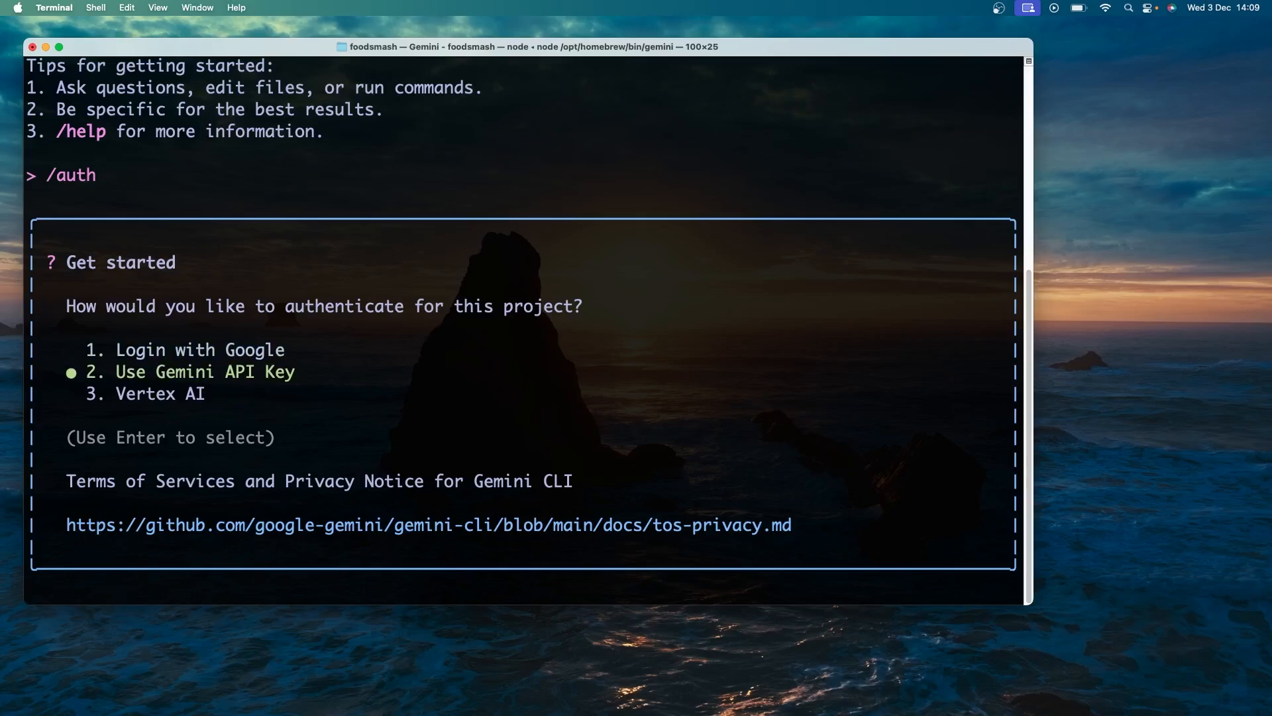
key("up")
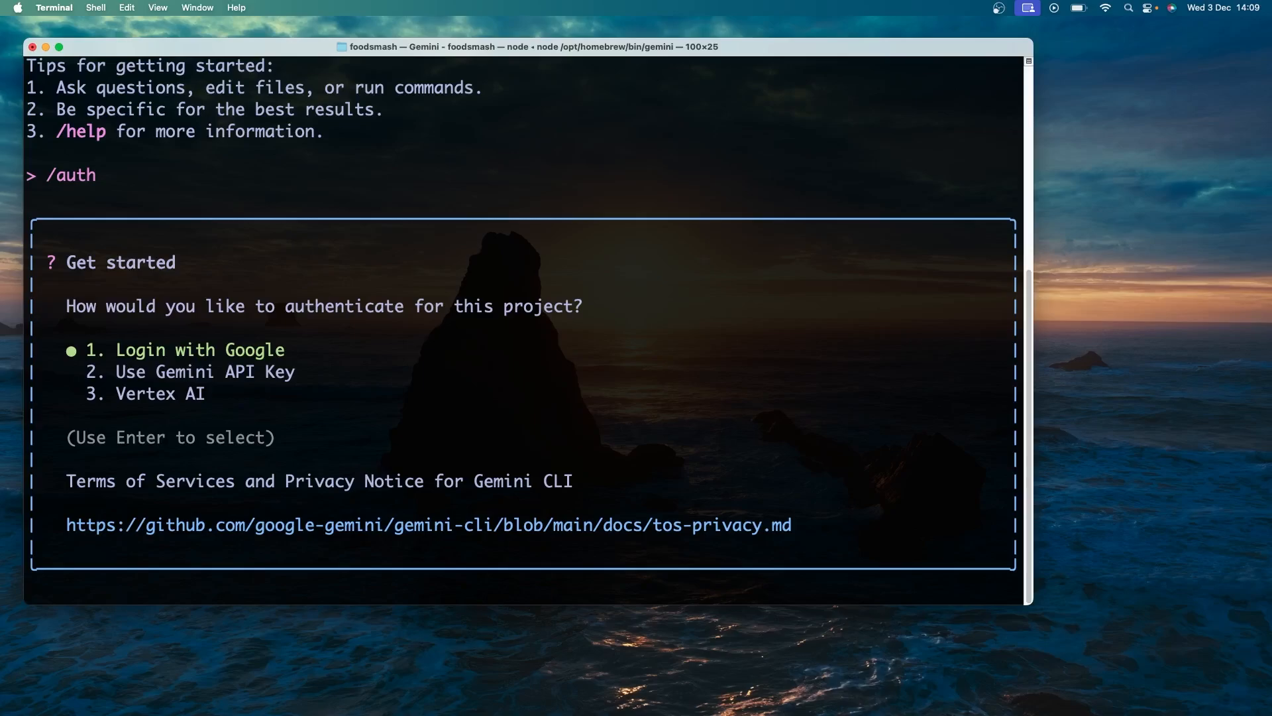
key("down")
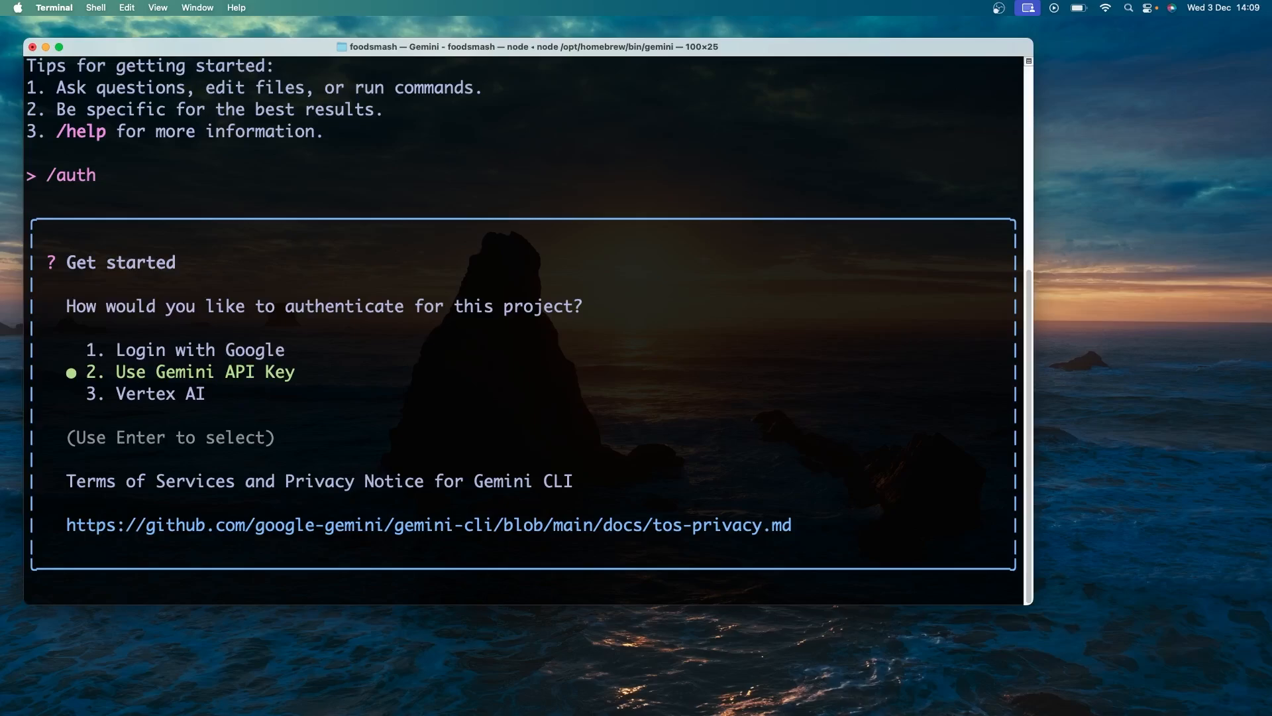
key("Down")
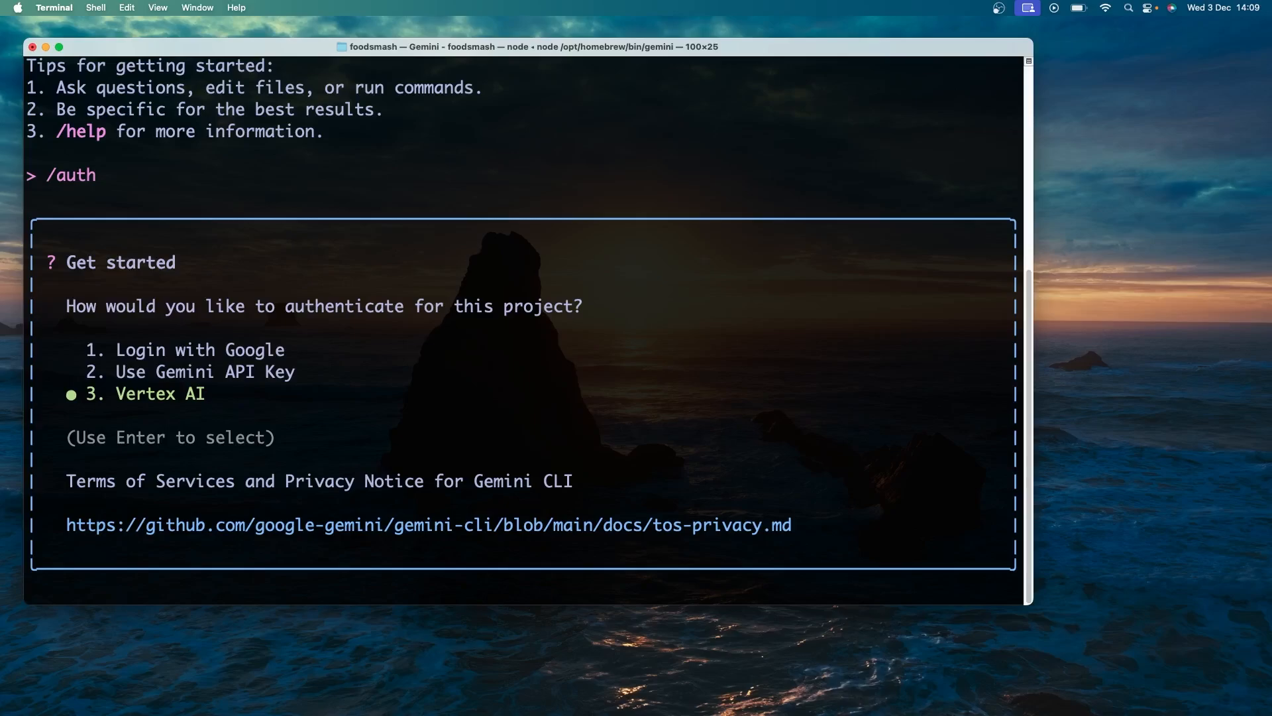
key("up")
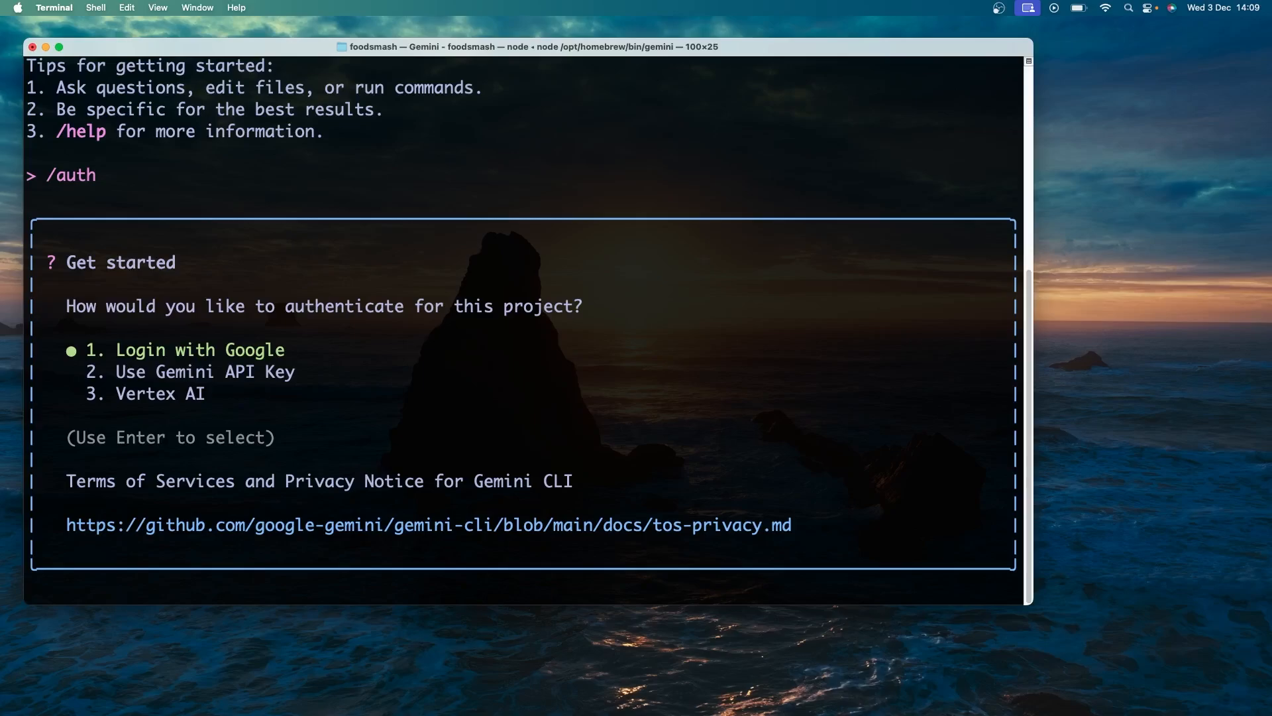
key("down")
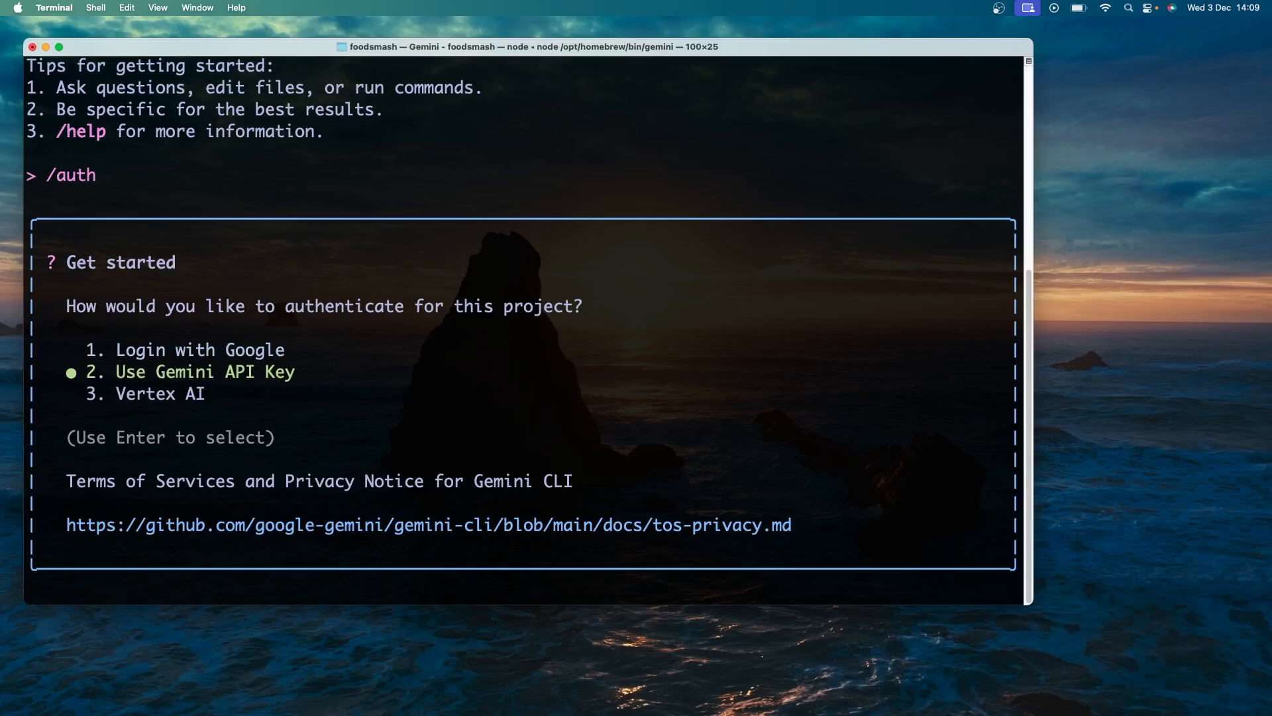
key("up")
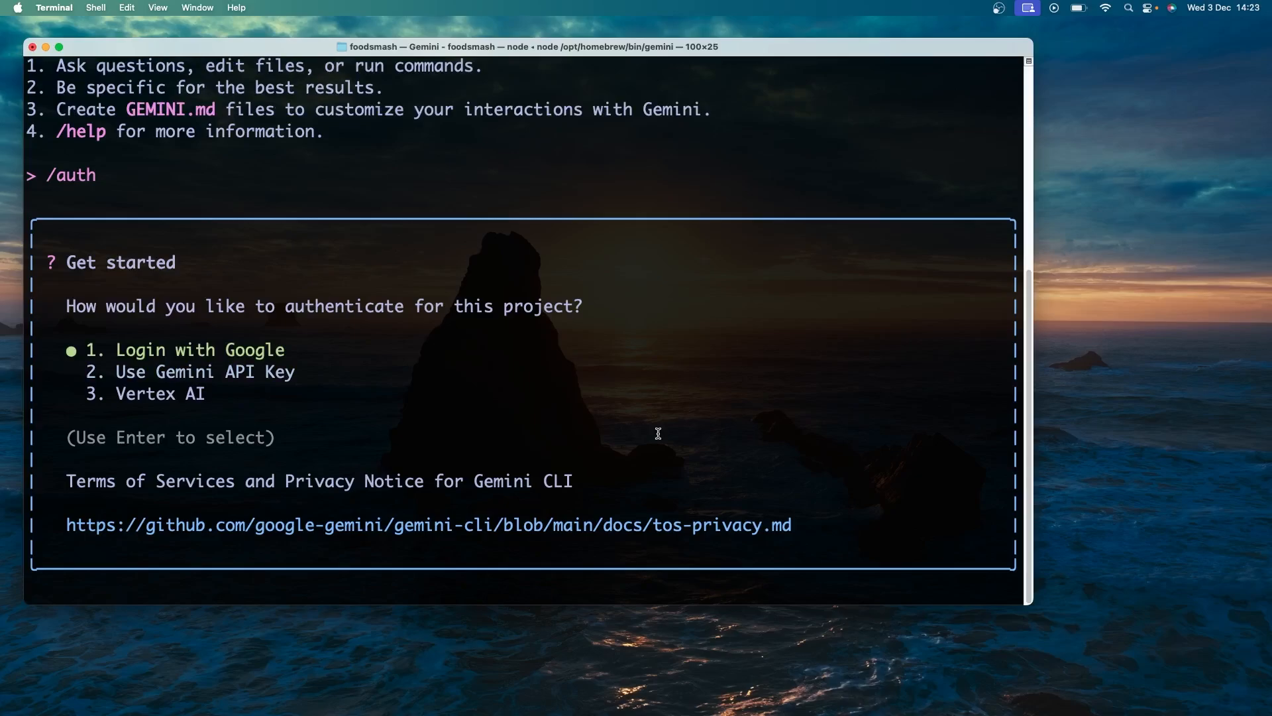
key("Return")
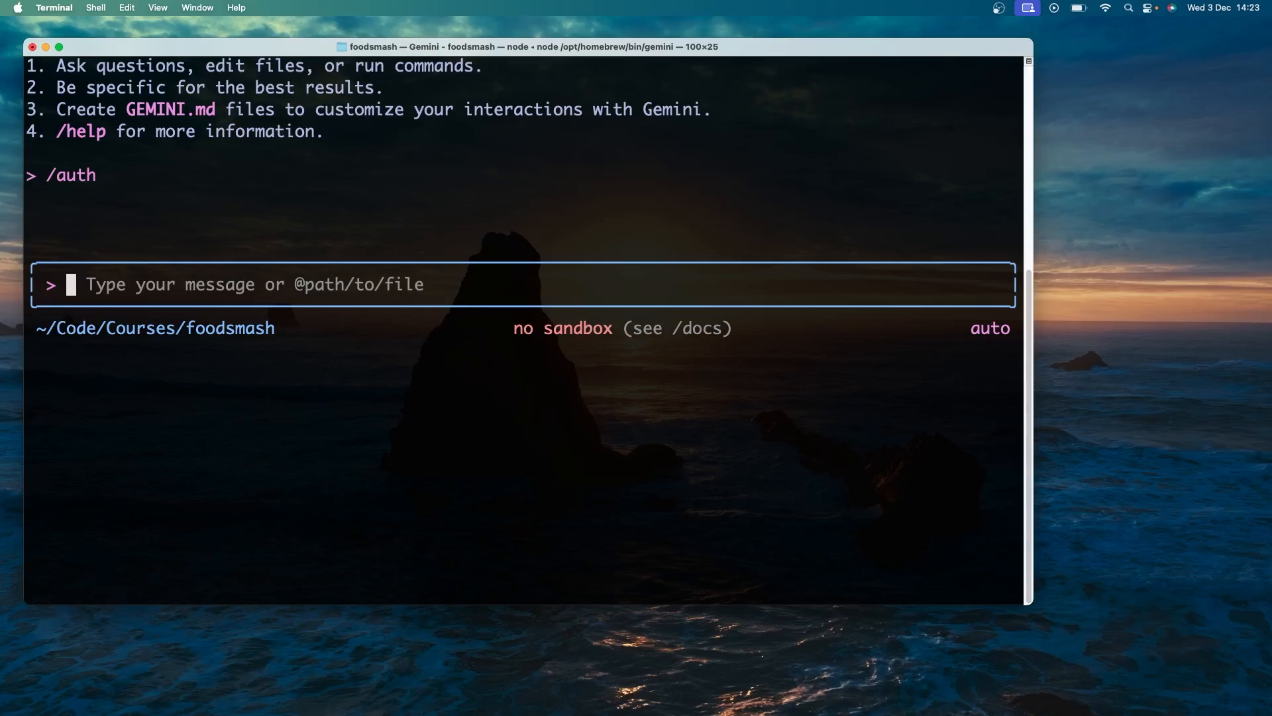
- Ask Gemini 'tell me about this project' to summarize FoodSmash
type("tell")
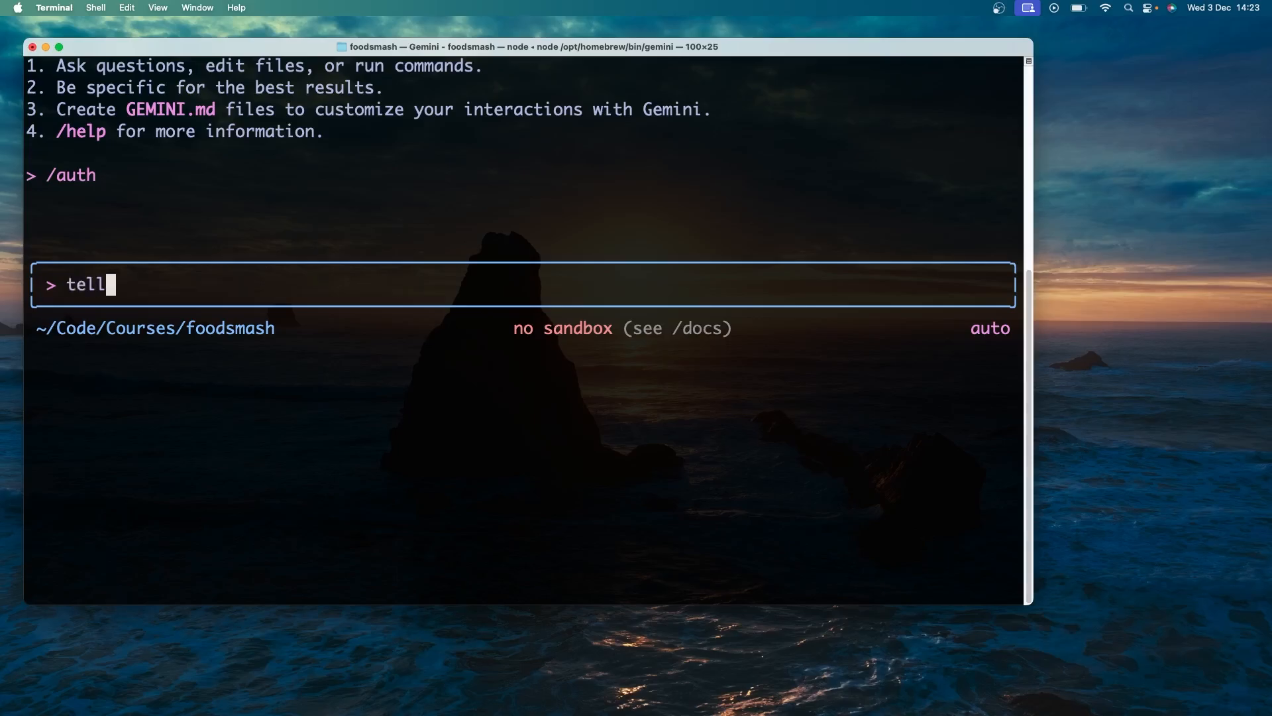
type("me about t")
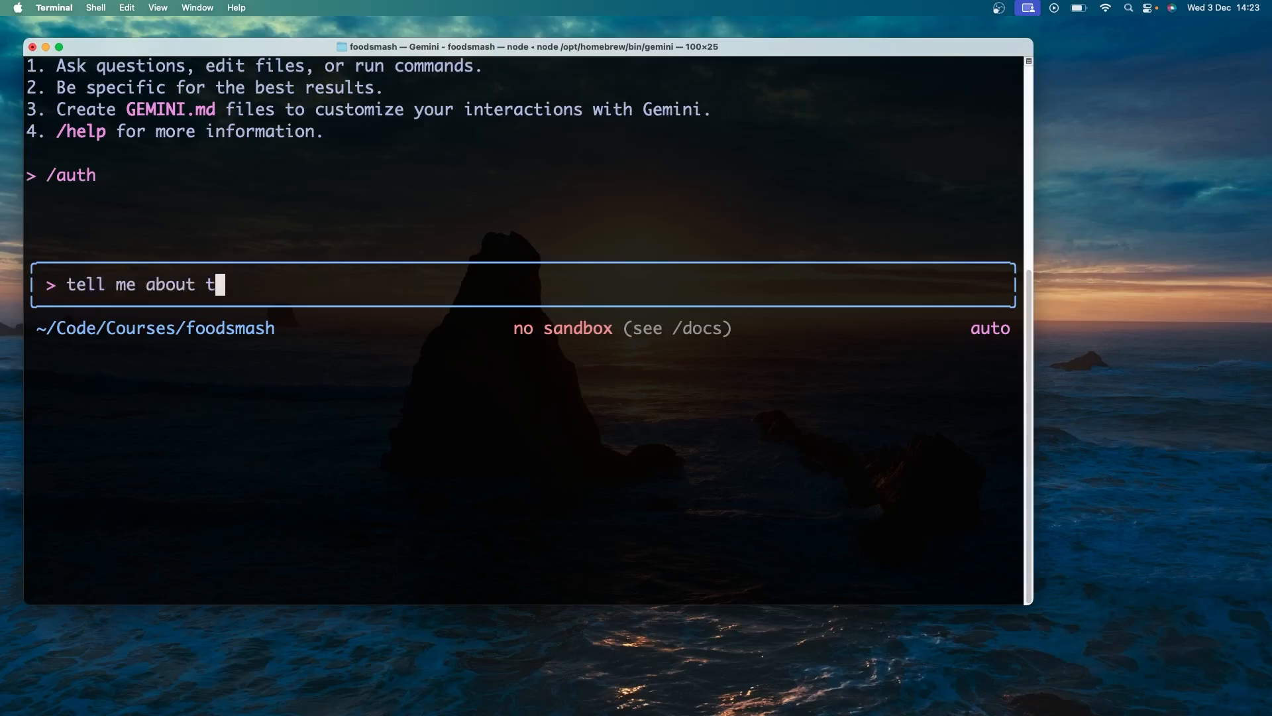
type("his project")
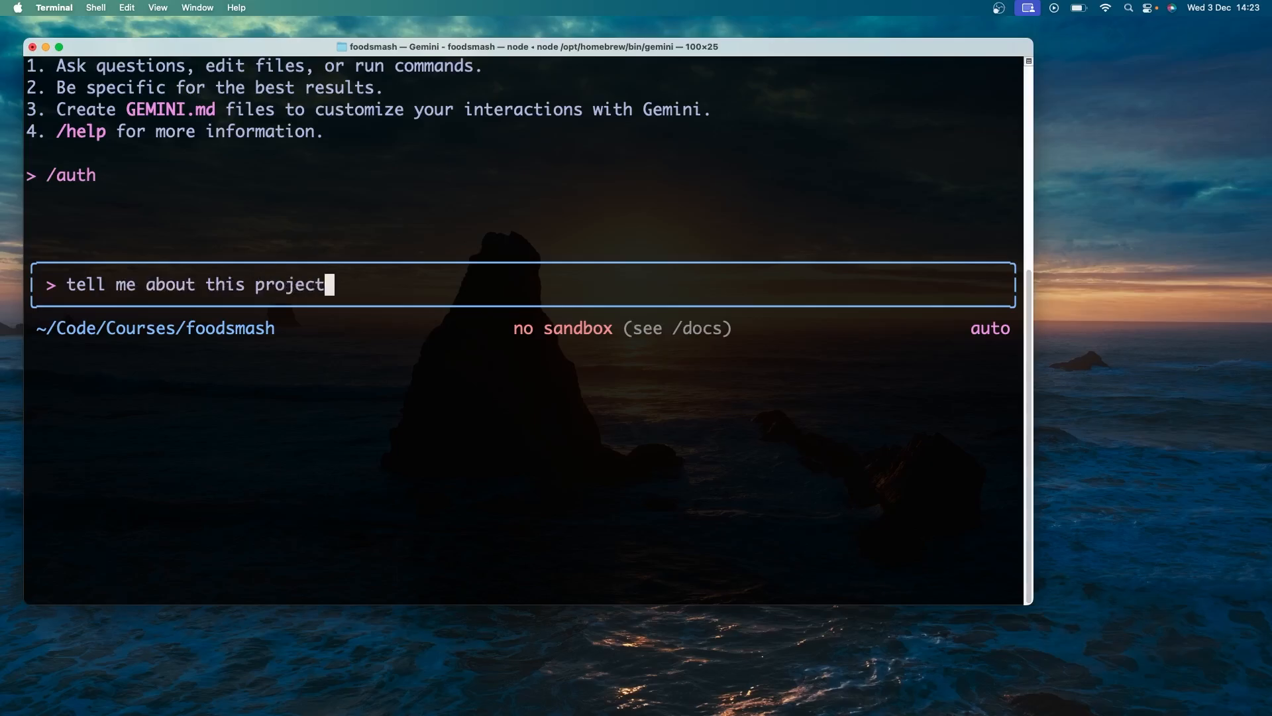
key("Return")
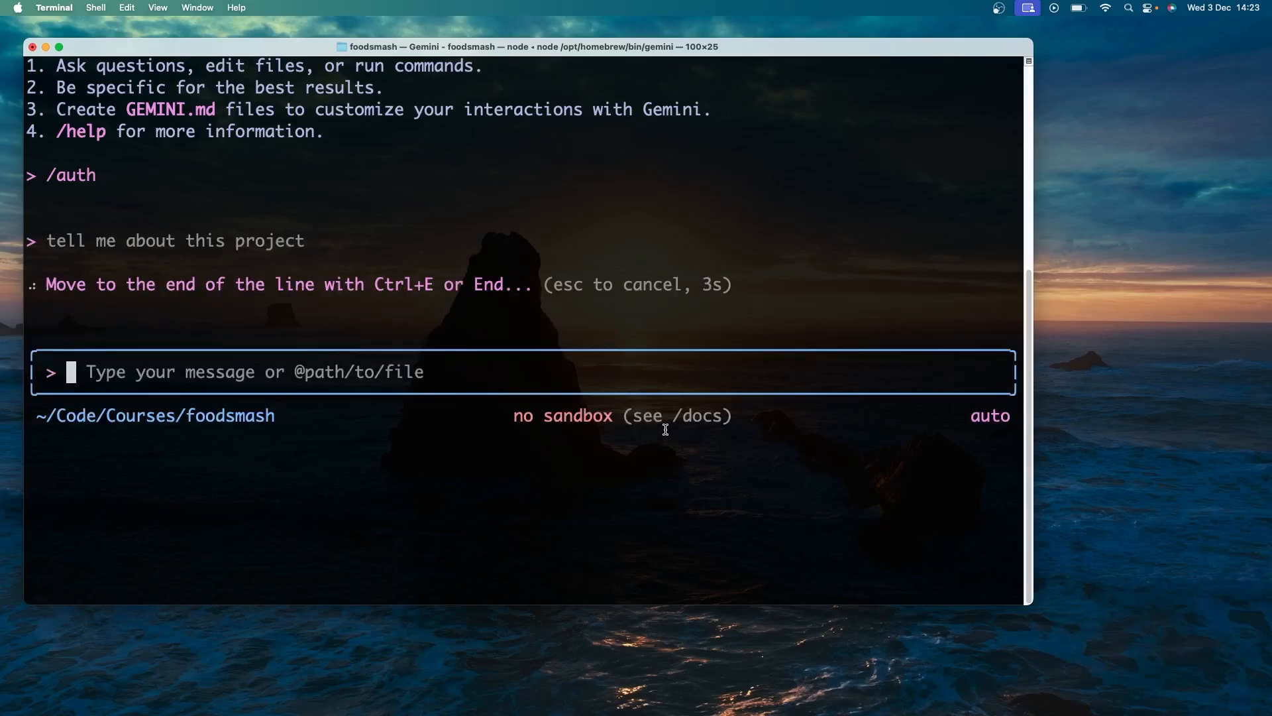
mouse_move(482, 537)
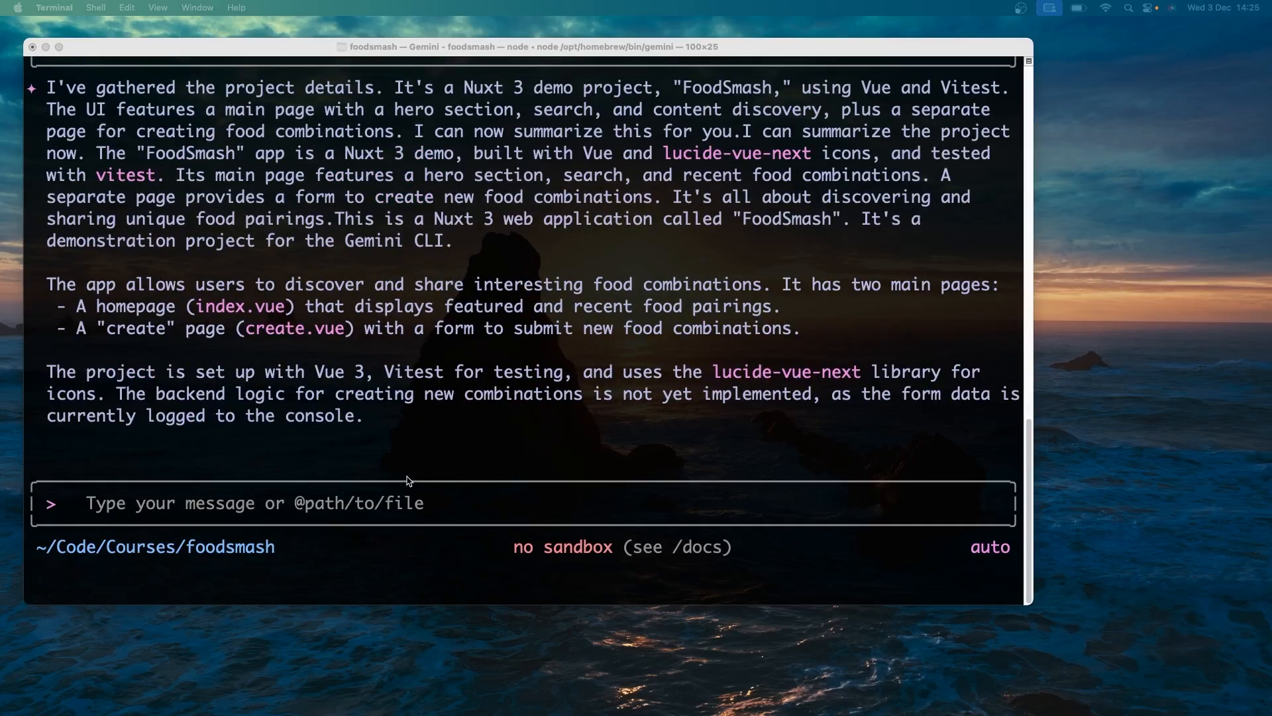
mouse_move(216, 120)
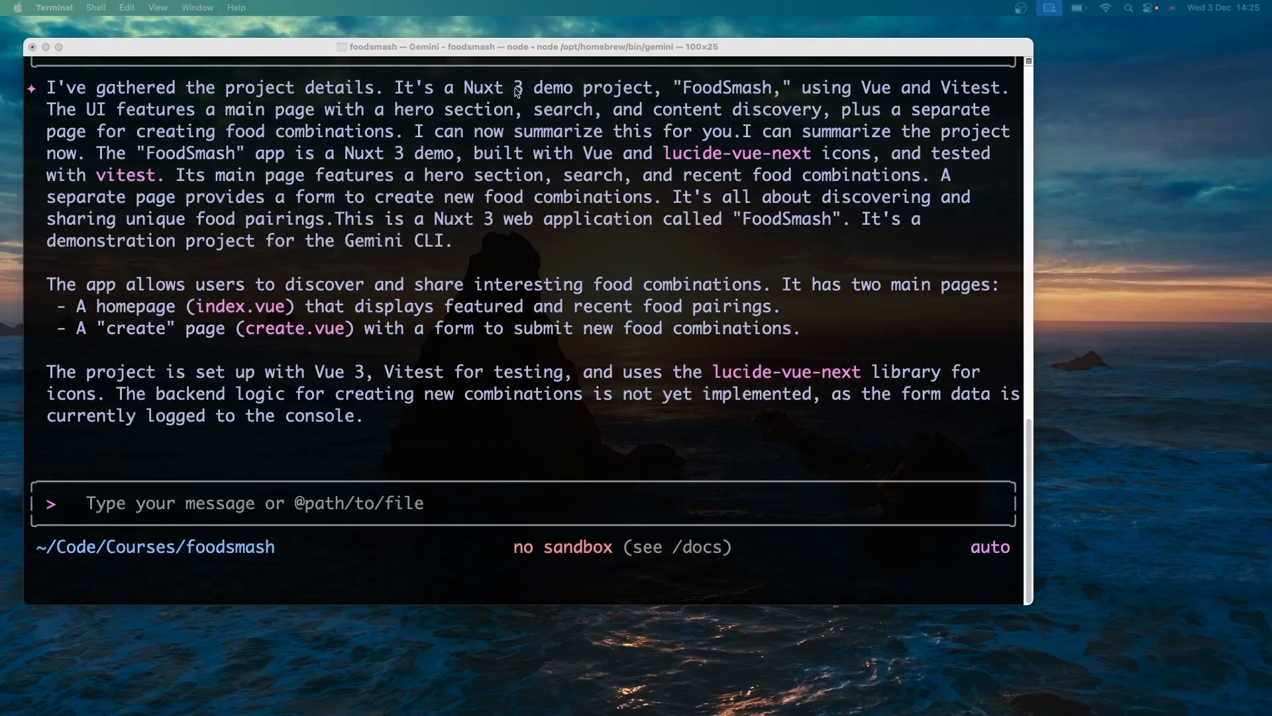
mouse_move(809, 104)
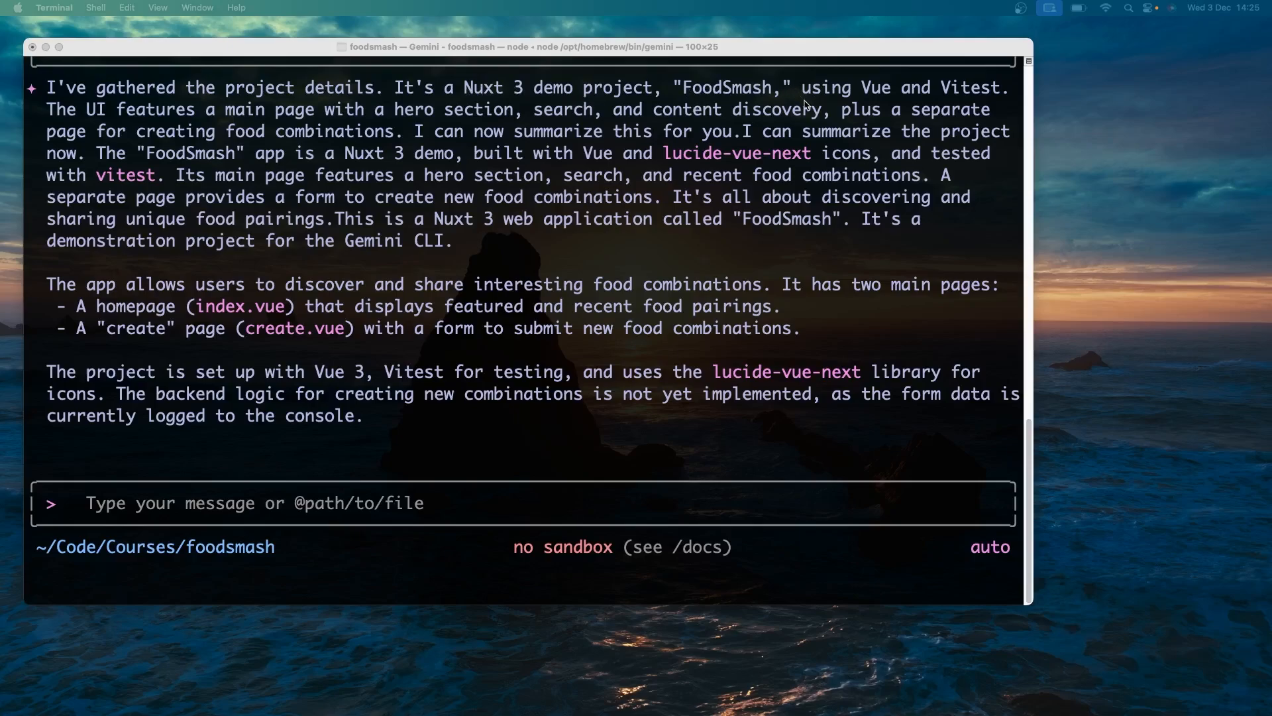
mouse_move(72, 120)
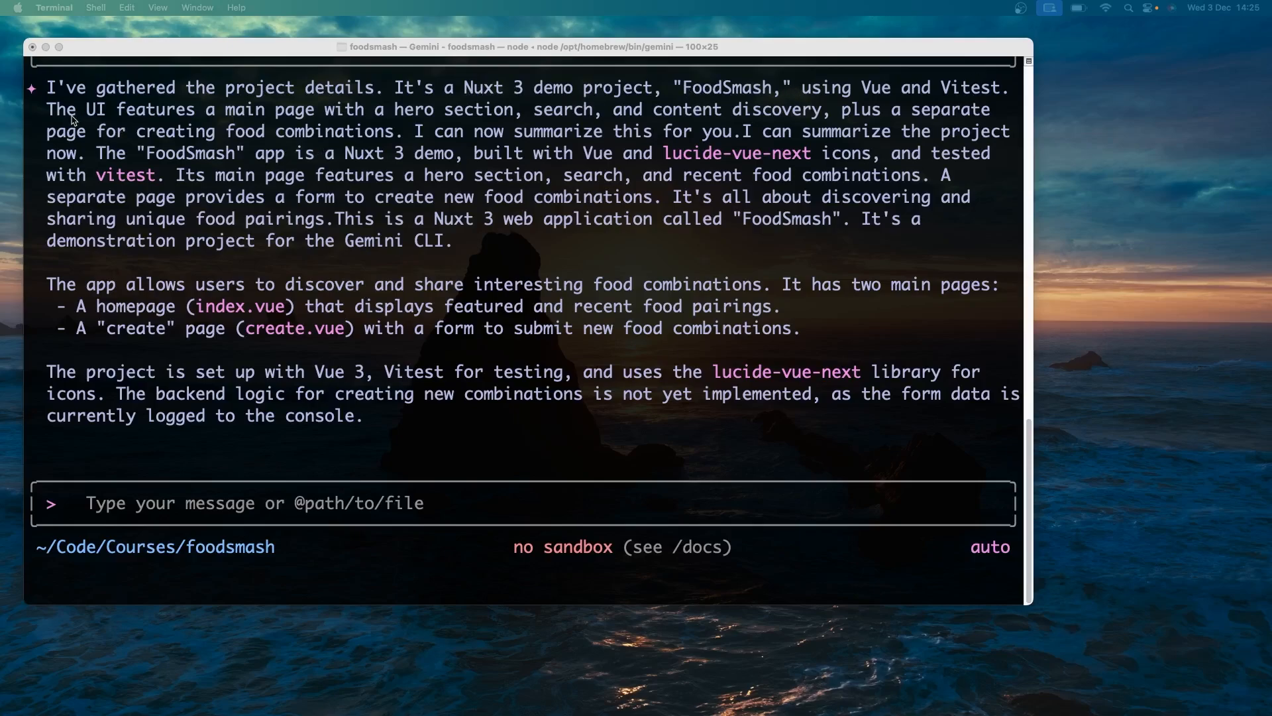
mouse_move(689, 127)
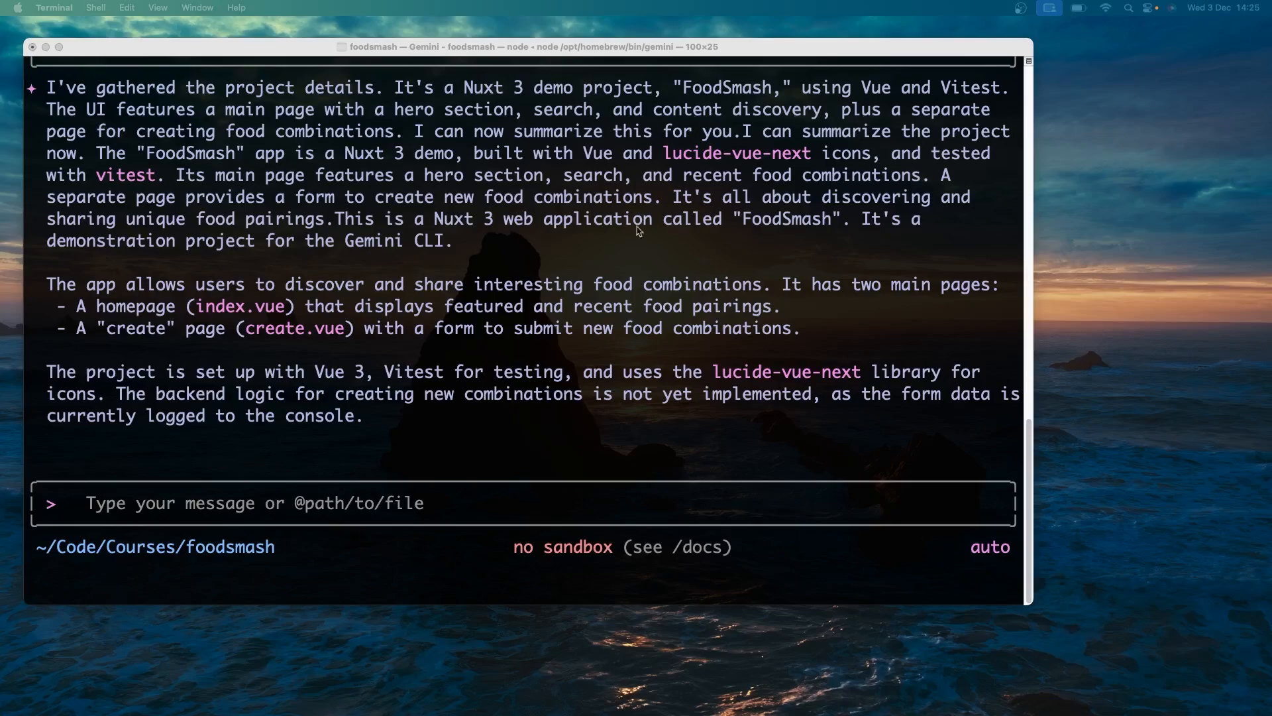
mouse_move(361, 146)
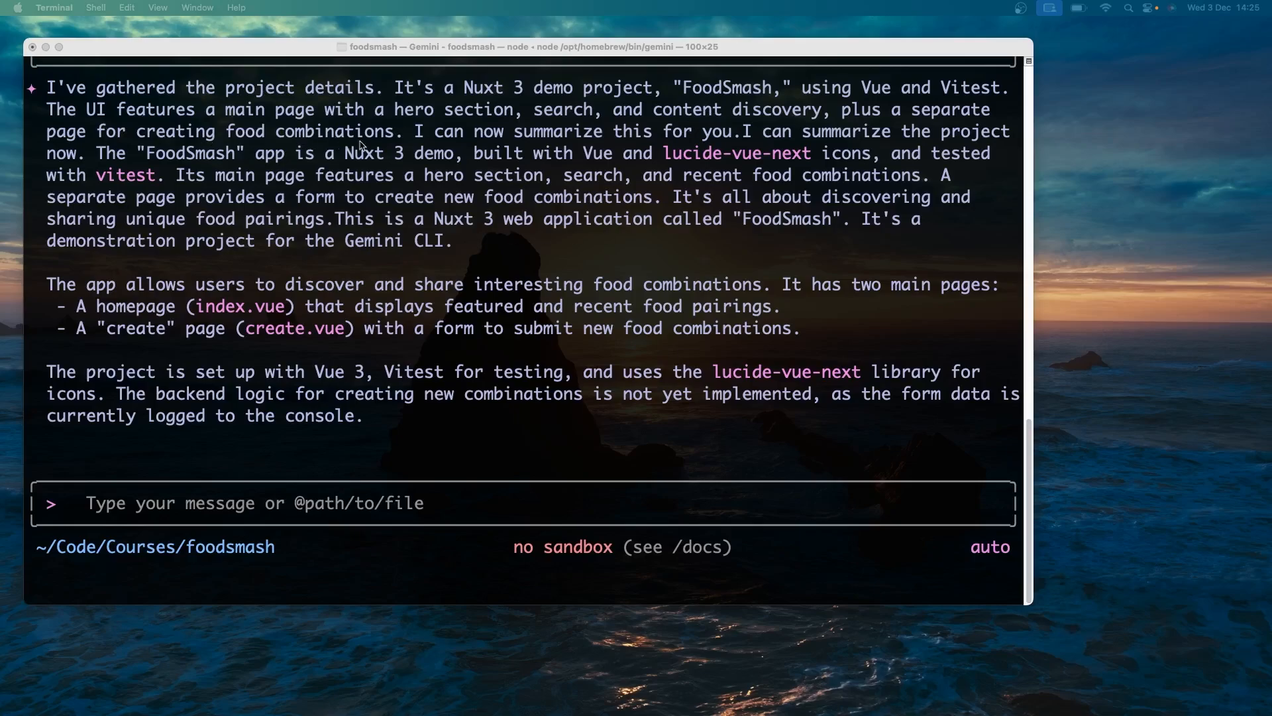
mouse_move(664, 169)
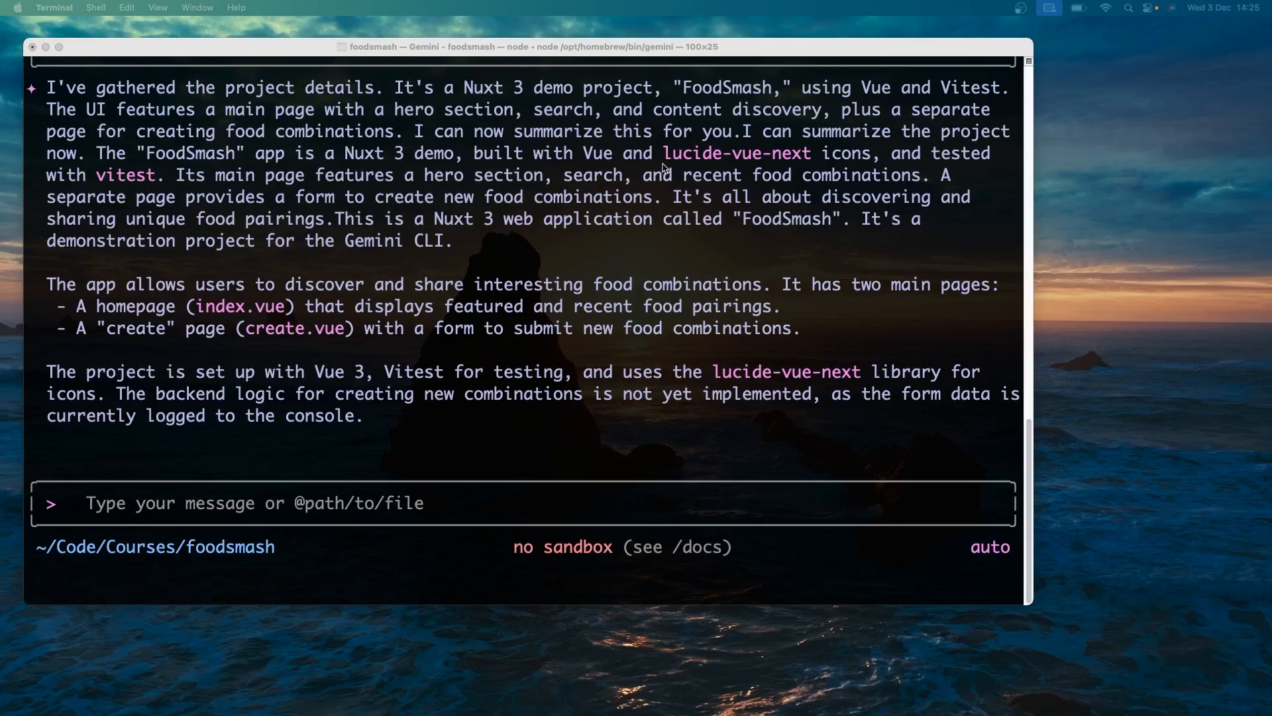
mouse_move(290, 287)
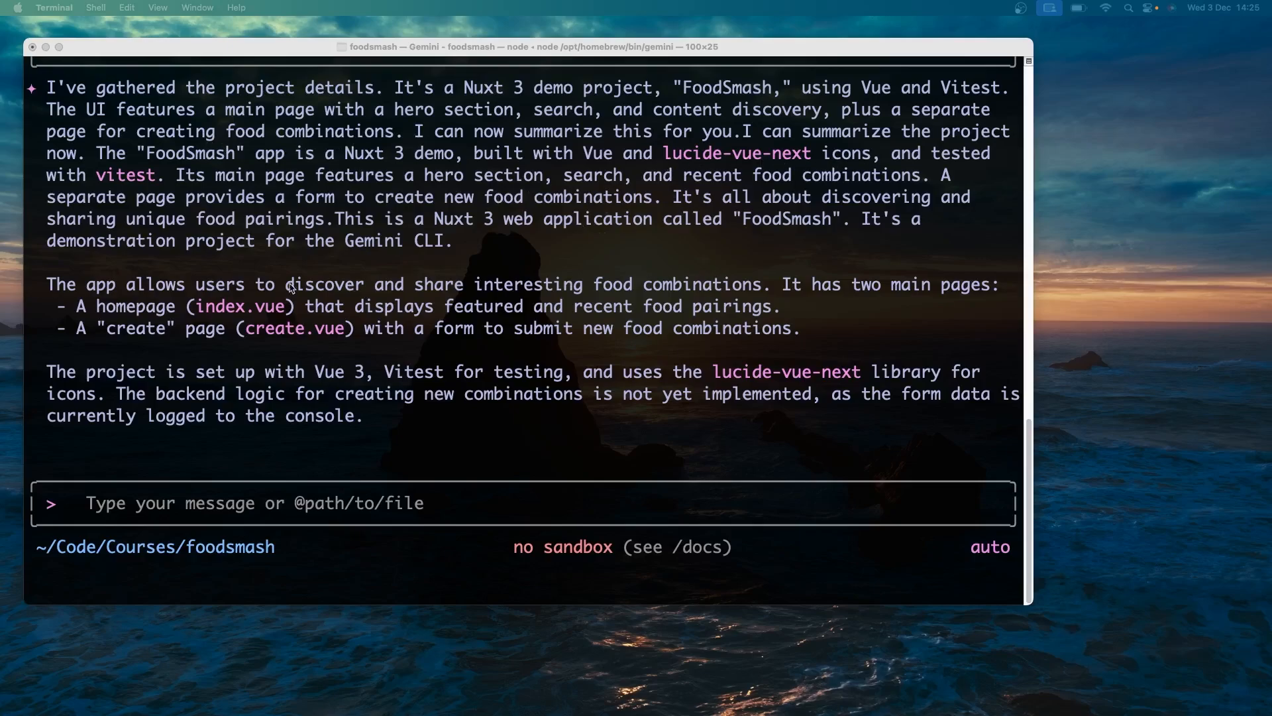
mouse_move(763, 286)
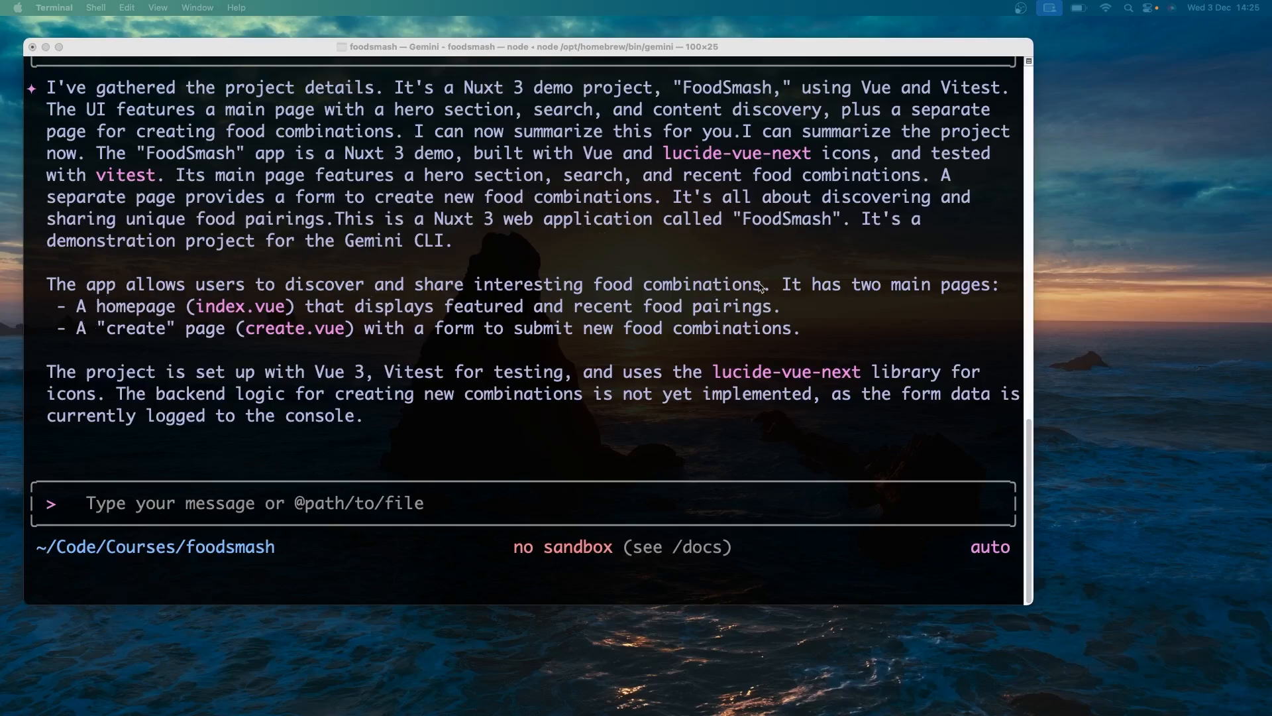
mouse_move(718, 362)
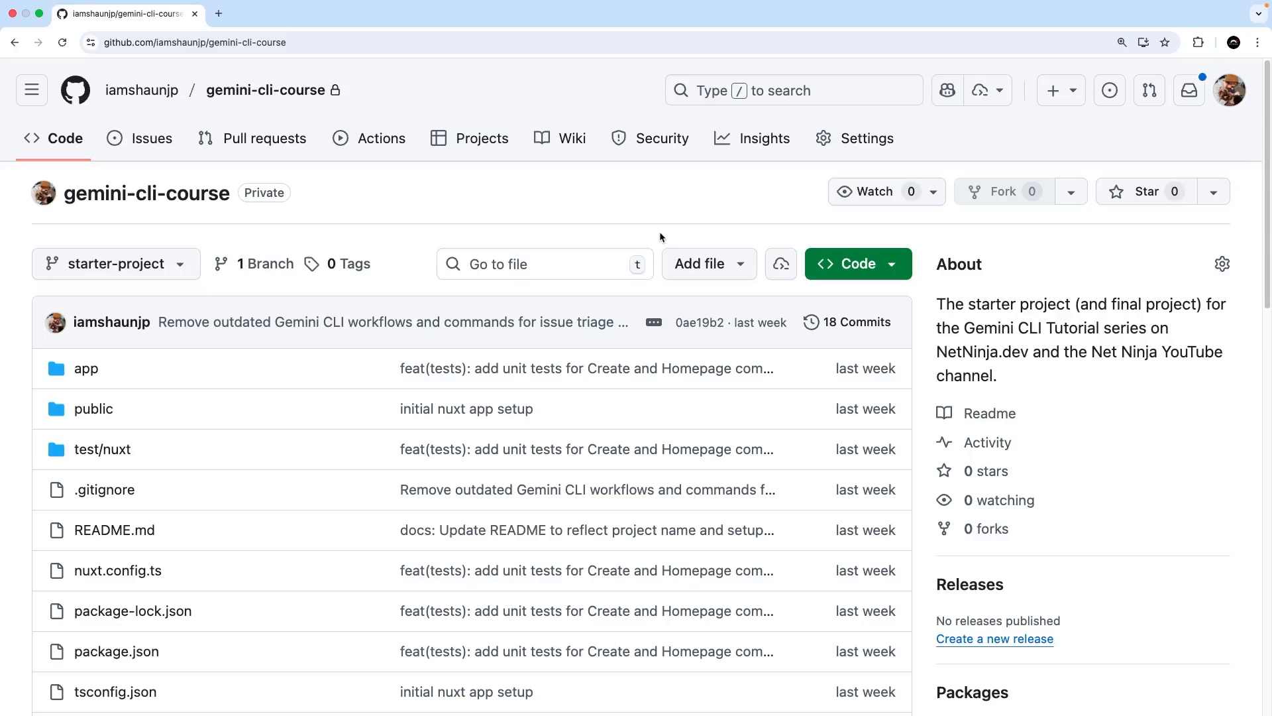
mouse_move(610, 192)
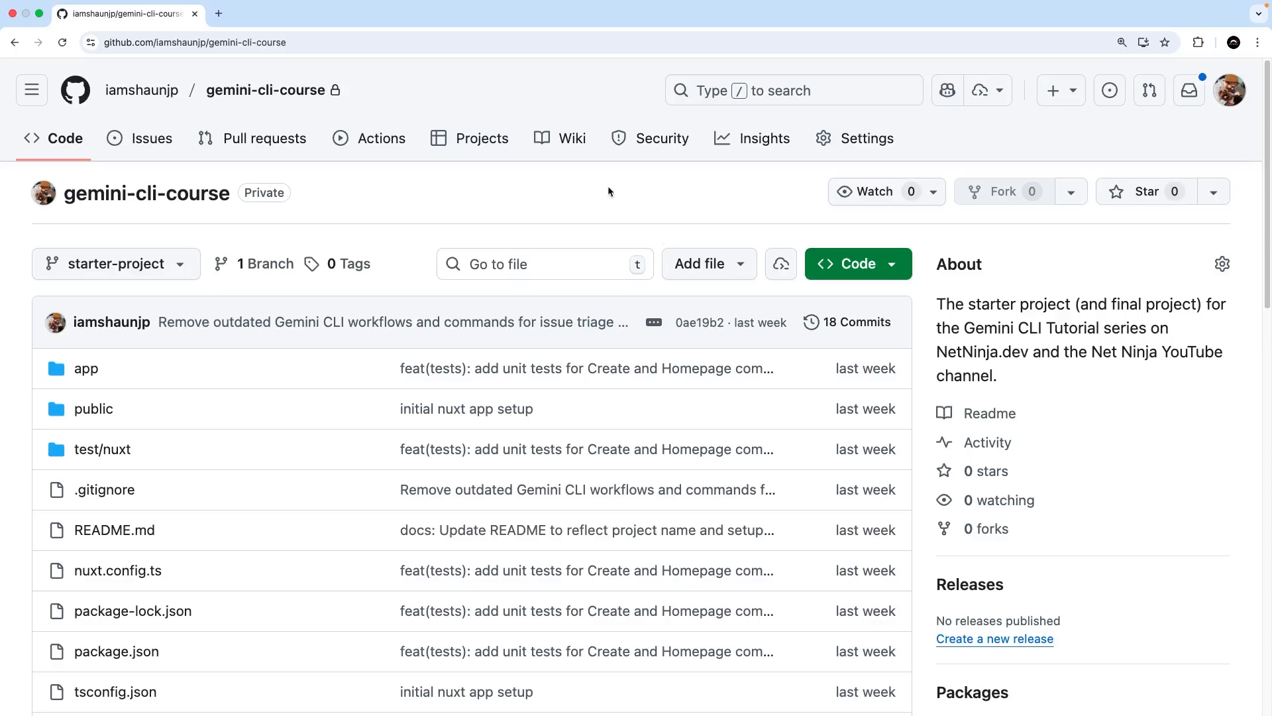
mouse_move(581, 185)
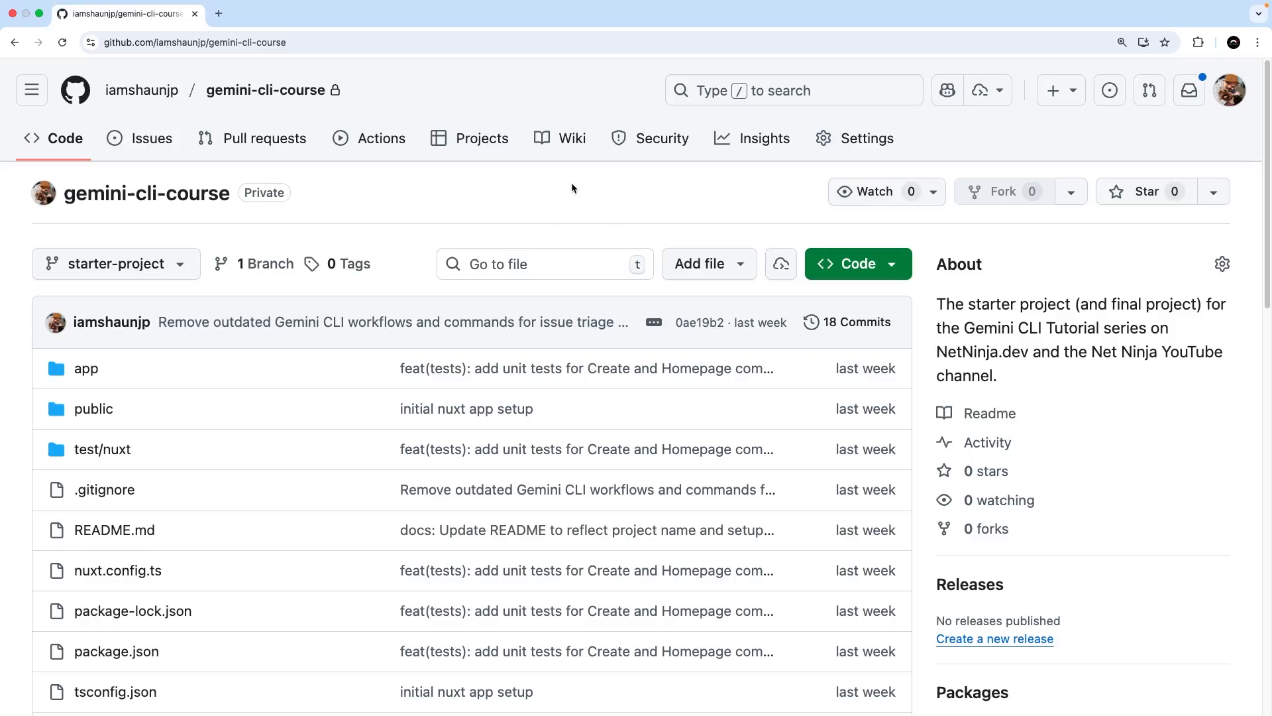
mouse_move(397, 215)
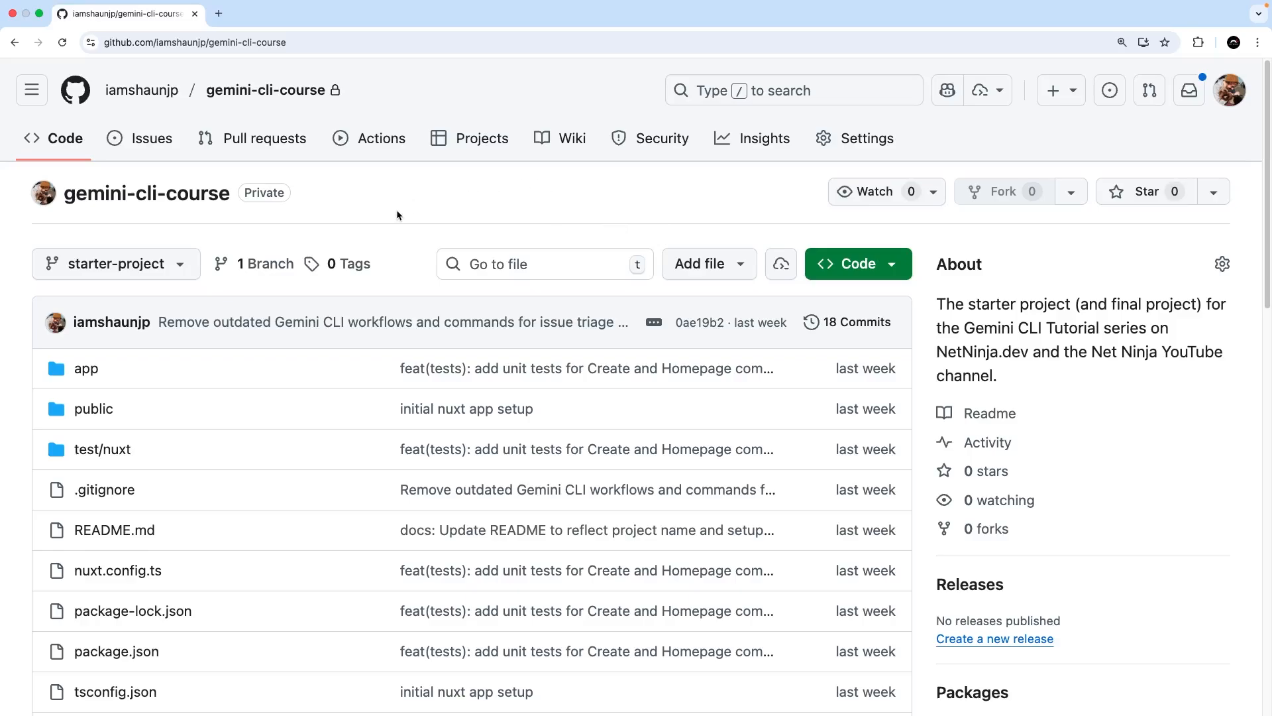
mouse_move(265, 91)
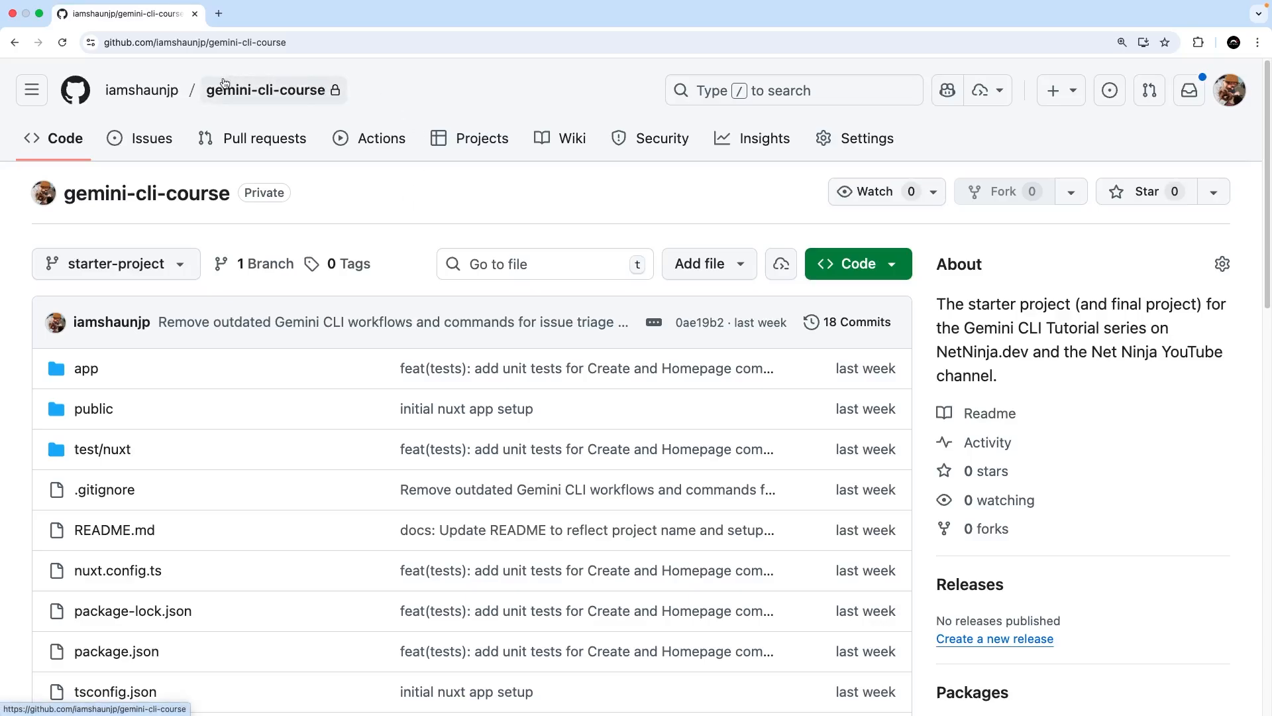
mouse_move(262, 98)
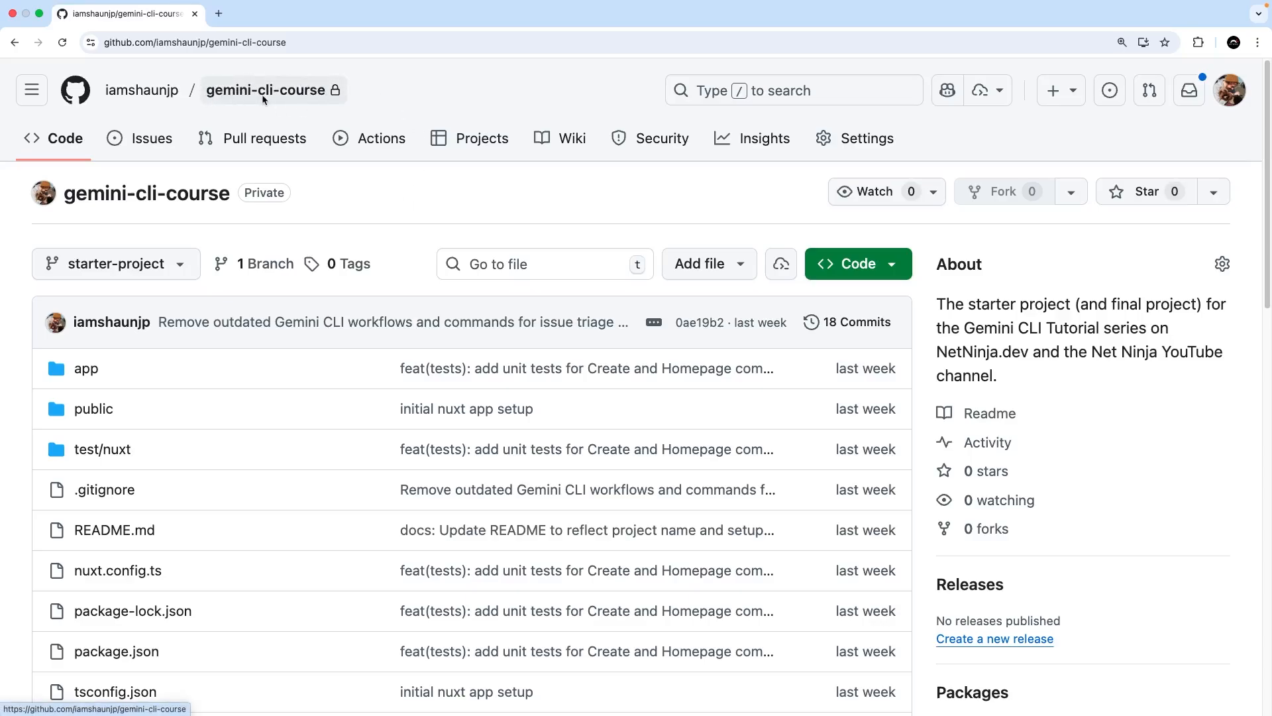
left_click(202, 43)
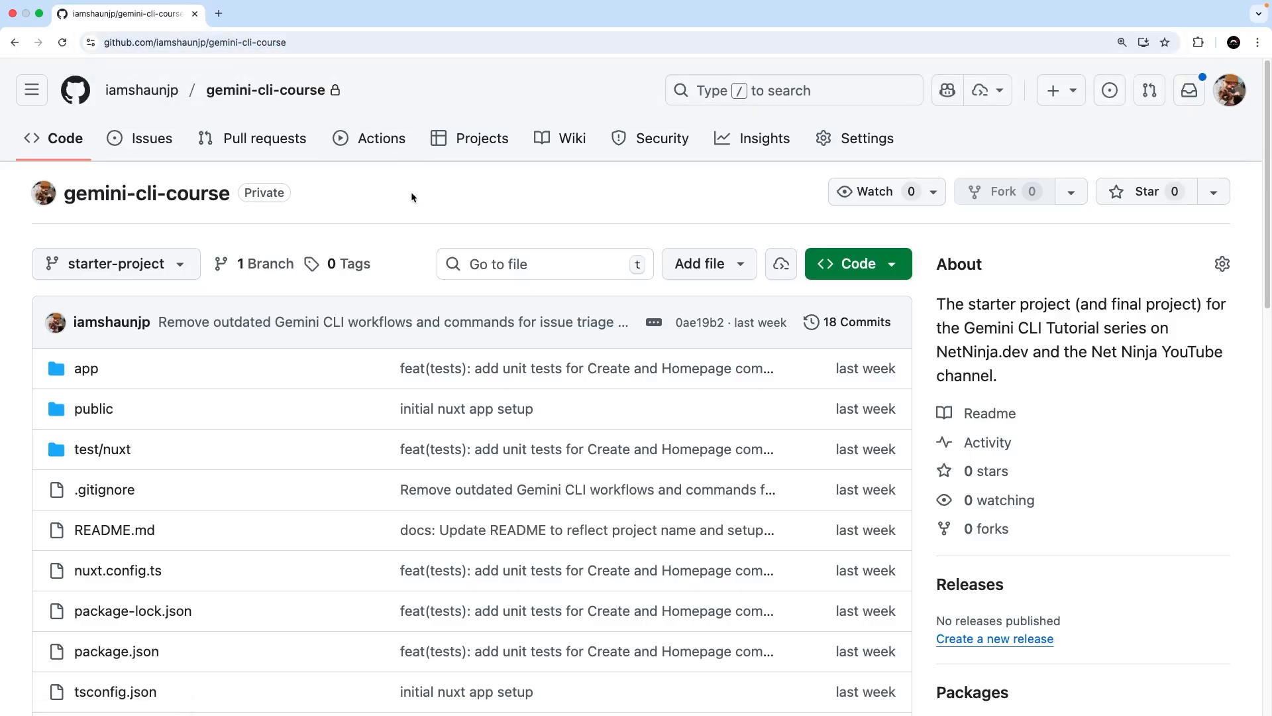
left_click(113, 264)
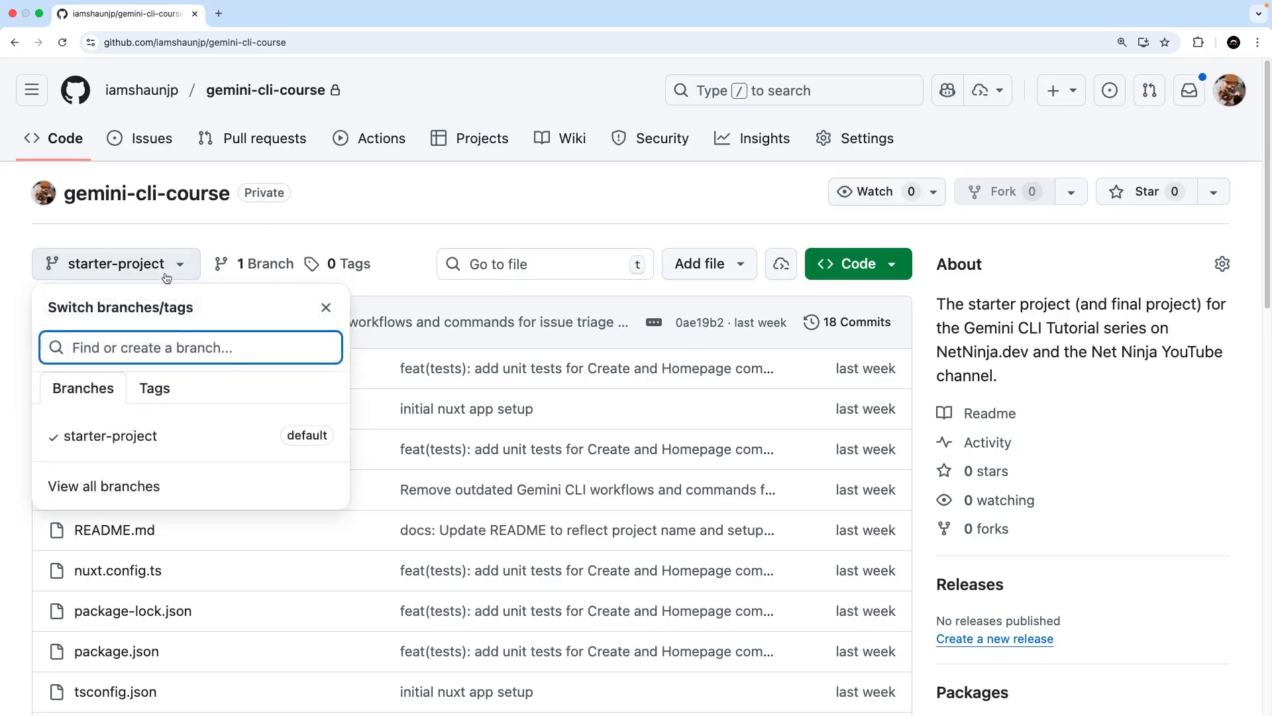
mouse_move(437, 221)
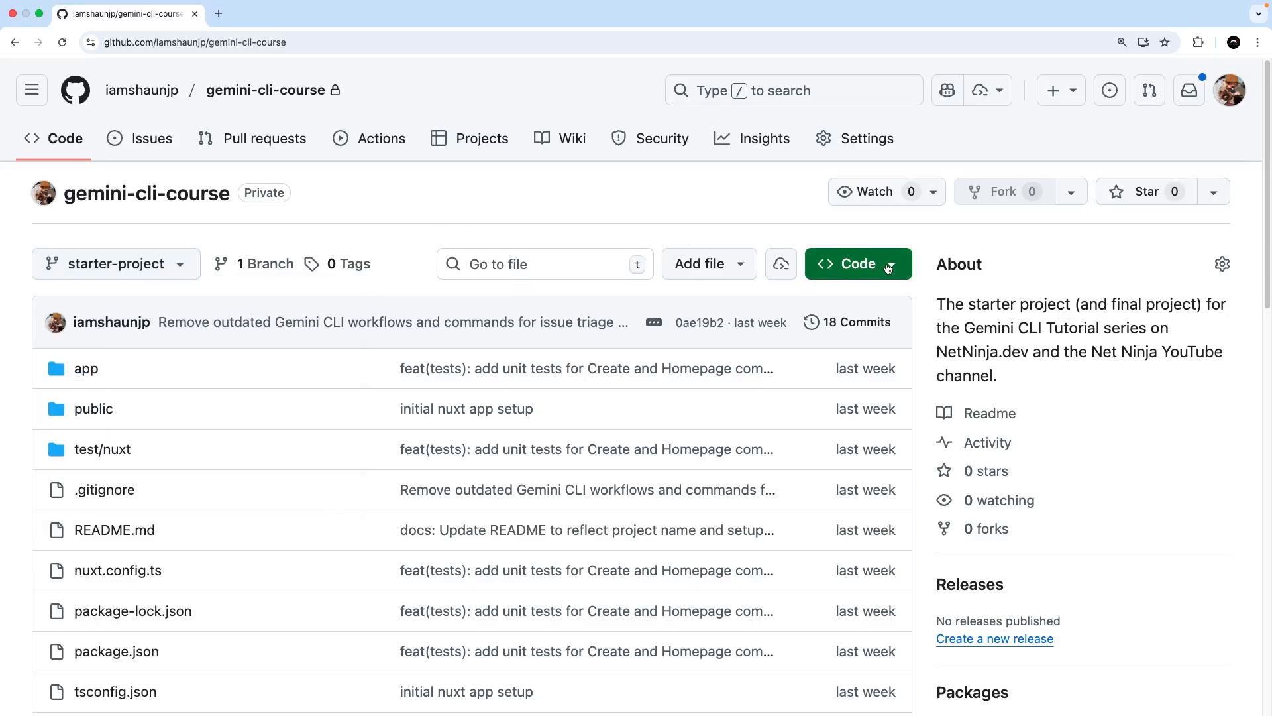
left_click(858, 263)
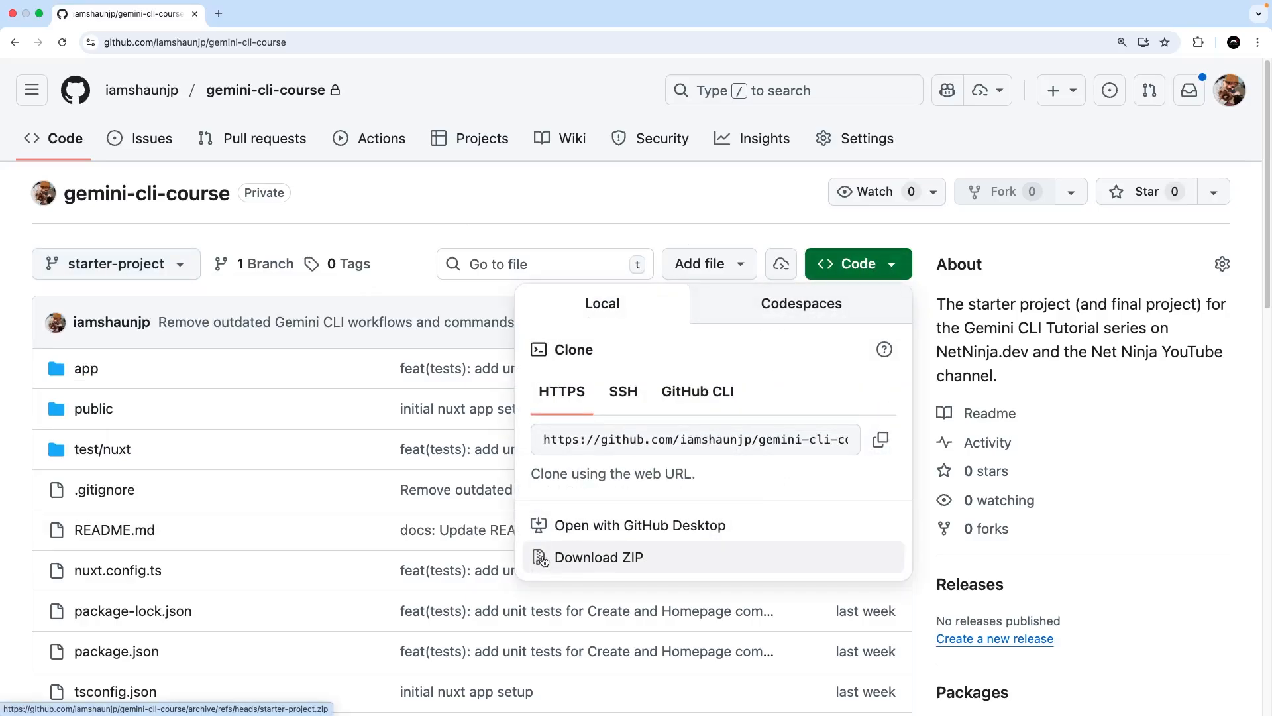
mouse_move(941, 290)
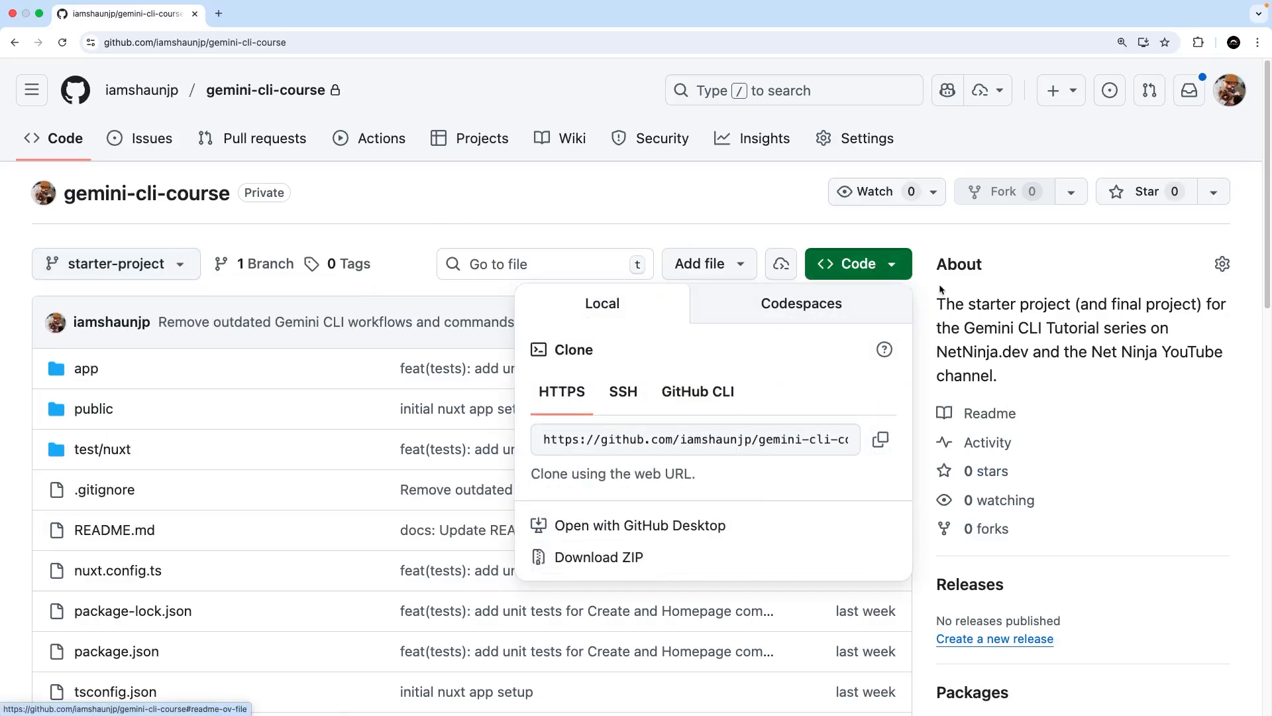
left_click(669, 213)
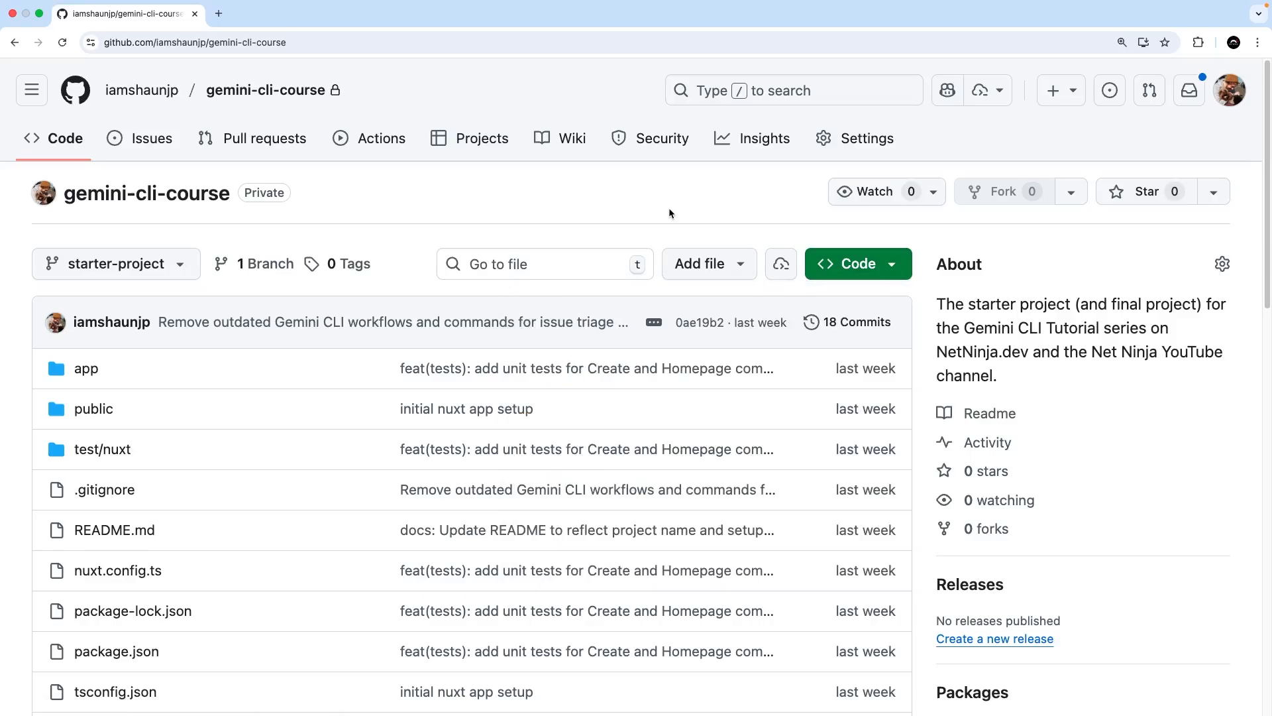
mouse_move(708, 386)
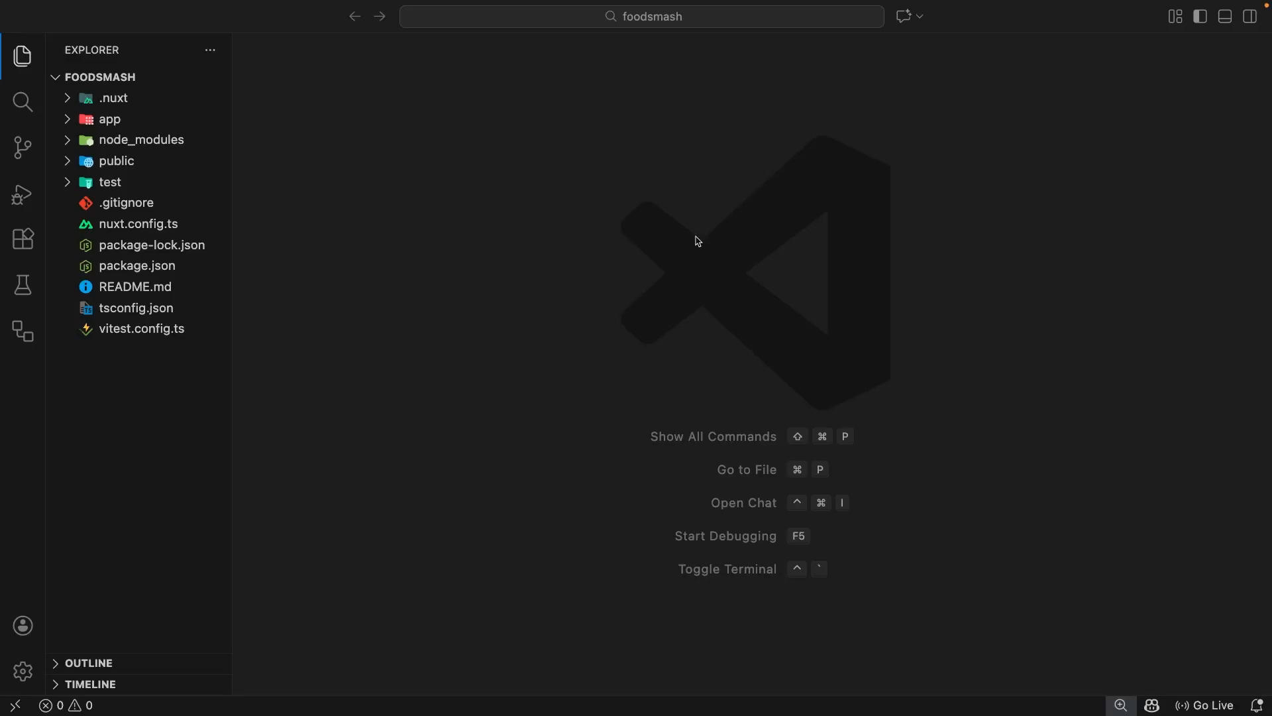
mouse_move(545, 503)
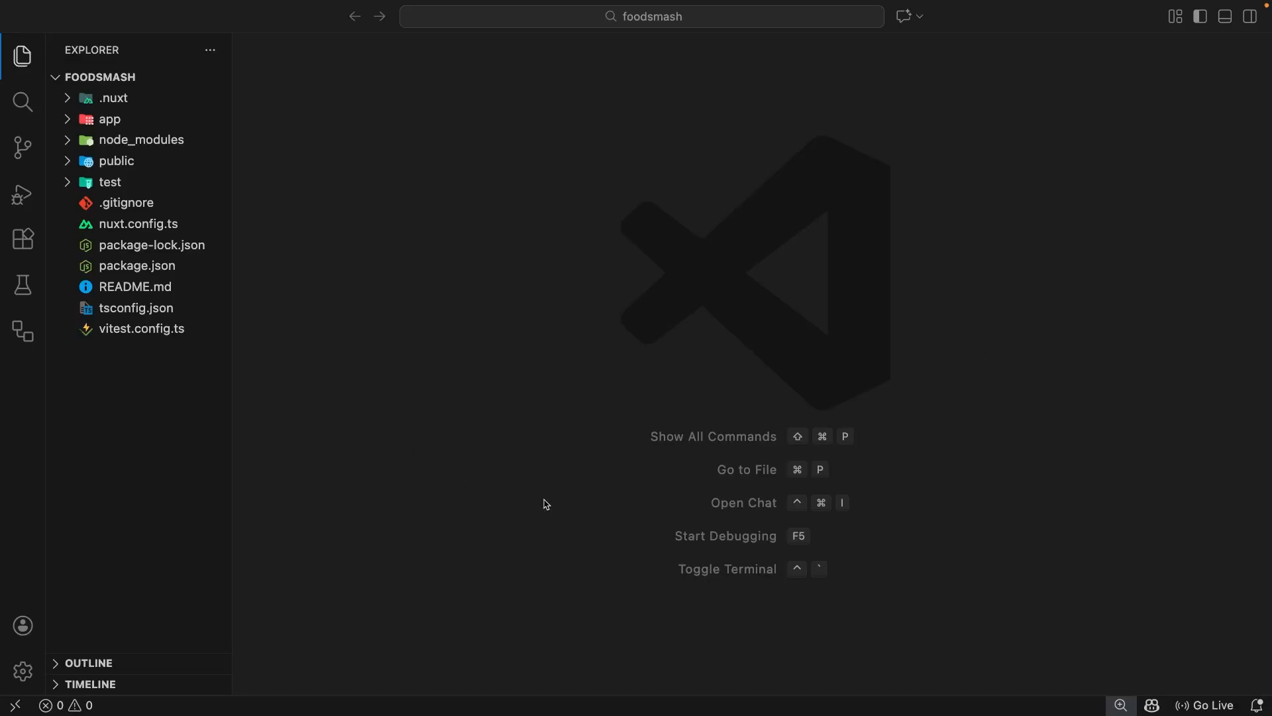
left_click(109, 119)
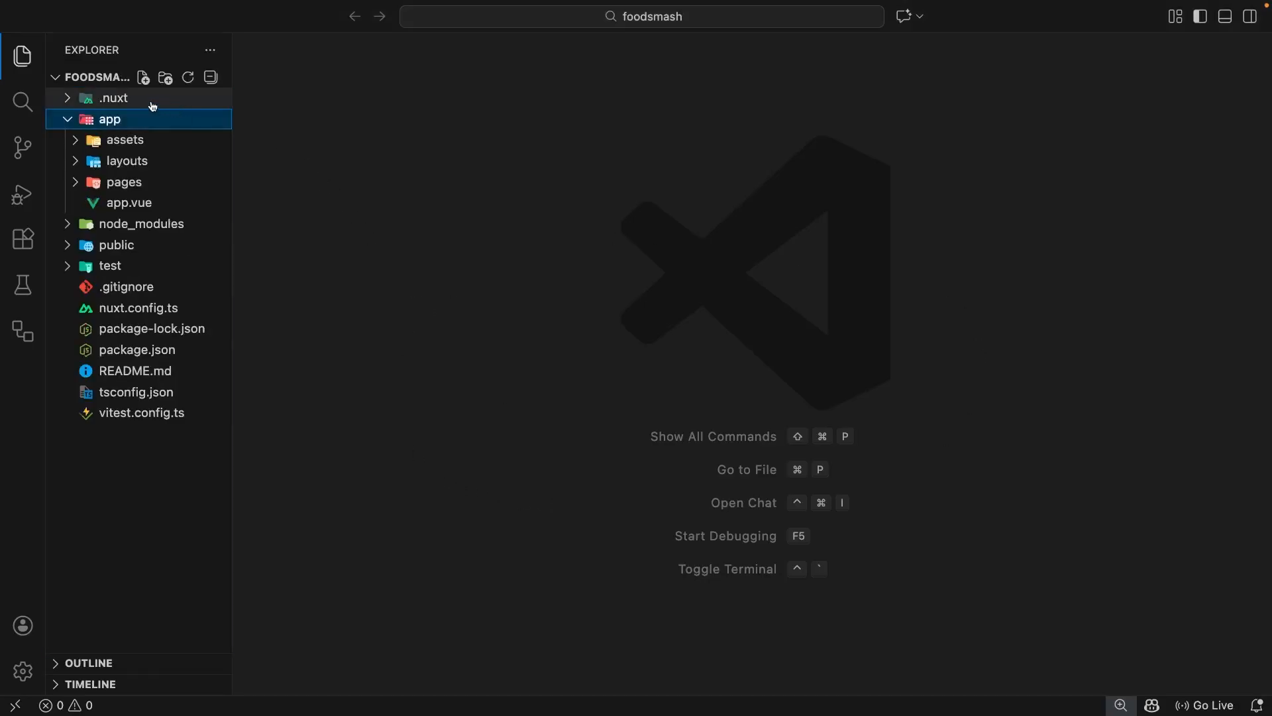
mouse_move(148, 224)
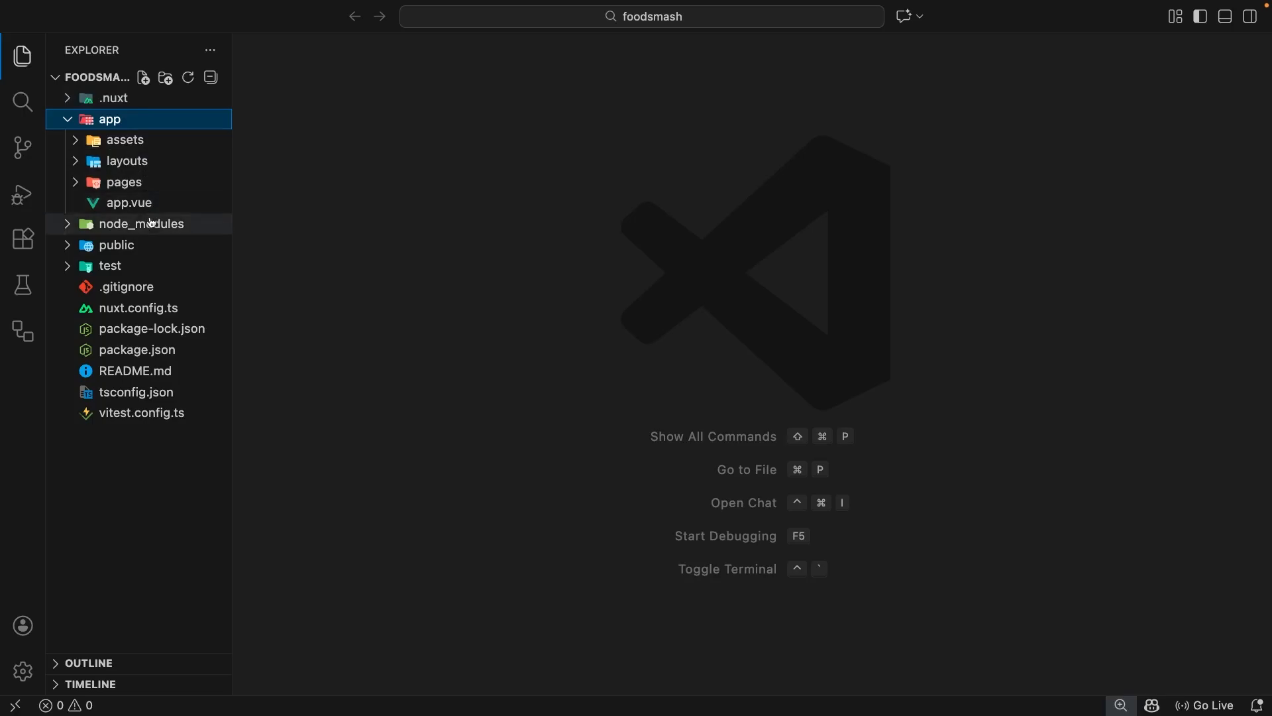
mouse_move(167, 124)
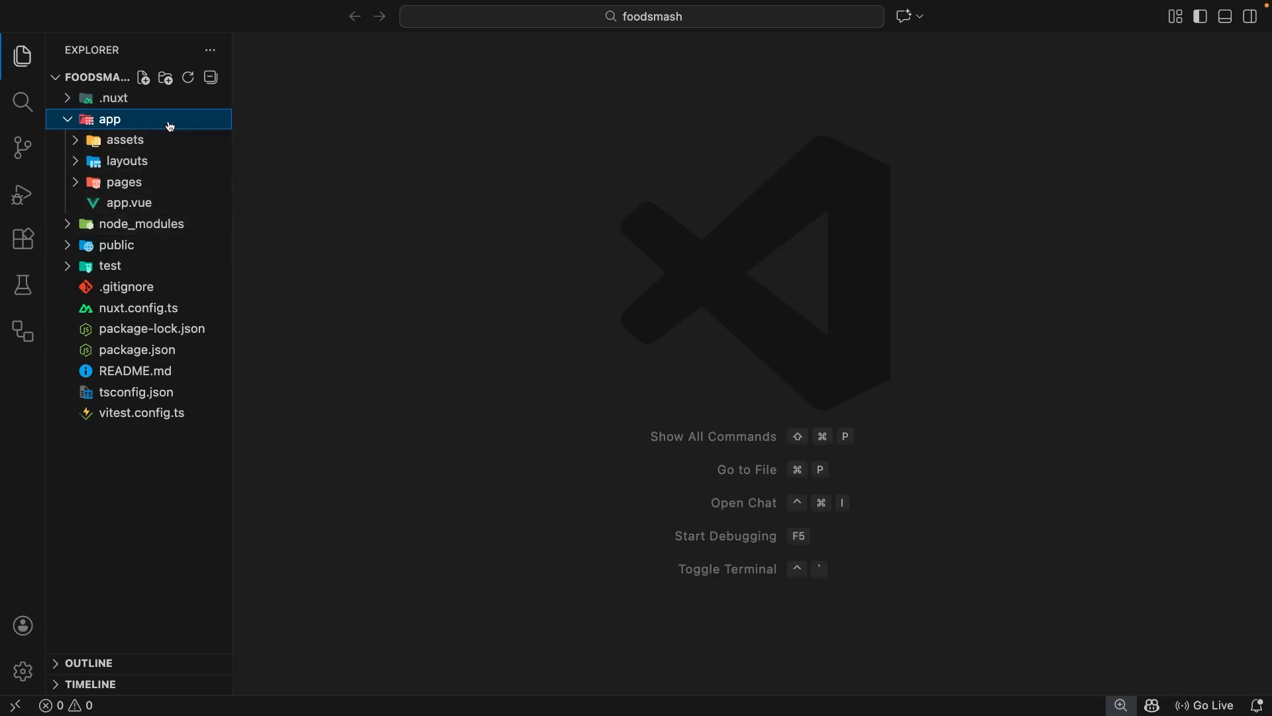
left_click(126, 139)
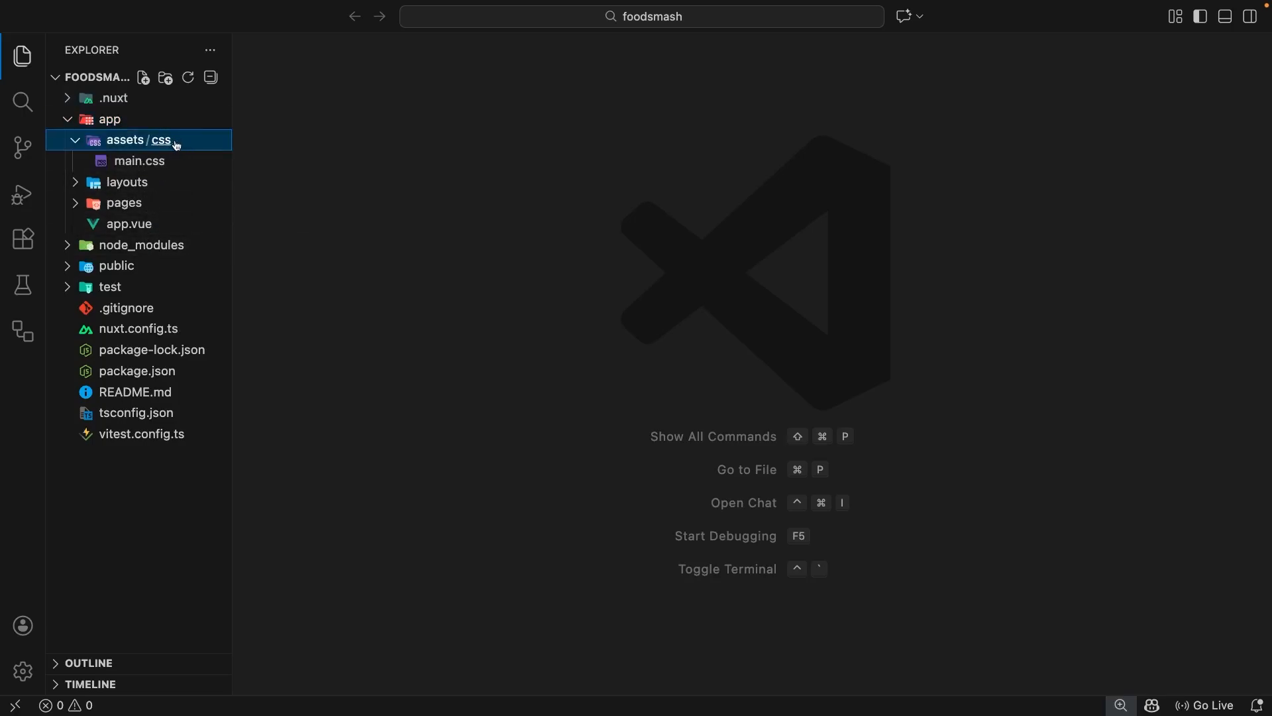
left_click(127, 161)
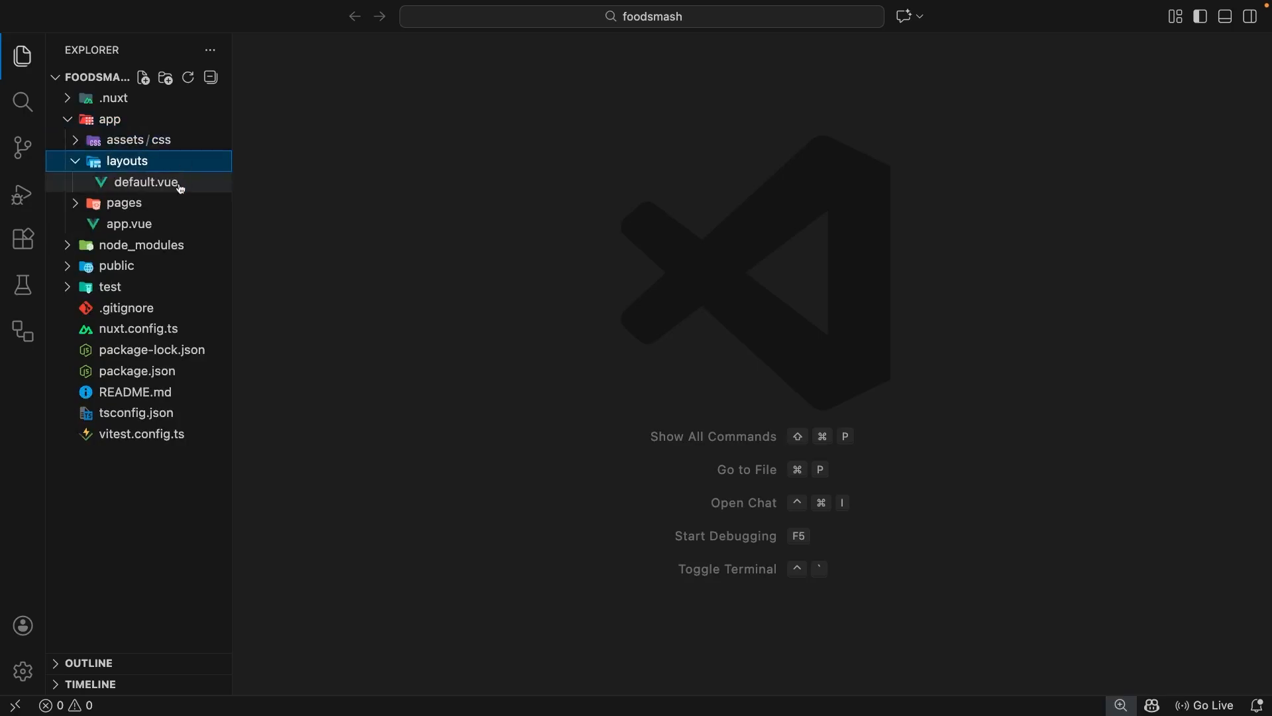
left_click(124, 181)
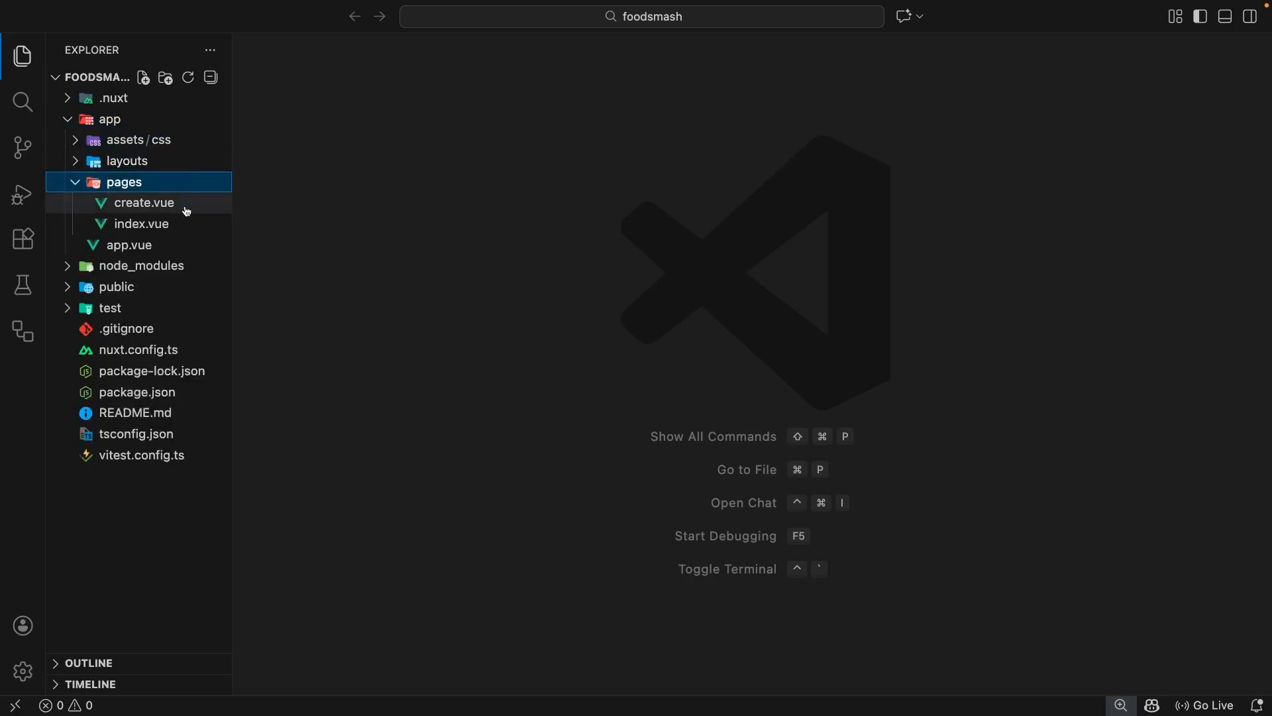
mouse_move(177, 203)
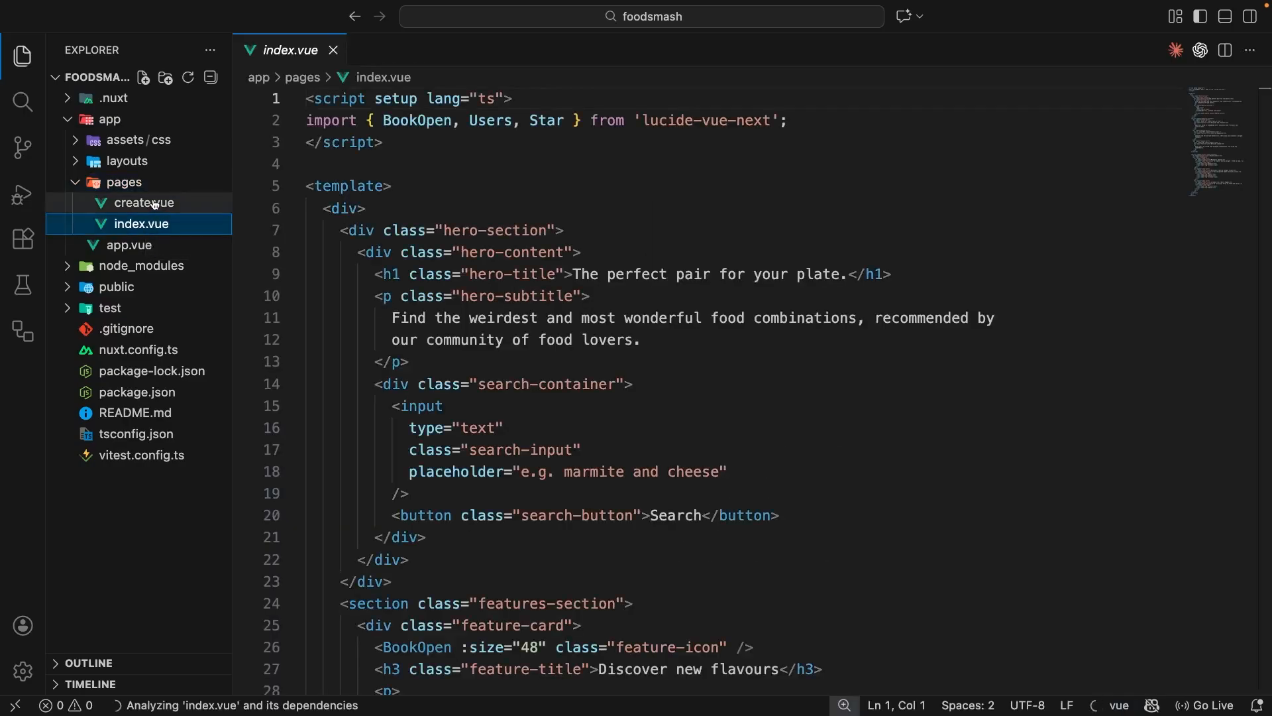
left_click(143, 202)
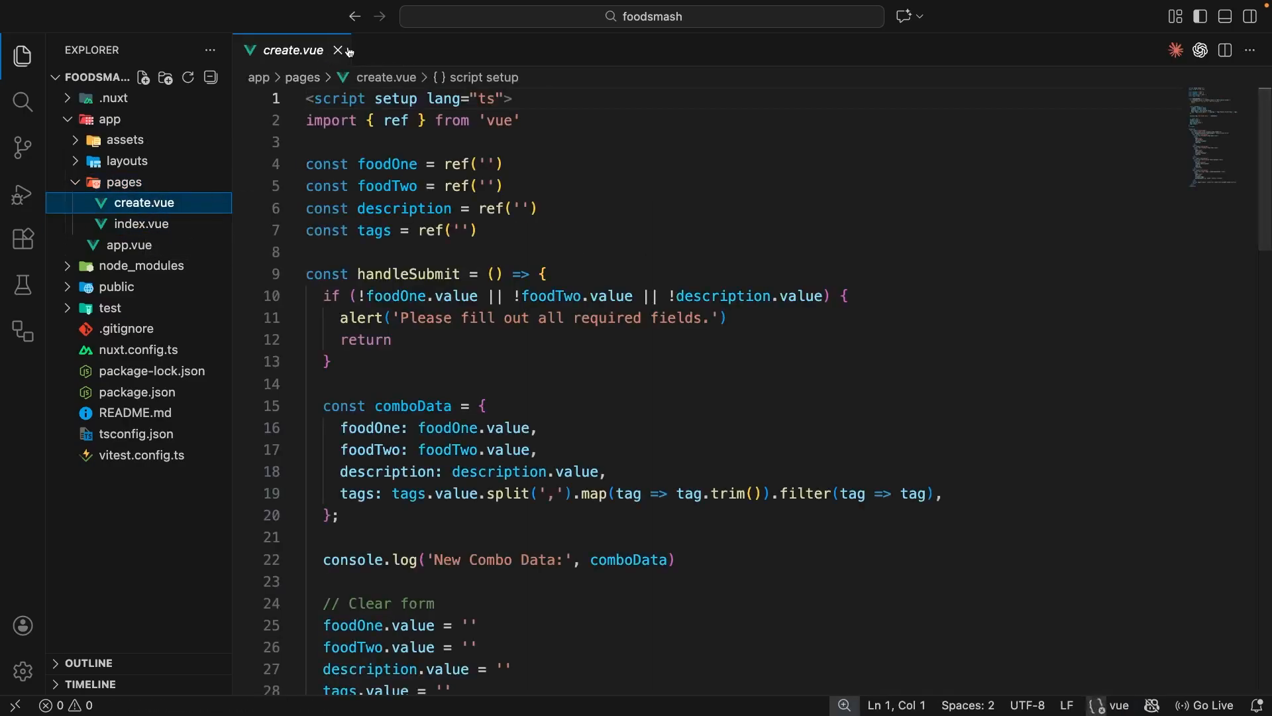
left_click(336, 50)
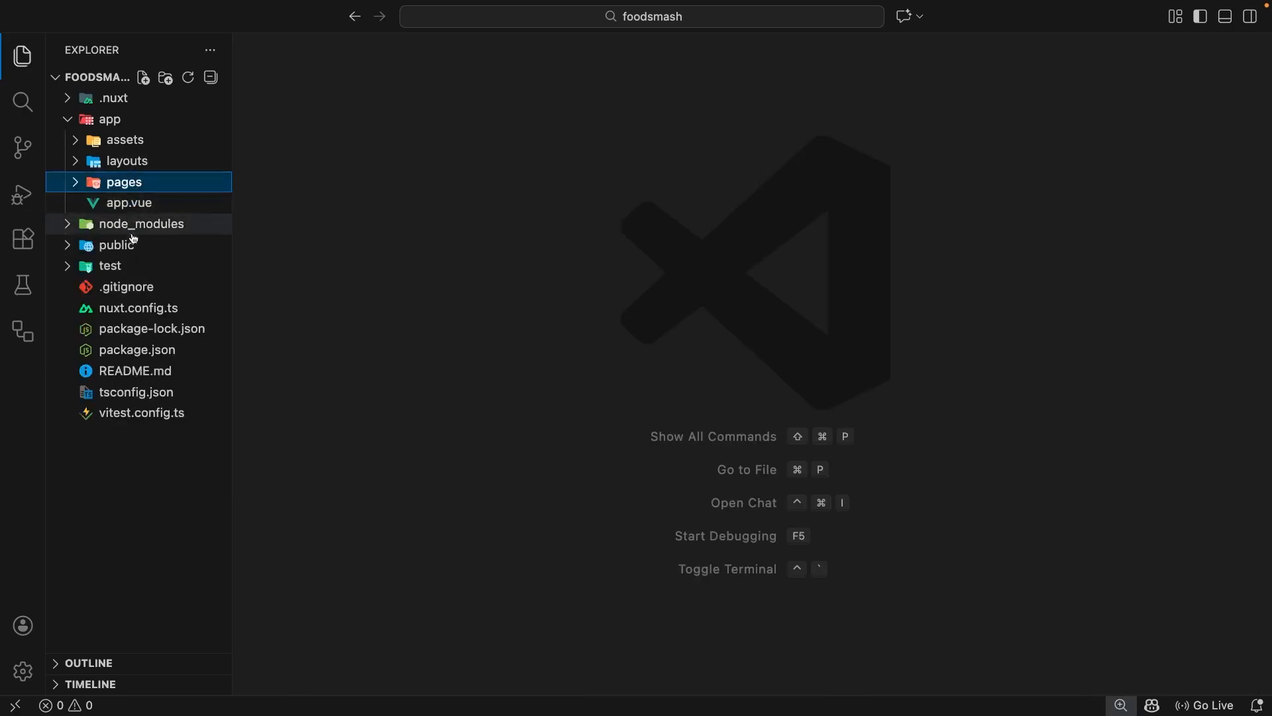
left_click(116, 245)
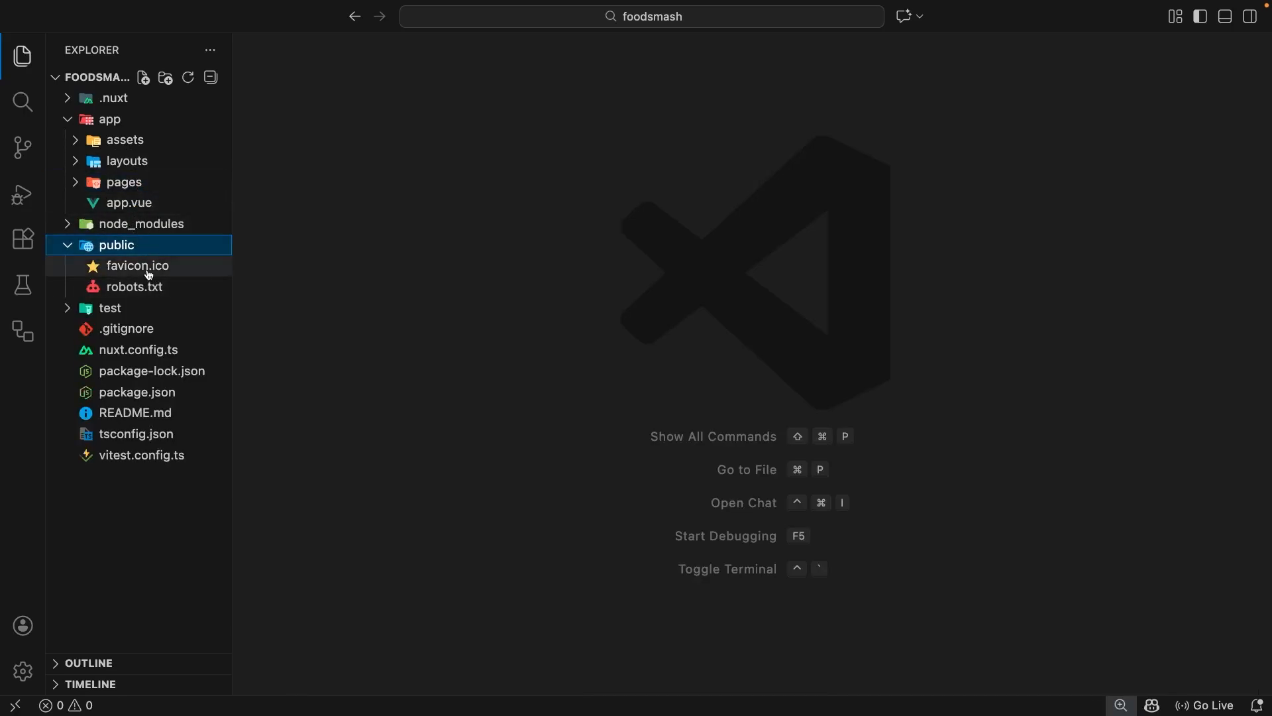
left_click(110, 307)
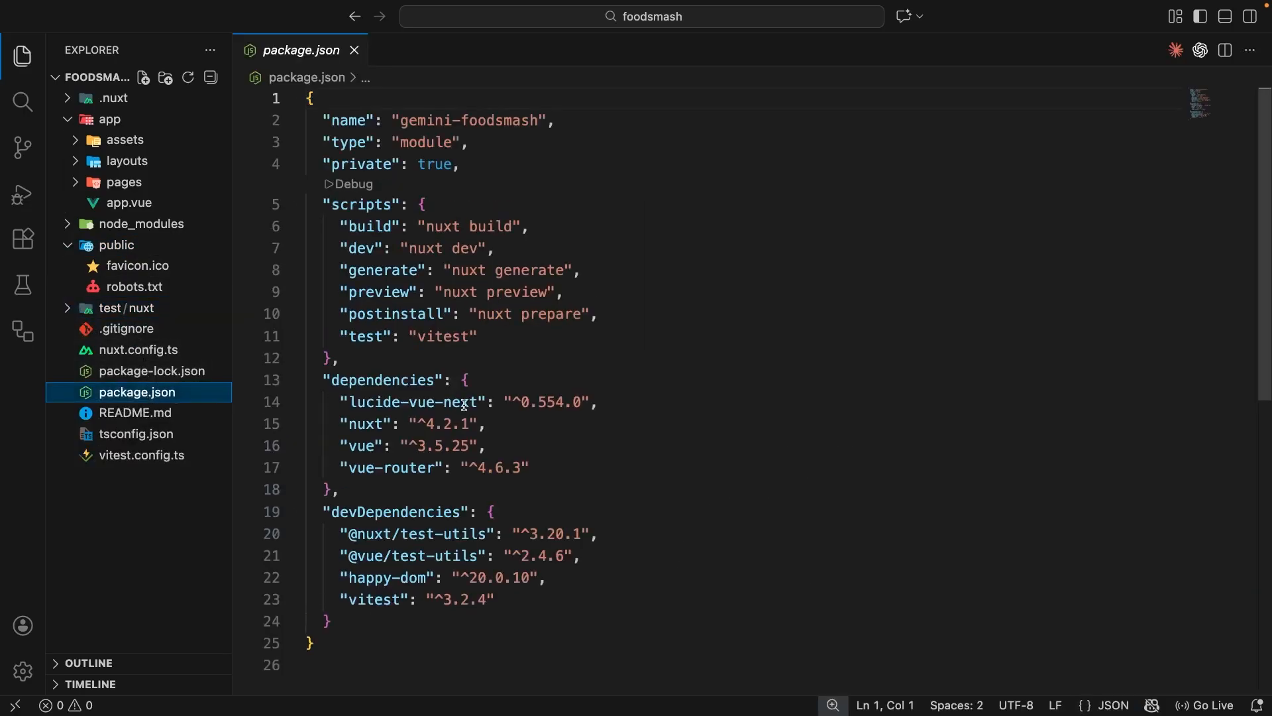
mouse_move(589, 177)
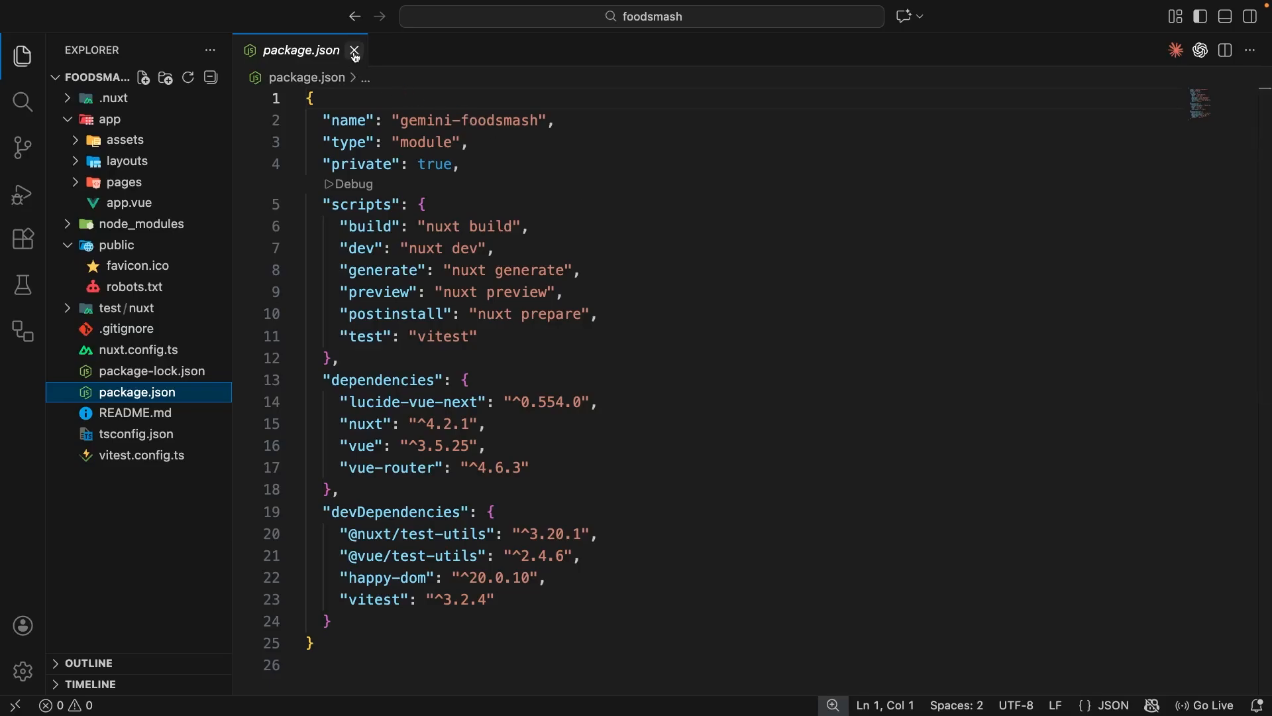
left_click(354, 51)
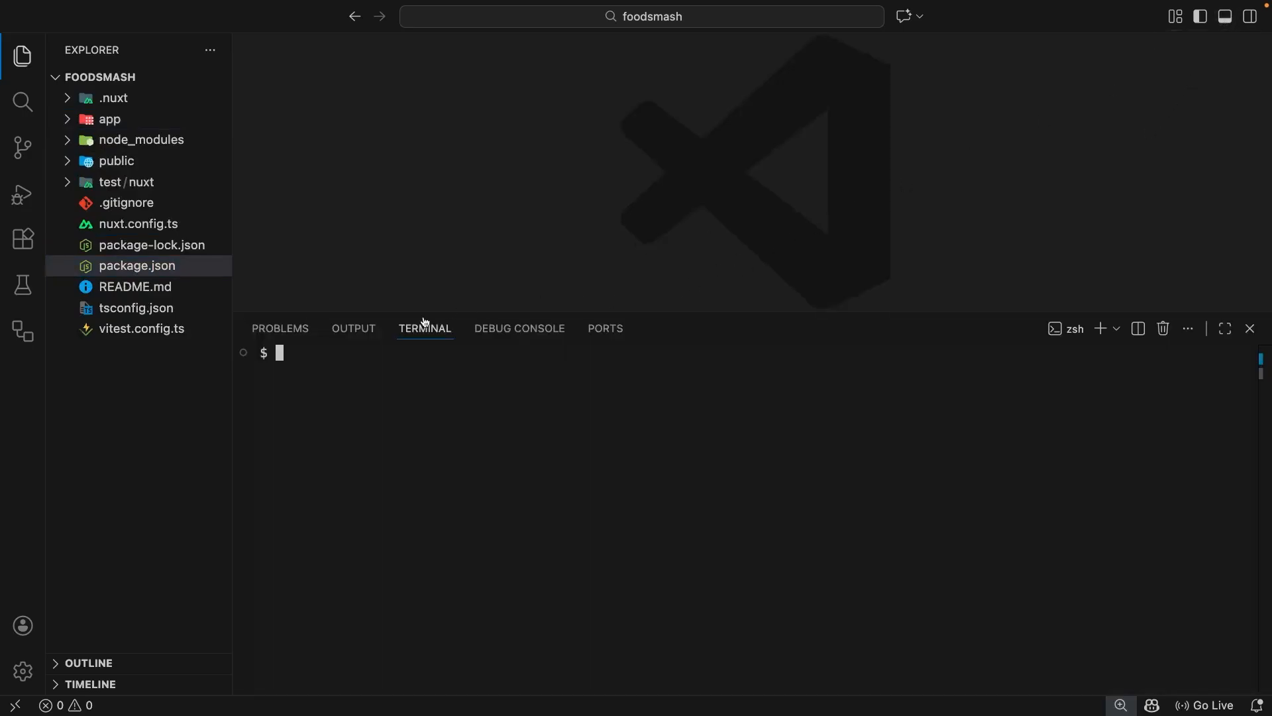
mouse_move(424, 328)
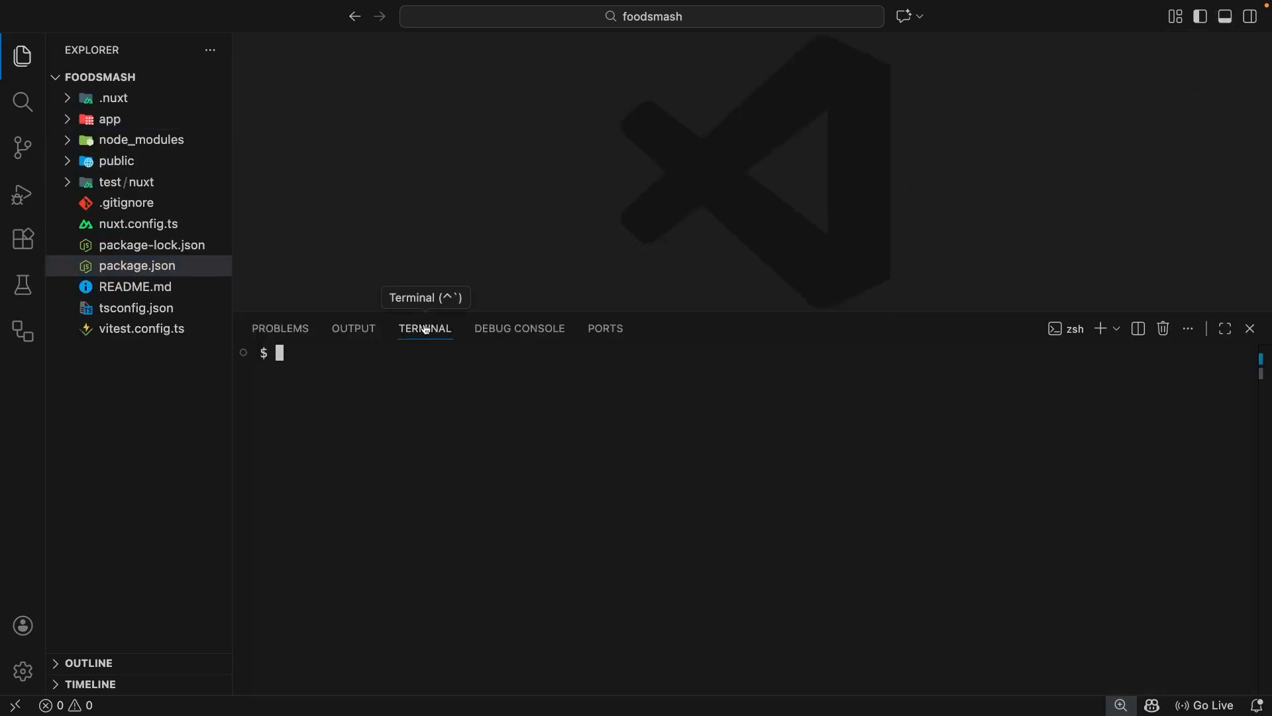
type("npm i")
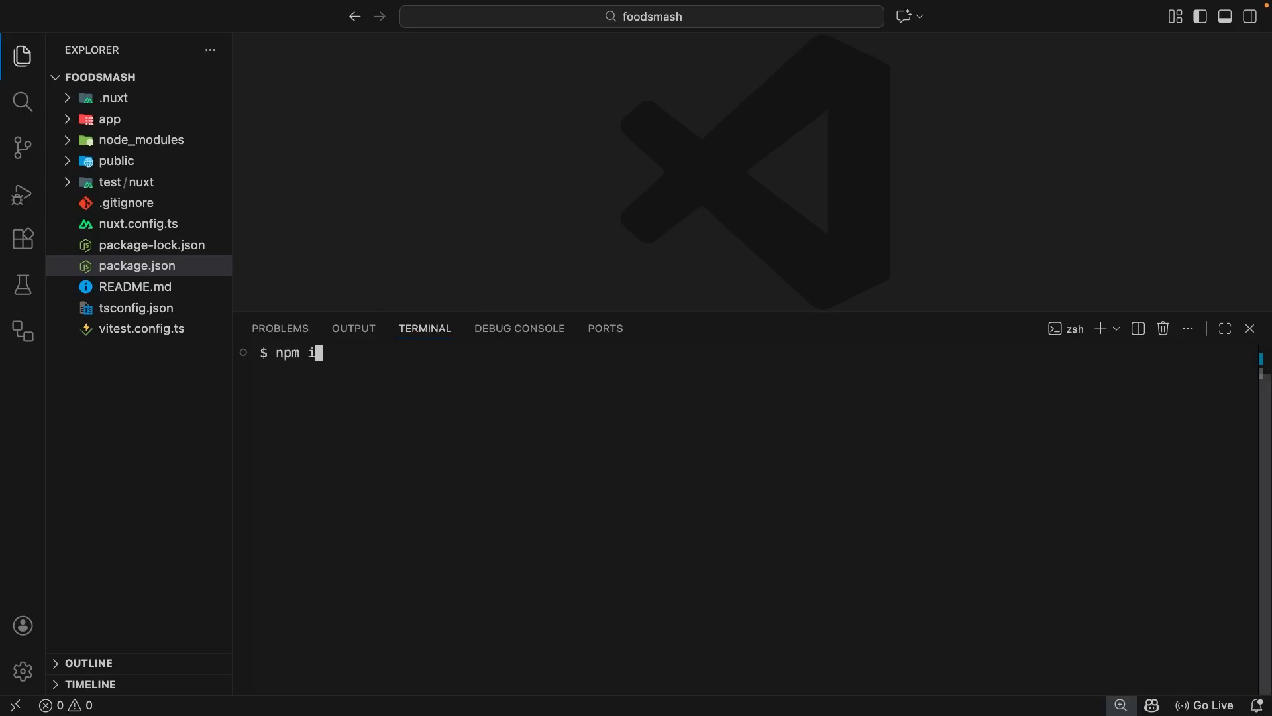
type("nstall")
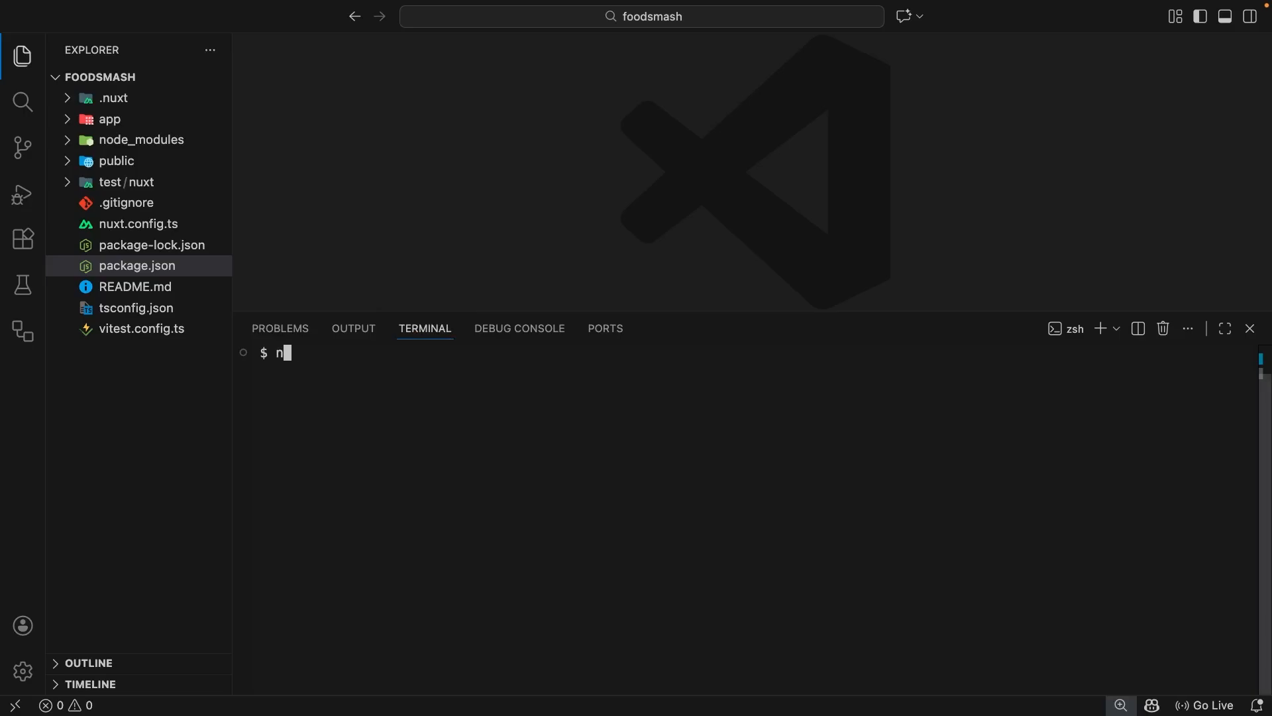
key("Backspace")
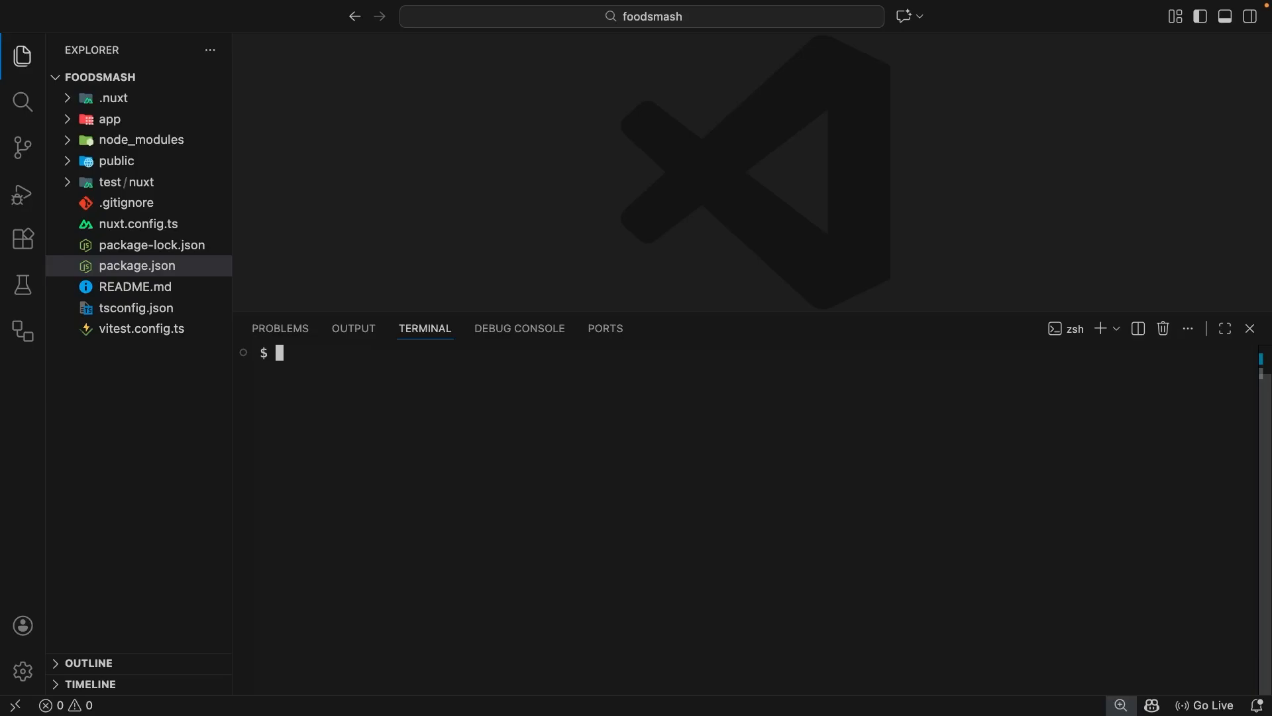
mouse_move(483, 453)
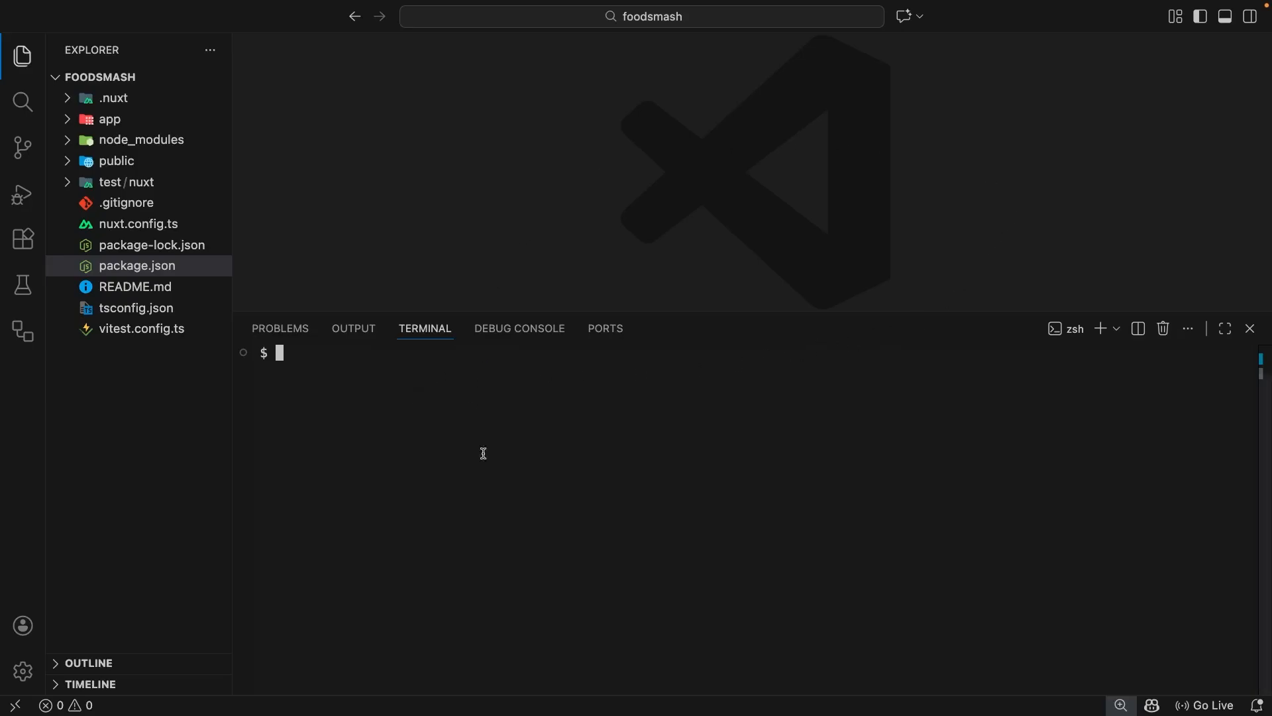
mouse_move(767, 469)
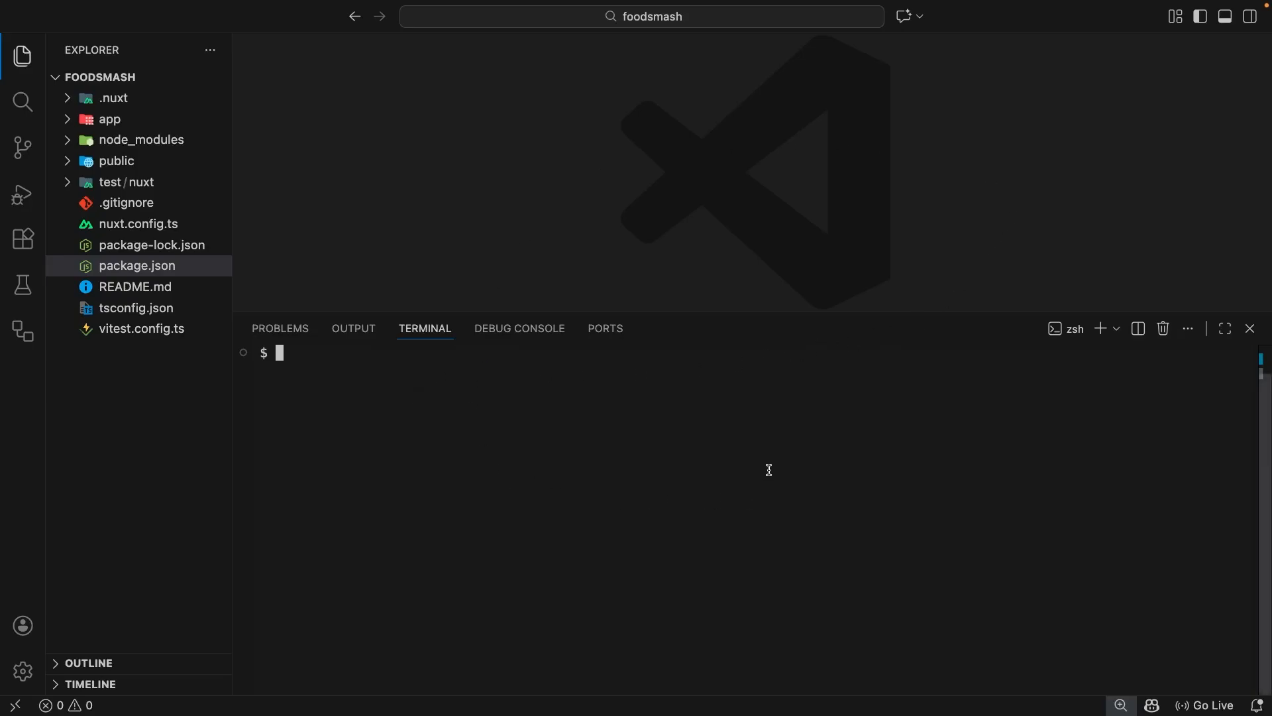
mouse_move(764, 453)
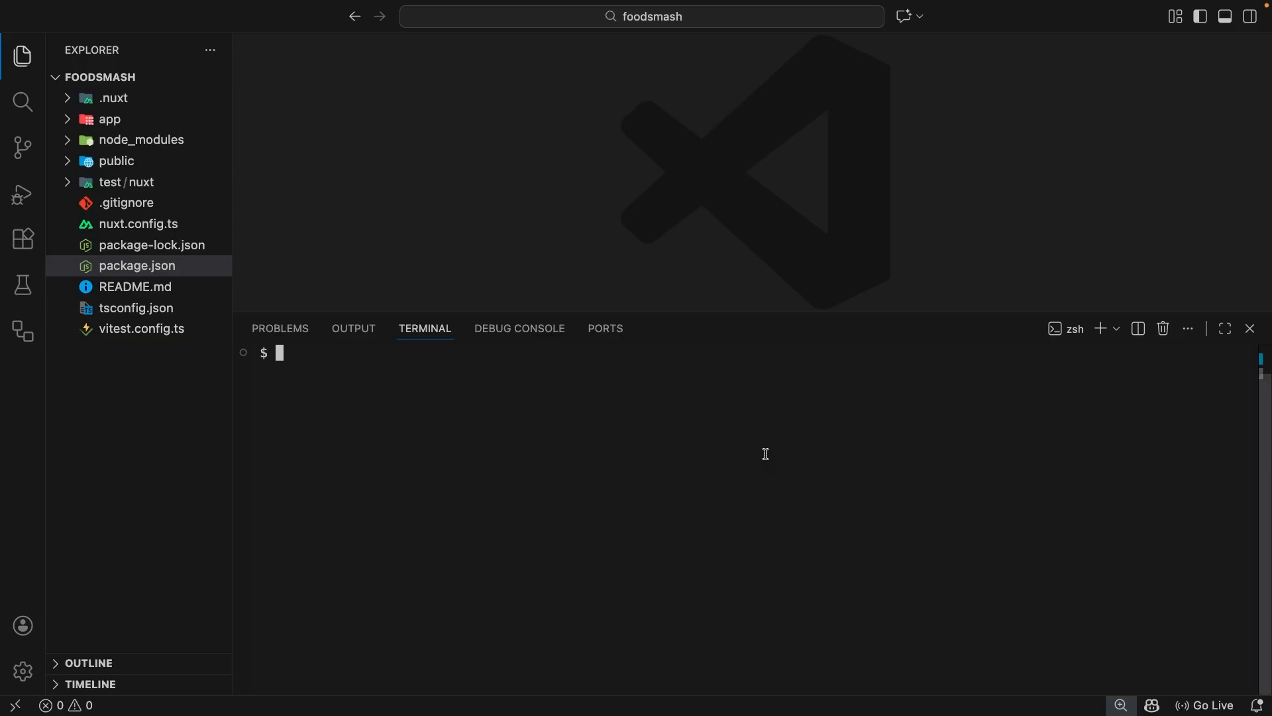
mouse_move(1088, 164)
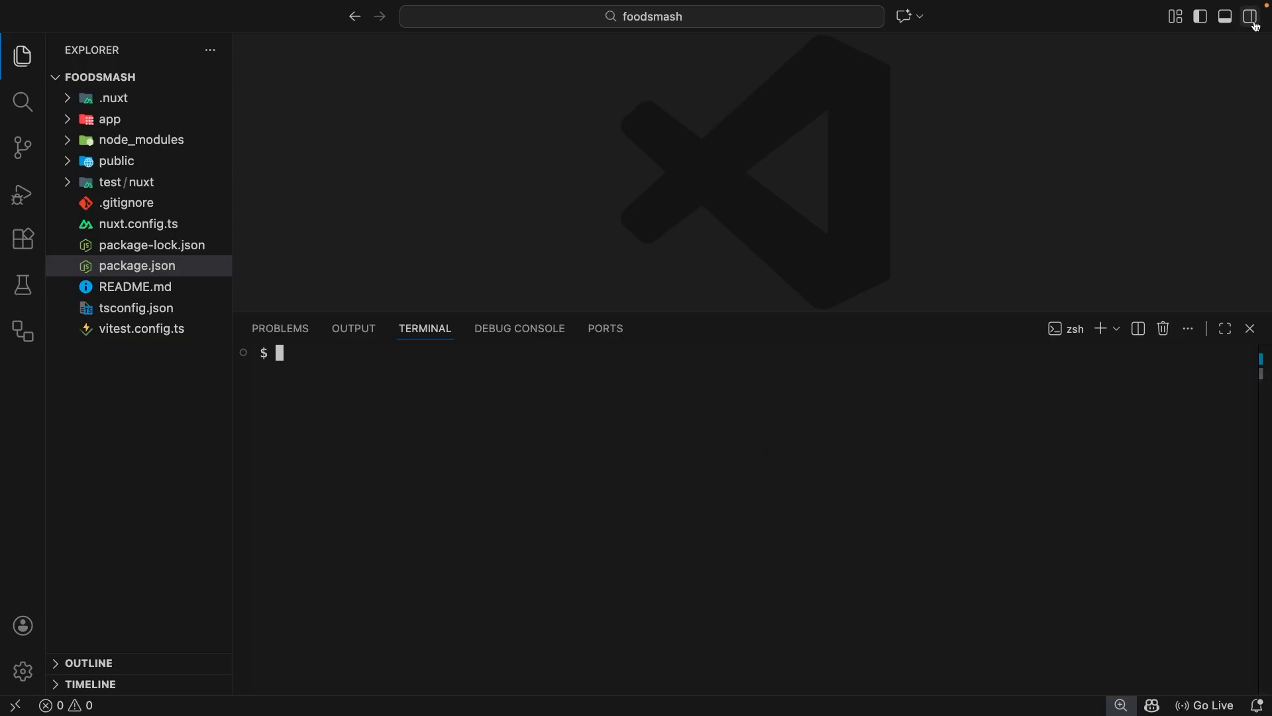
- Show the Secondary Side Bar with the chat views and hide the bottom panel
left_click(1251, 16)
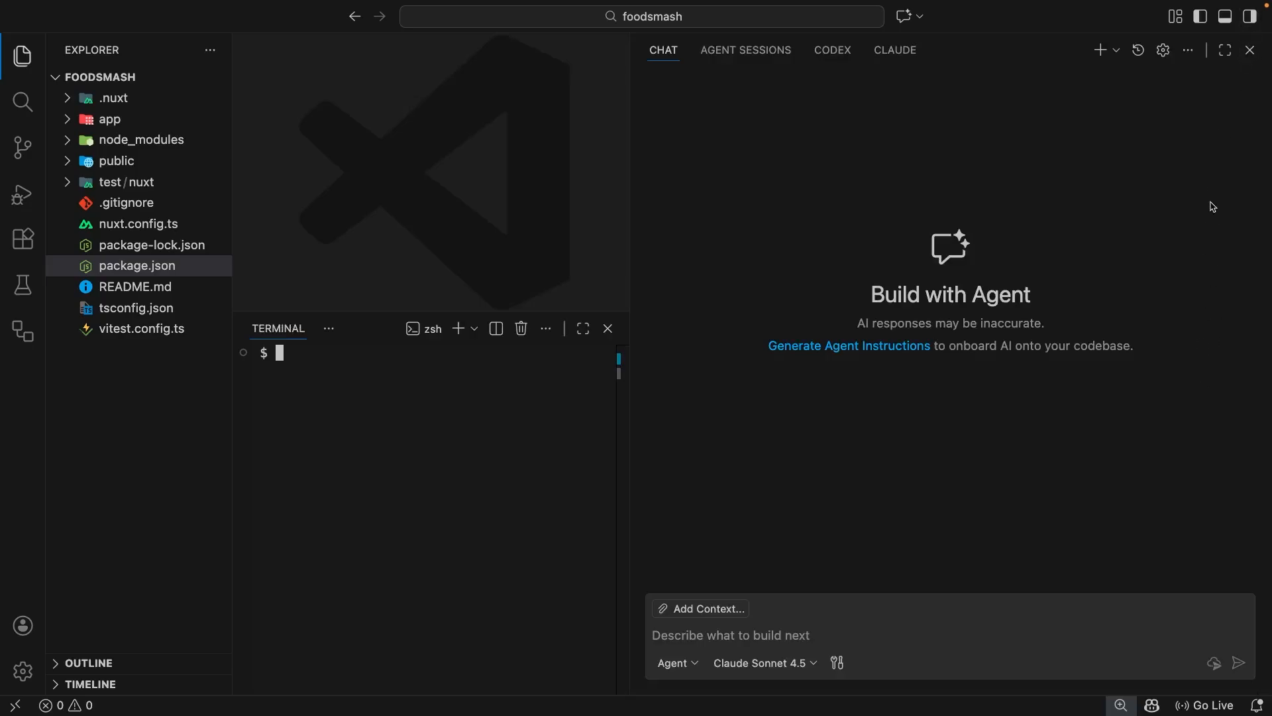
left_click(1250, 16)
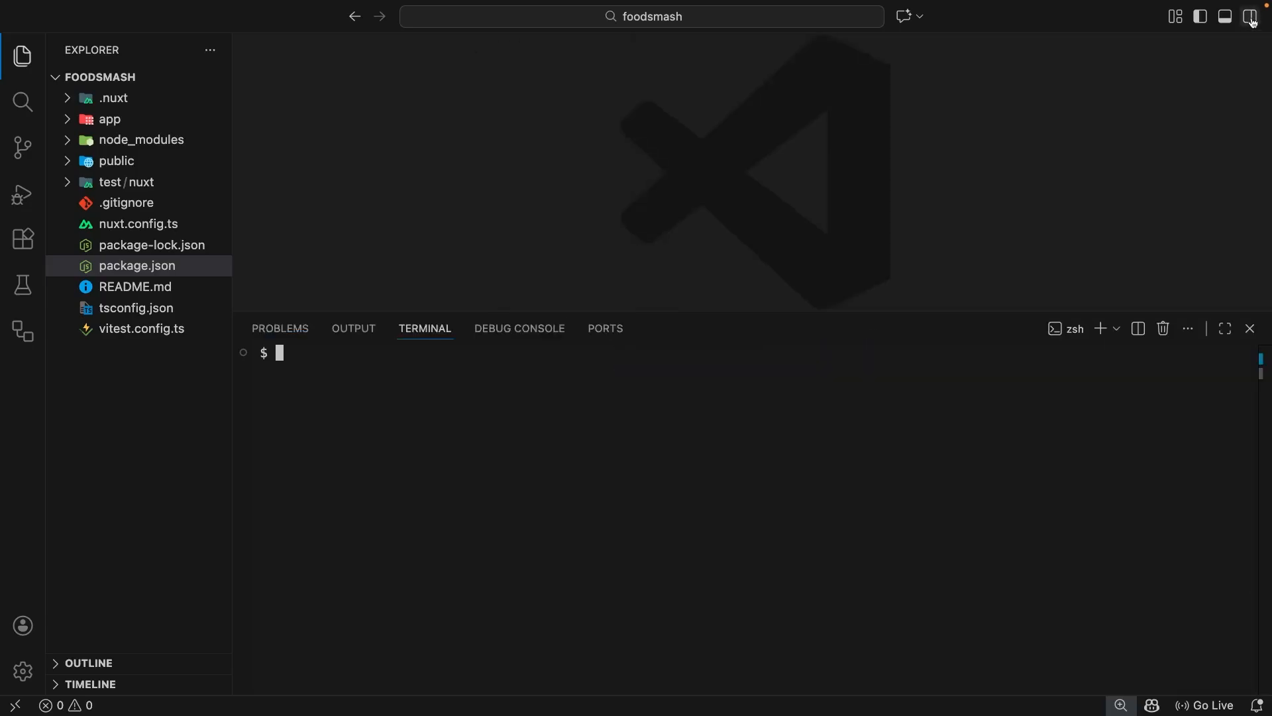
left_click(1250, 16)
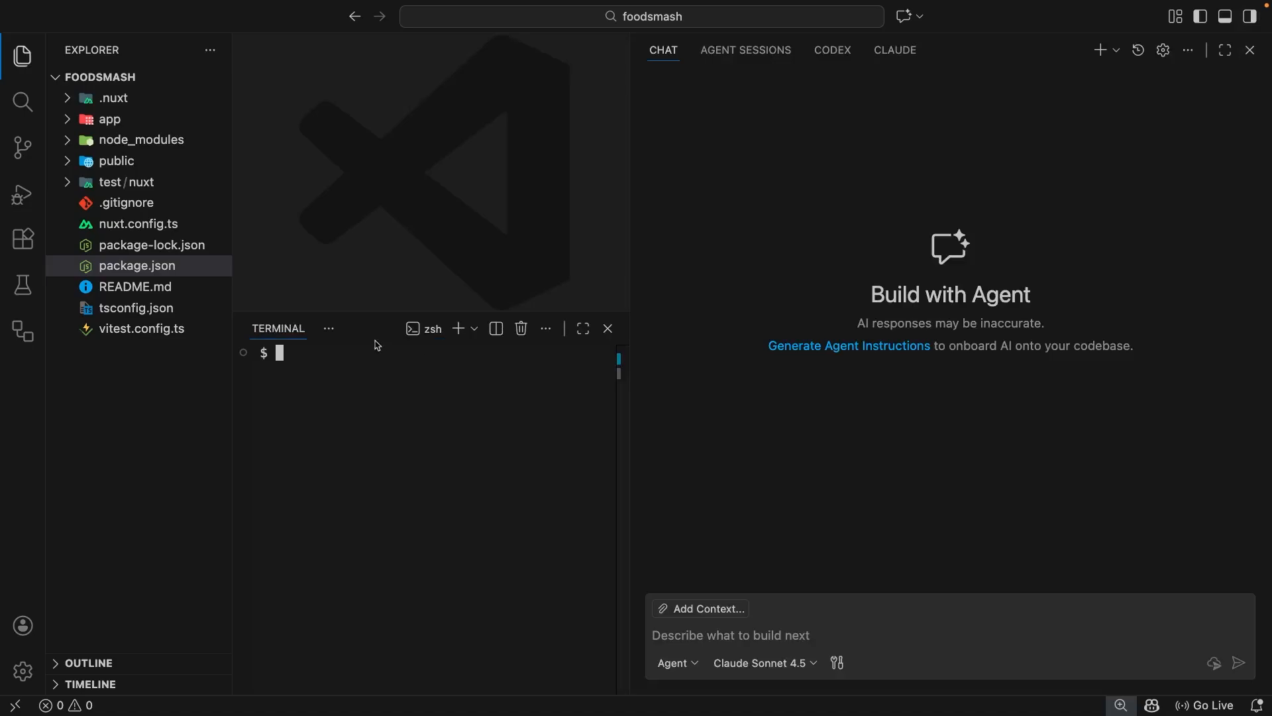
mouse_move(926, 57)
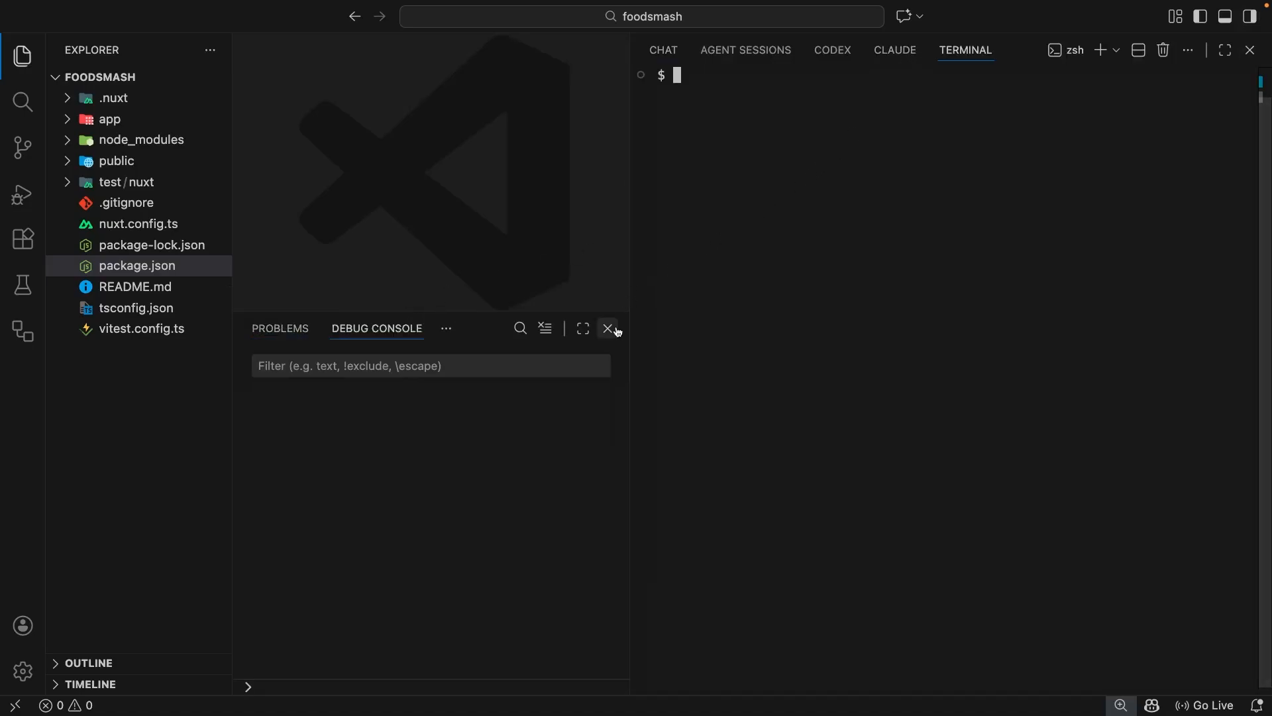
mouse_move(608, 329)
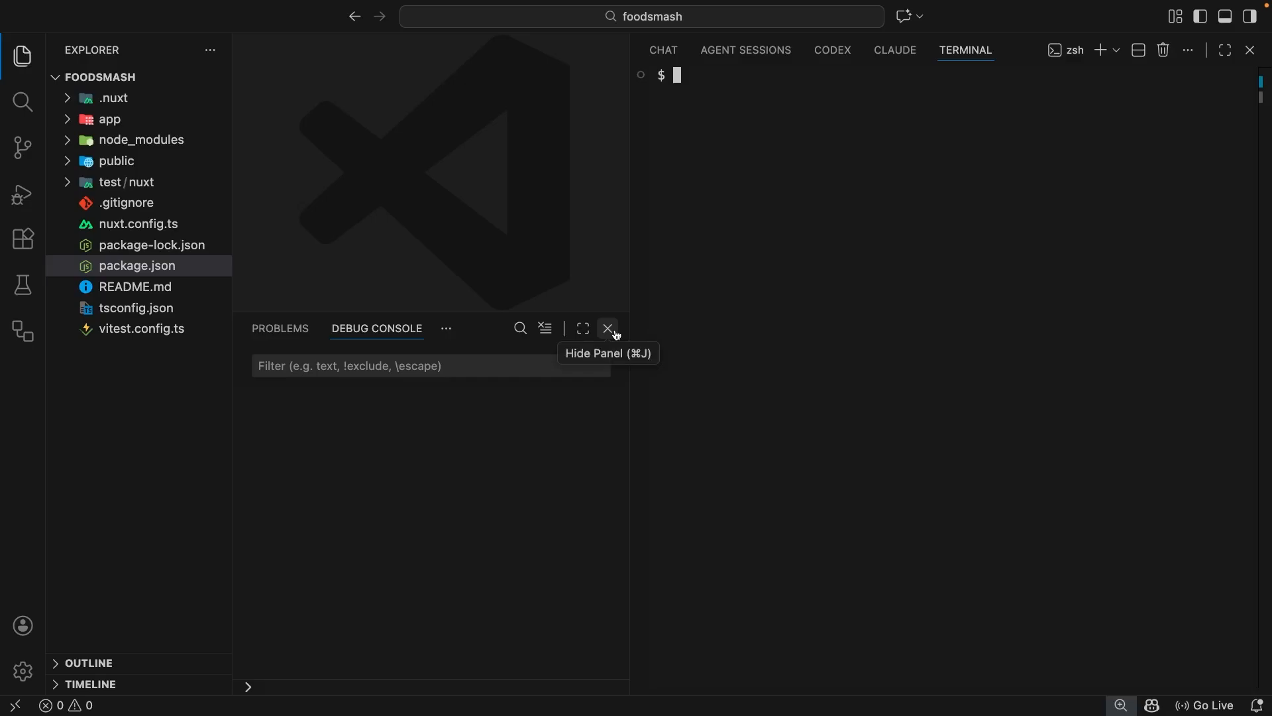
left_click(608, 328)
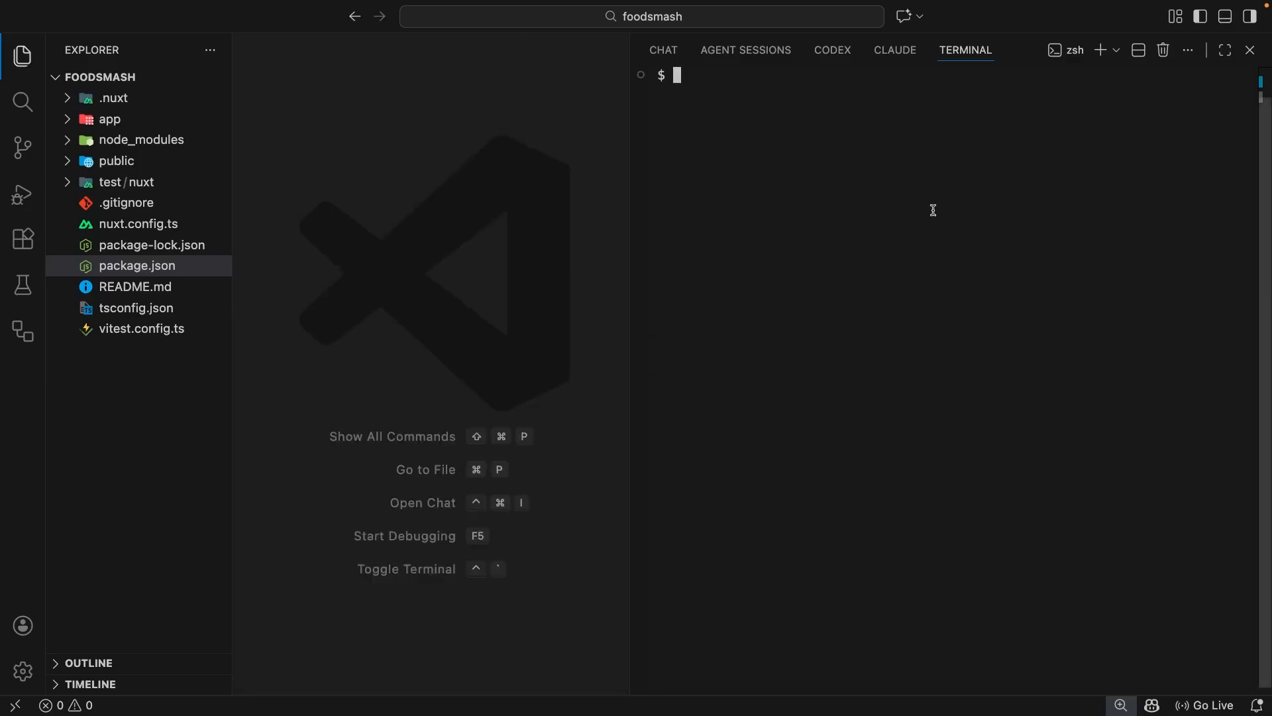
- Run gemini in the side-panel terminal to launch the Gemini CLI prompt
type("gemini")
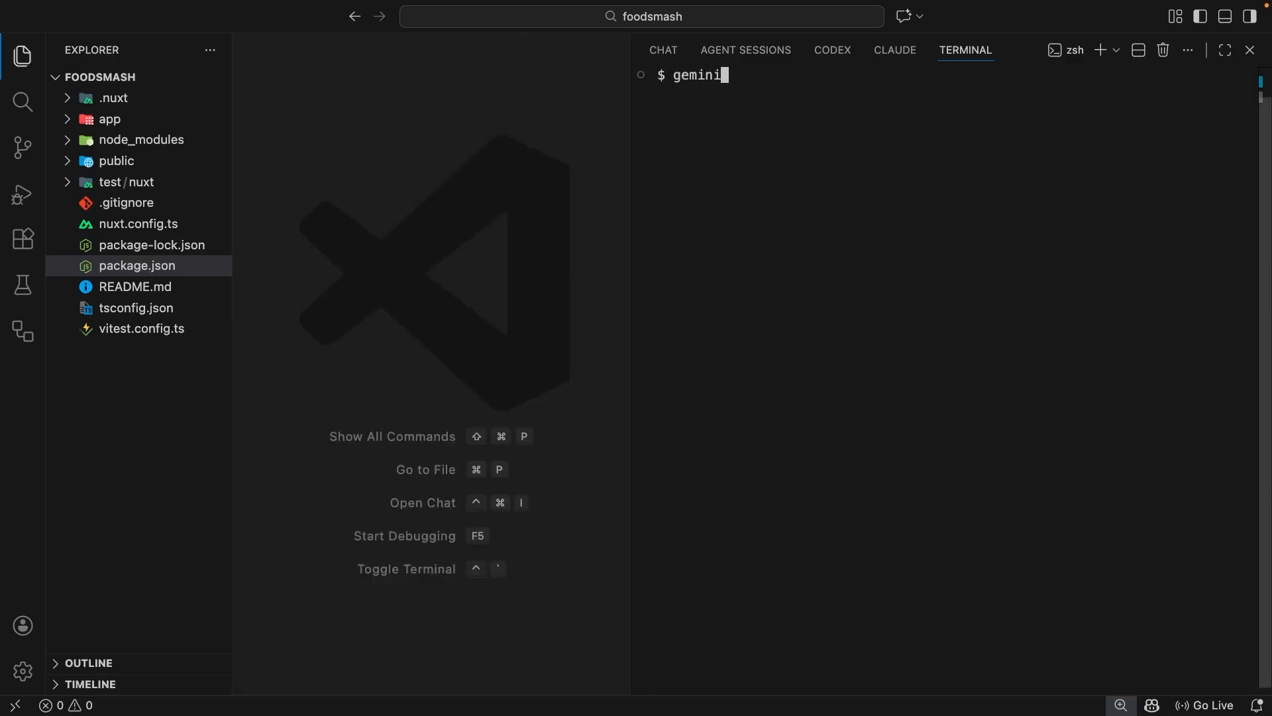
key("Return")
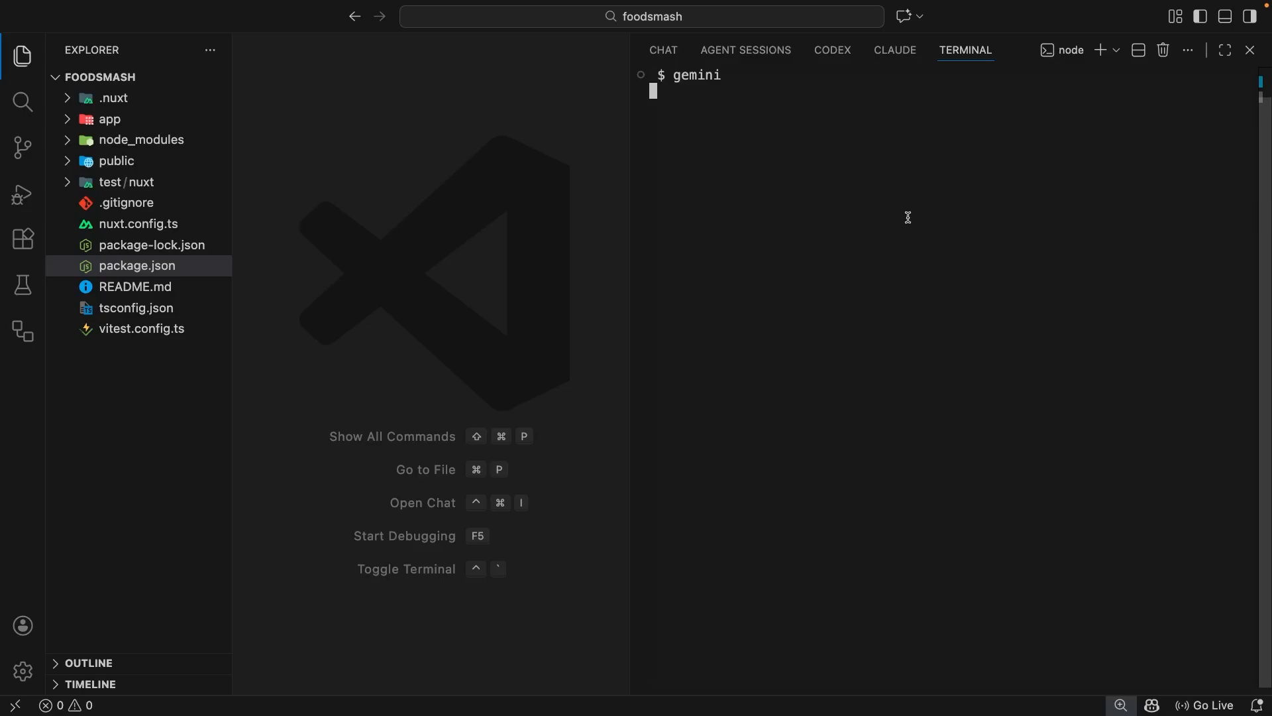
key("Return")
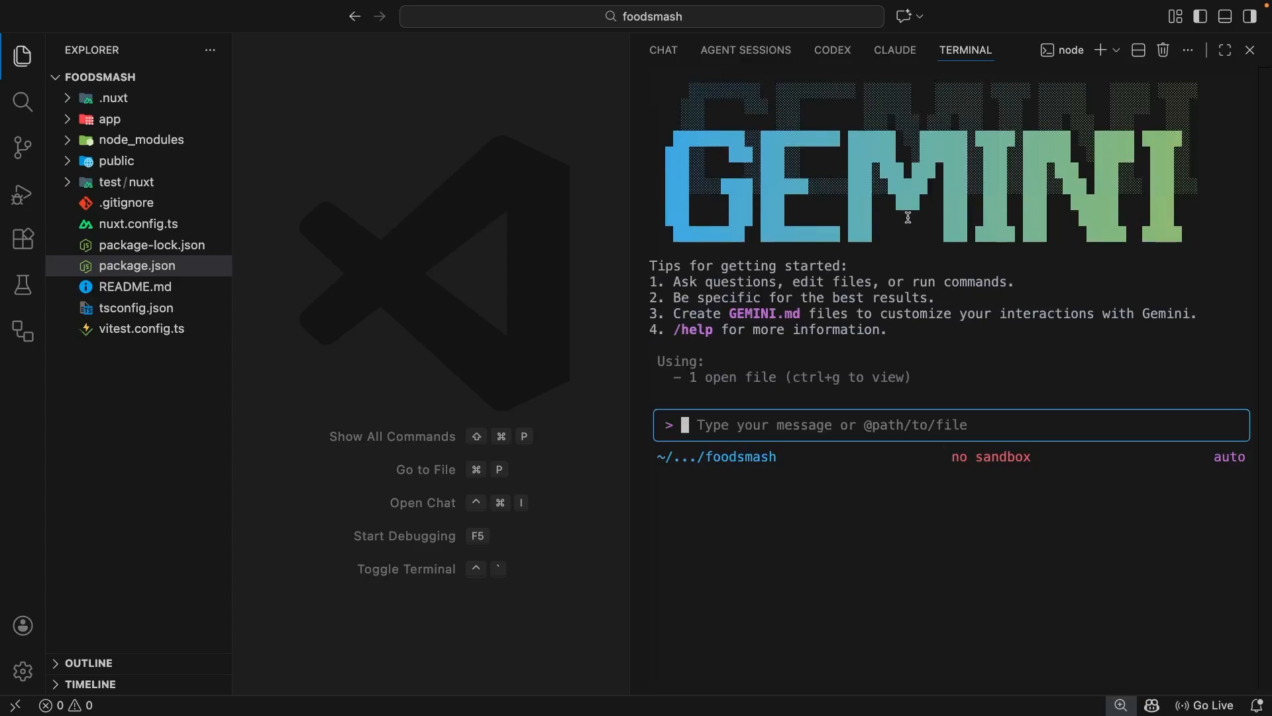
mouse_move(818, 336)
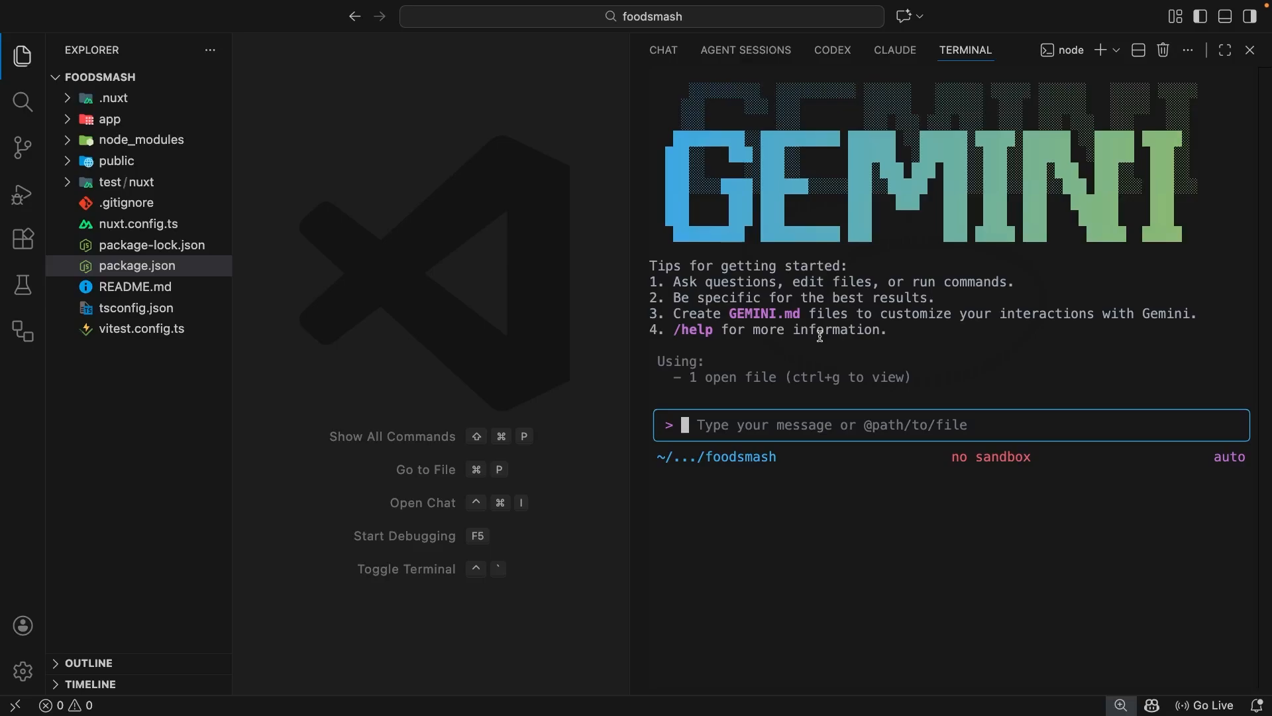
mouse_move(823, 333)
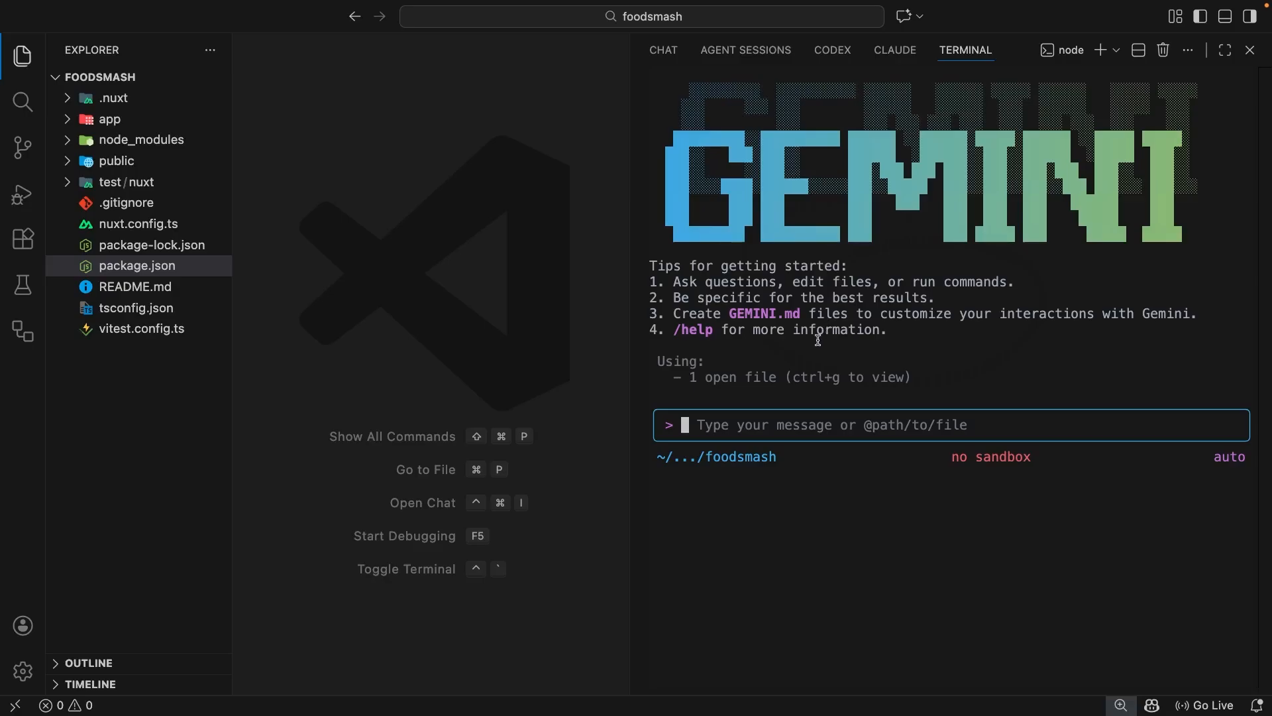
mouse_move(588, 440)
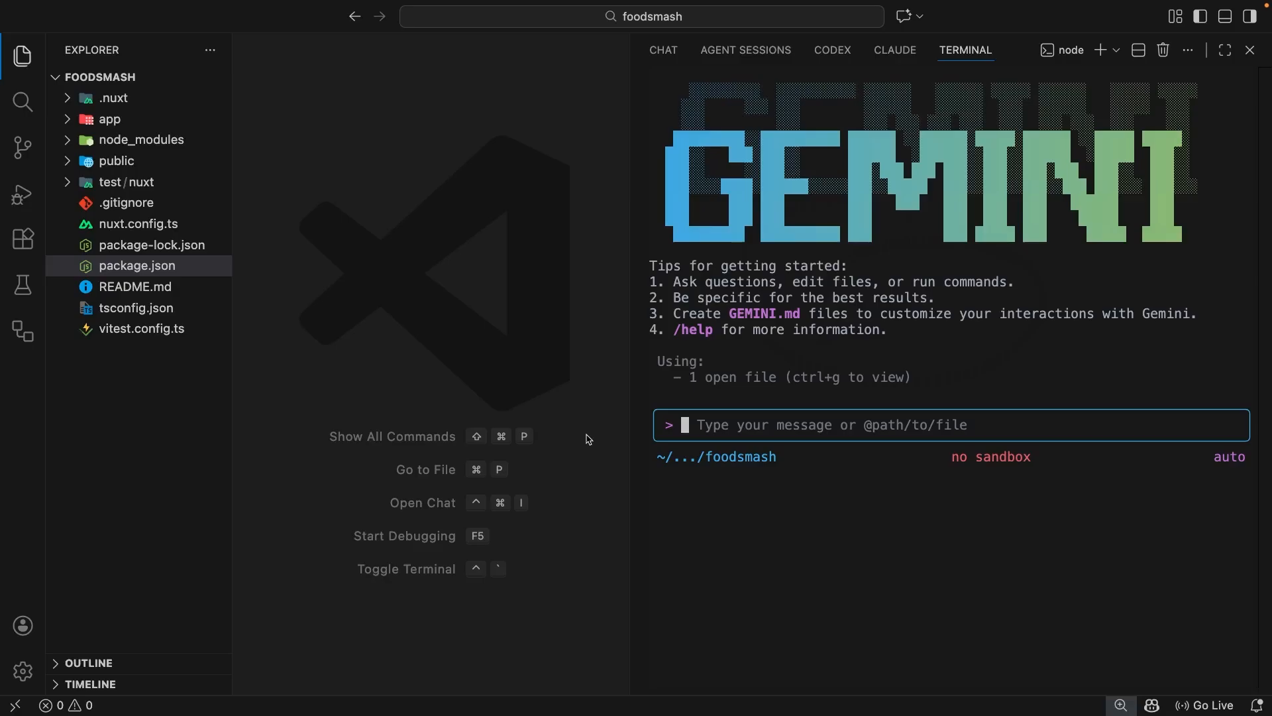
mouse_move(579, 430)
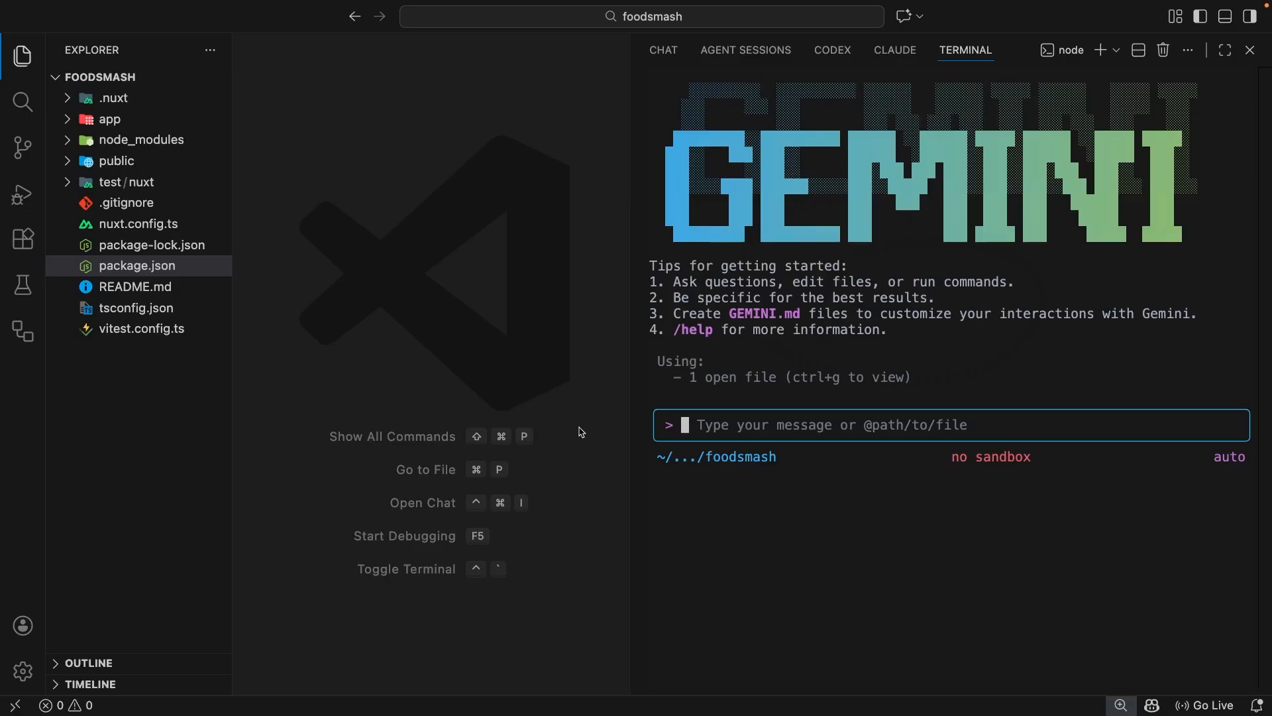
mouse_move(769, 351)
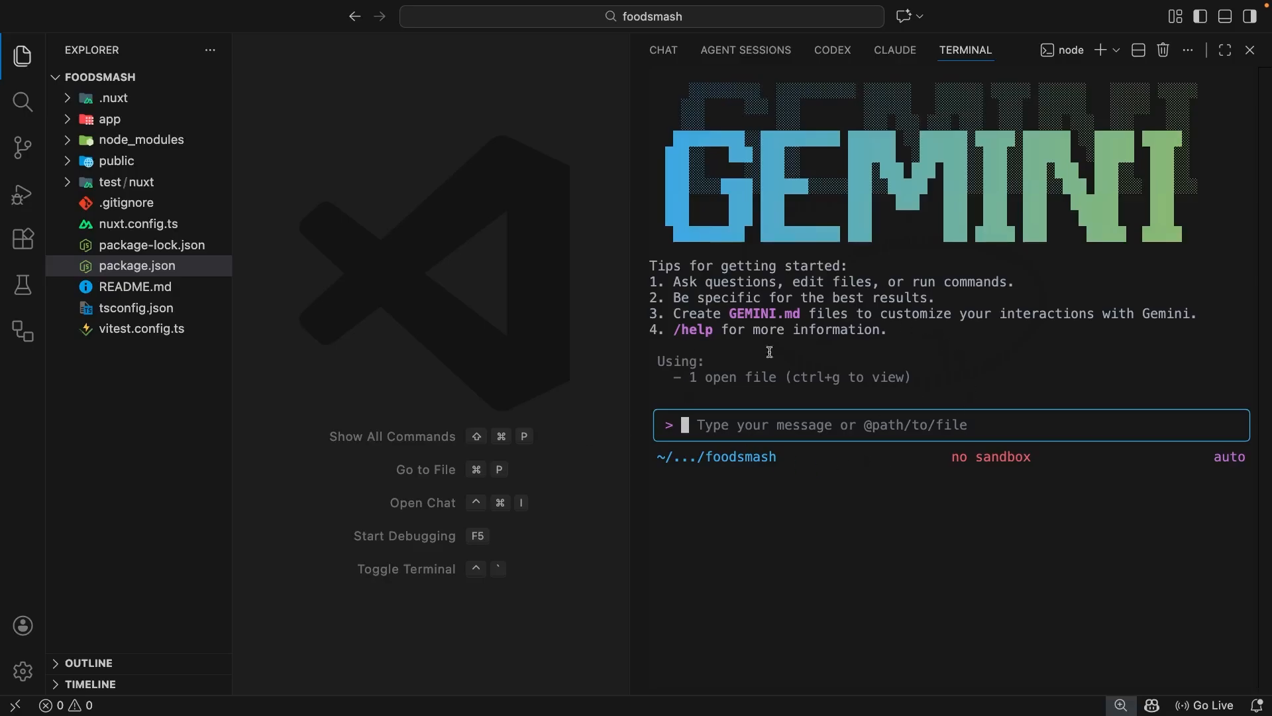
mouse_move(856, 479)
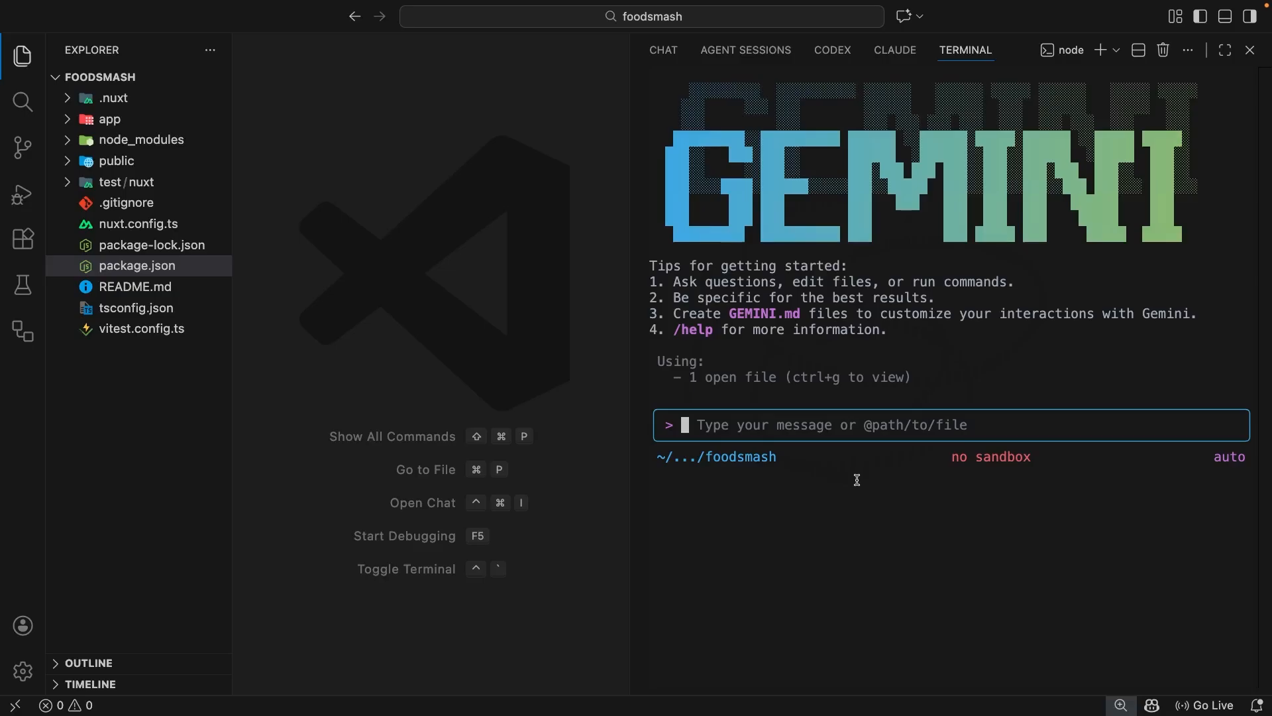
mouse_move(809, 414)
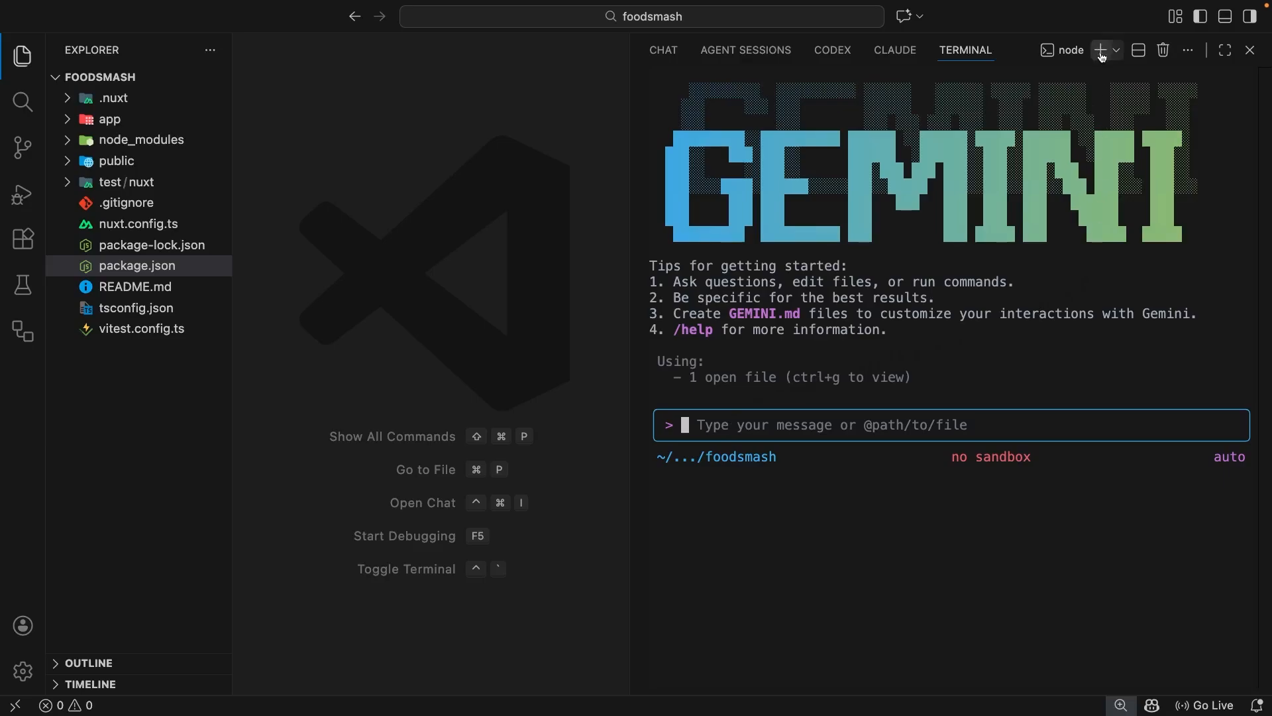
left_click(1102, 49)
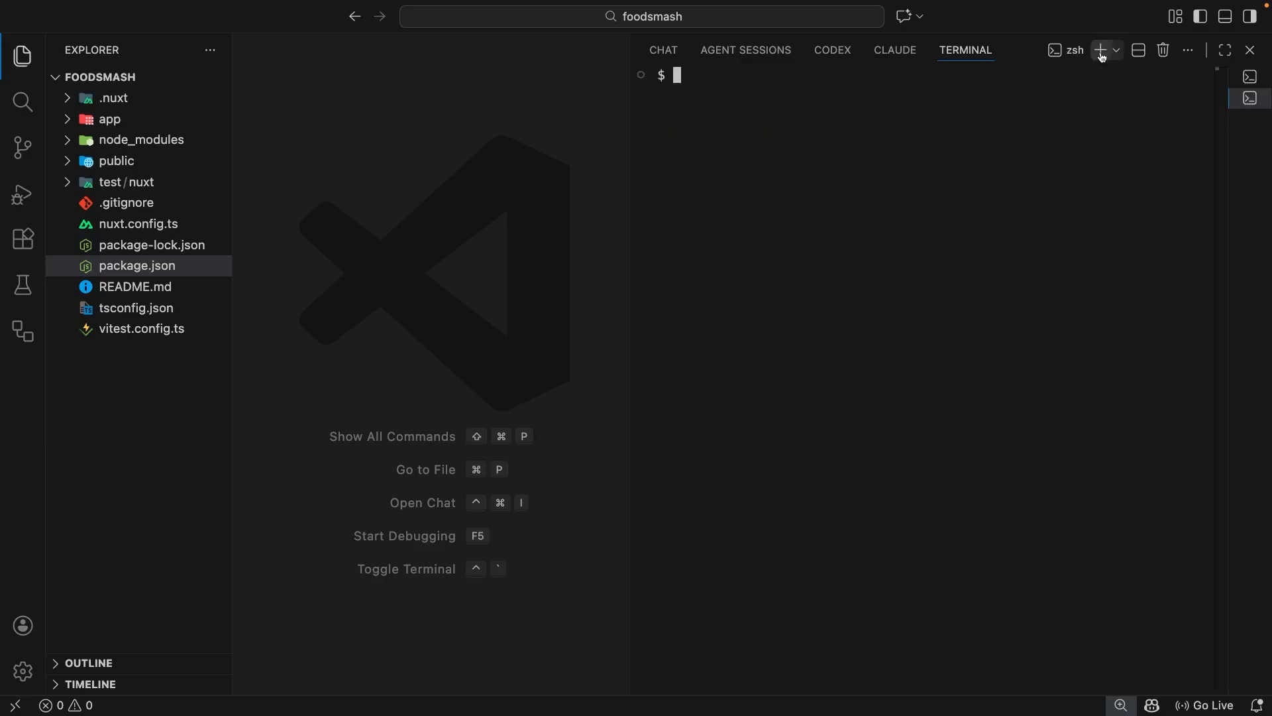
type("n")
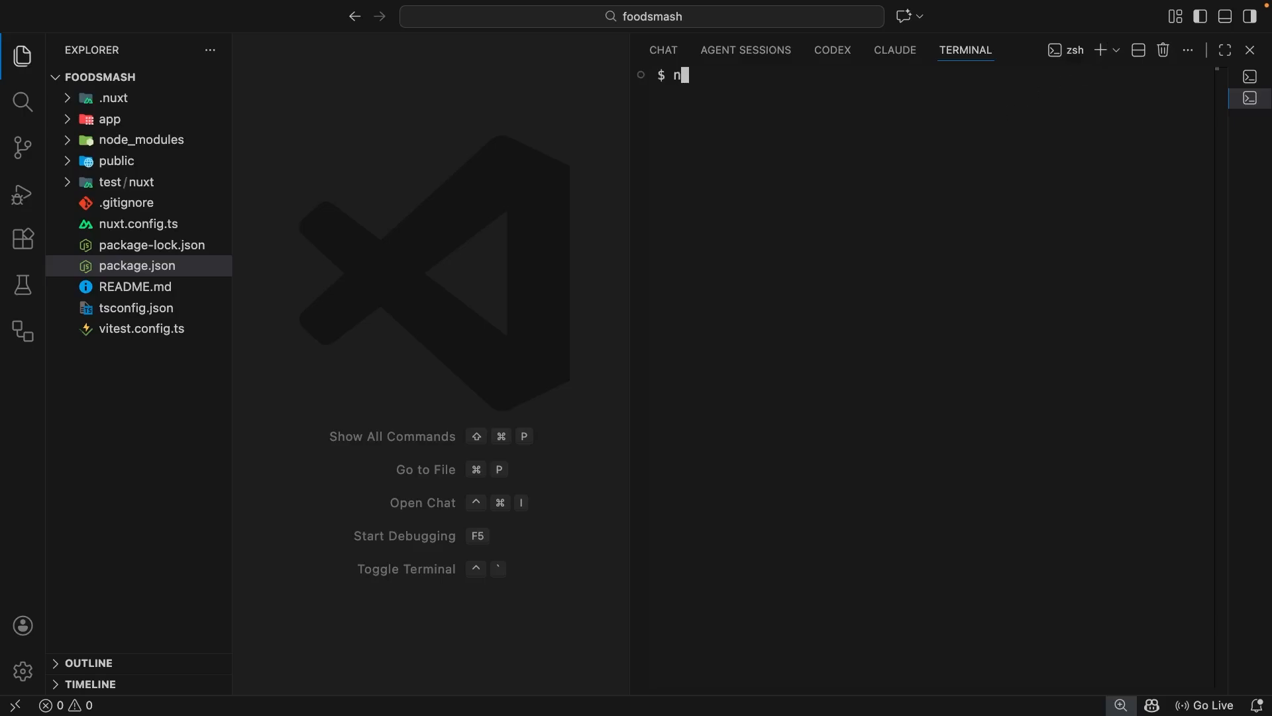
type("pm run dev")
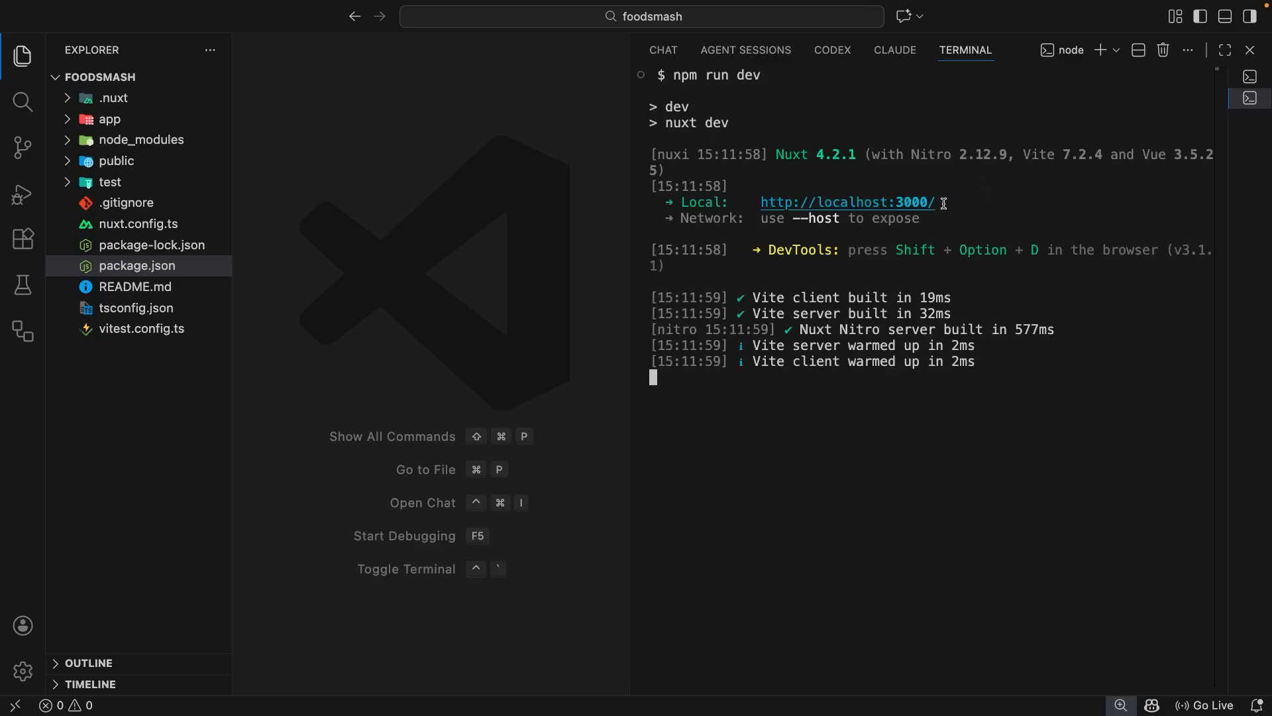
double_click(846, 202)
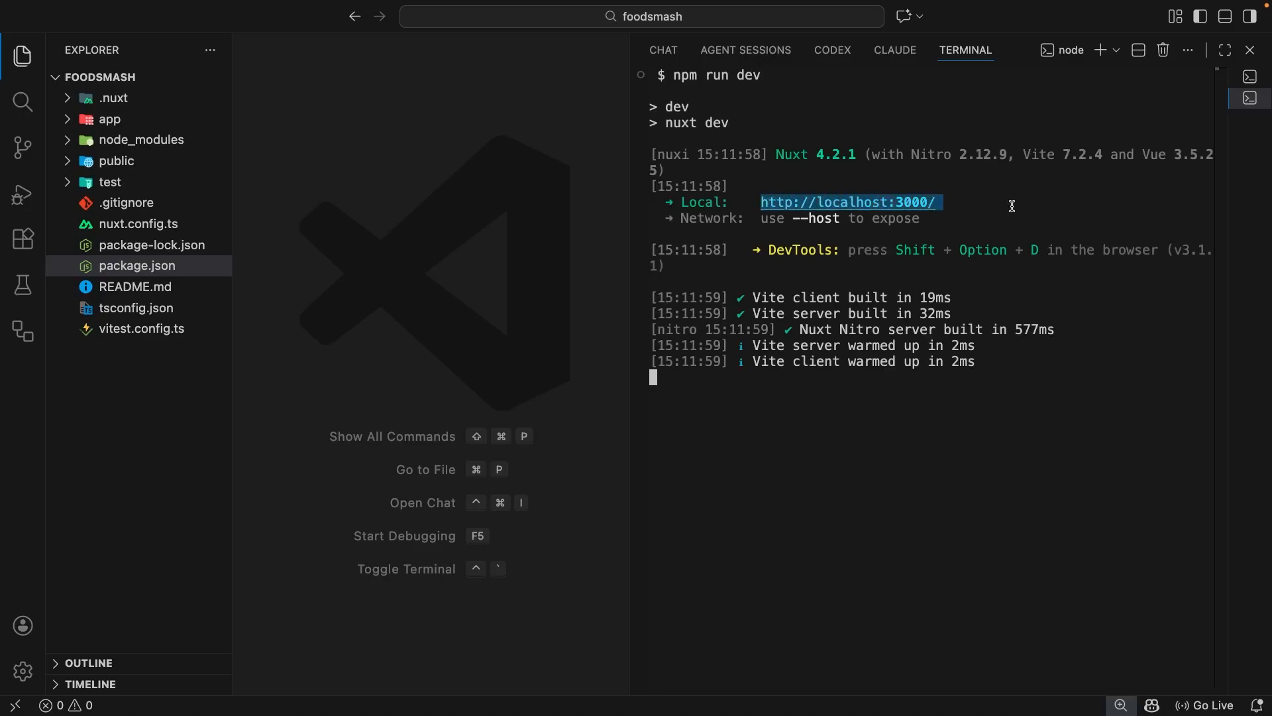
mouse_move(901, 218)
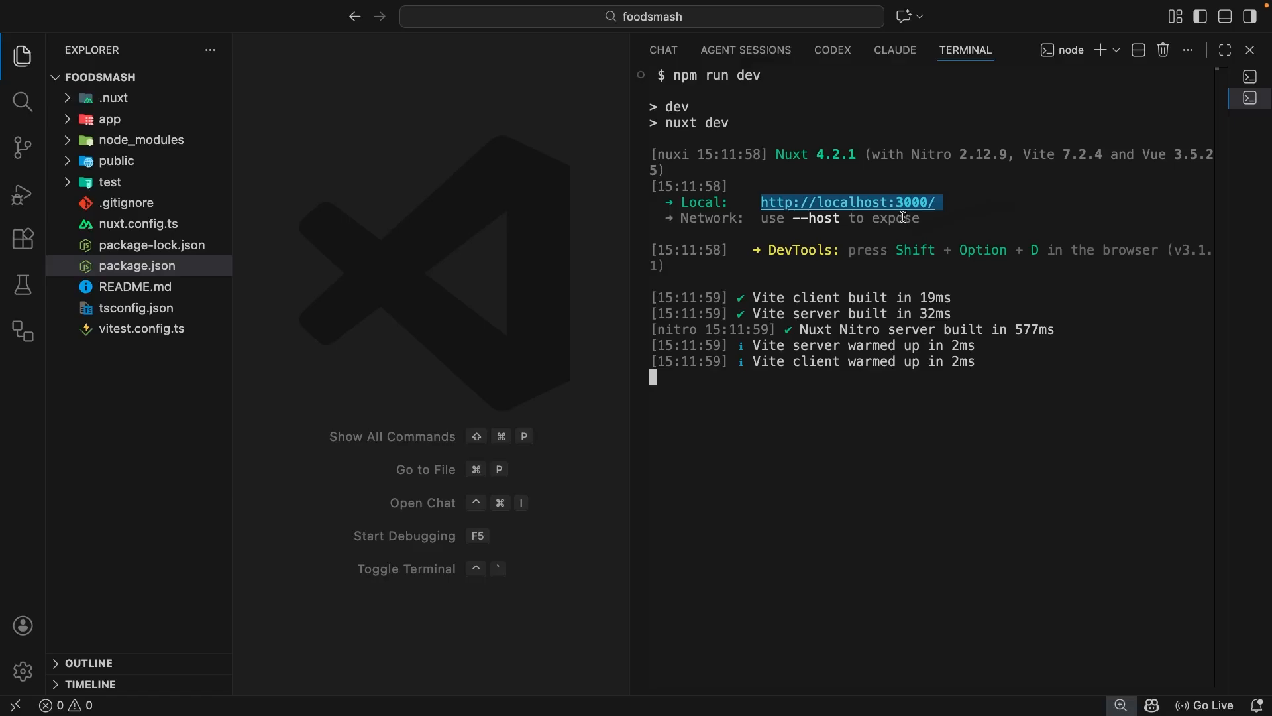
left_click(849, 202)
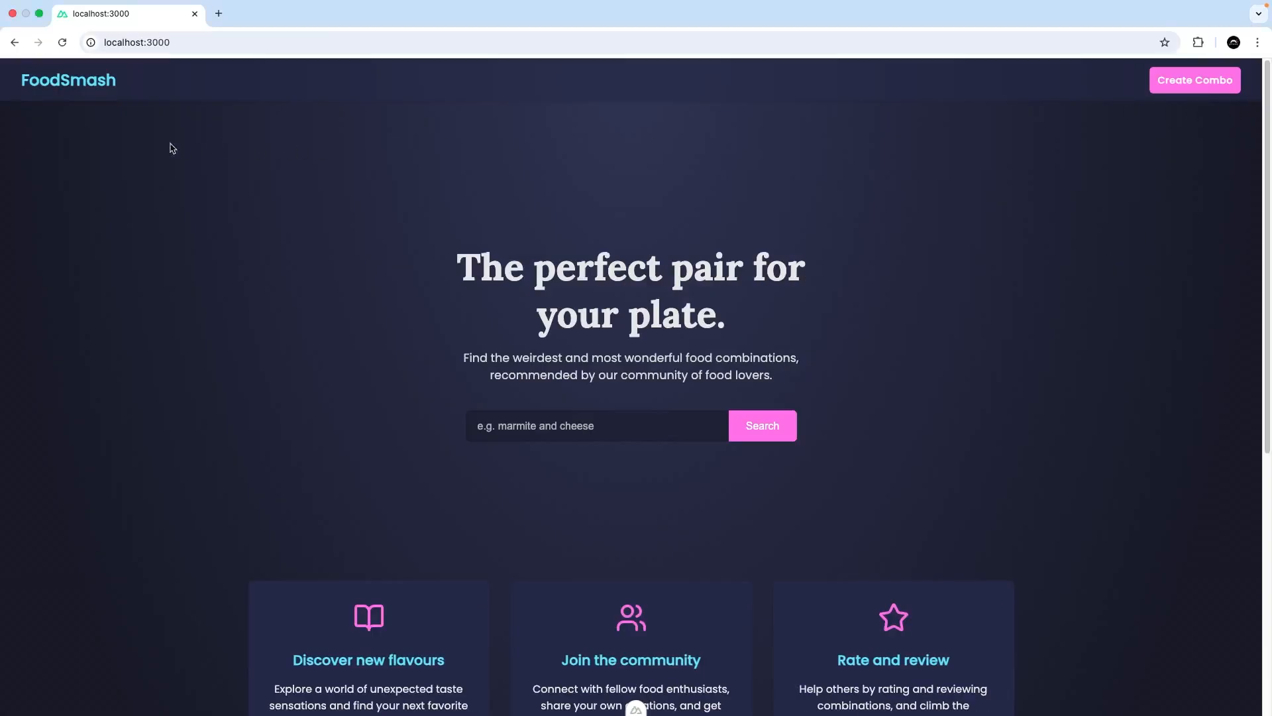
- Visit the Create a New Combo page, try the Food Two and Tags fields, then return home via the logo
left_click_drag(456, 268, 649, 268)
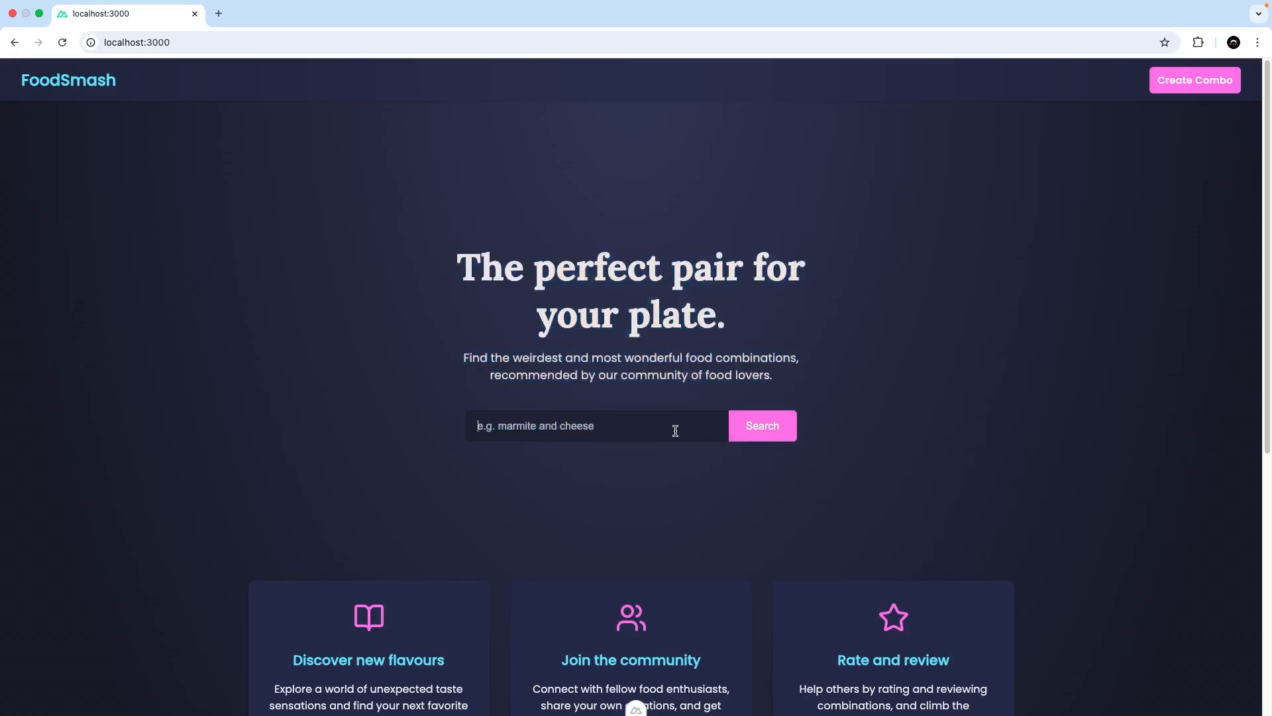
mouse_move(1118, 419)
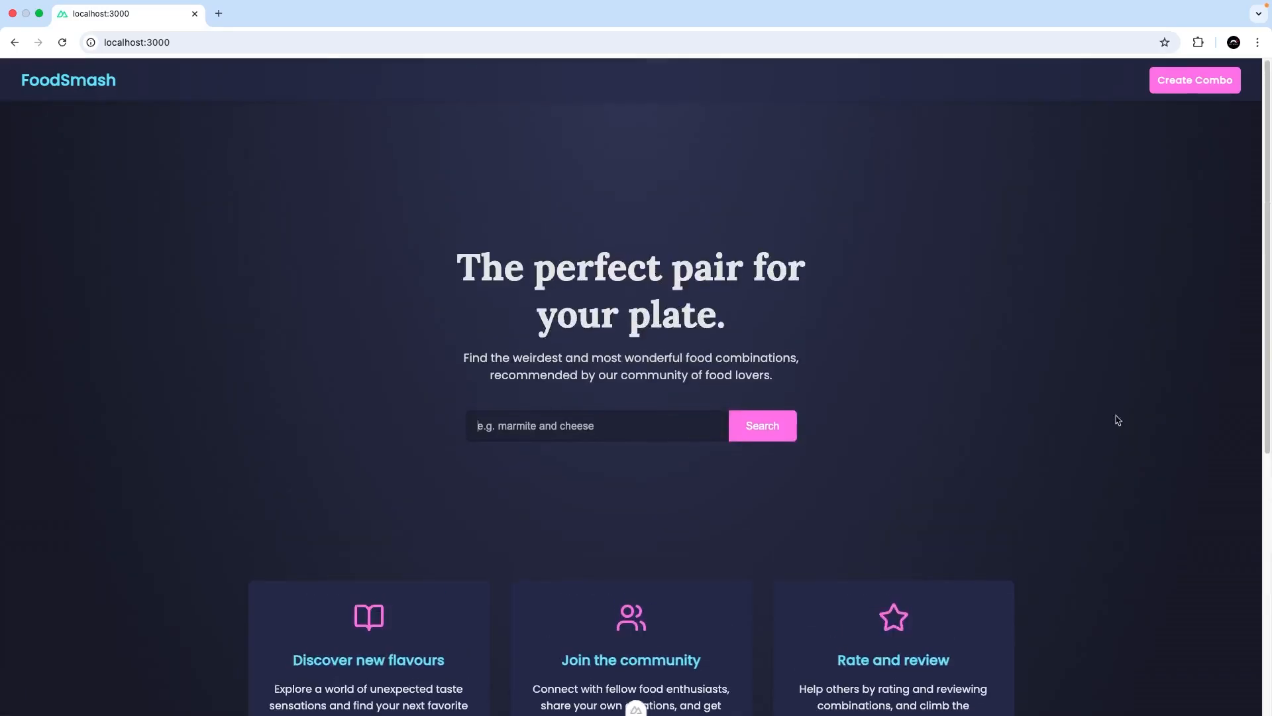
left_click(1192, 80)
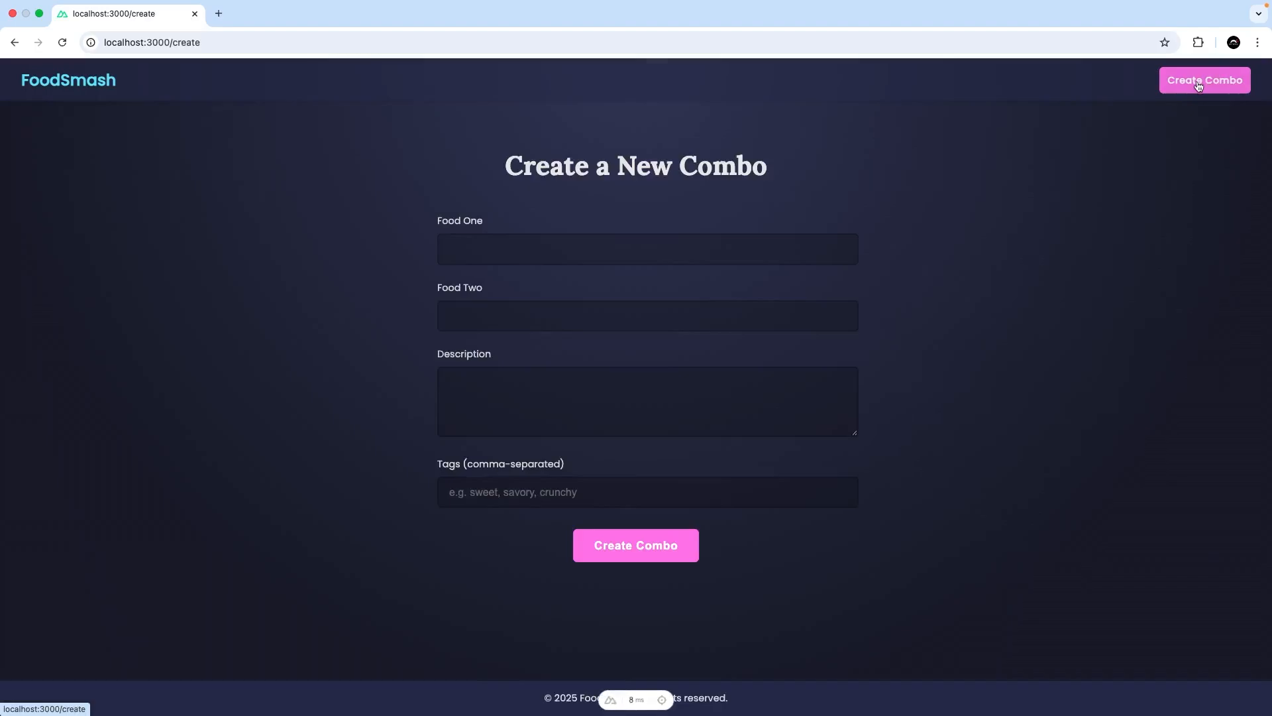
left_click(647, 315)
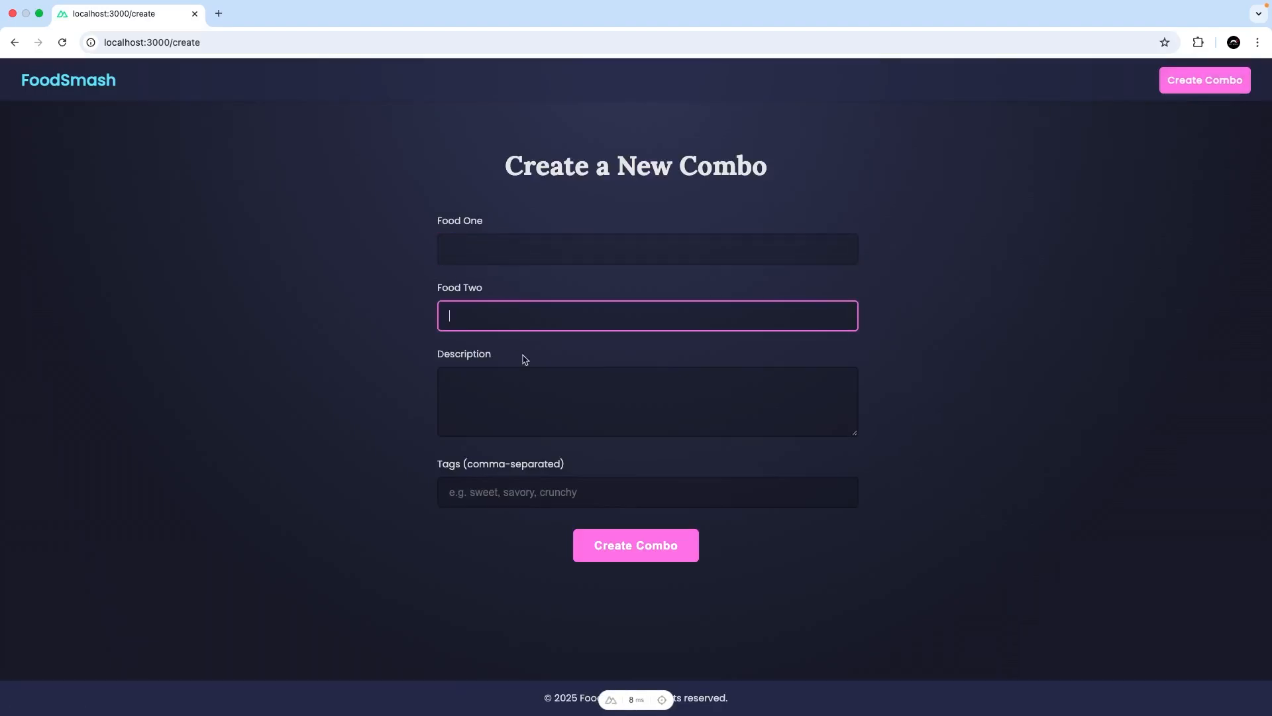
left_click(647, 492)
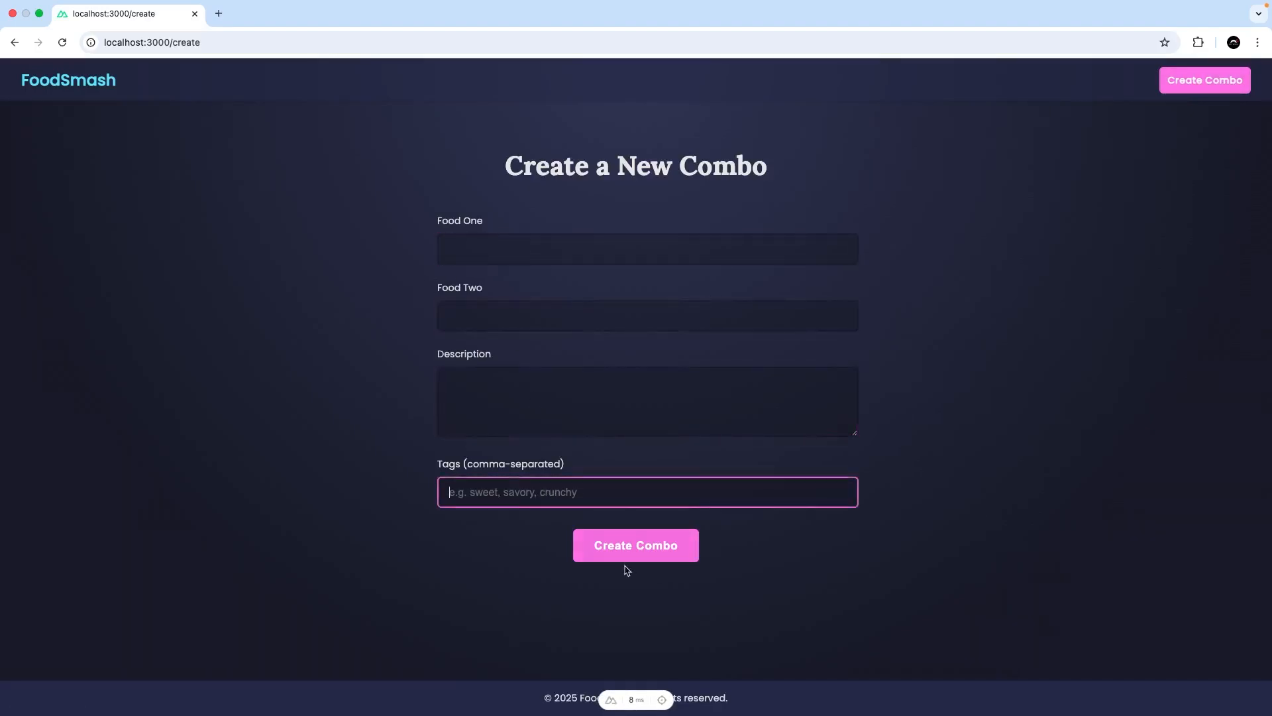
left_click(68, 80)
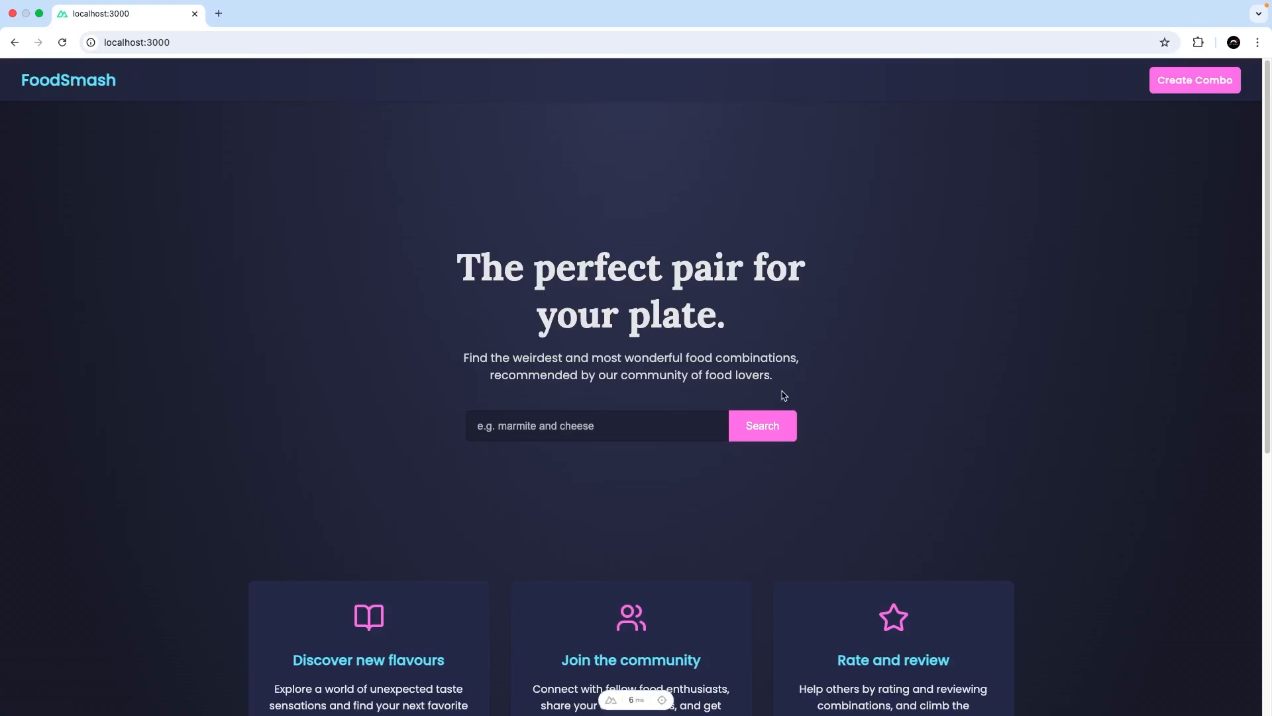
mouse_move(557, 218)
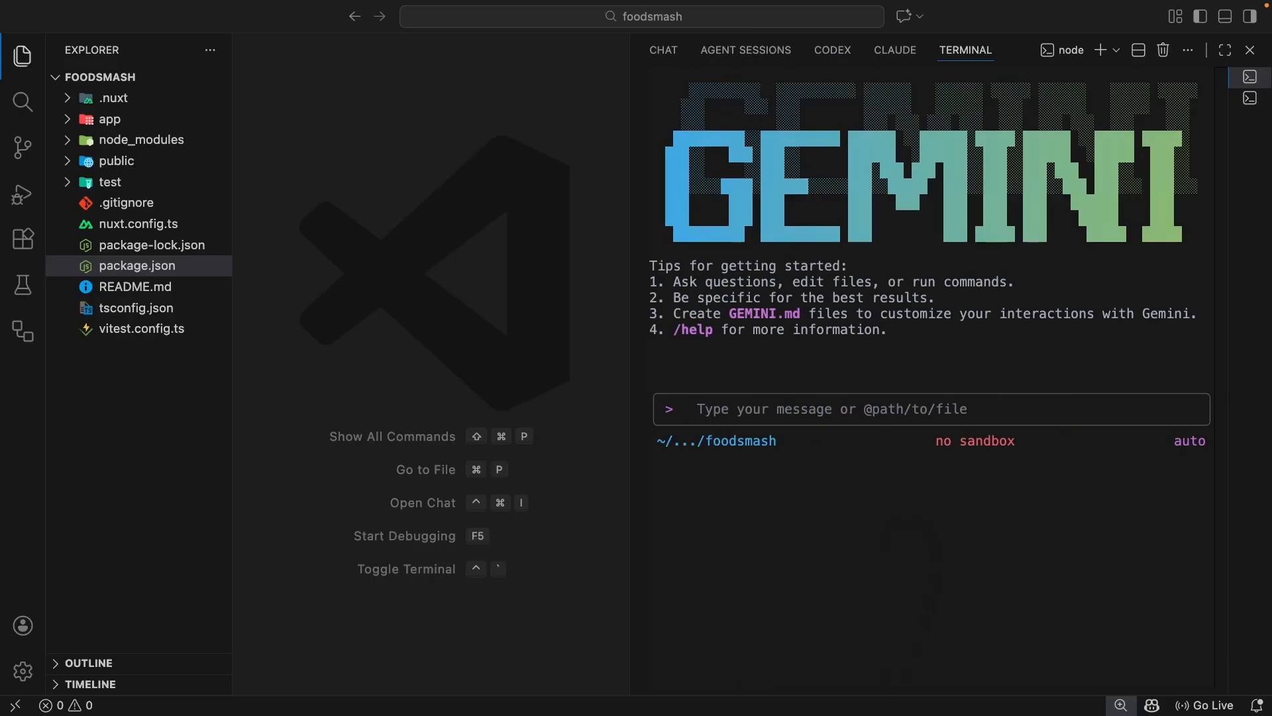
mouse_move(633, 202)
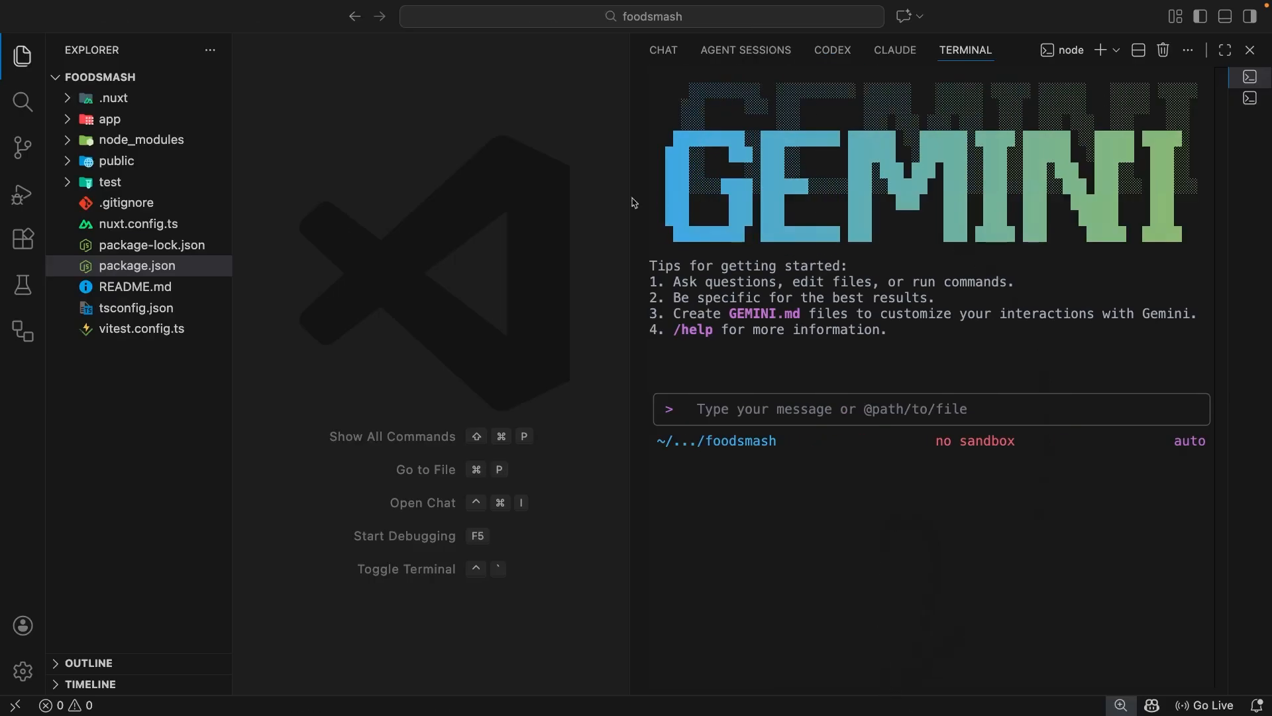
mouse_move(330, 374)
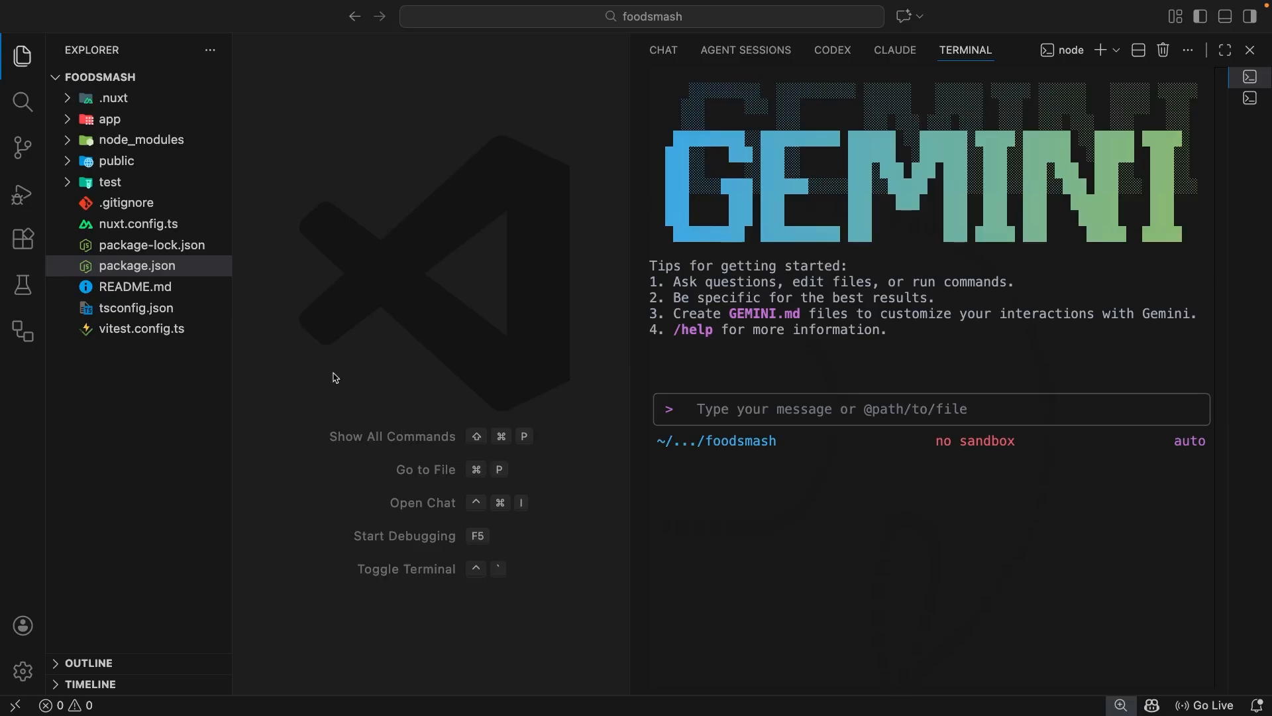
mouse_move(247, 217)
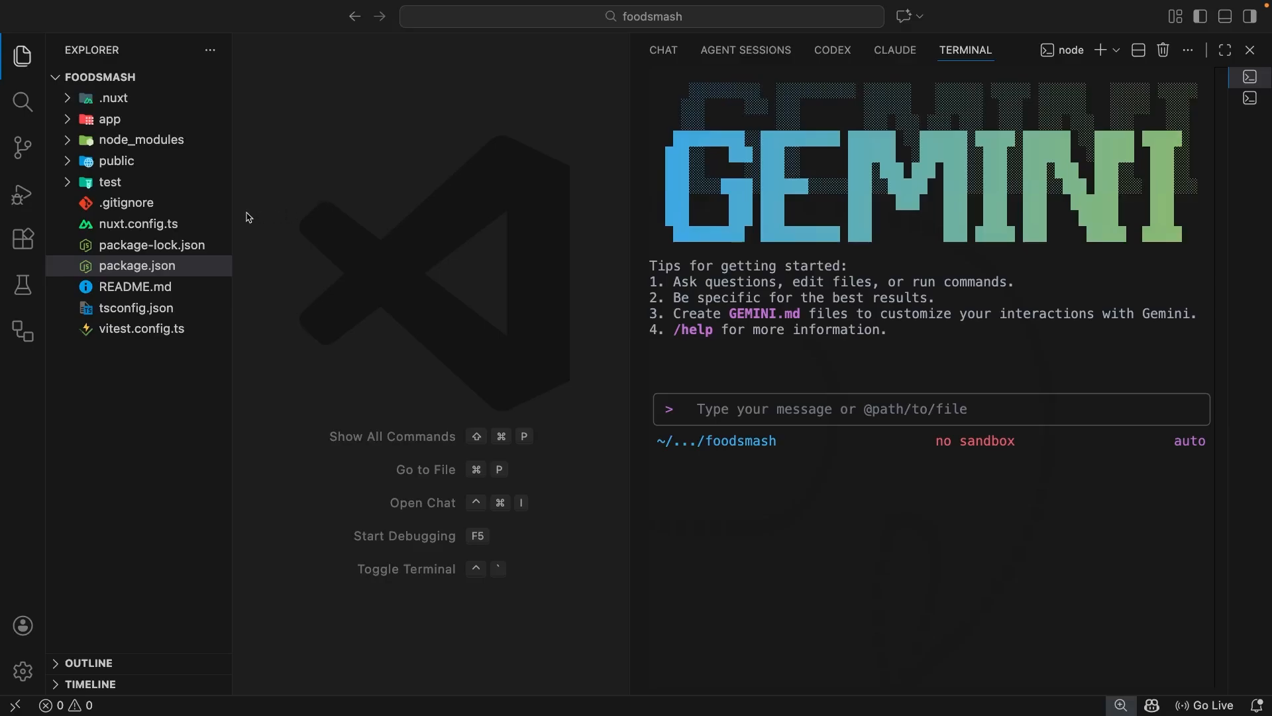
mouse_move(96, 120)
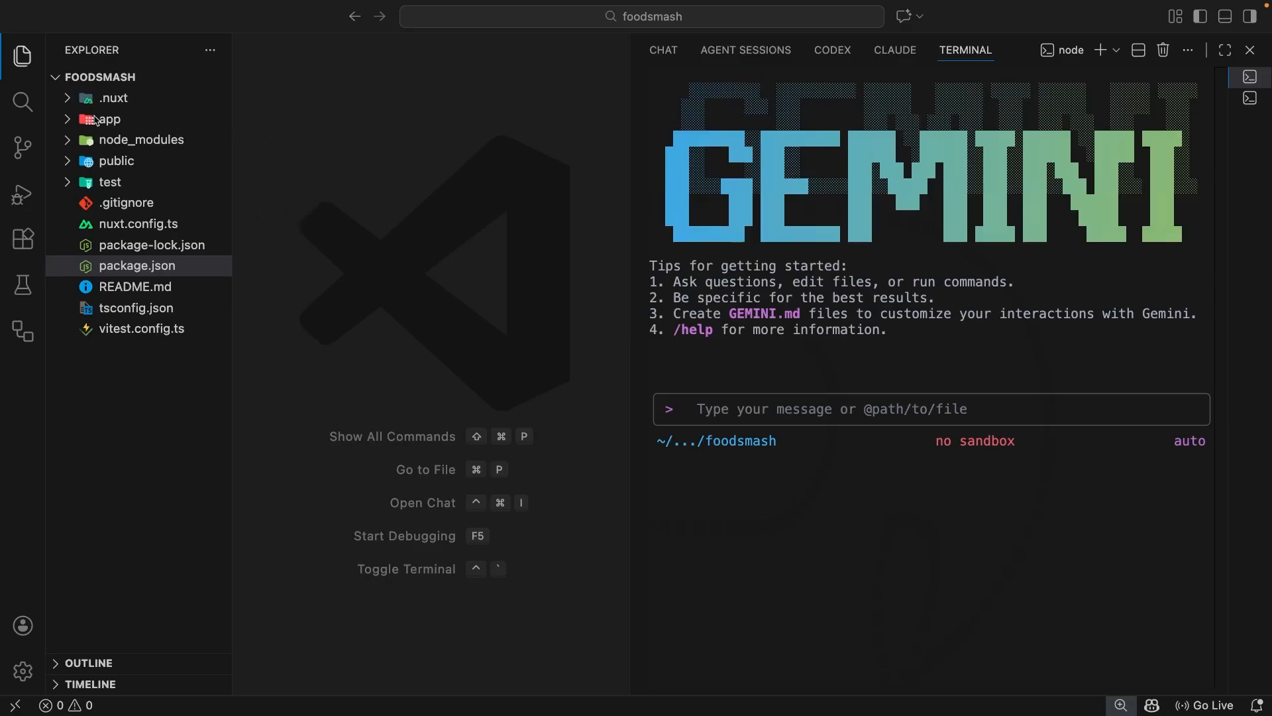
- Expand app/pages in the Explorer, open index.vue briefly and close it again
left_click(107, 119)
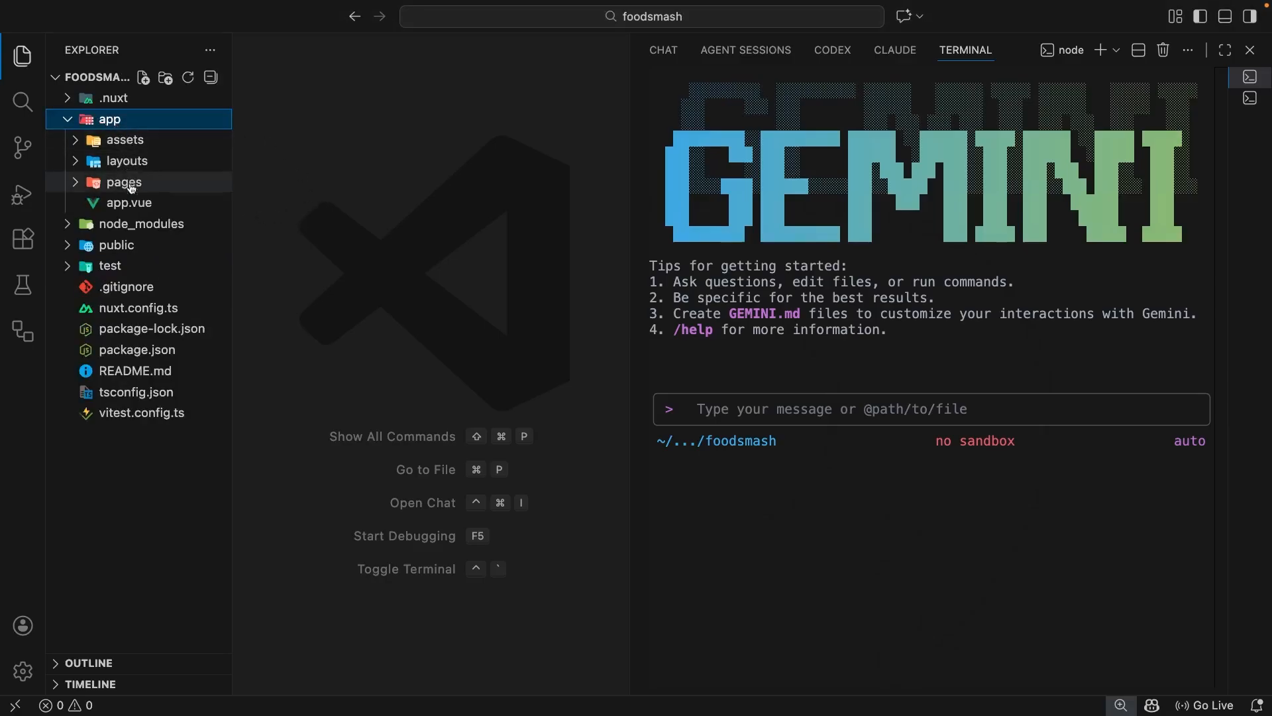
left_click(124, 182)
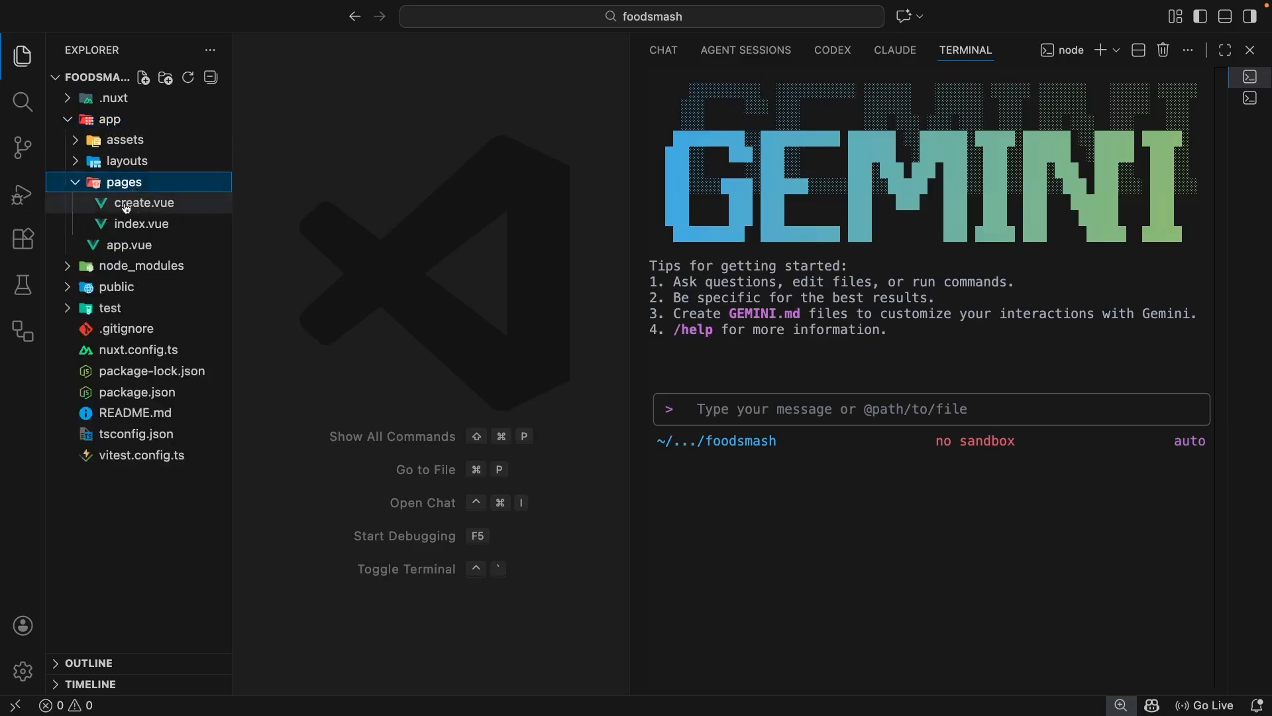
mouse_move(290, 267)
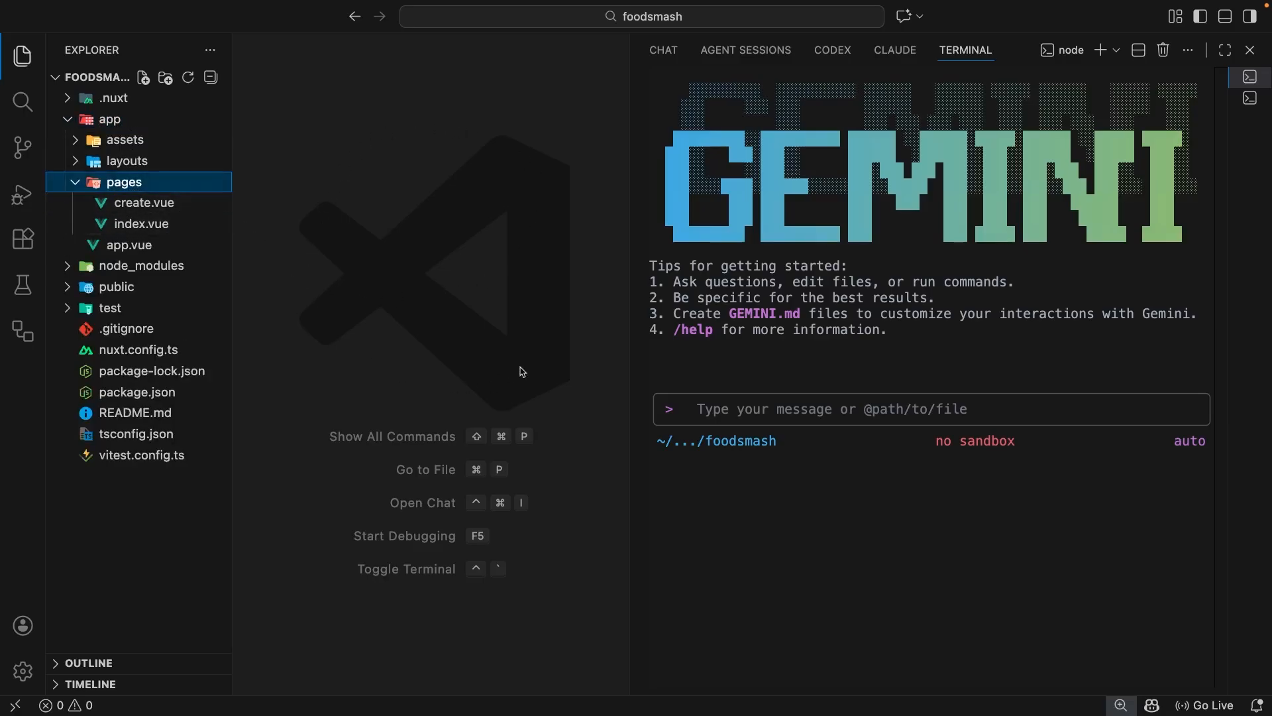
mouse_move(514, 365)
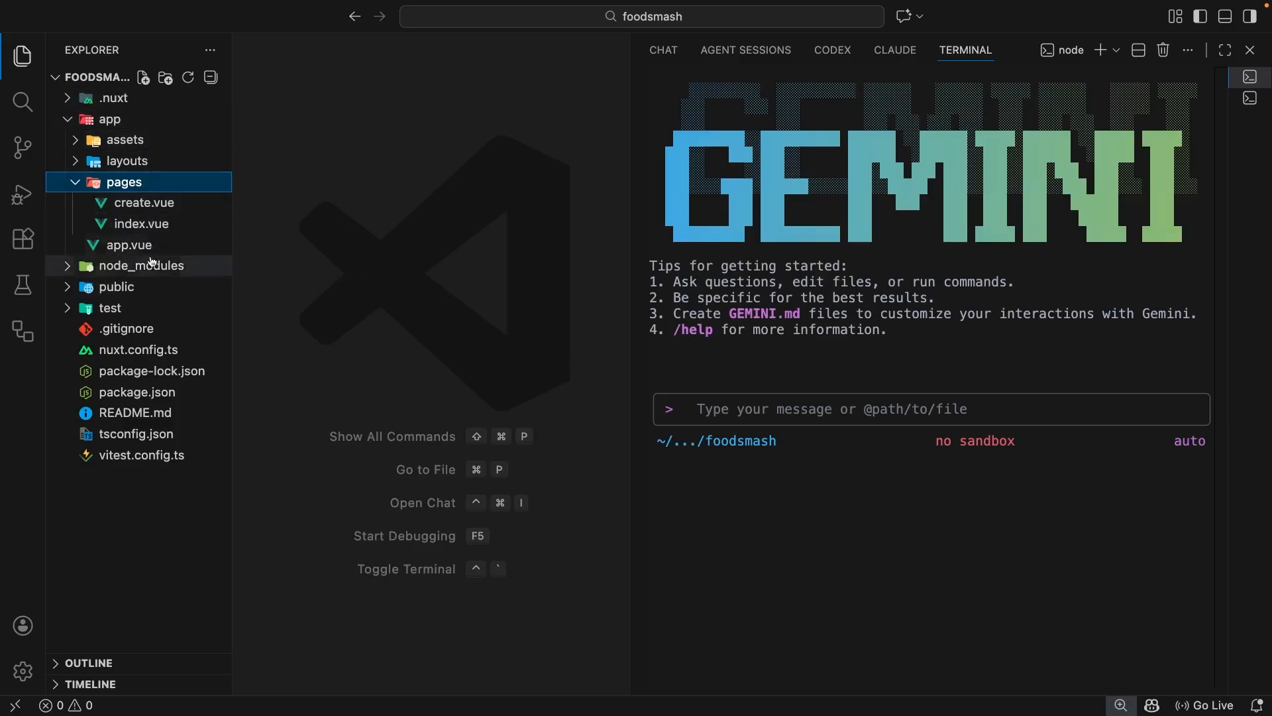
mouse_move(161, 144)
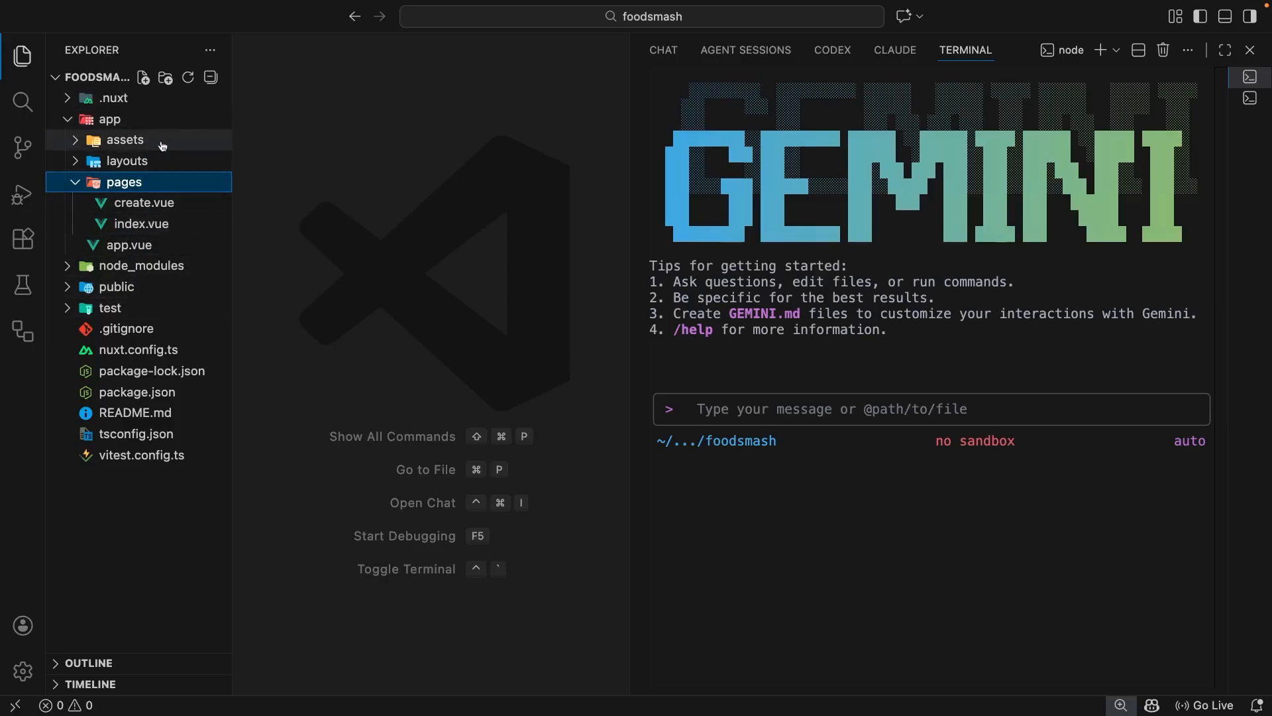
mouse_move(300, 301)
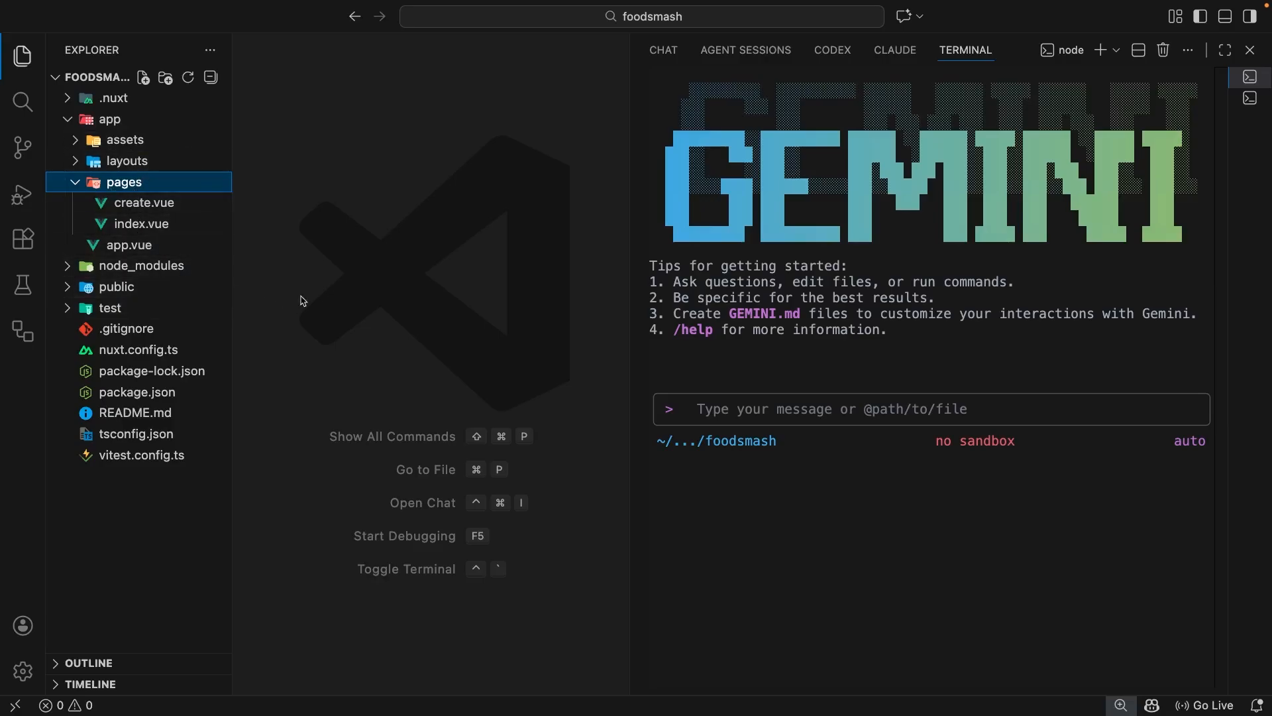
left_click(143, 224)
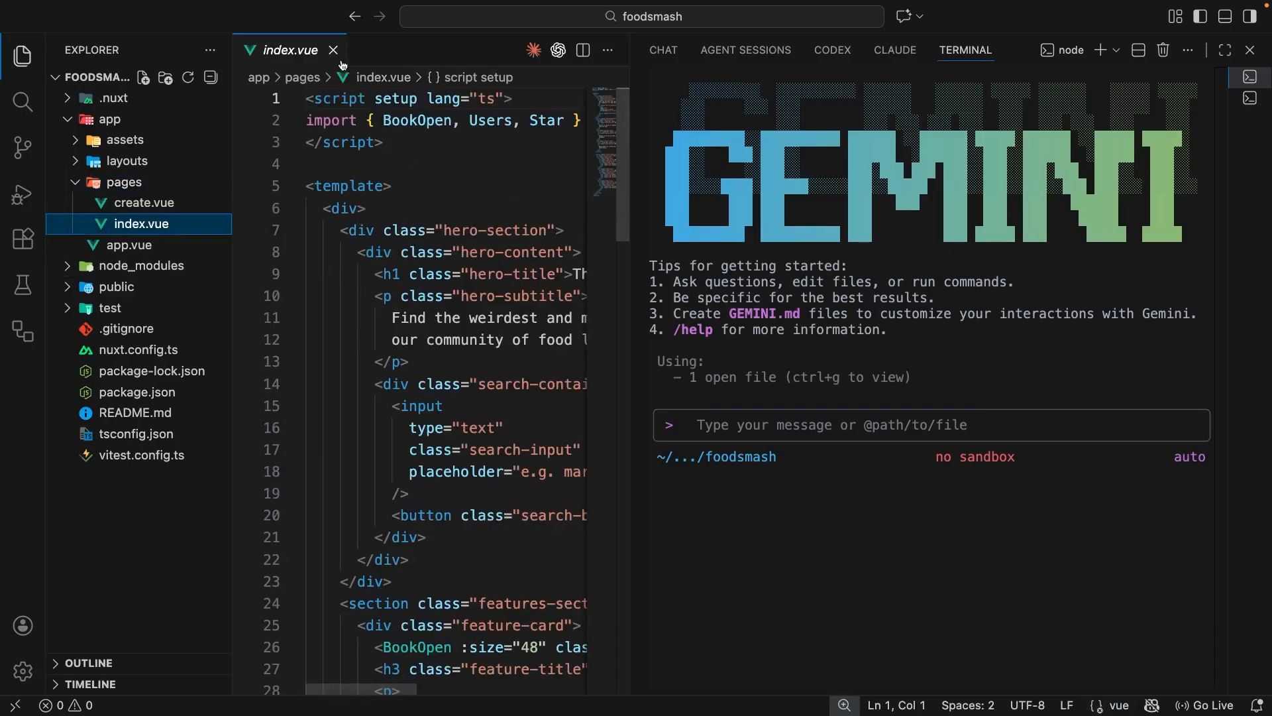
left_click(333, 50)
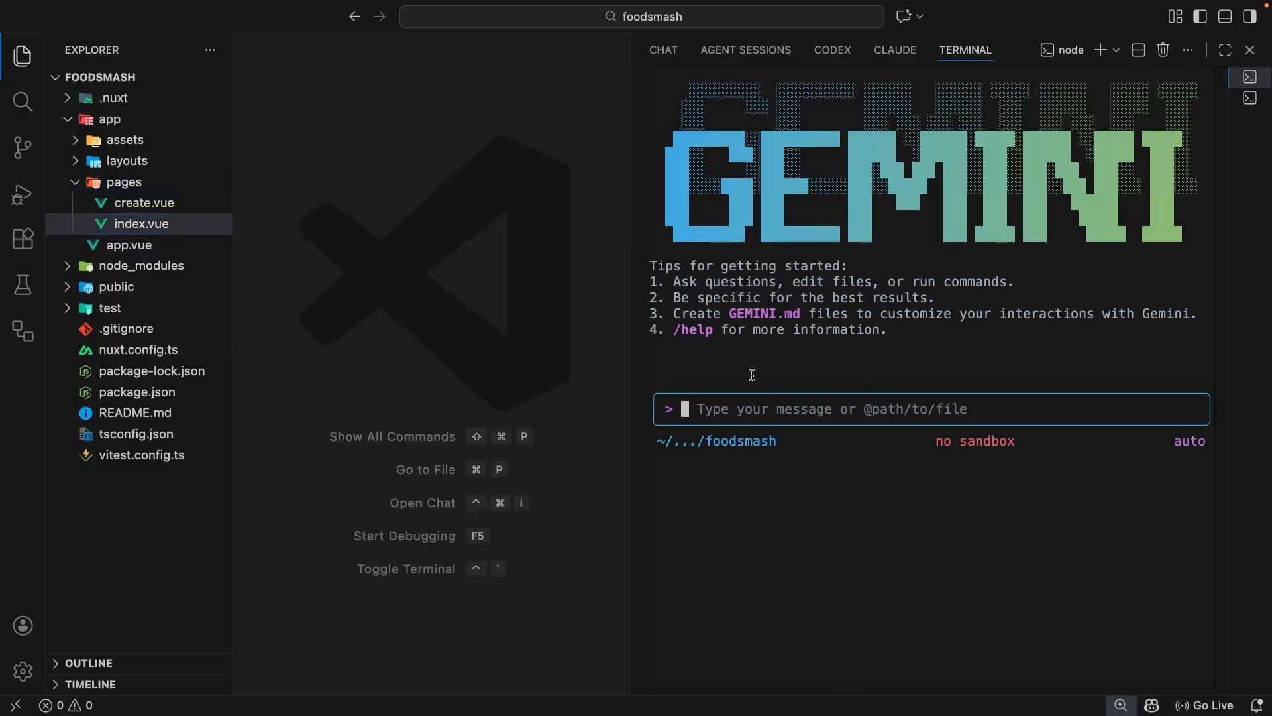
mouse_move(520, 405)
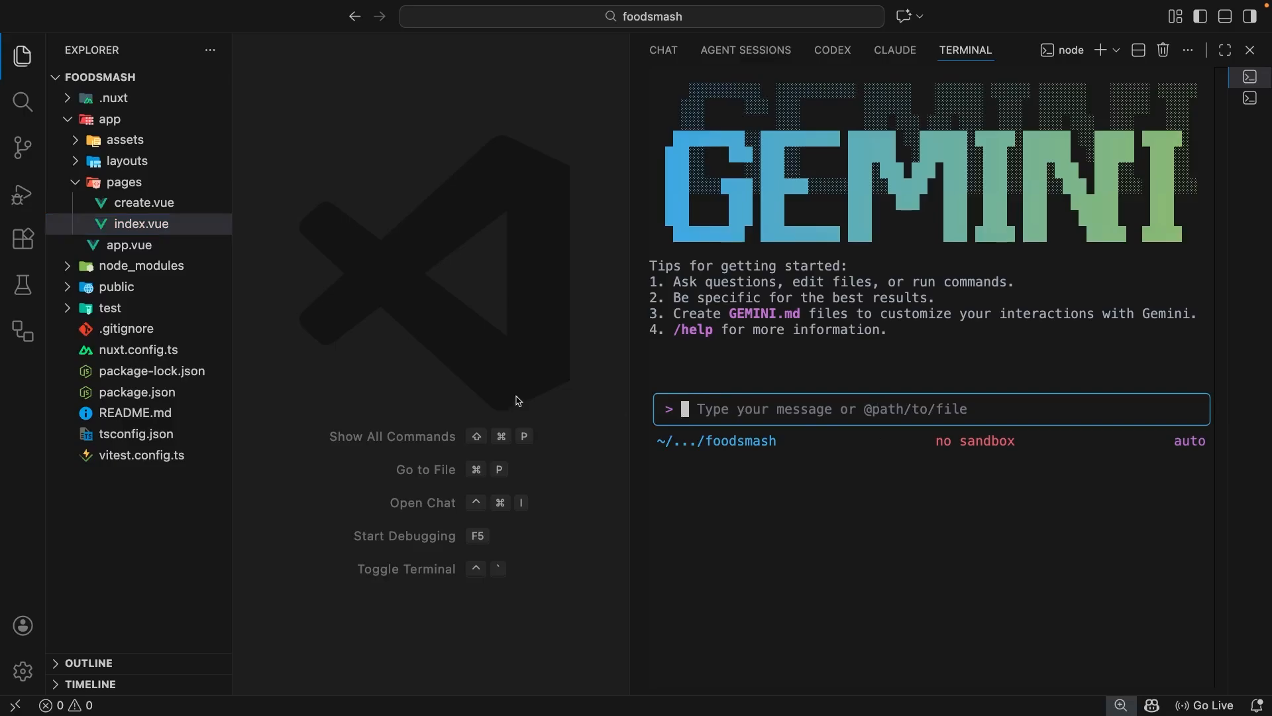
mouse_move(517, 399)
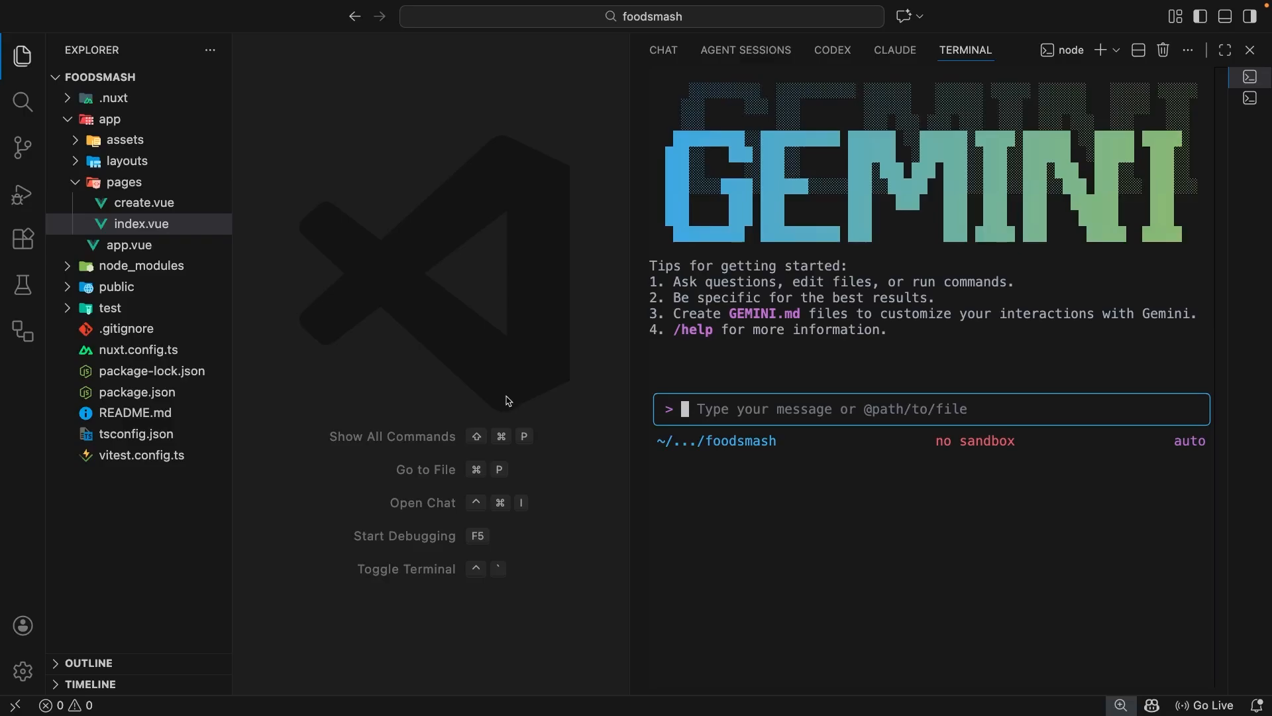
mouse_move(329, 347)
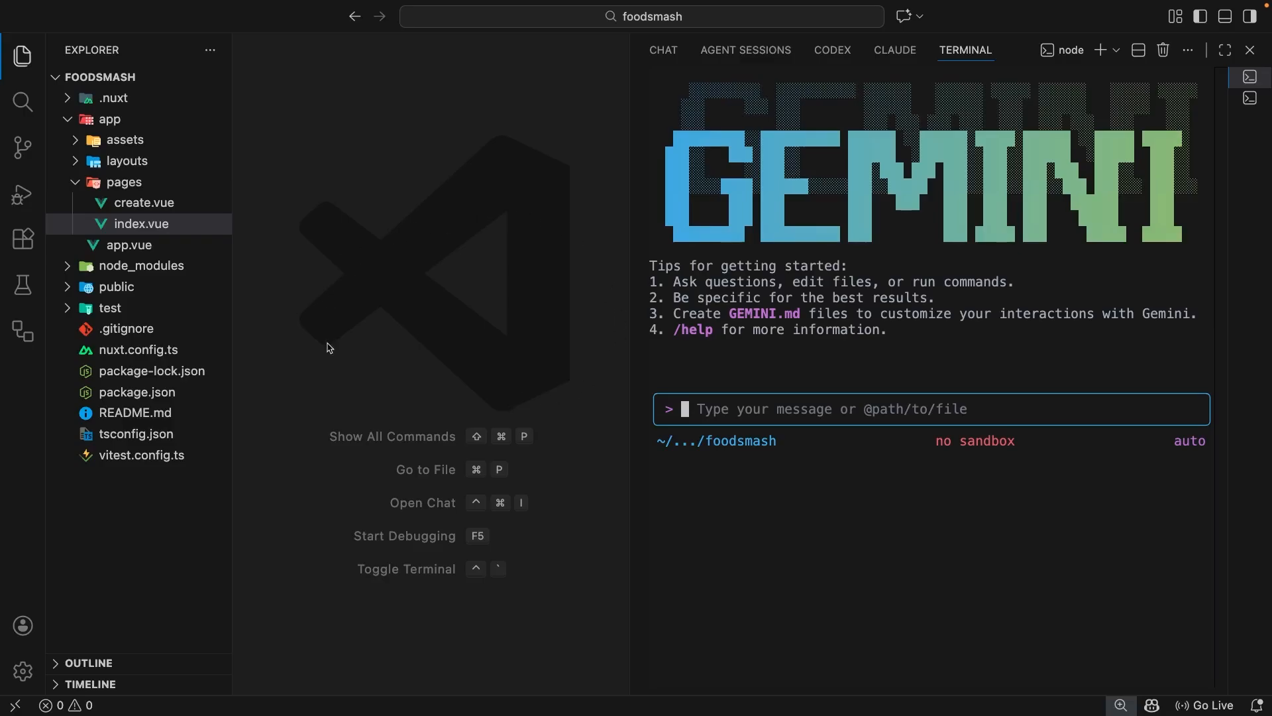
mouse_move(336, 334)
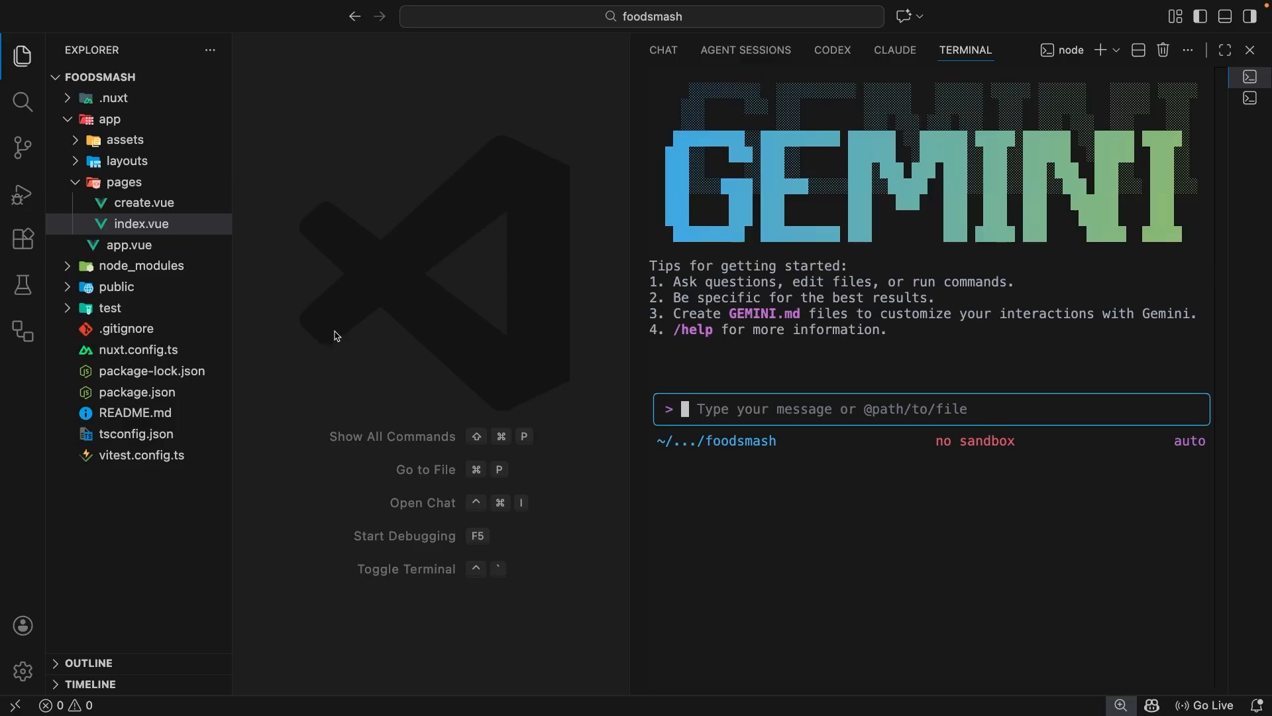
mouse_move(757, 349)
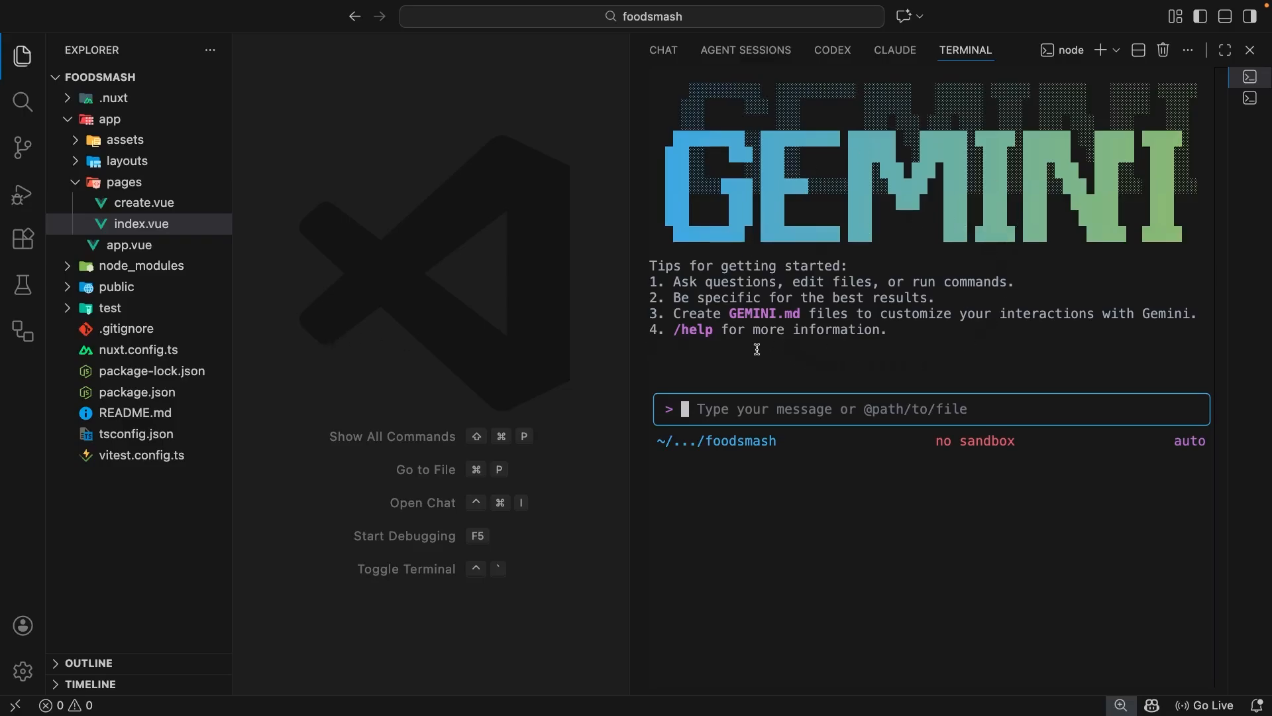
mouse_move(541, 350)
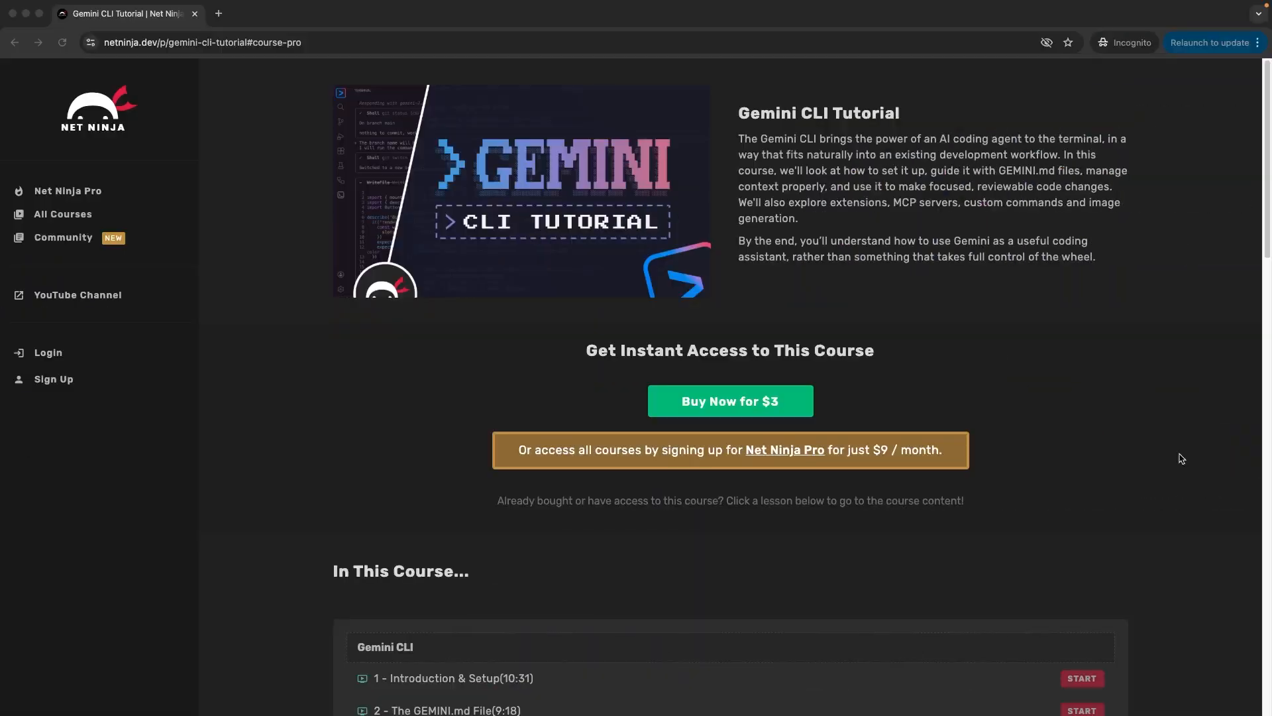
mouse_move(141, 46)
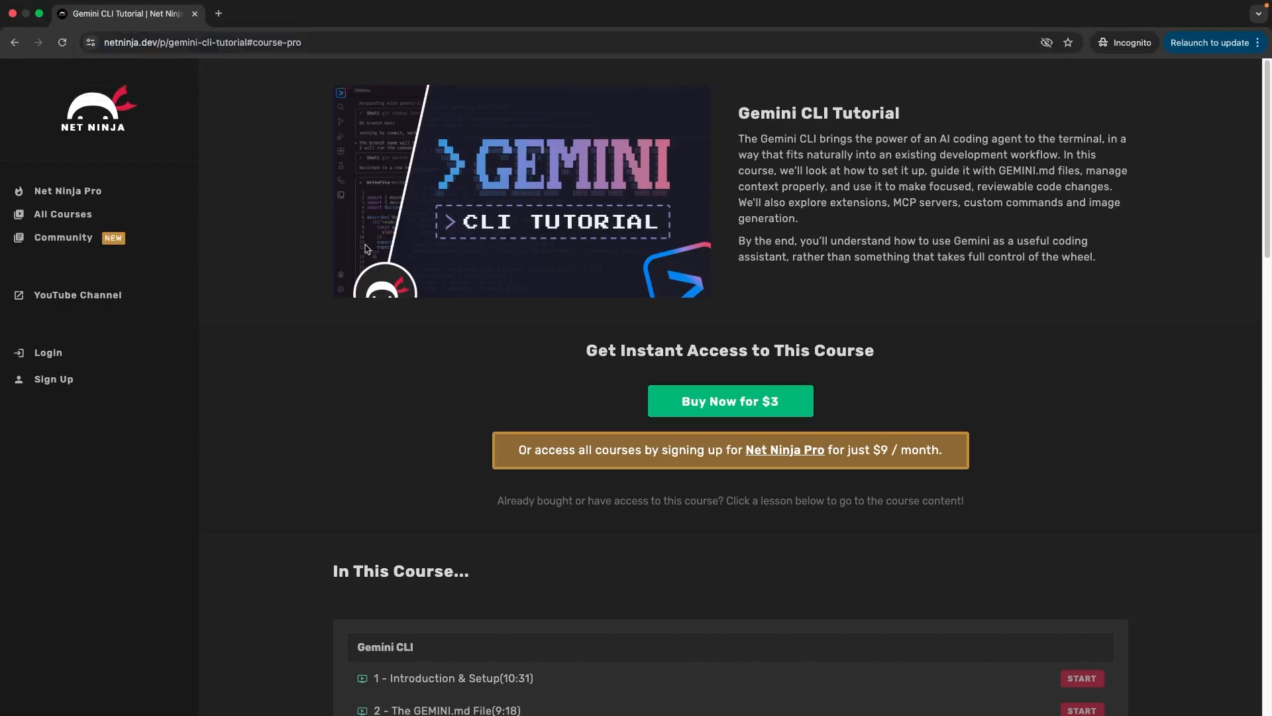
mouse_move(761, 457)
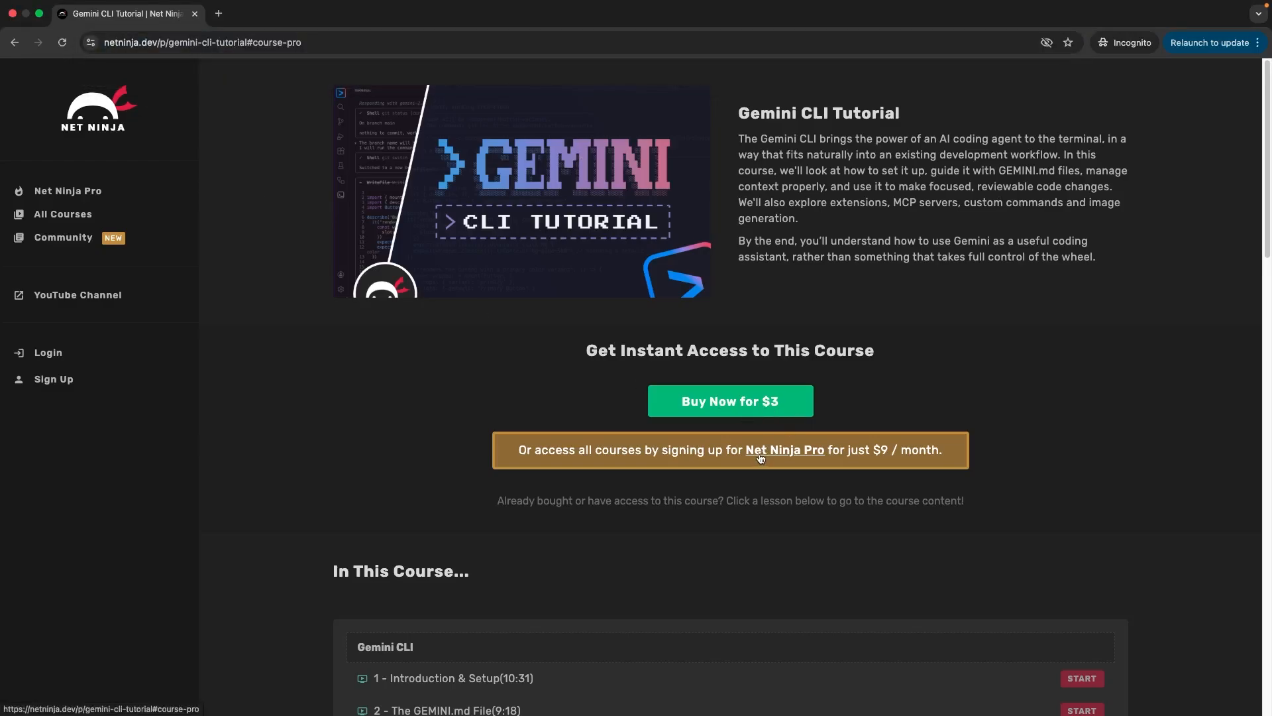
left_click(784, 449)
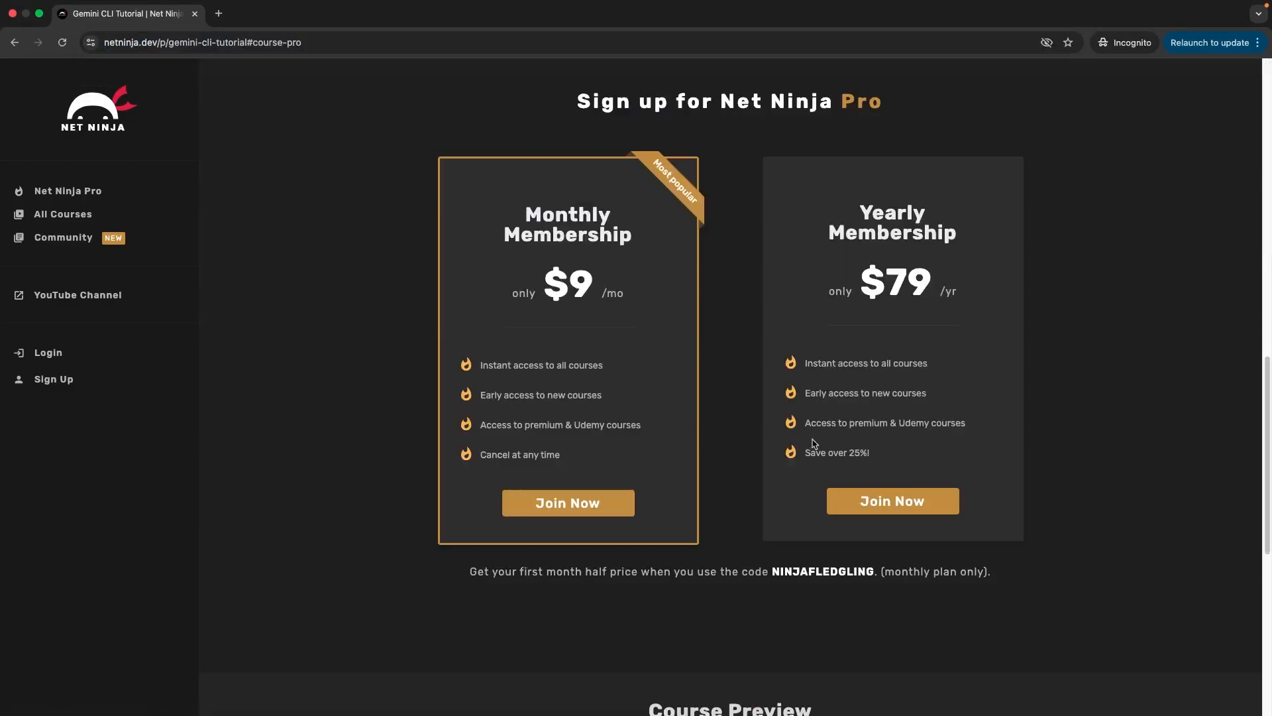
mouse_move(653, 365)
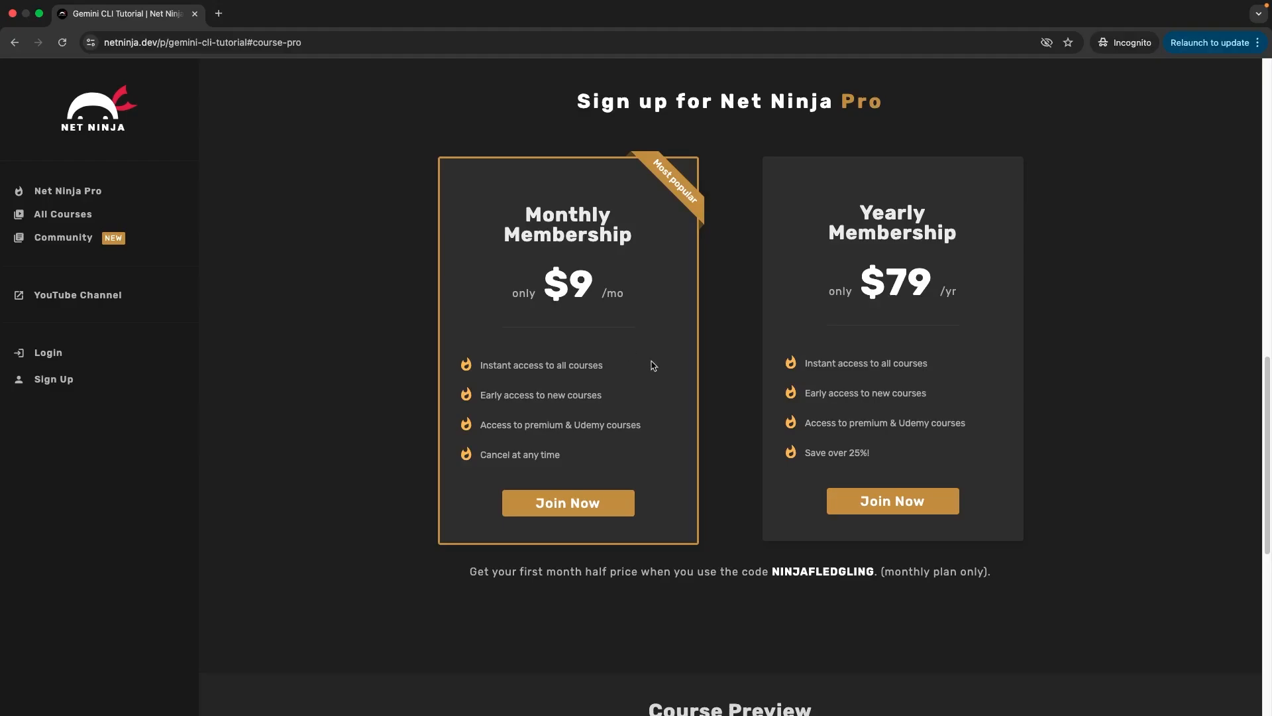
mouse_move(669, 362)
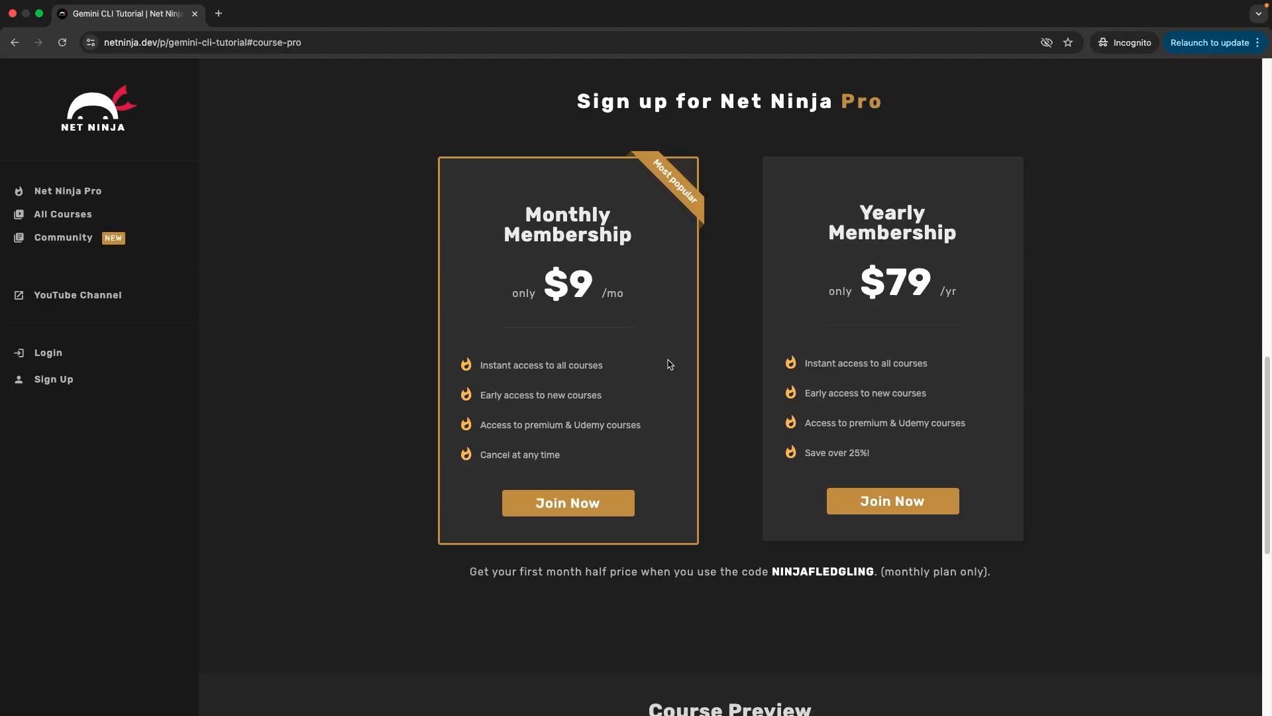
mouse_move(590, 279)
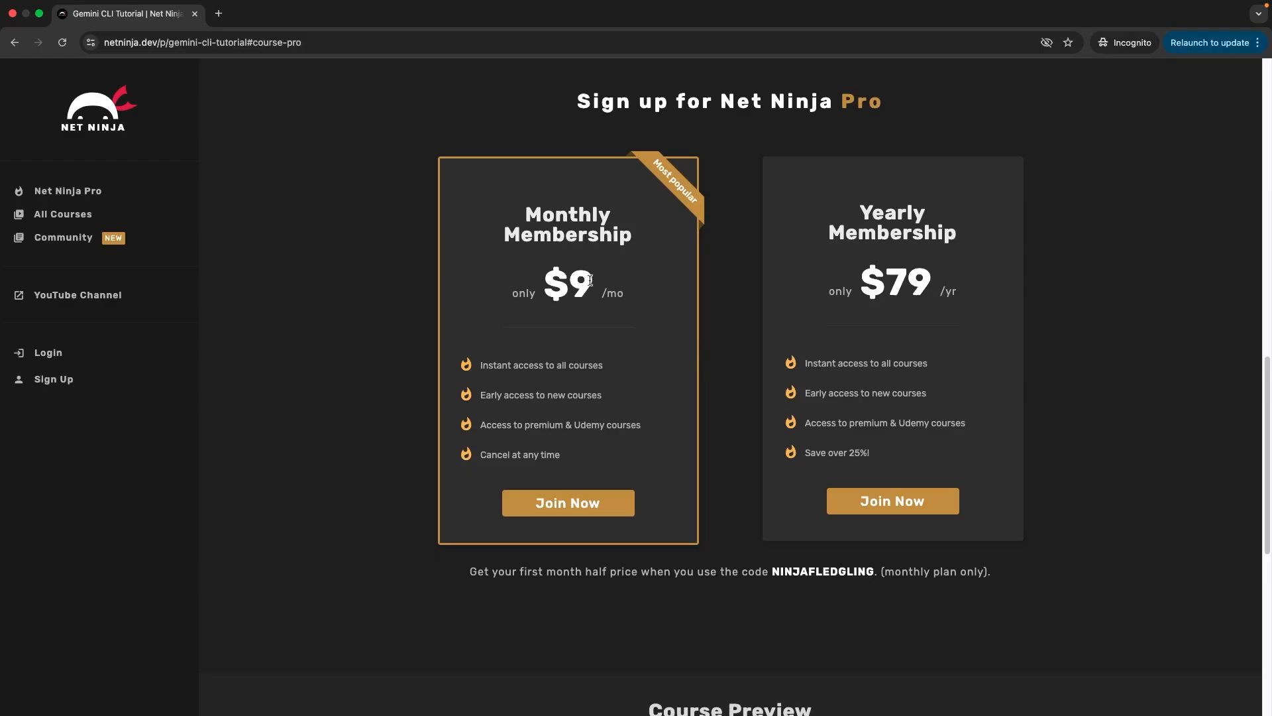
double_click(822, 571)
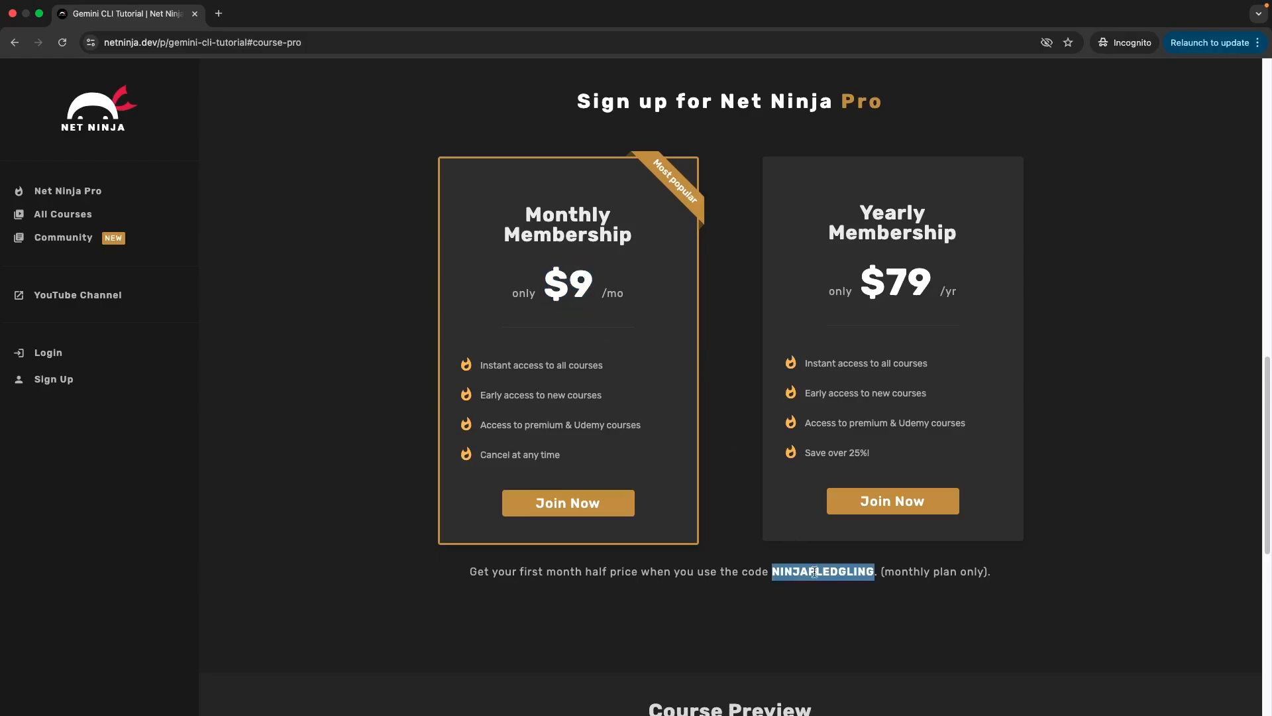
mouse_move(1263, 484)
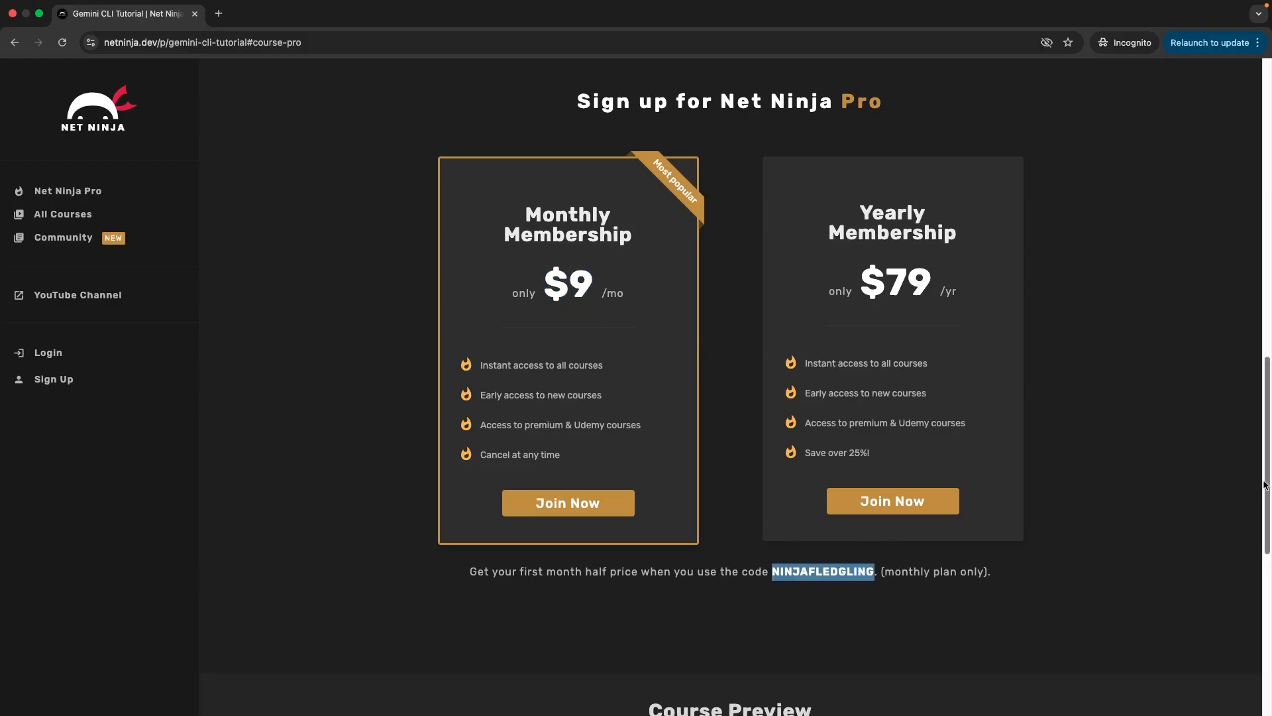
scroll("up", 3)
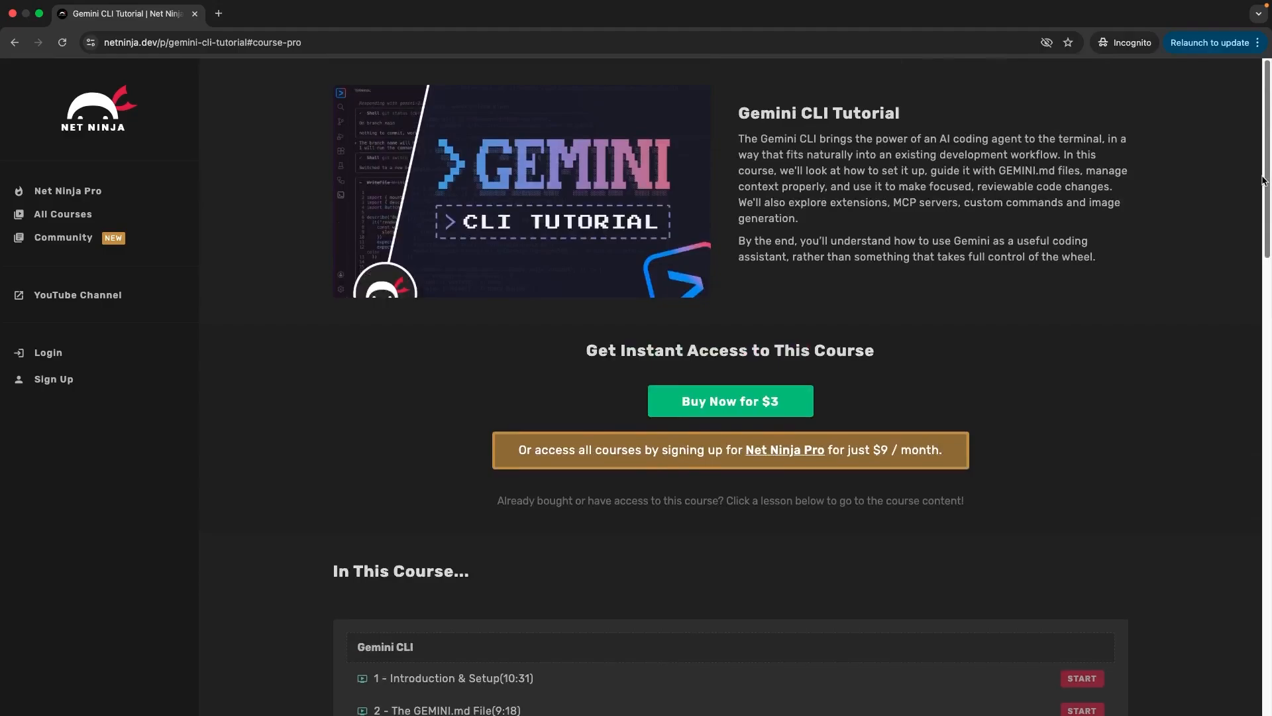